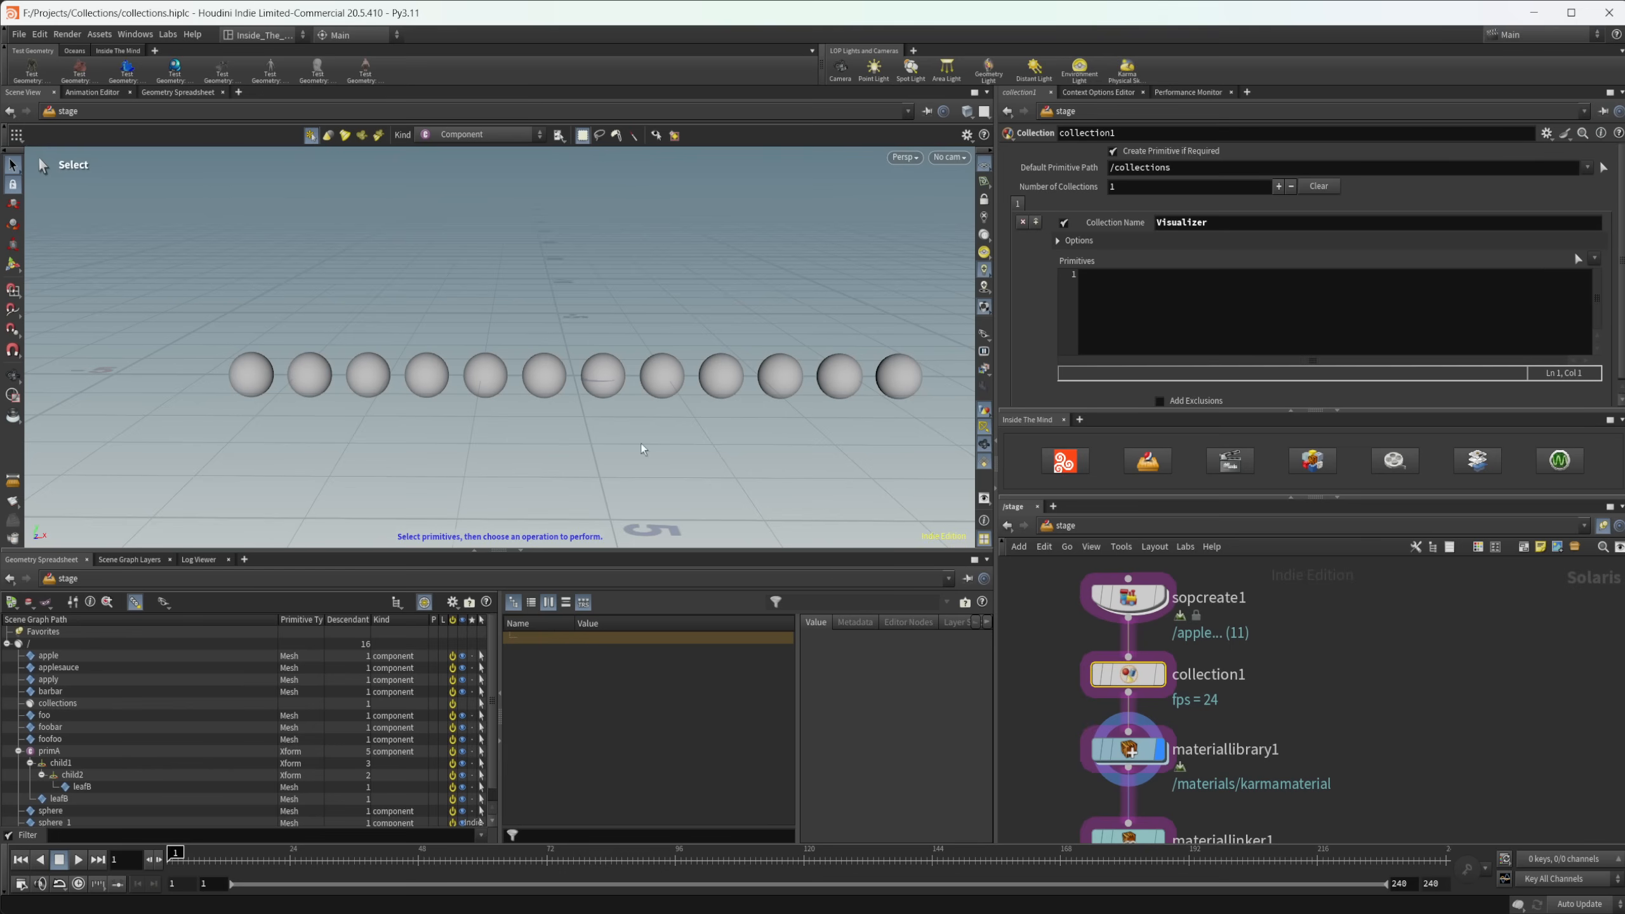
mouse_move(787, 404)
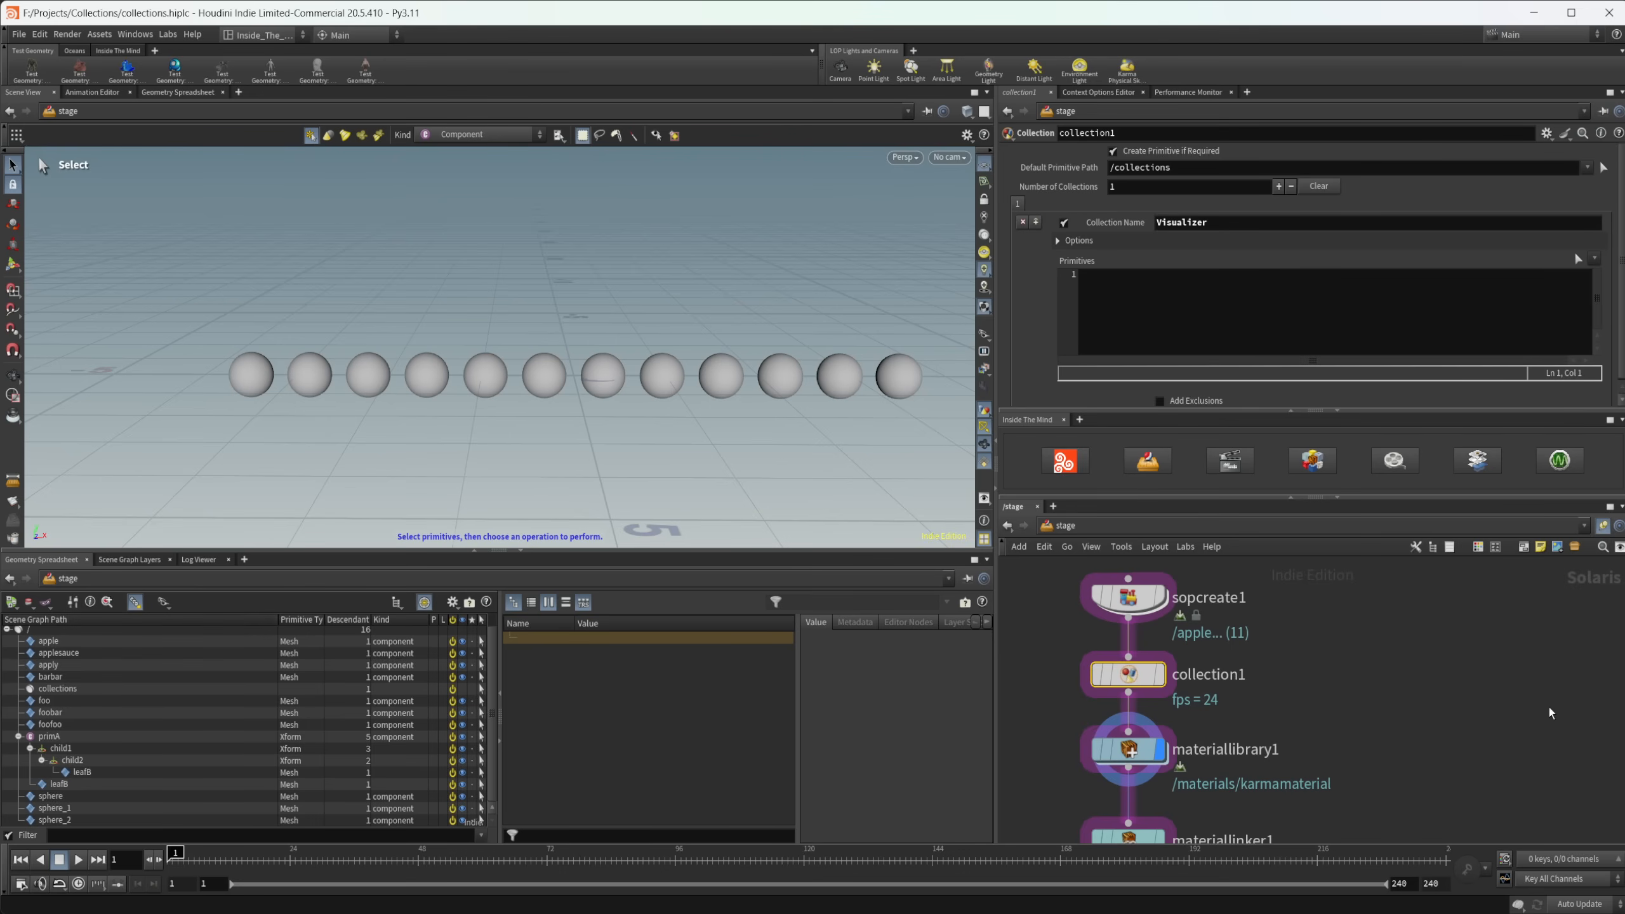
mouse_move(1318, 760)
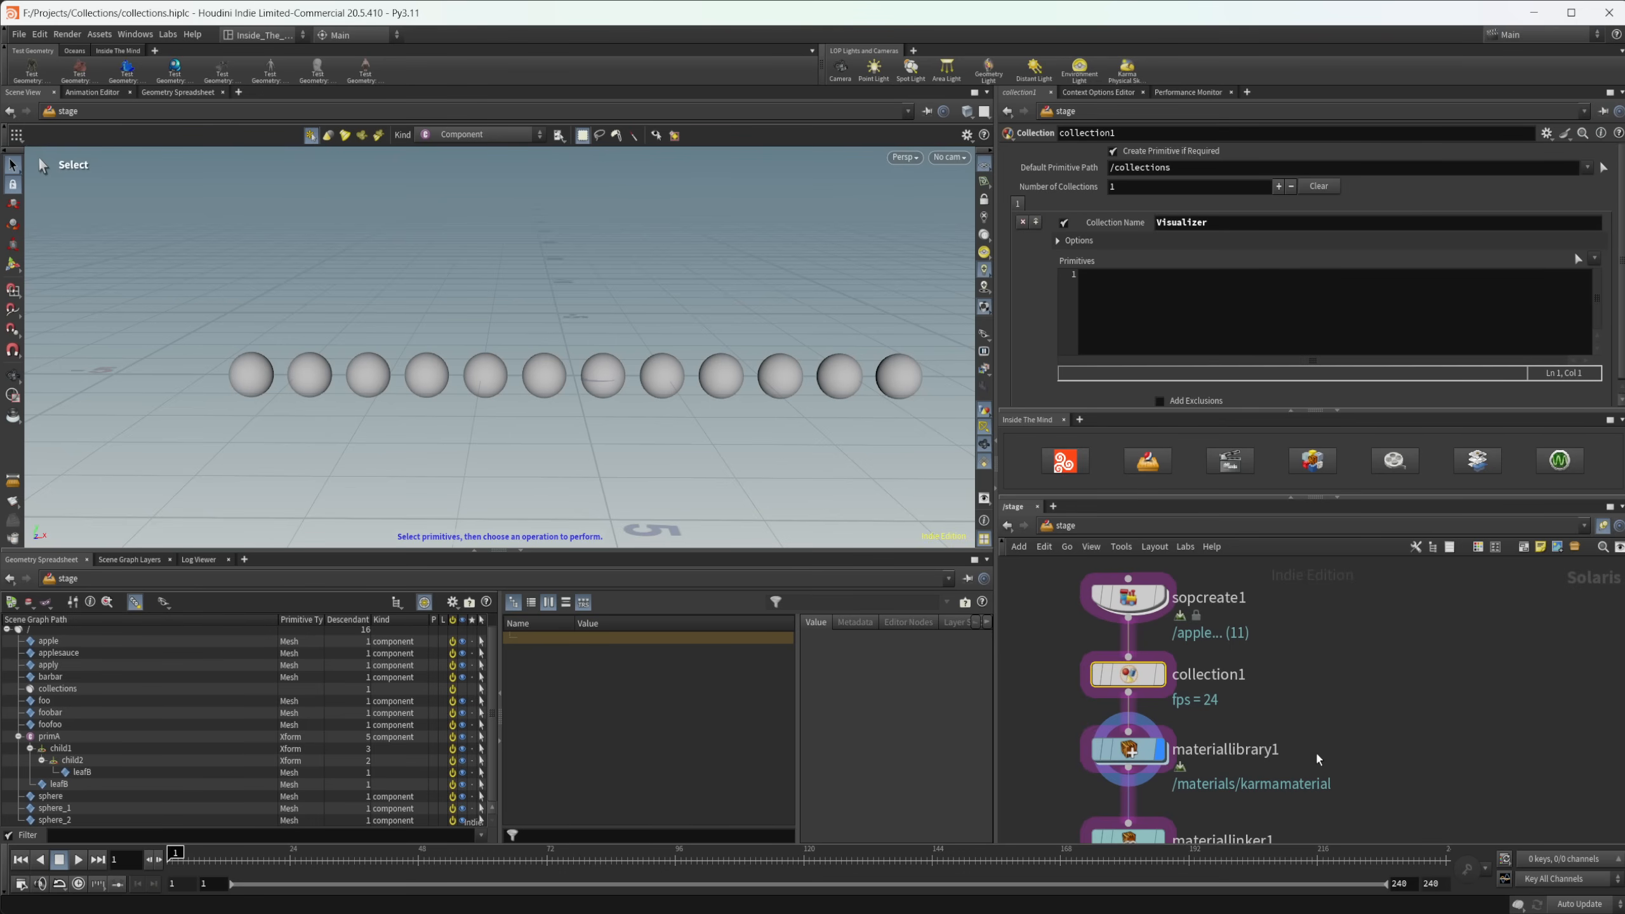
mouse_move(1210, 707)
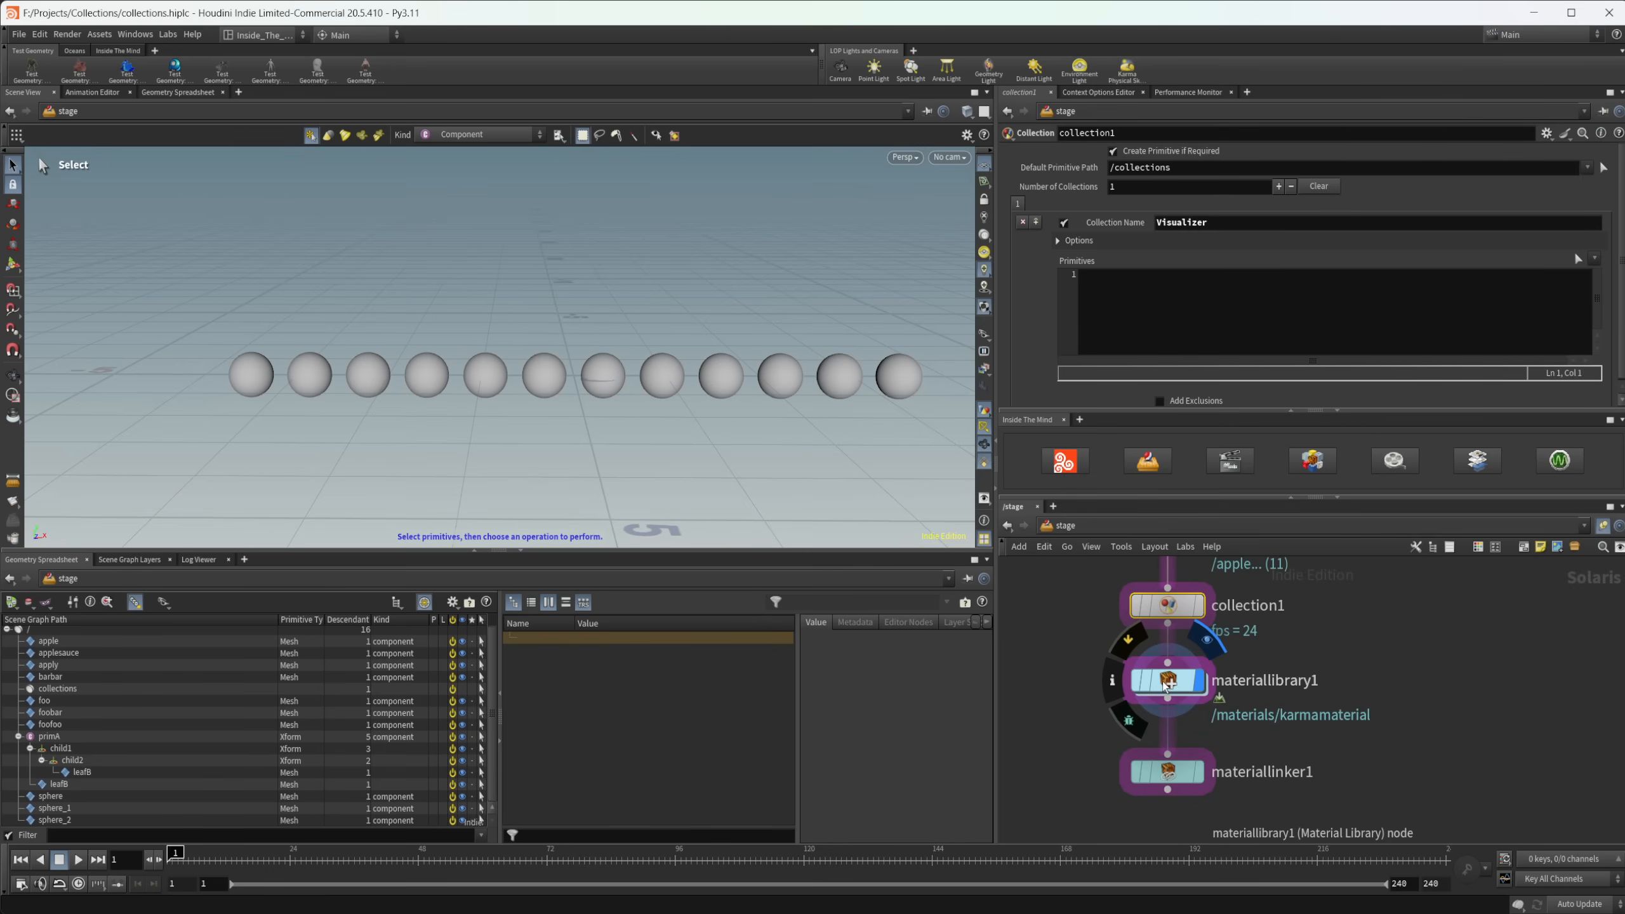
- Dive into materiallibrary1 and the karmamaterial shader network, then return to /stage
double_click(1166, 681)
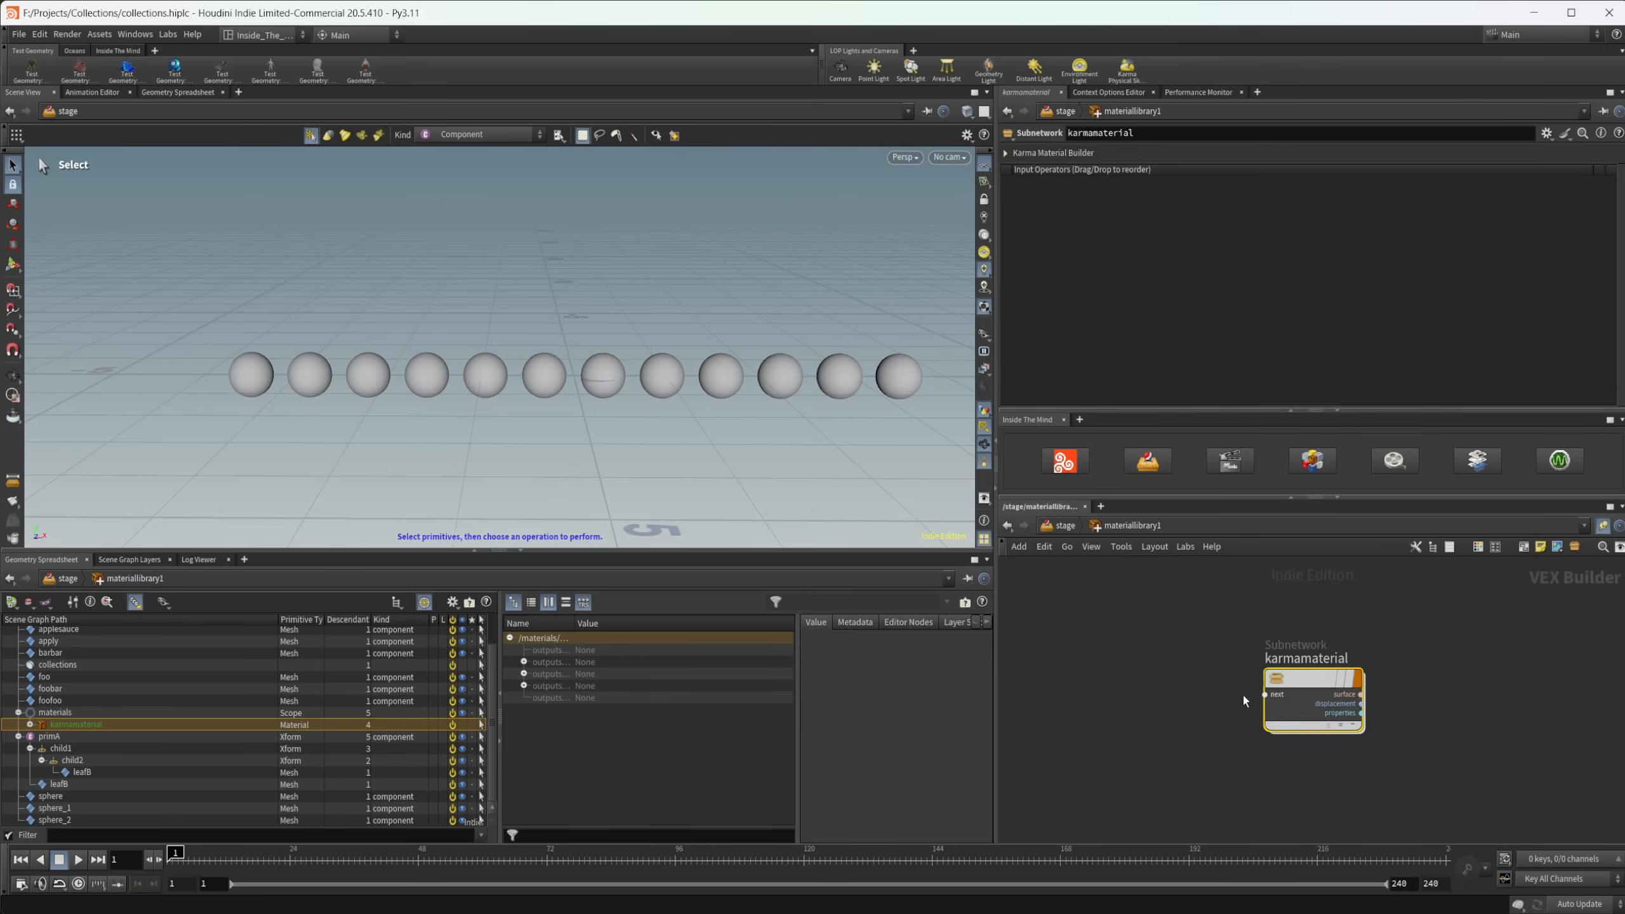
double_click(1312, 699)
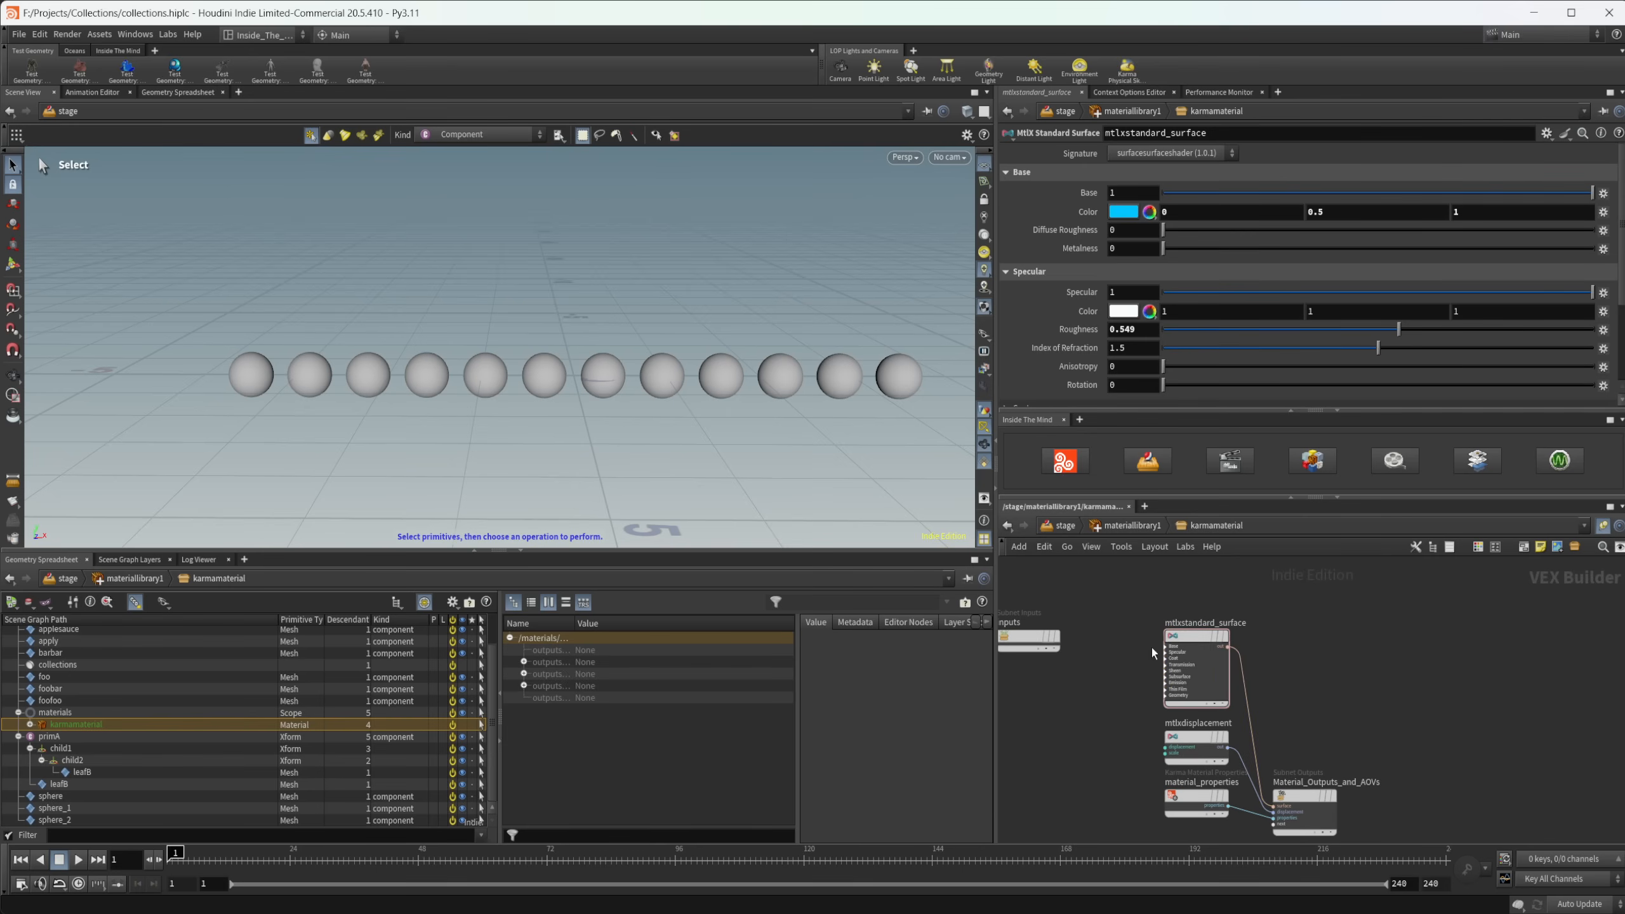
click(1192, 662)
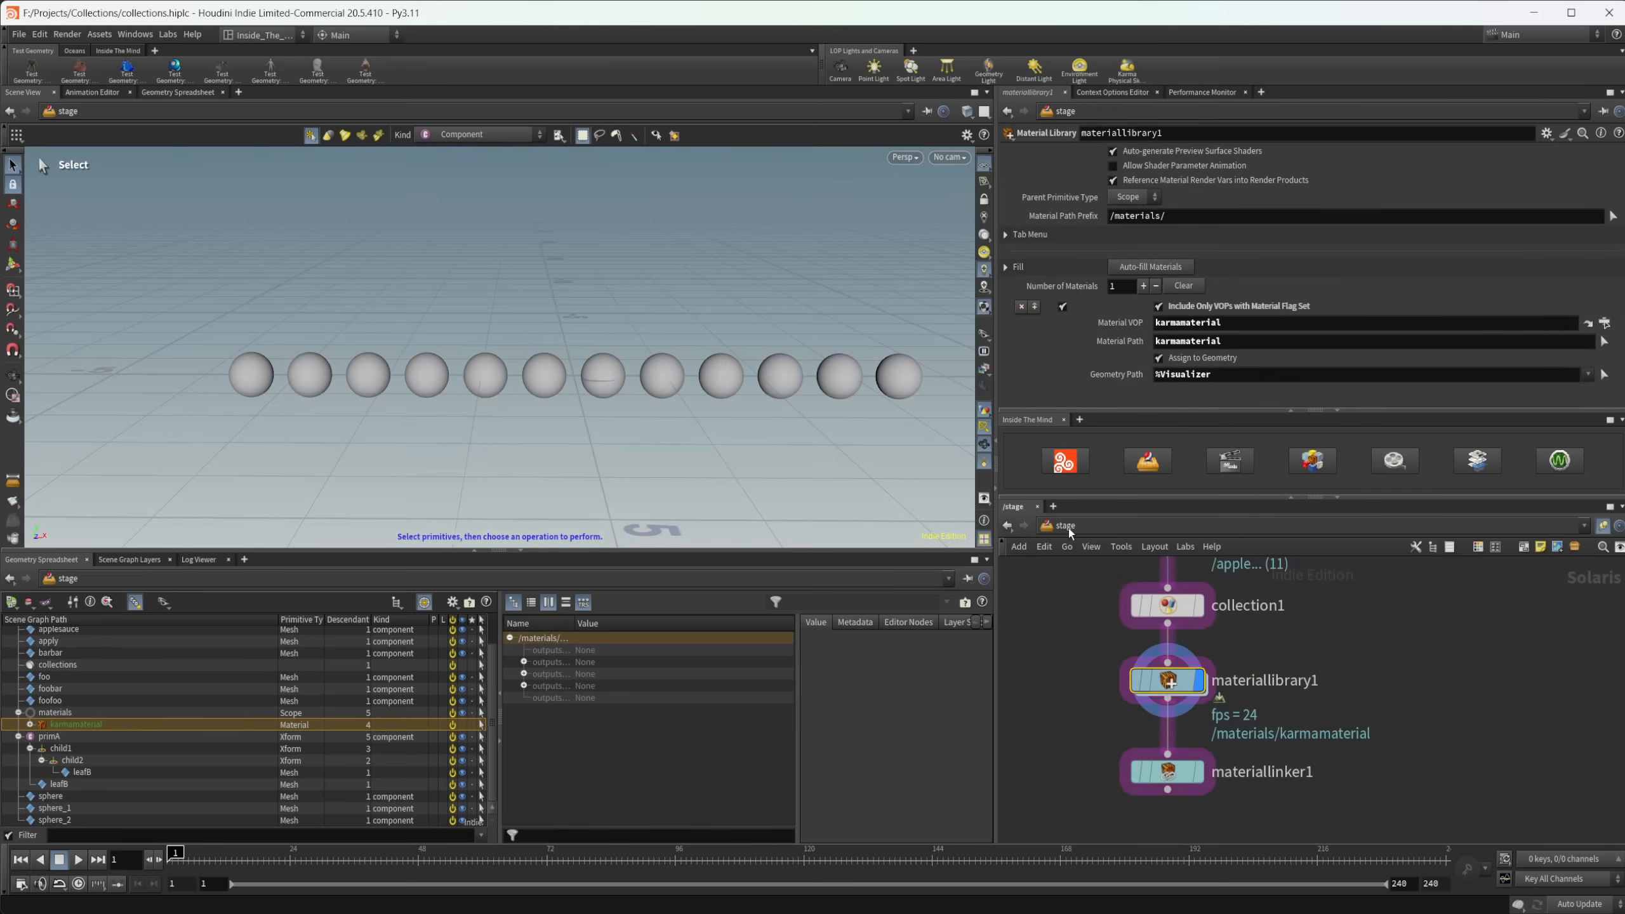
mouse_move(1168, 394)
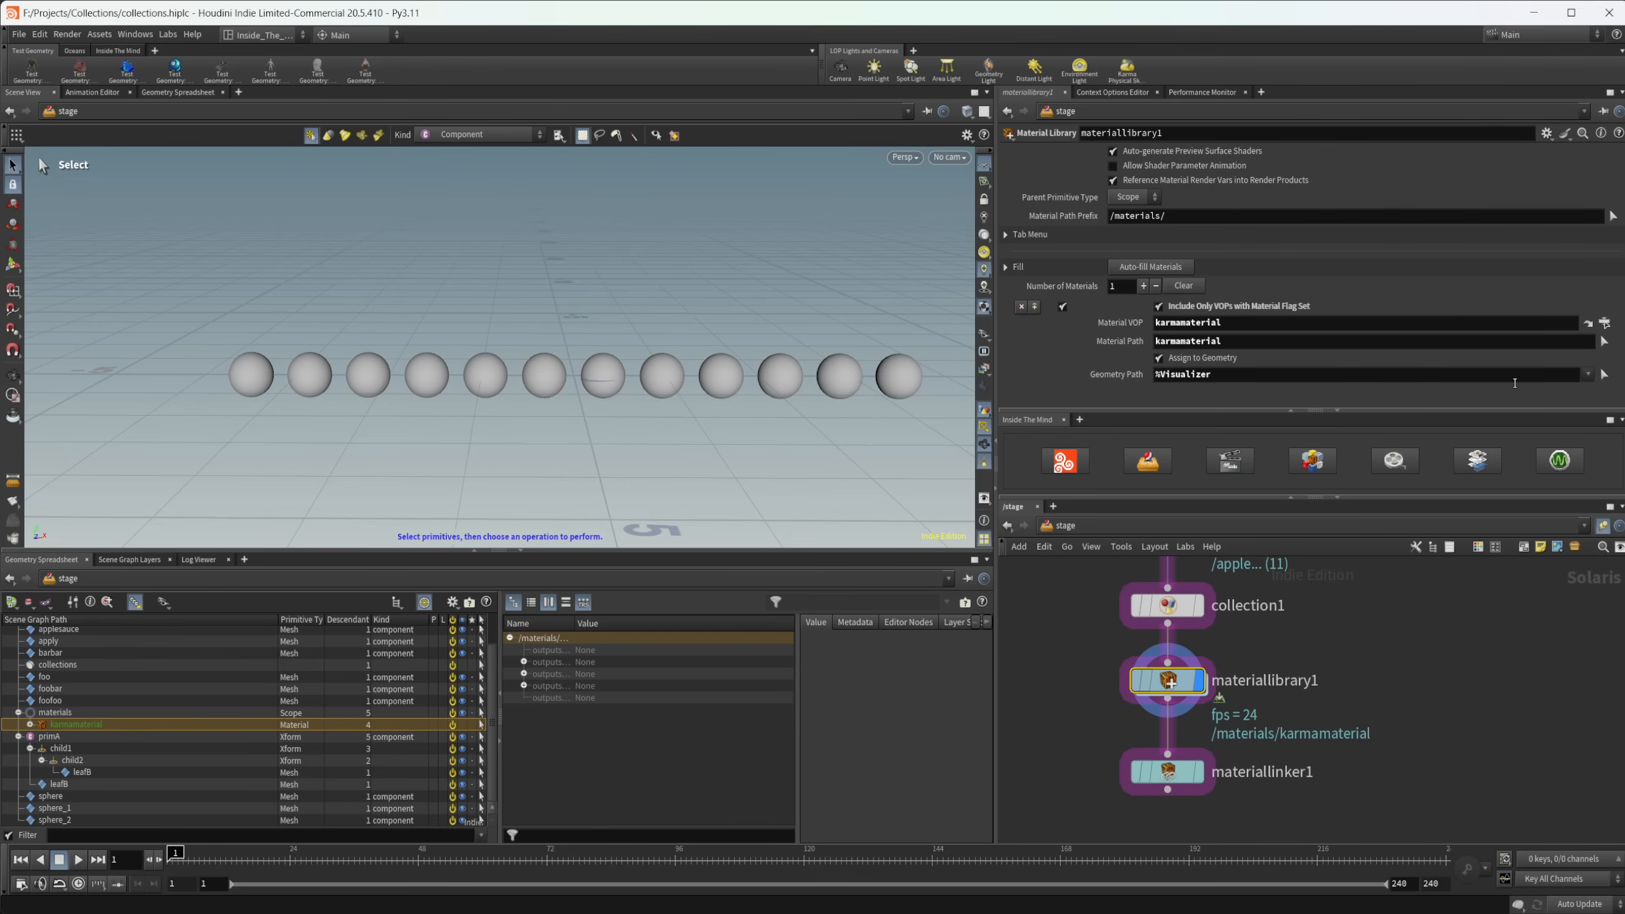
- Review the Material Library's Geometry Path assigning karmamaterial to %Visualizer
click(1587, 375)
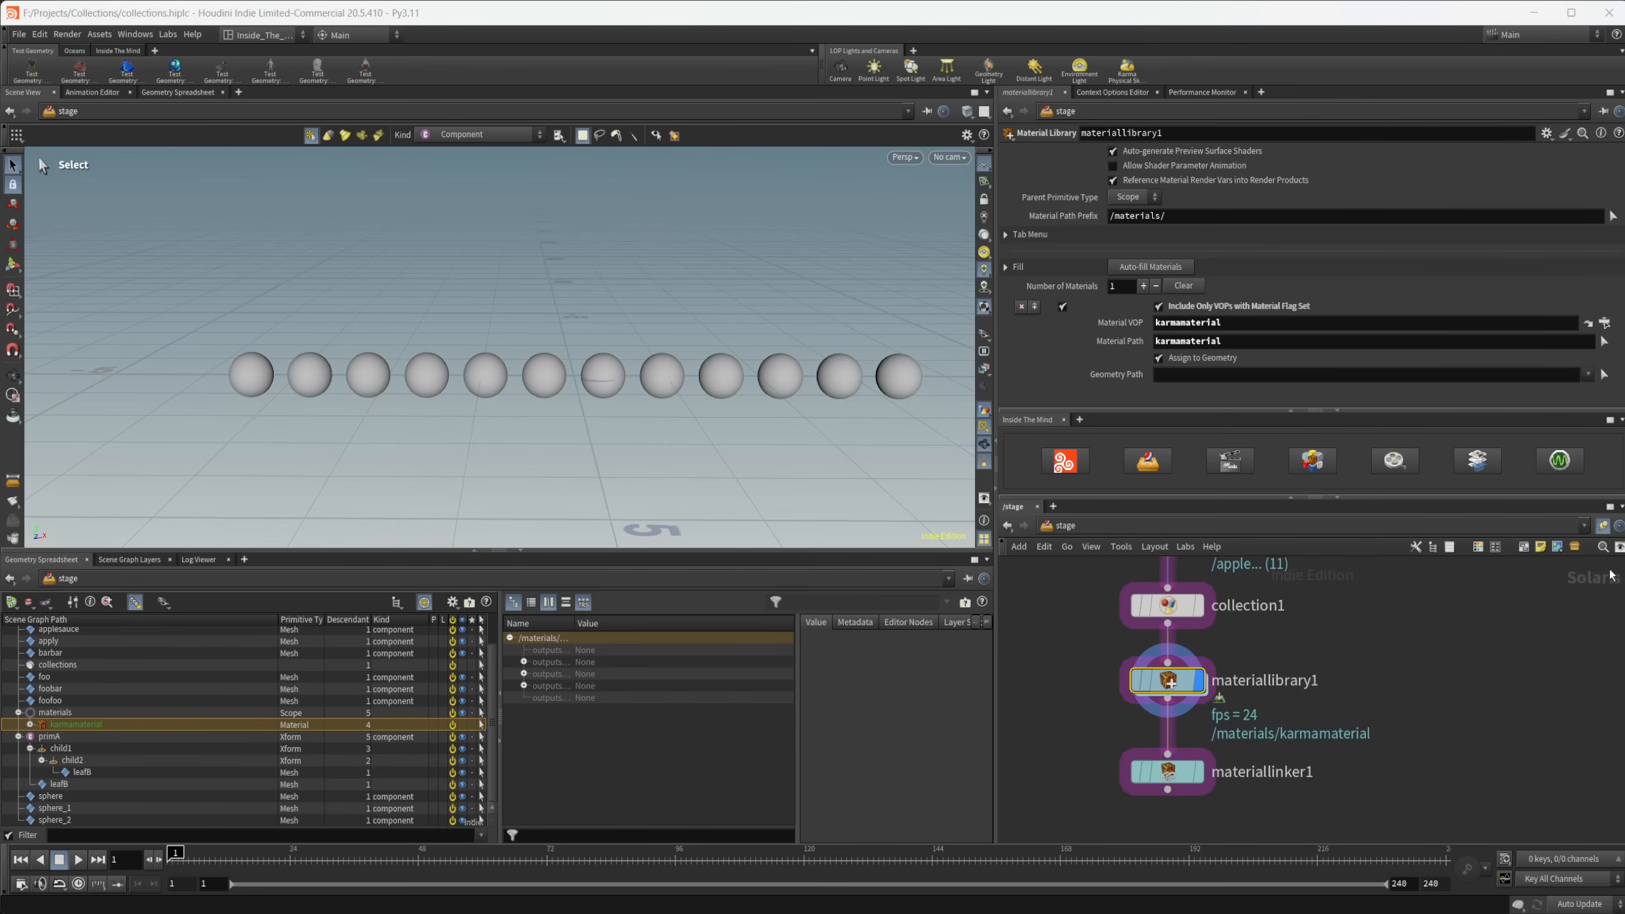
click(1587, 374)
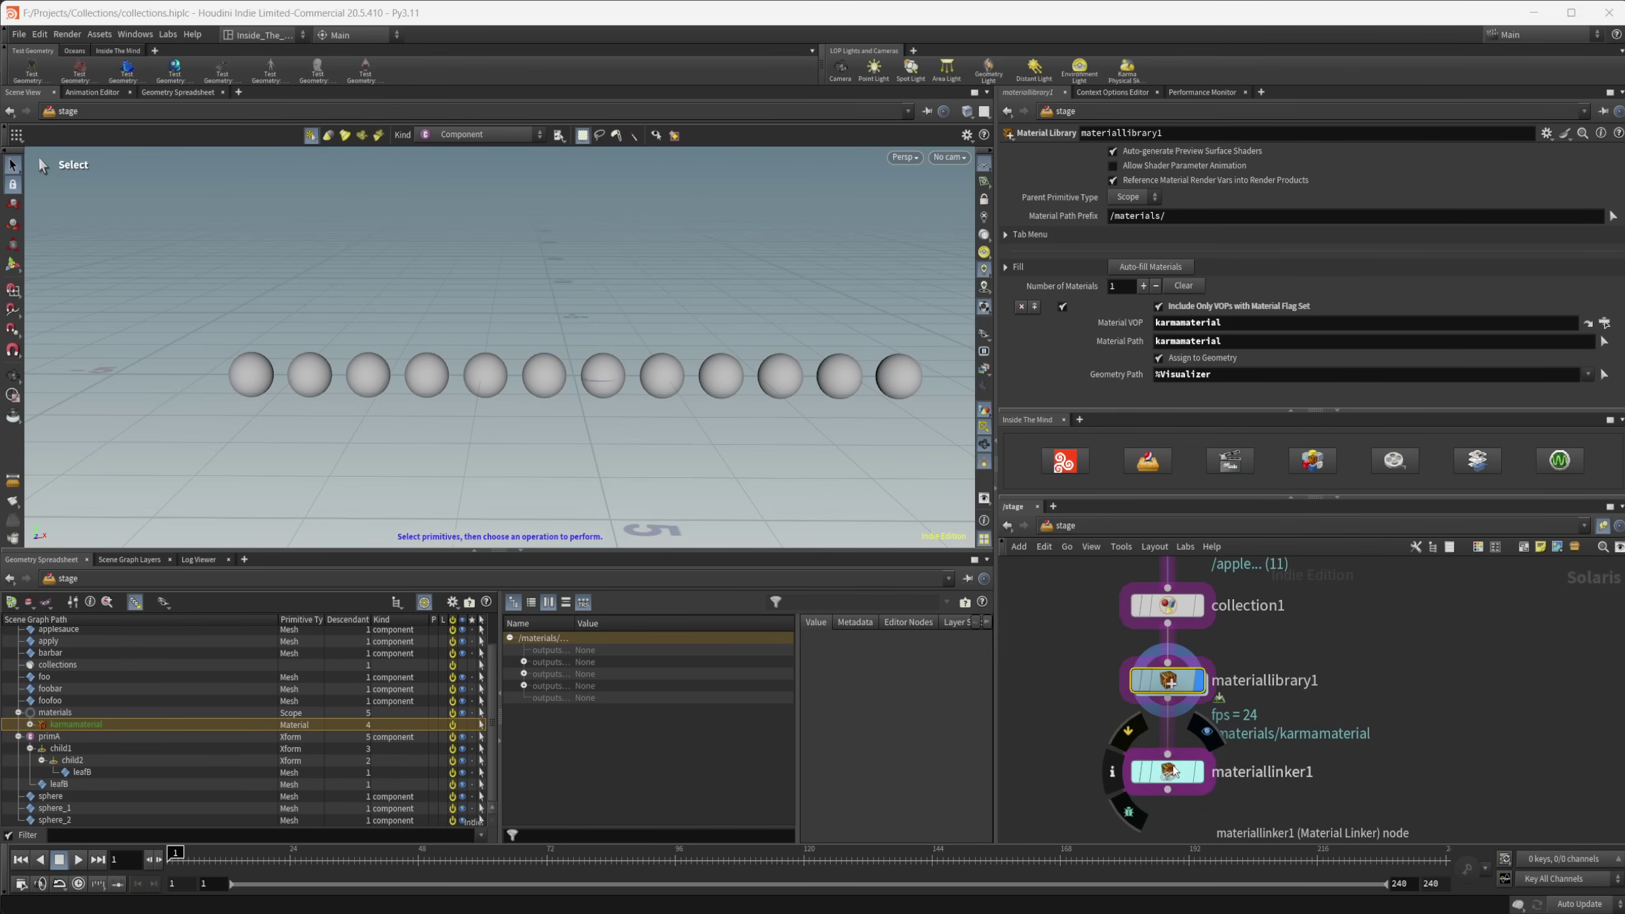
- Set collection1's Primitives pattern to * so all twelve spheres match, with a taller pattern editor
click(1164, 770)
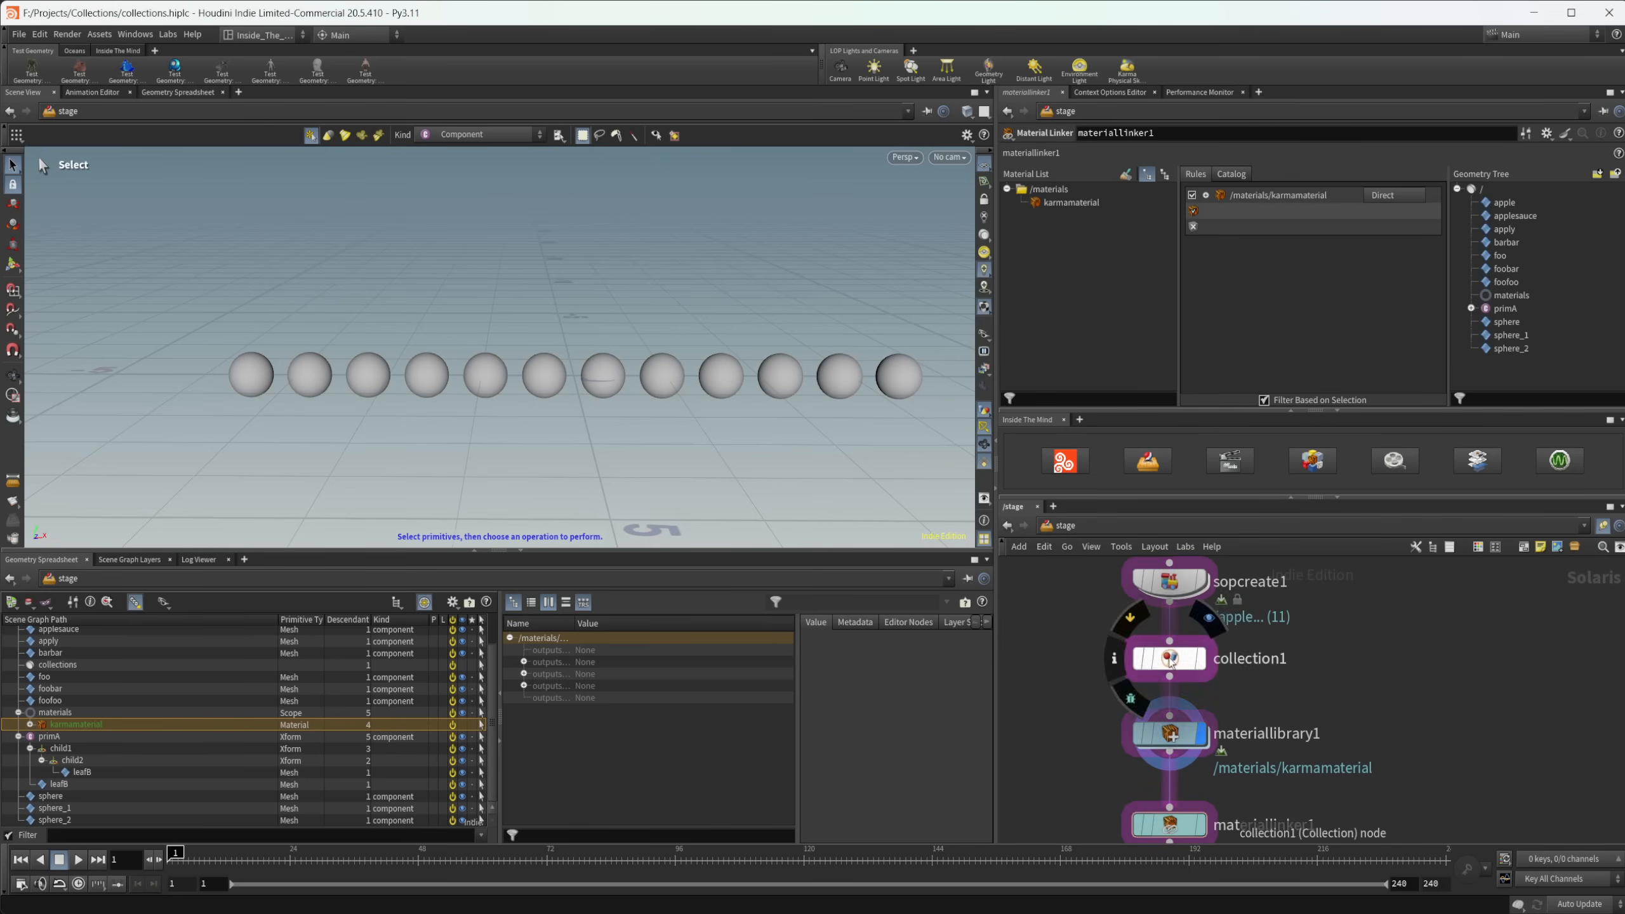
click(1167, 658)
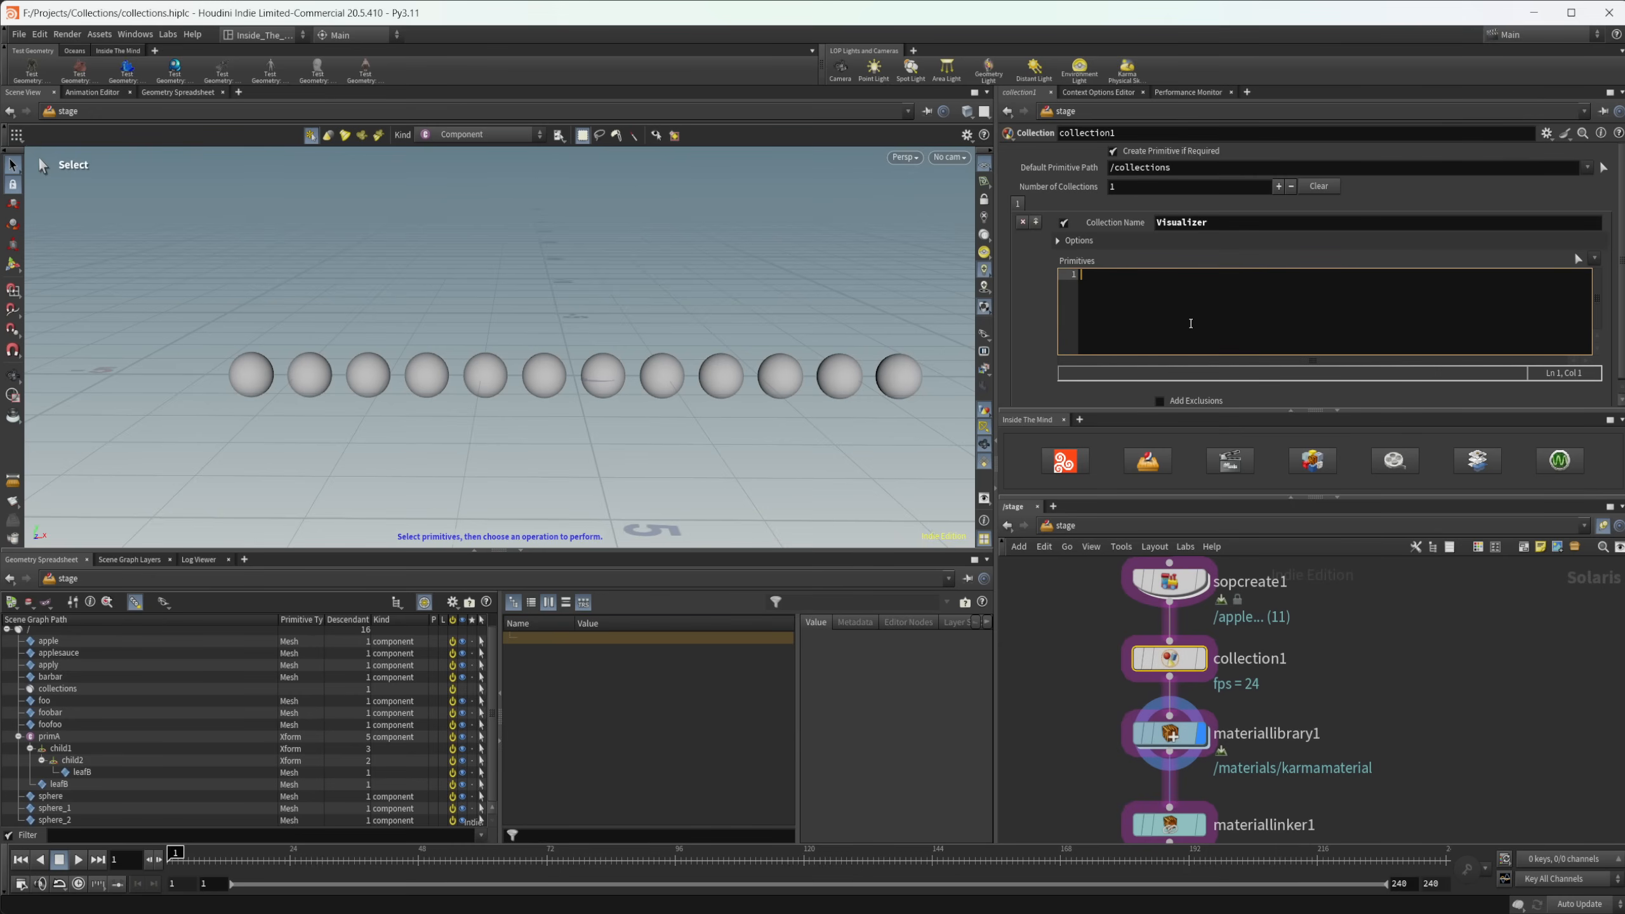
text(*)
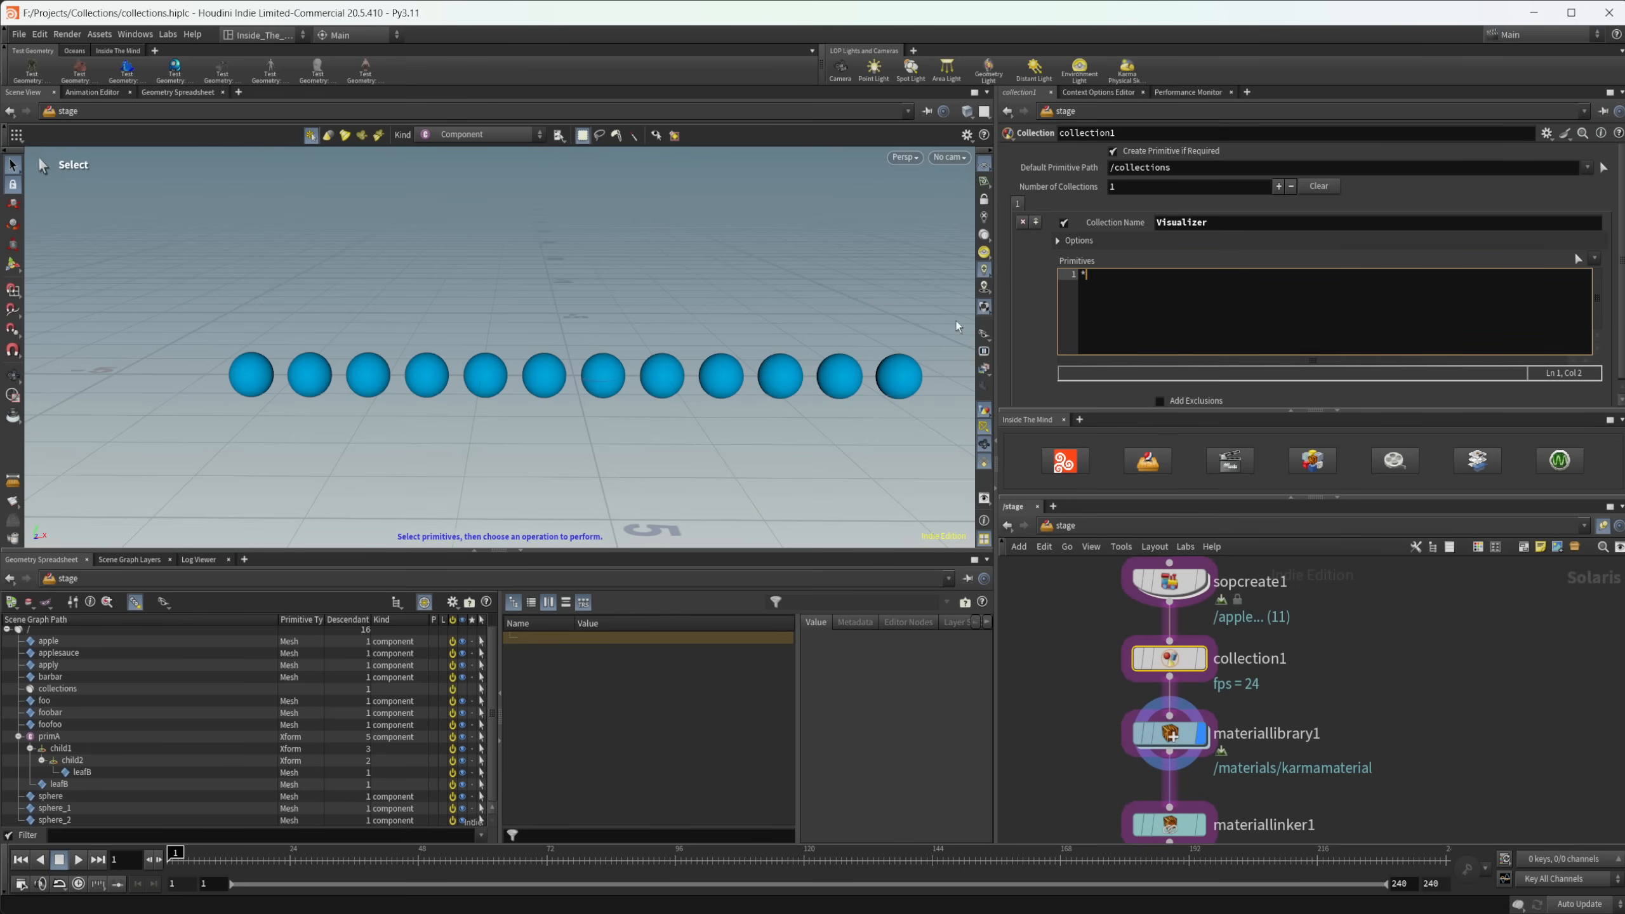
mouse_move(1332, 368)
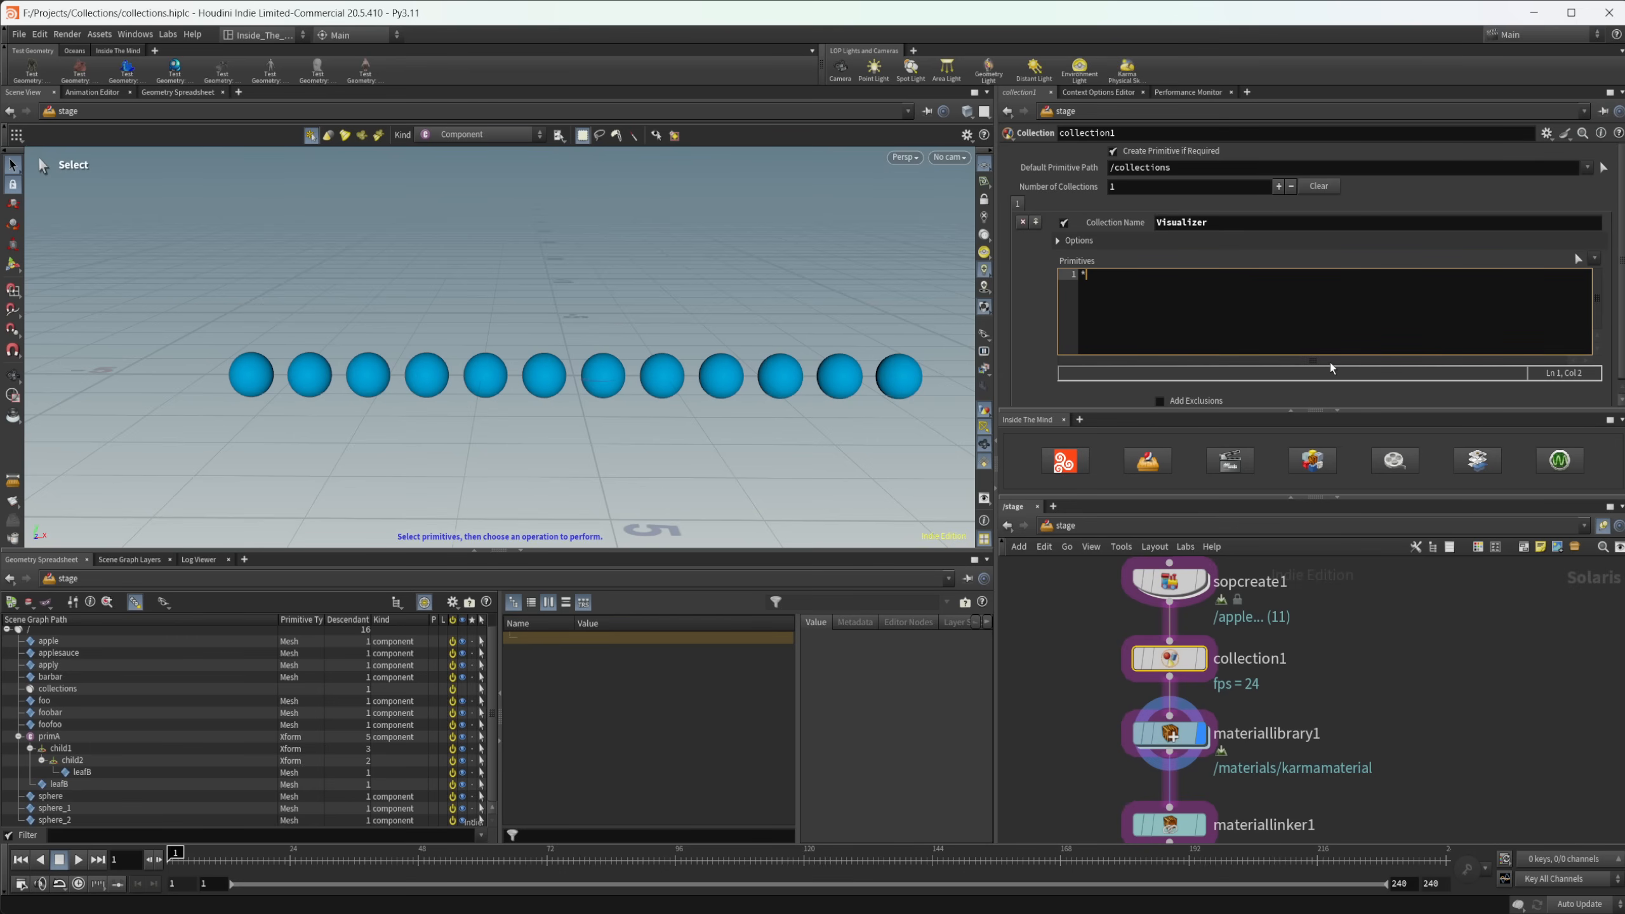
click(1283, 330)
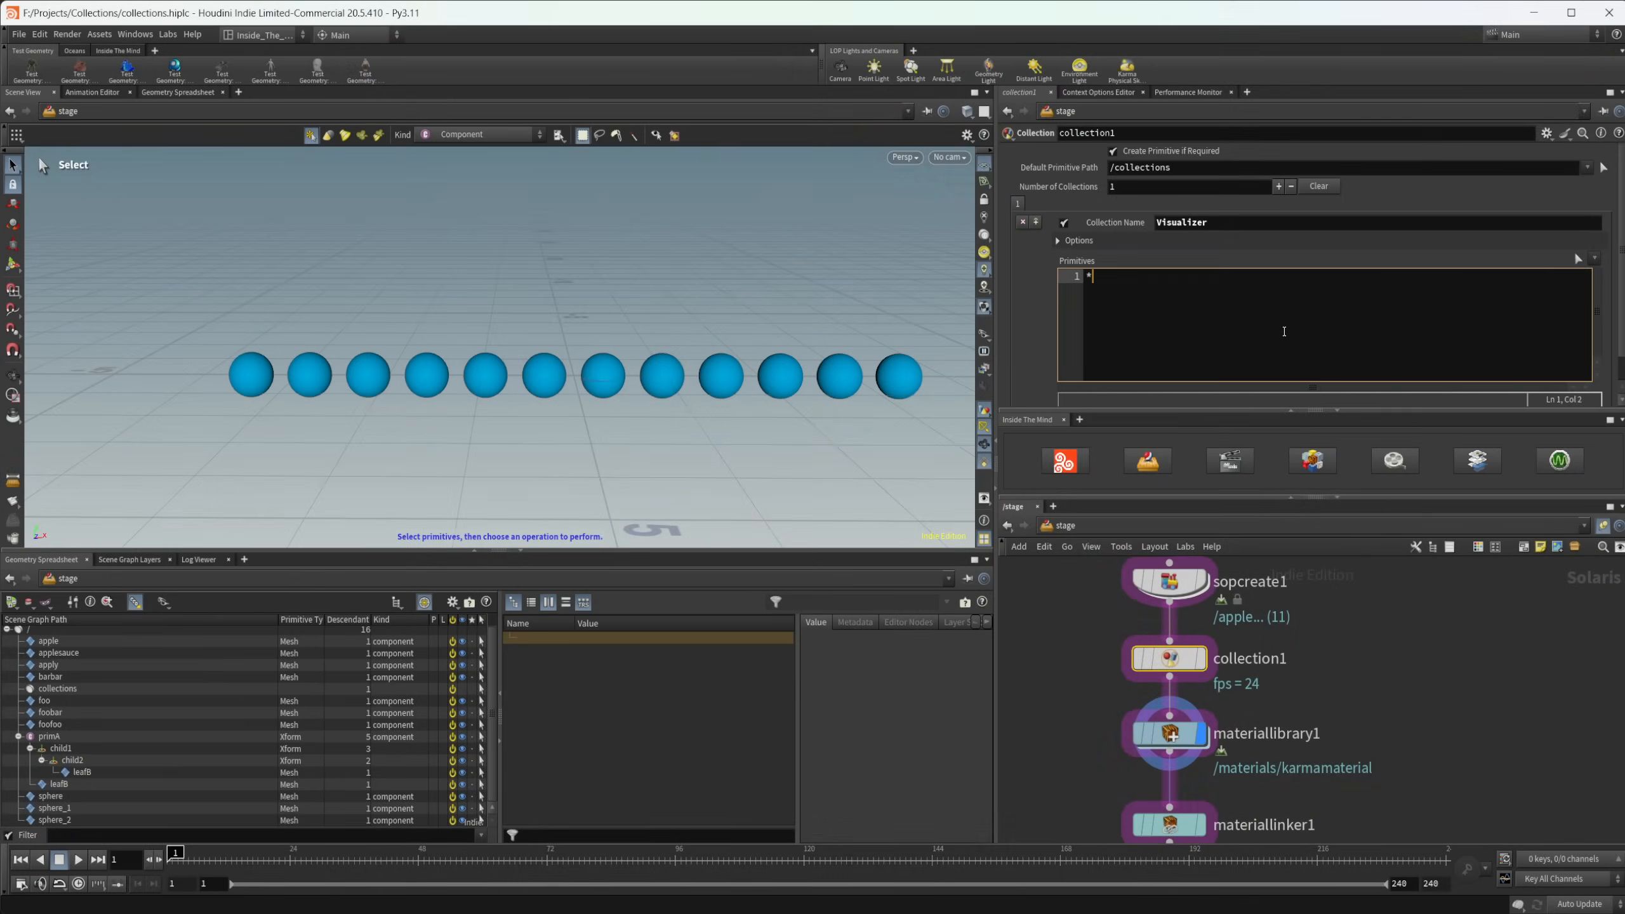
text(*)
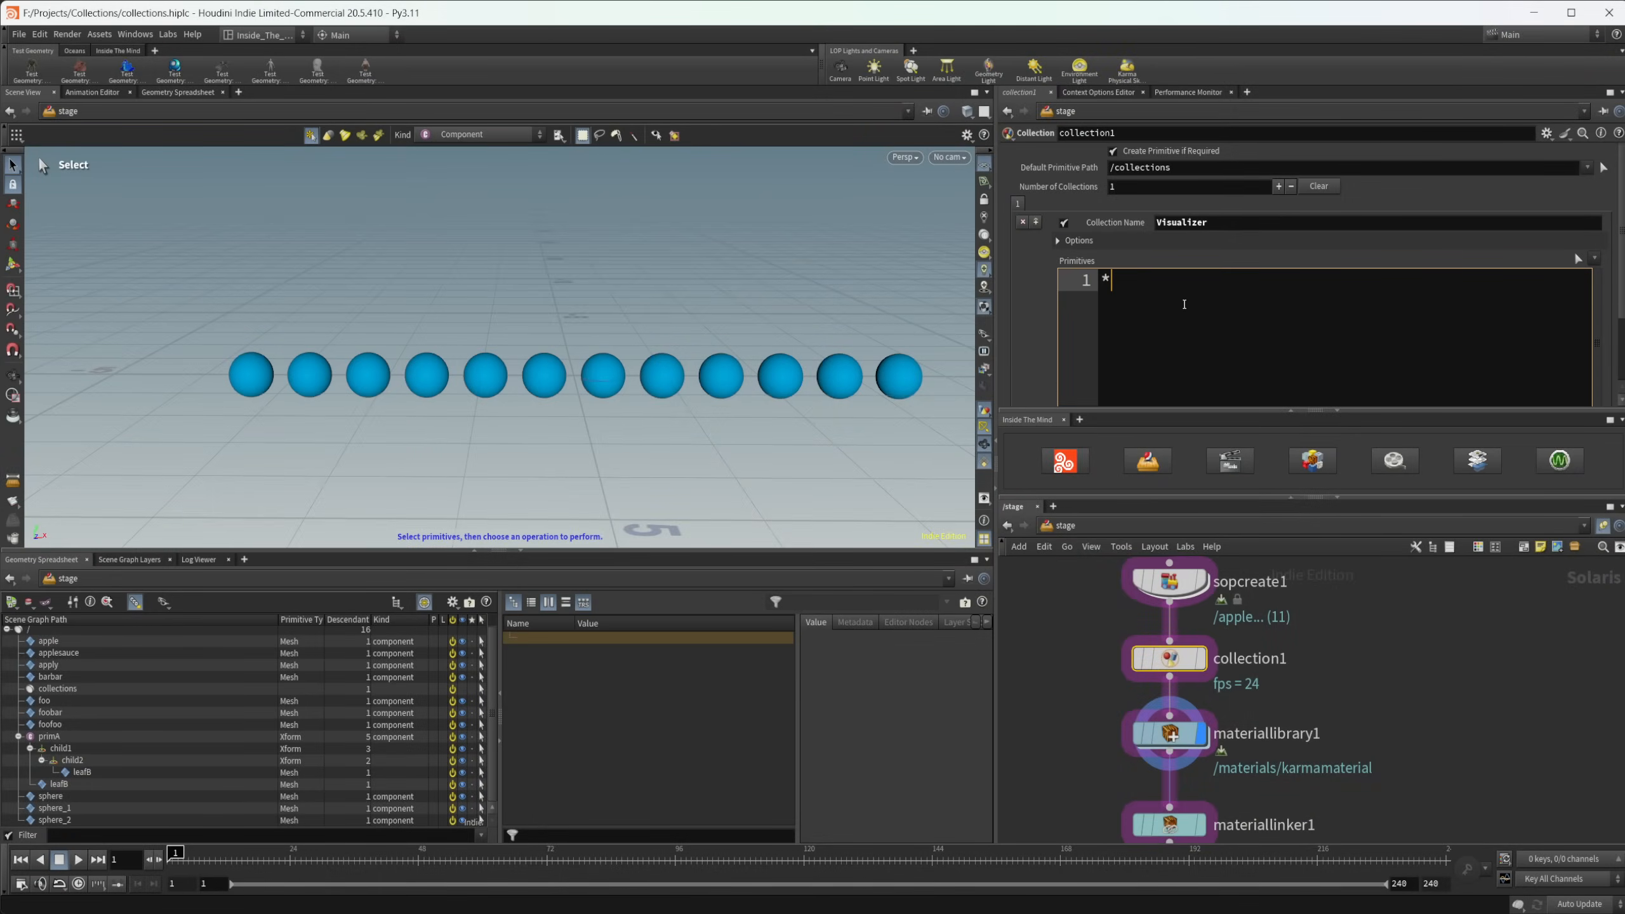
mouse_move(278, 243)
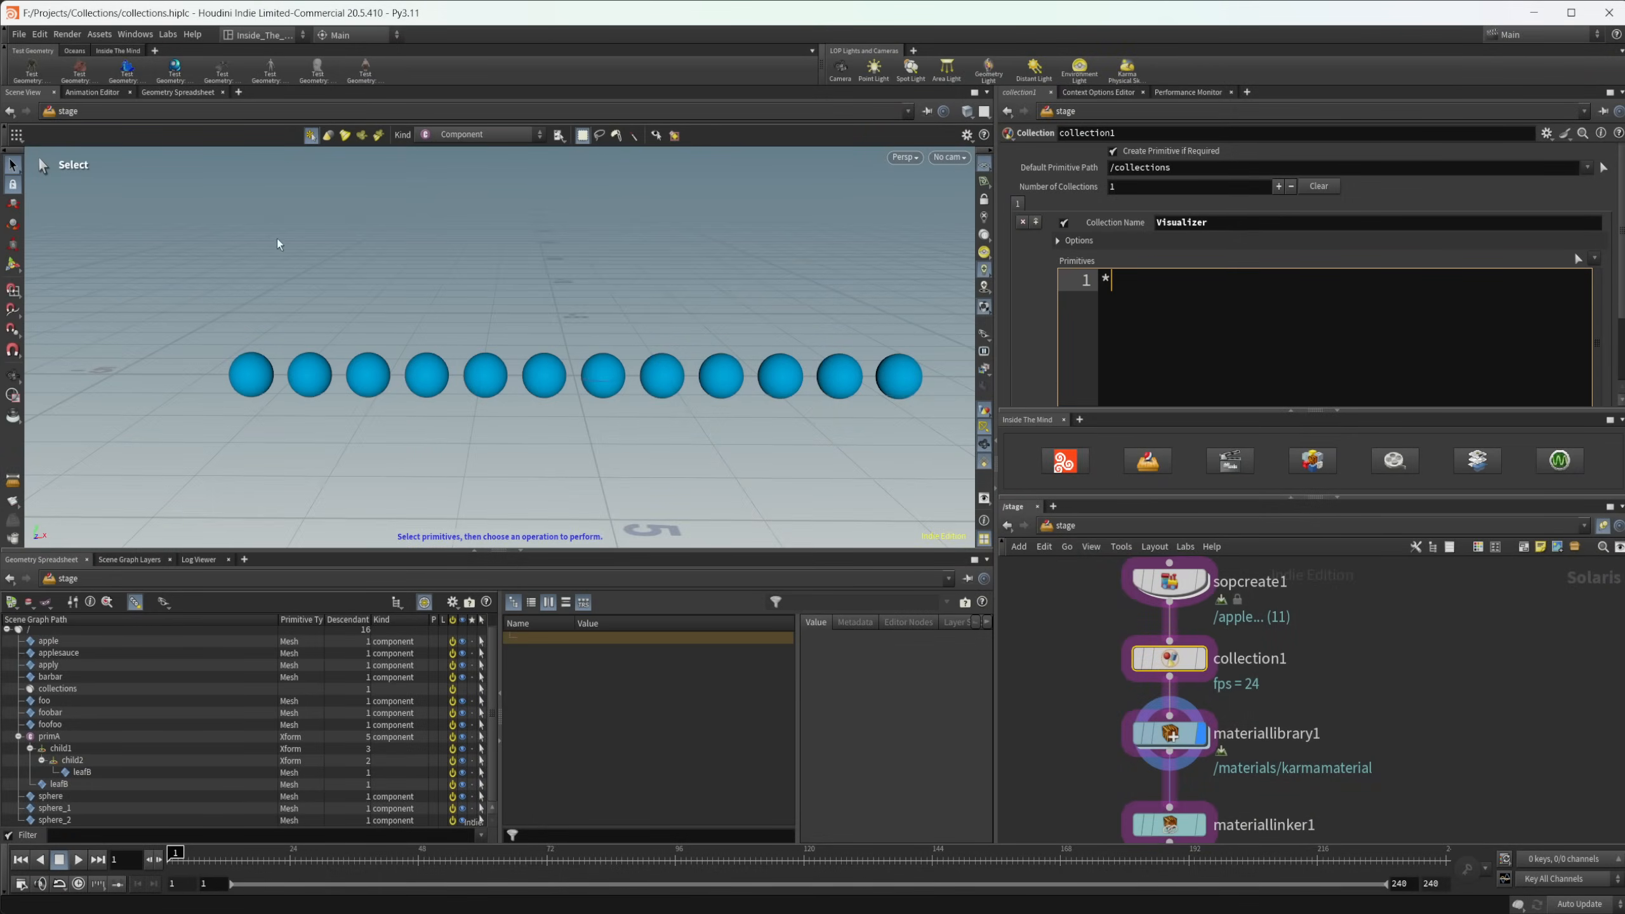
mouse_move(802, 353)
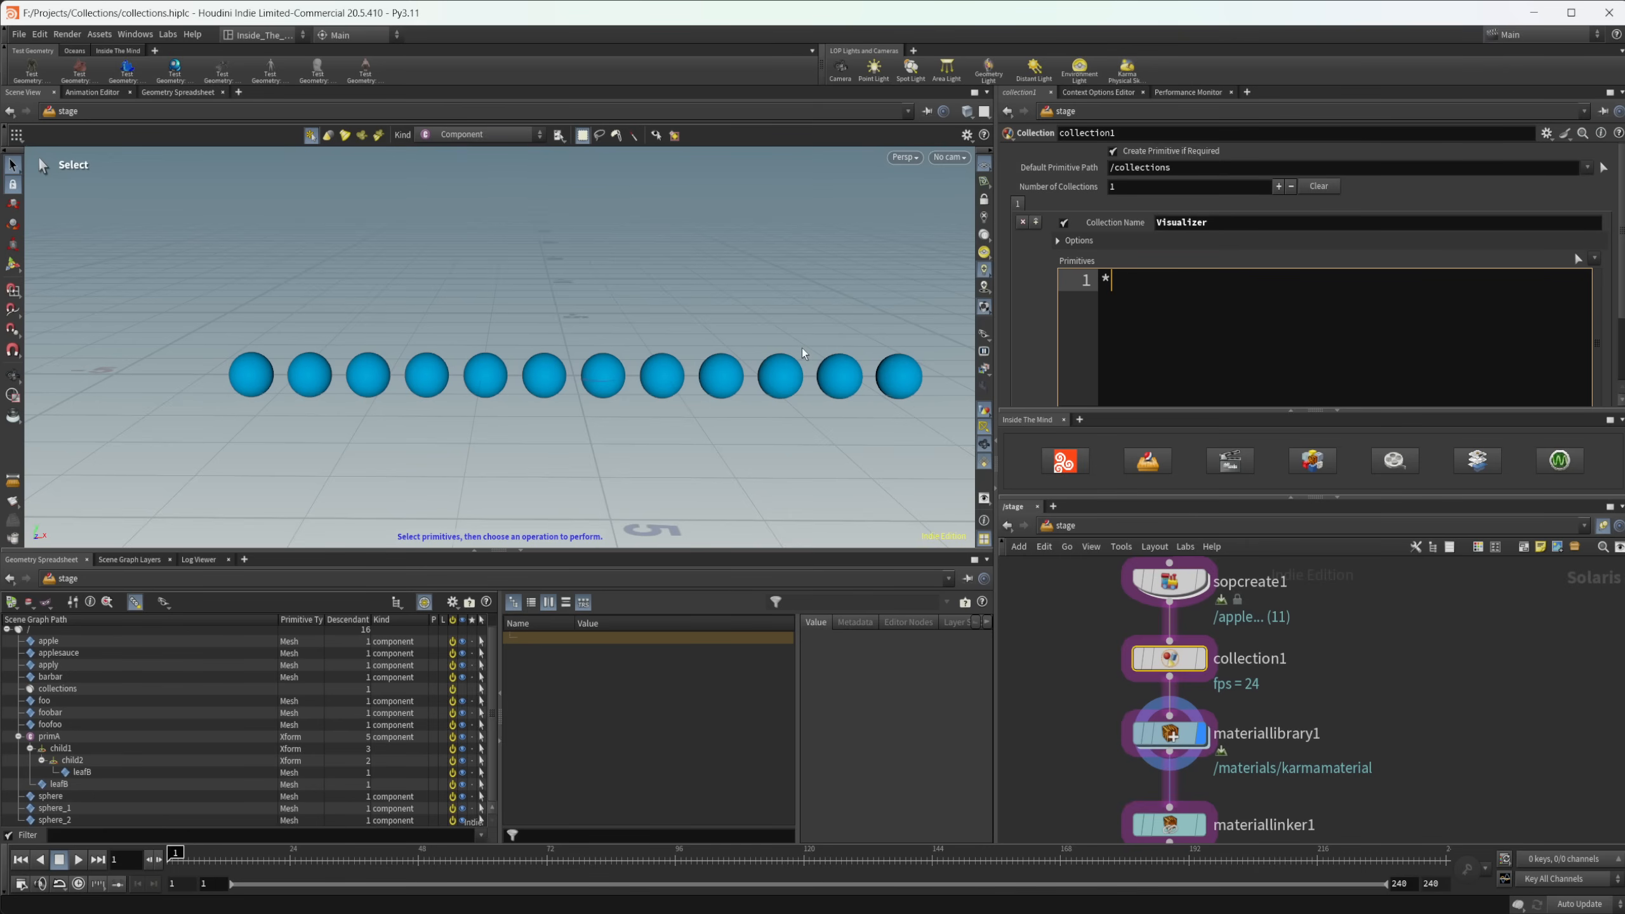
mouse_move(1132, 319)
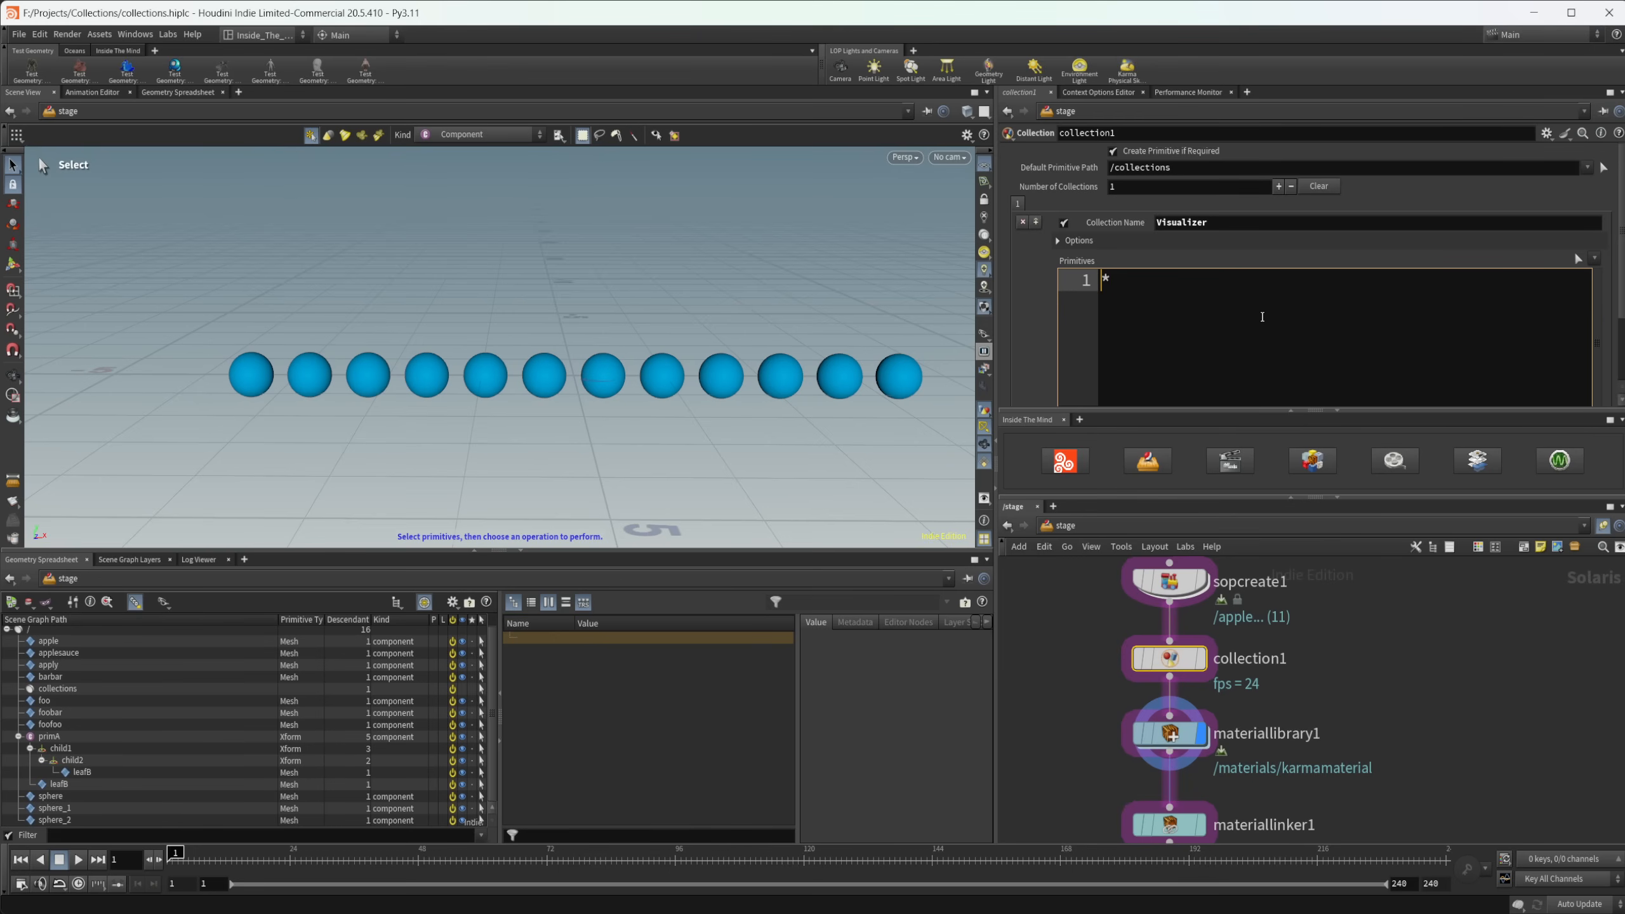
- Try the patterns sphere, sphere_2 and sphere* (three spheres match), then clear the field
text(sphere)
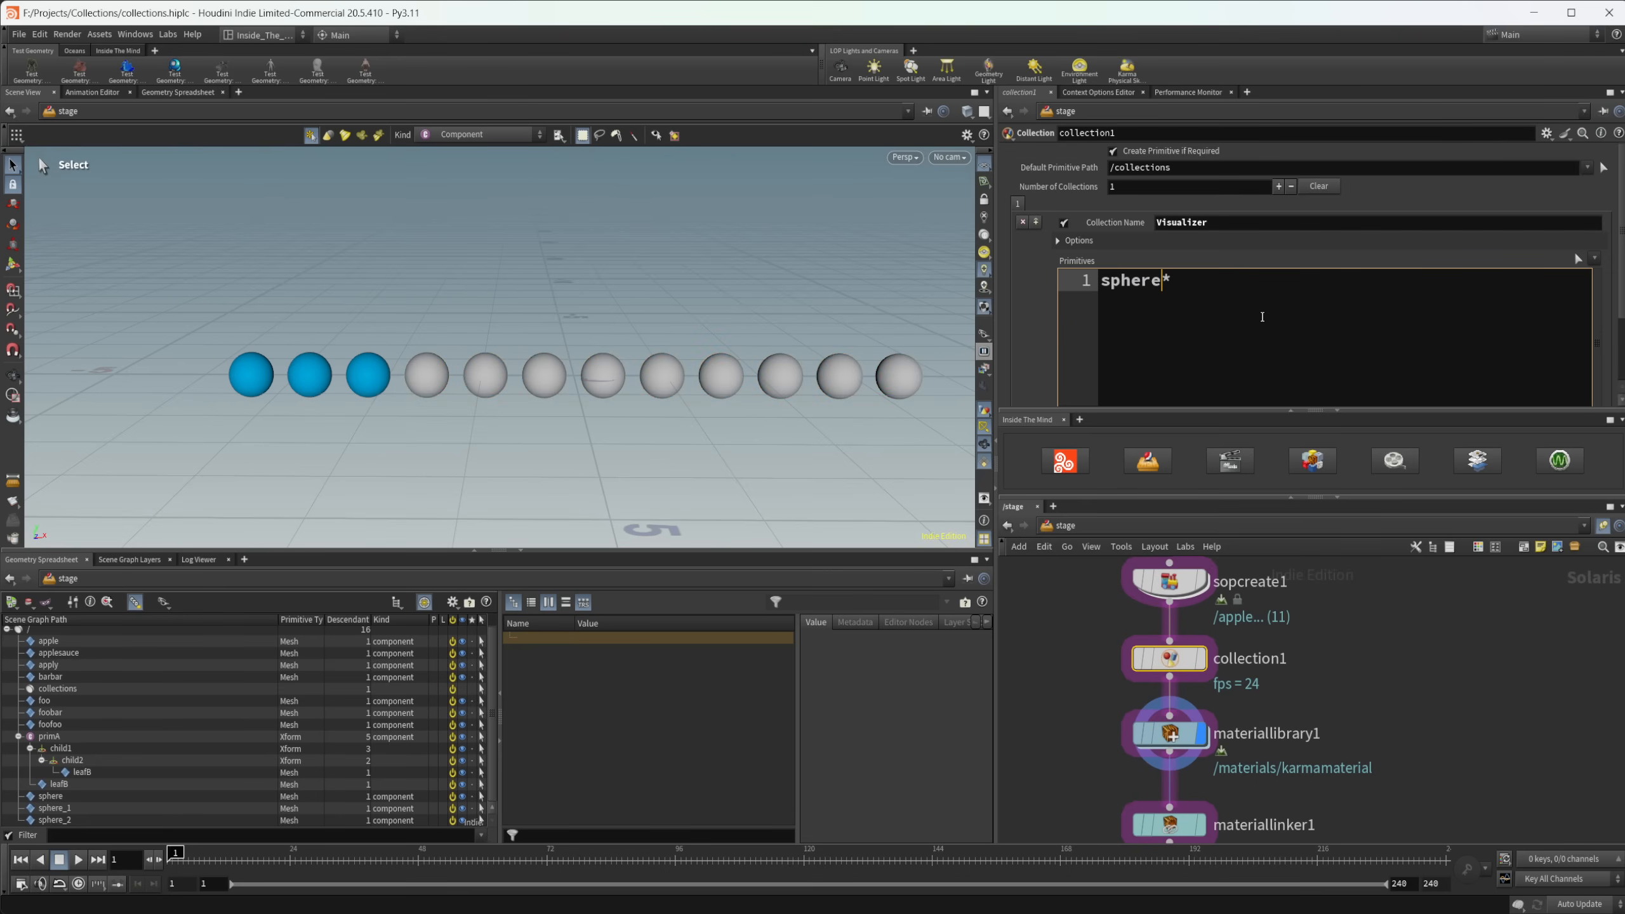
mouse_move(1028, 318)
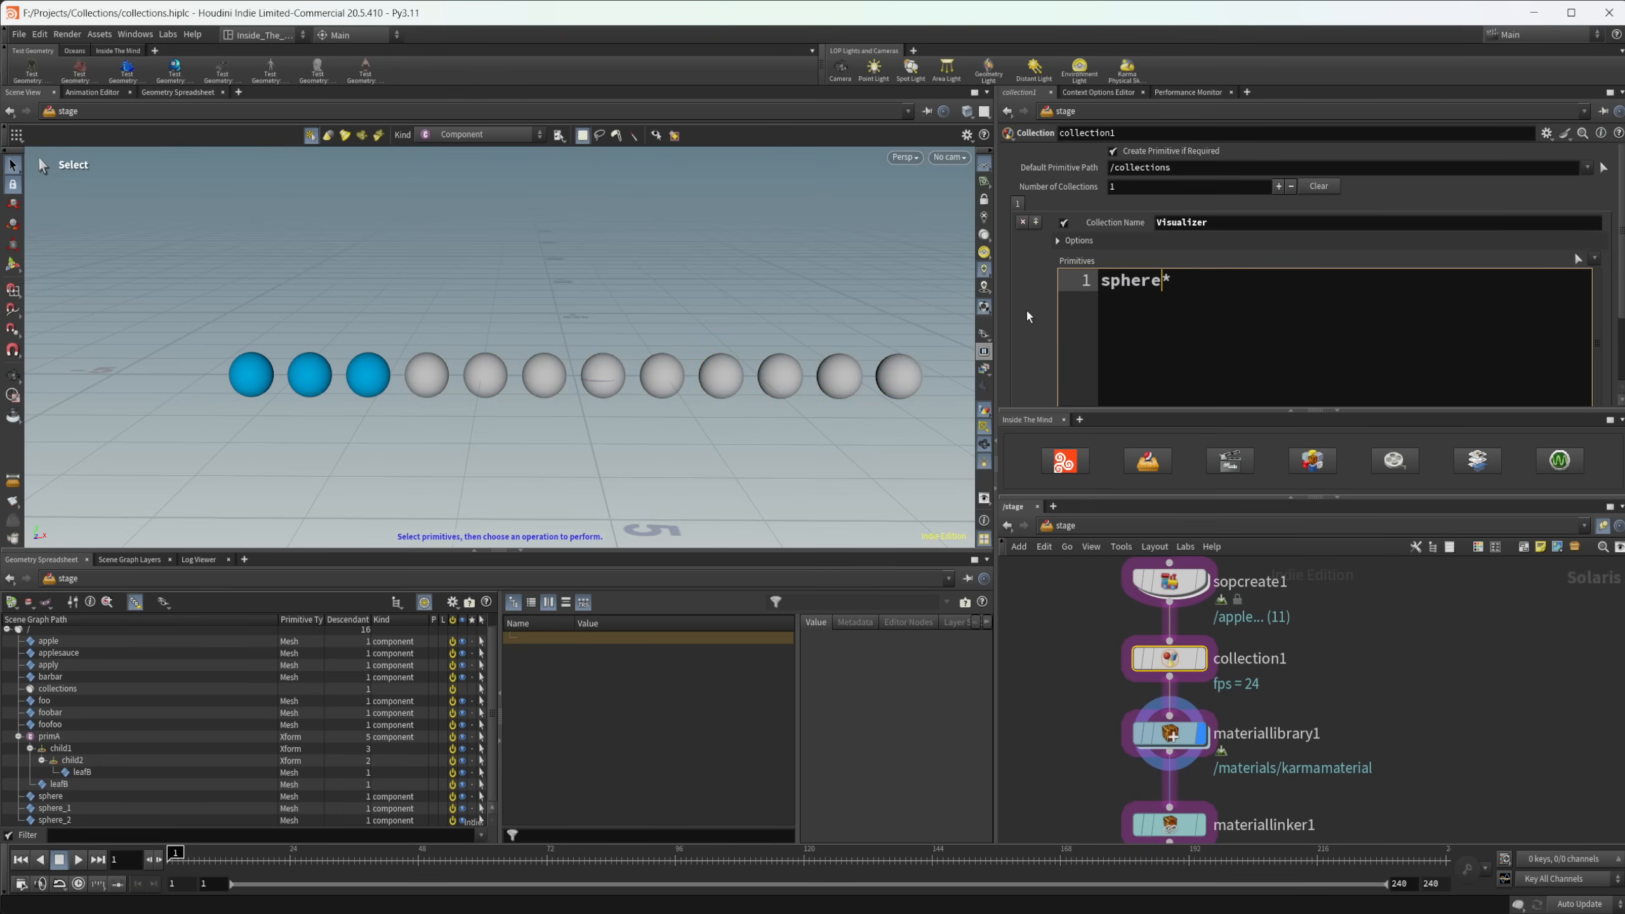
key(Backspace)
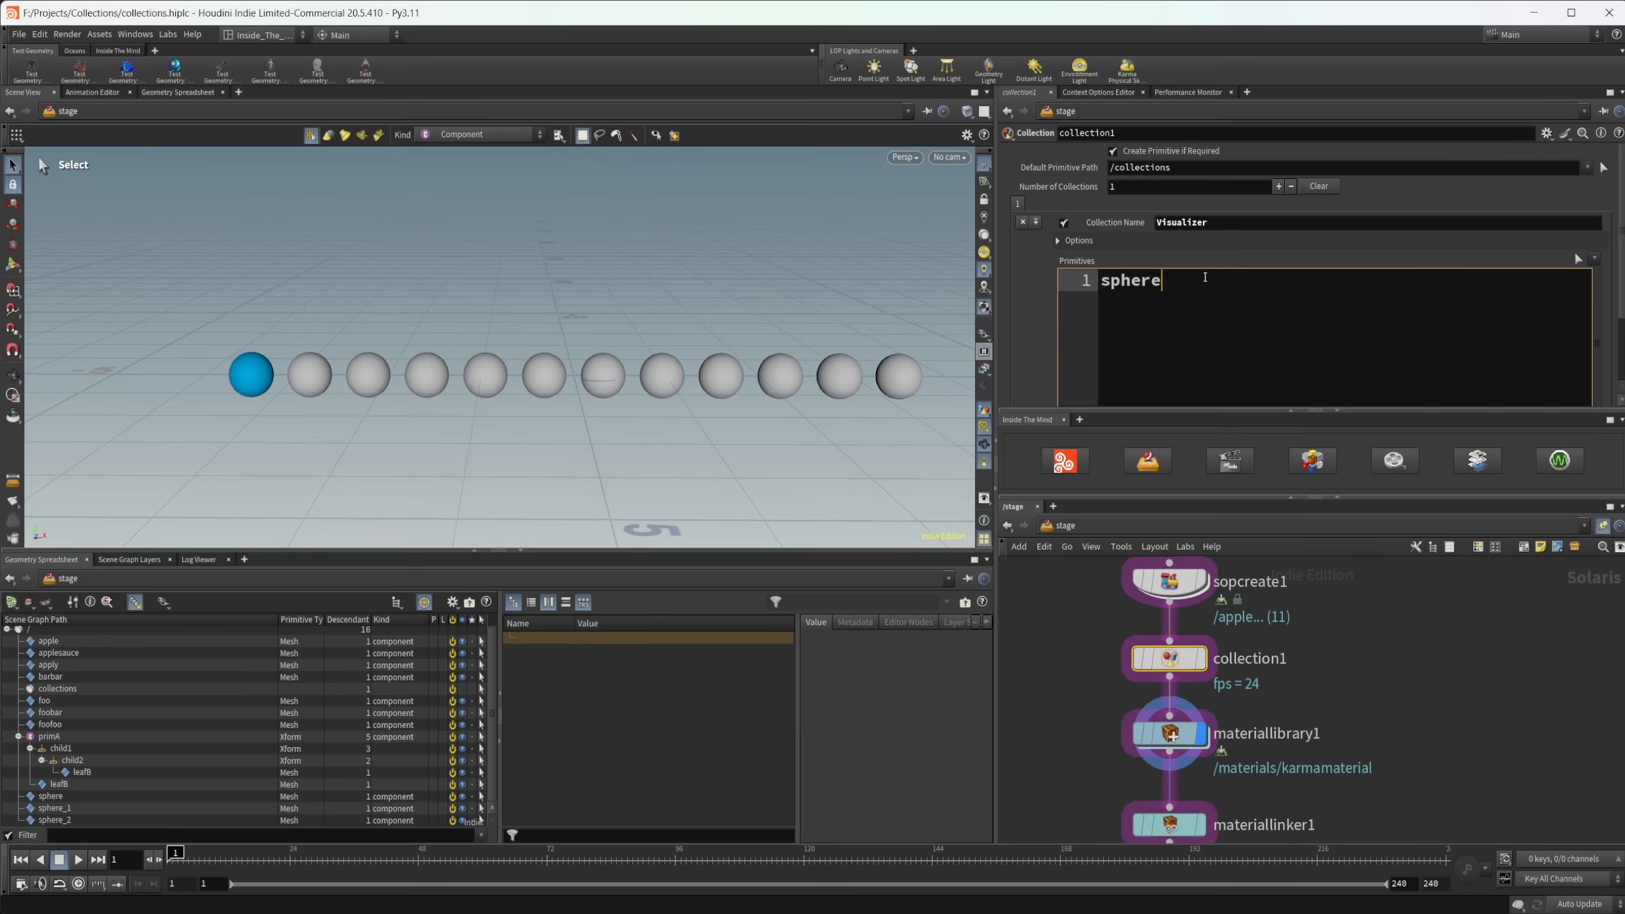
text(_2)
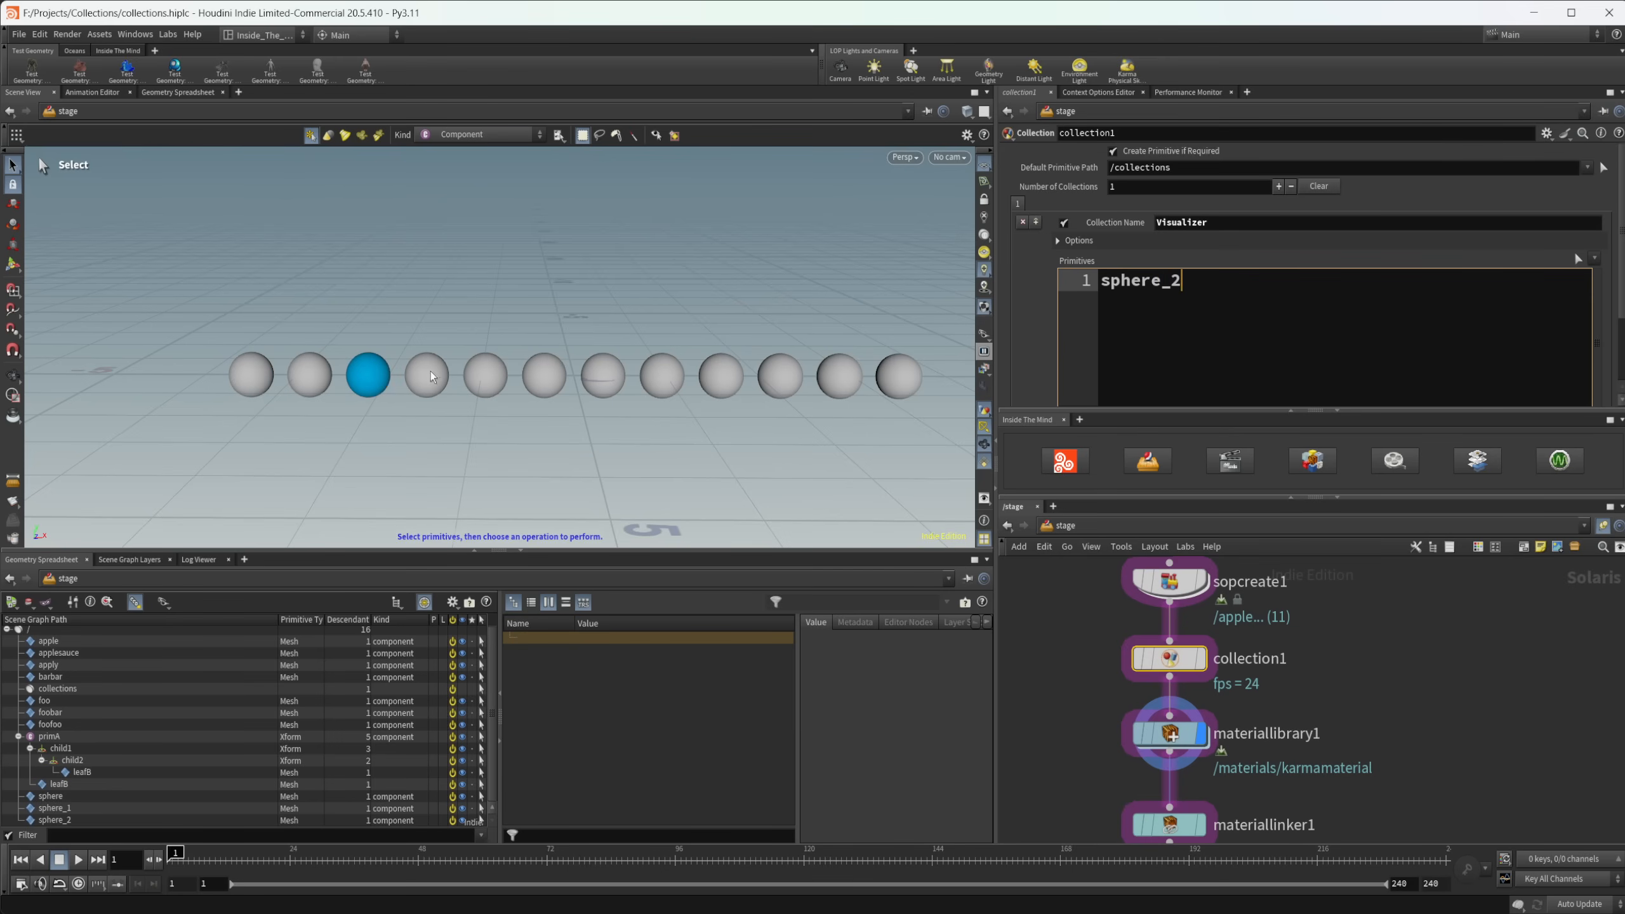
key(BackSpace)
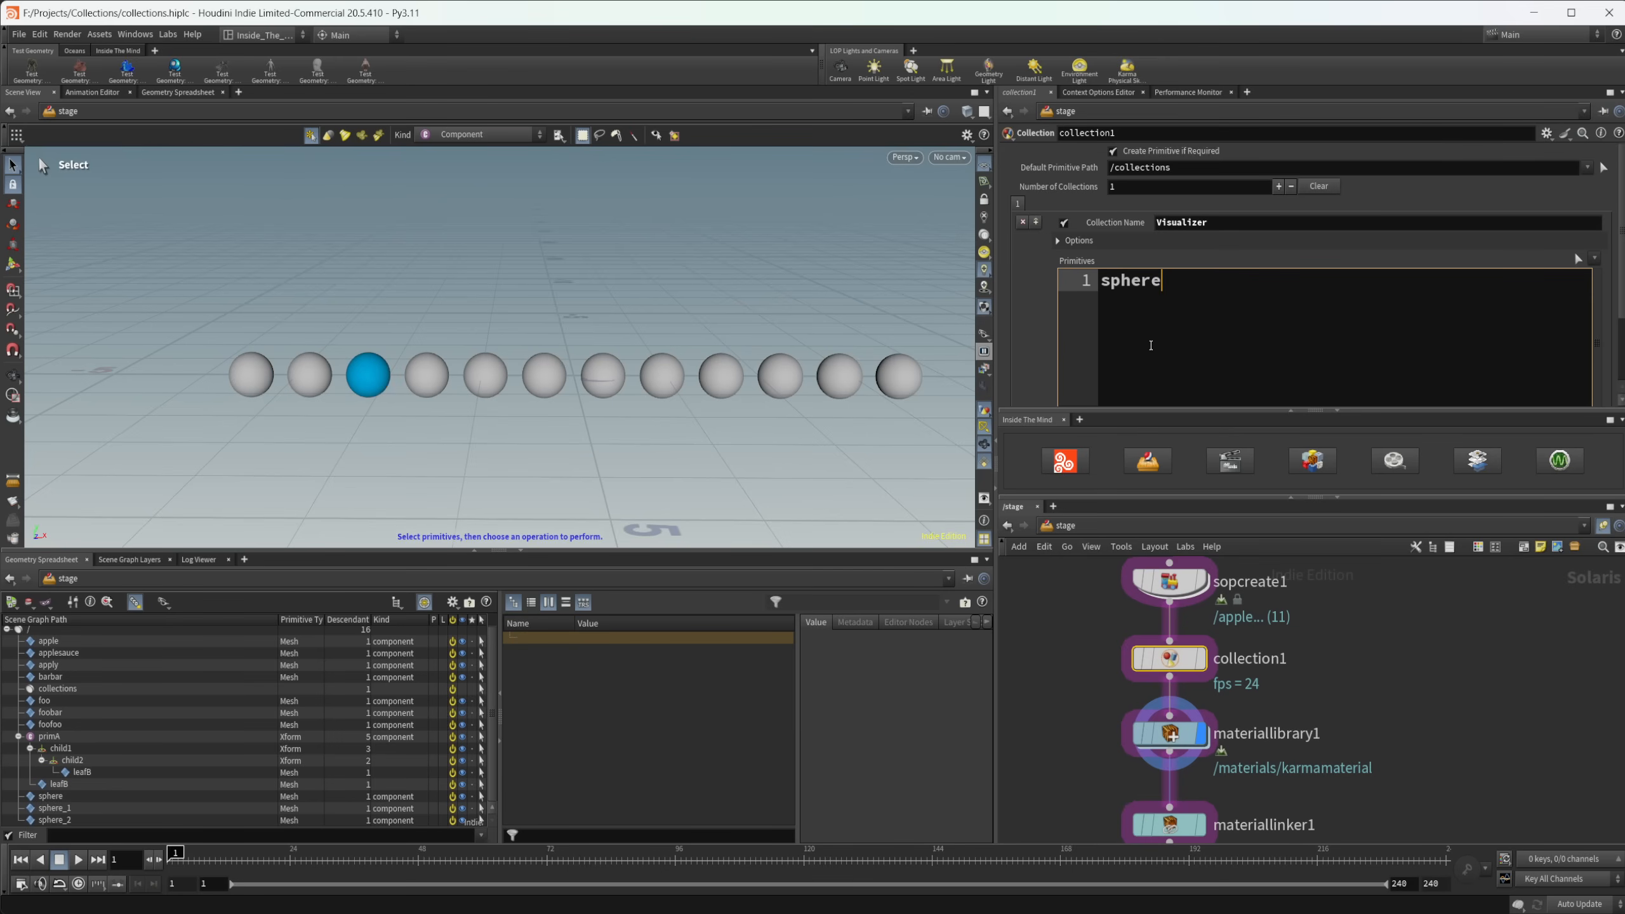
text(*)
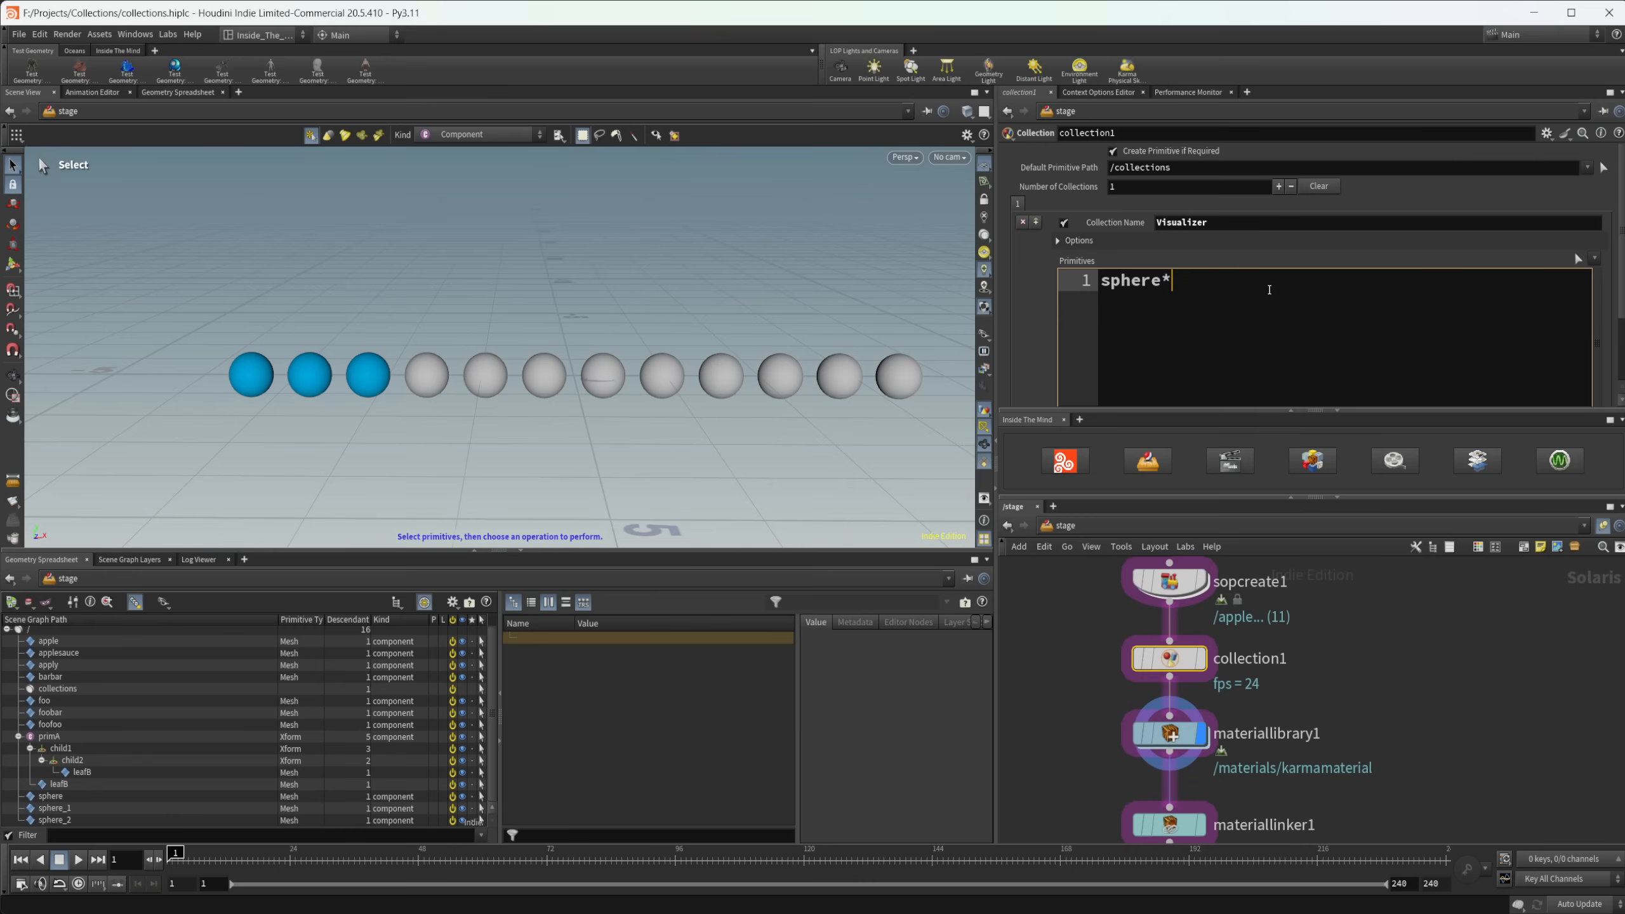
key(ctrl+a)
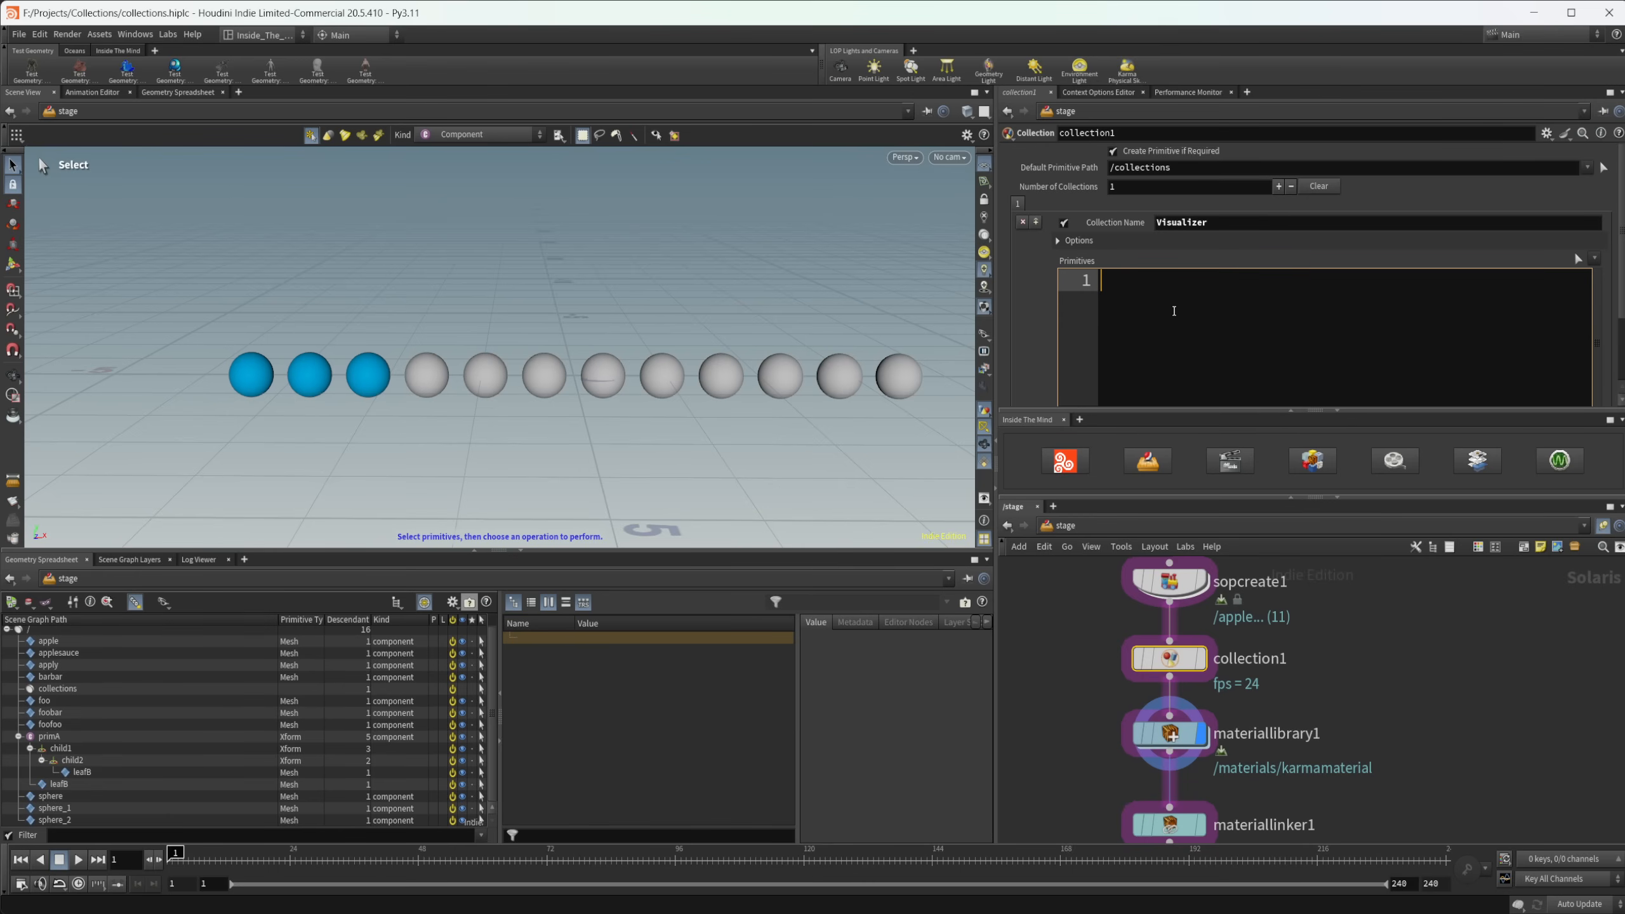
- Try the *bar pattern highlighting the two bar-suffixed spheres, then clear it
text(*)
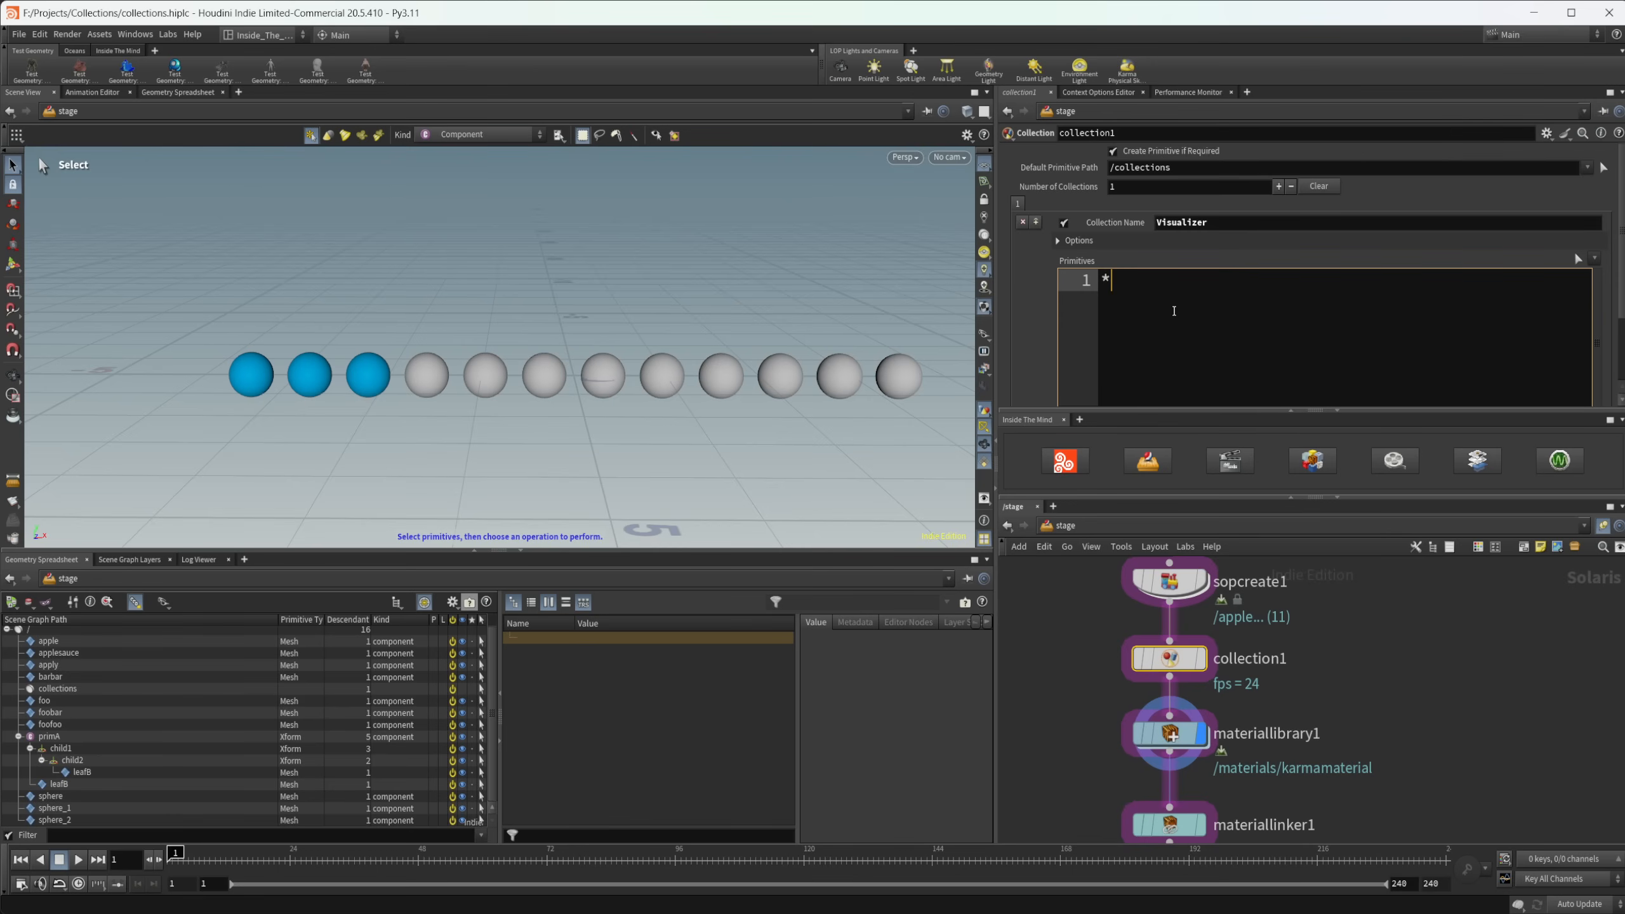
text(bar)
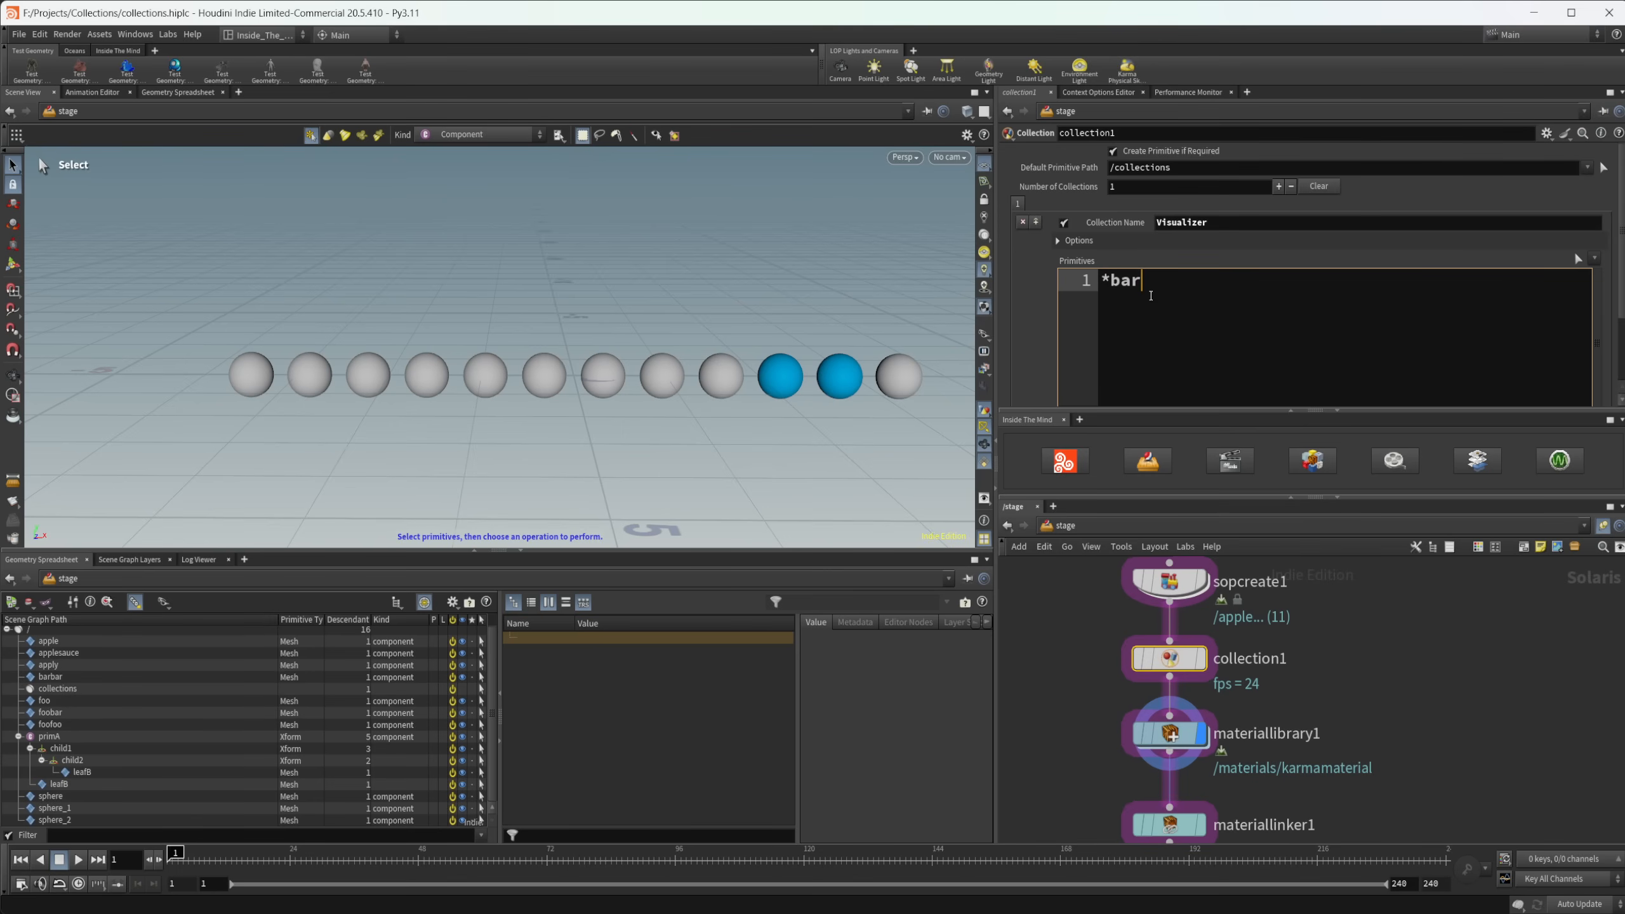
key(ctrl+a)
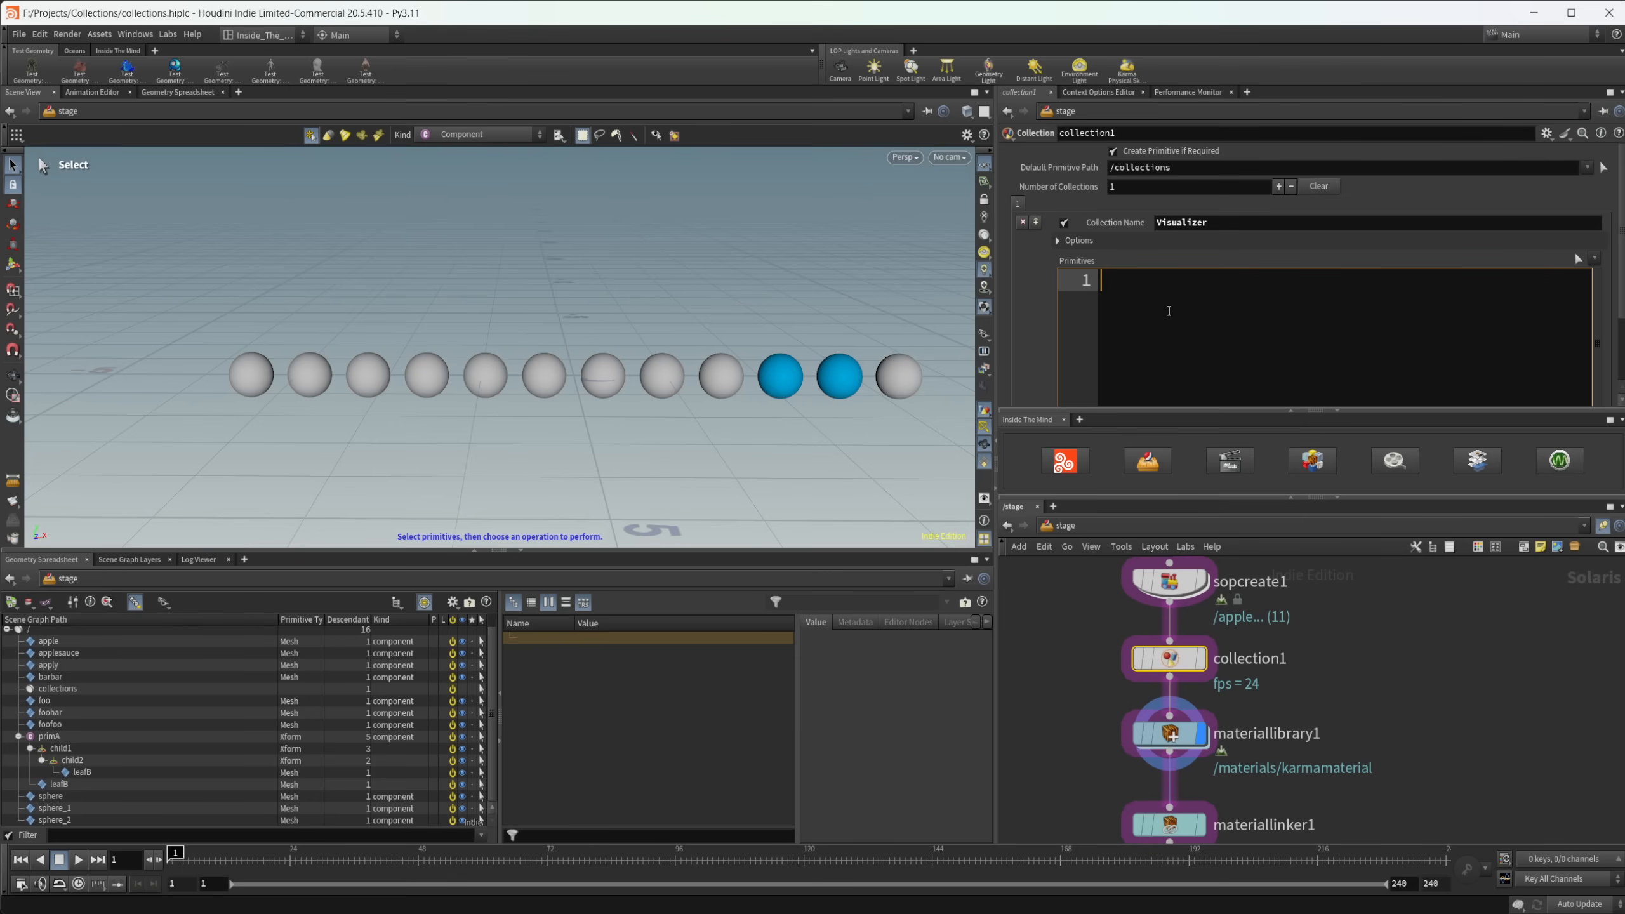
- Enter appl?, briefly appl?*, and commit appl? so apple and apply highlight
text(appl)
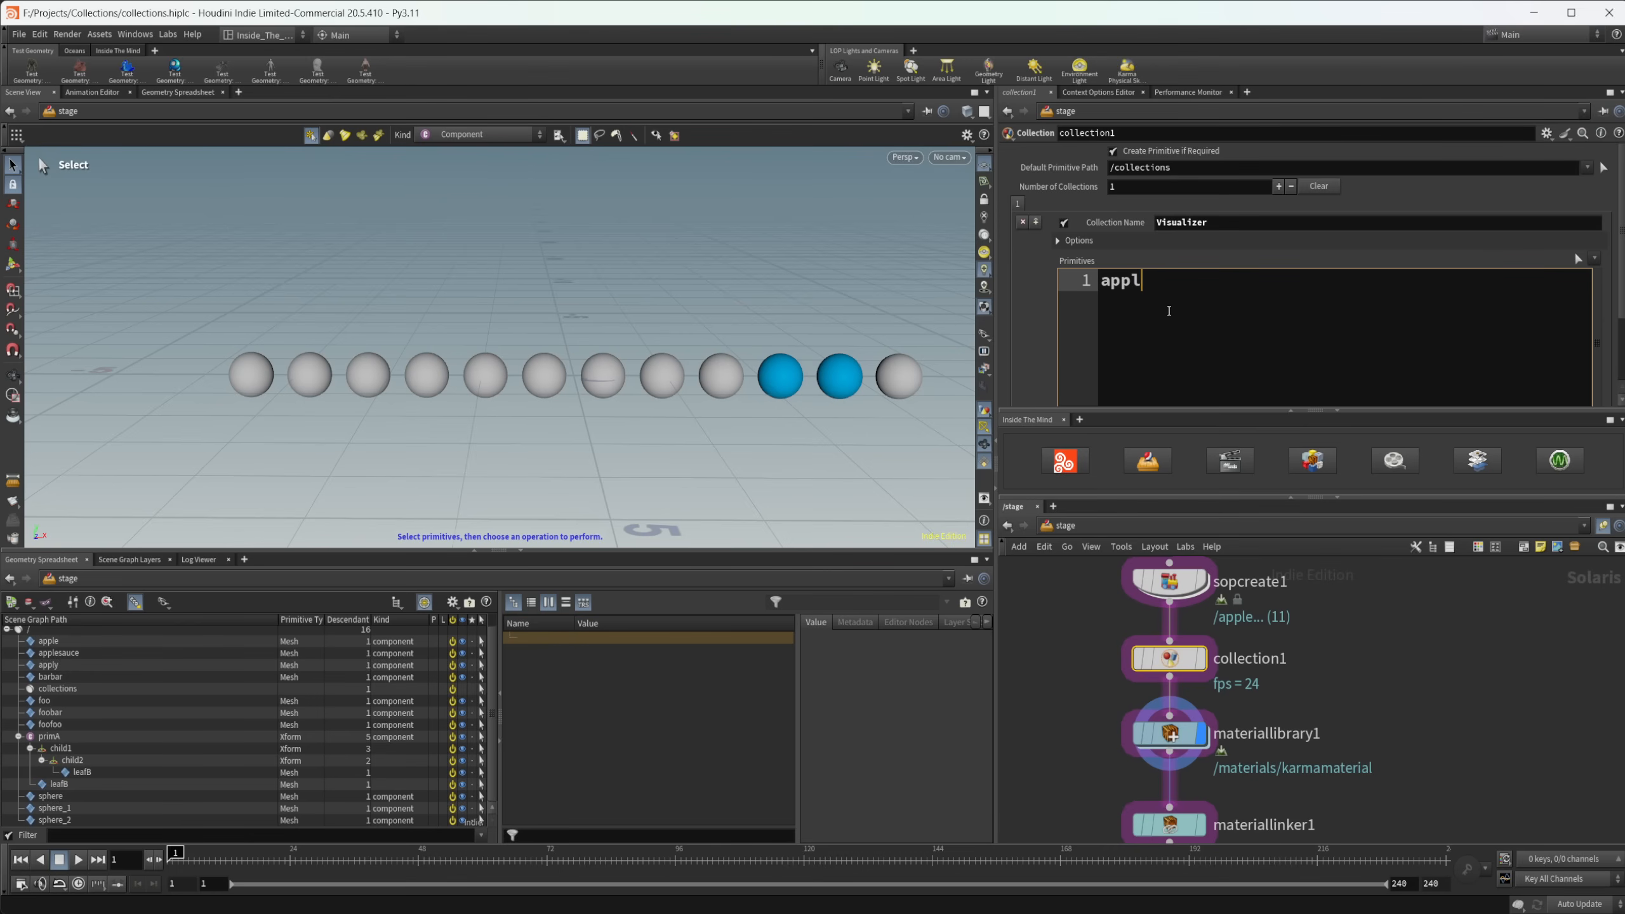
text(?)
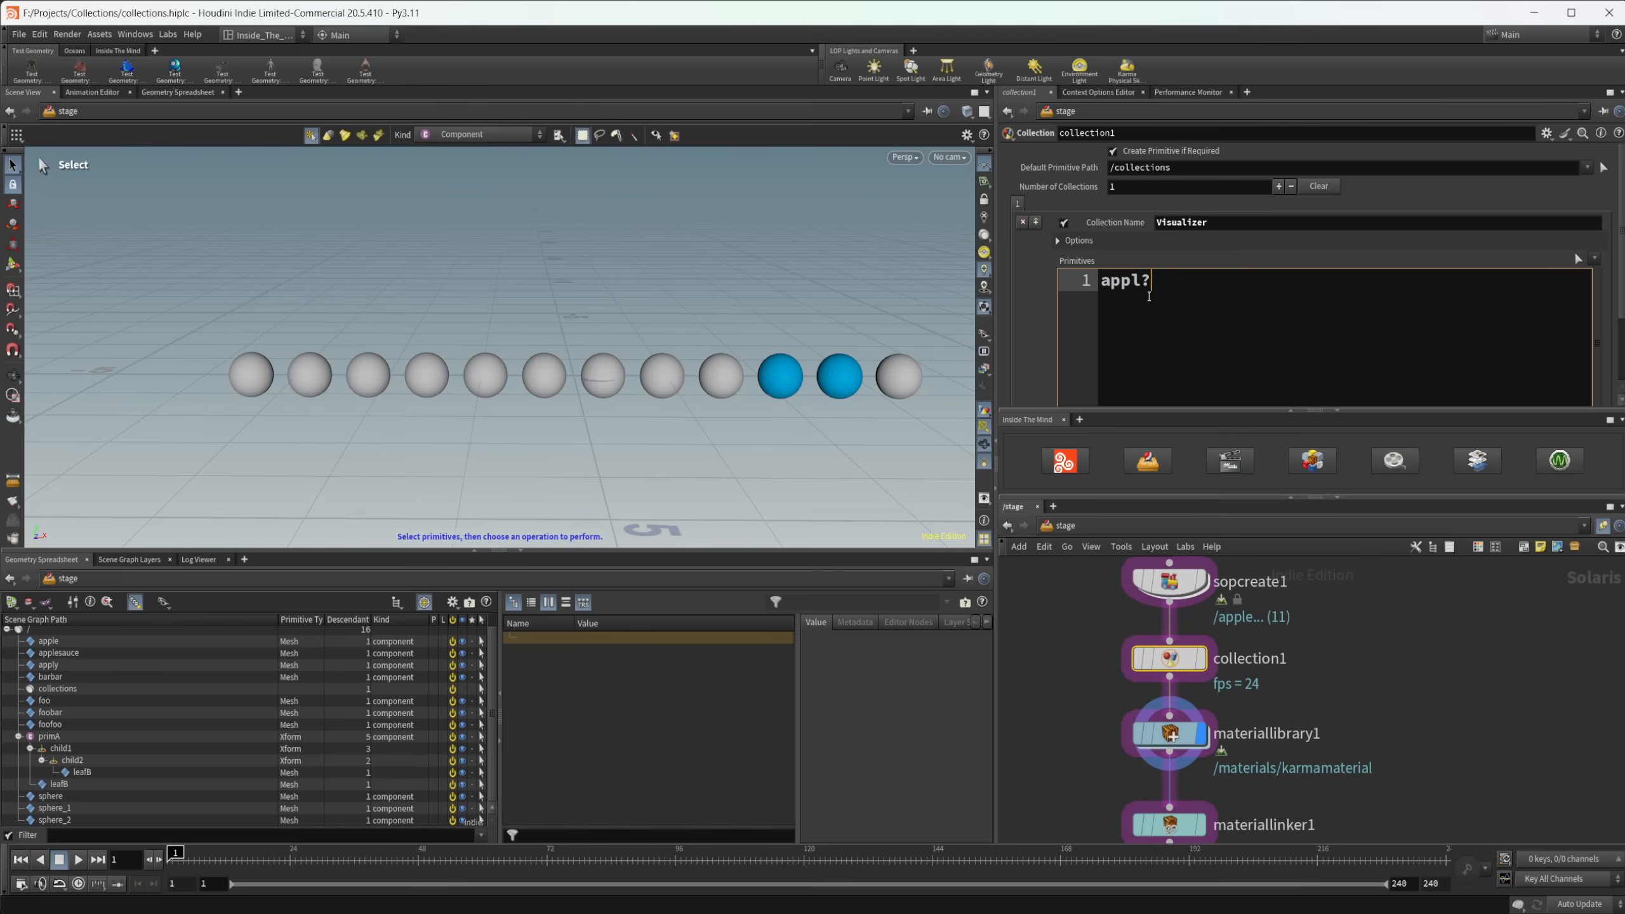
mouse_move(1155, 281)
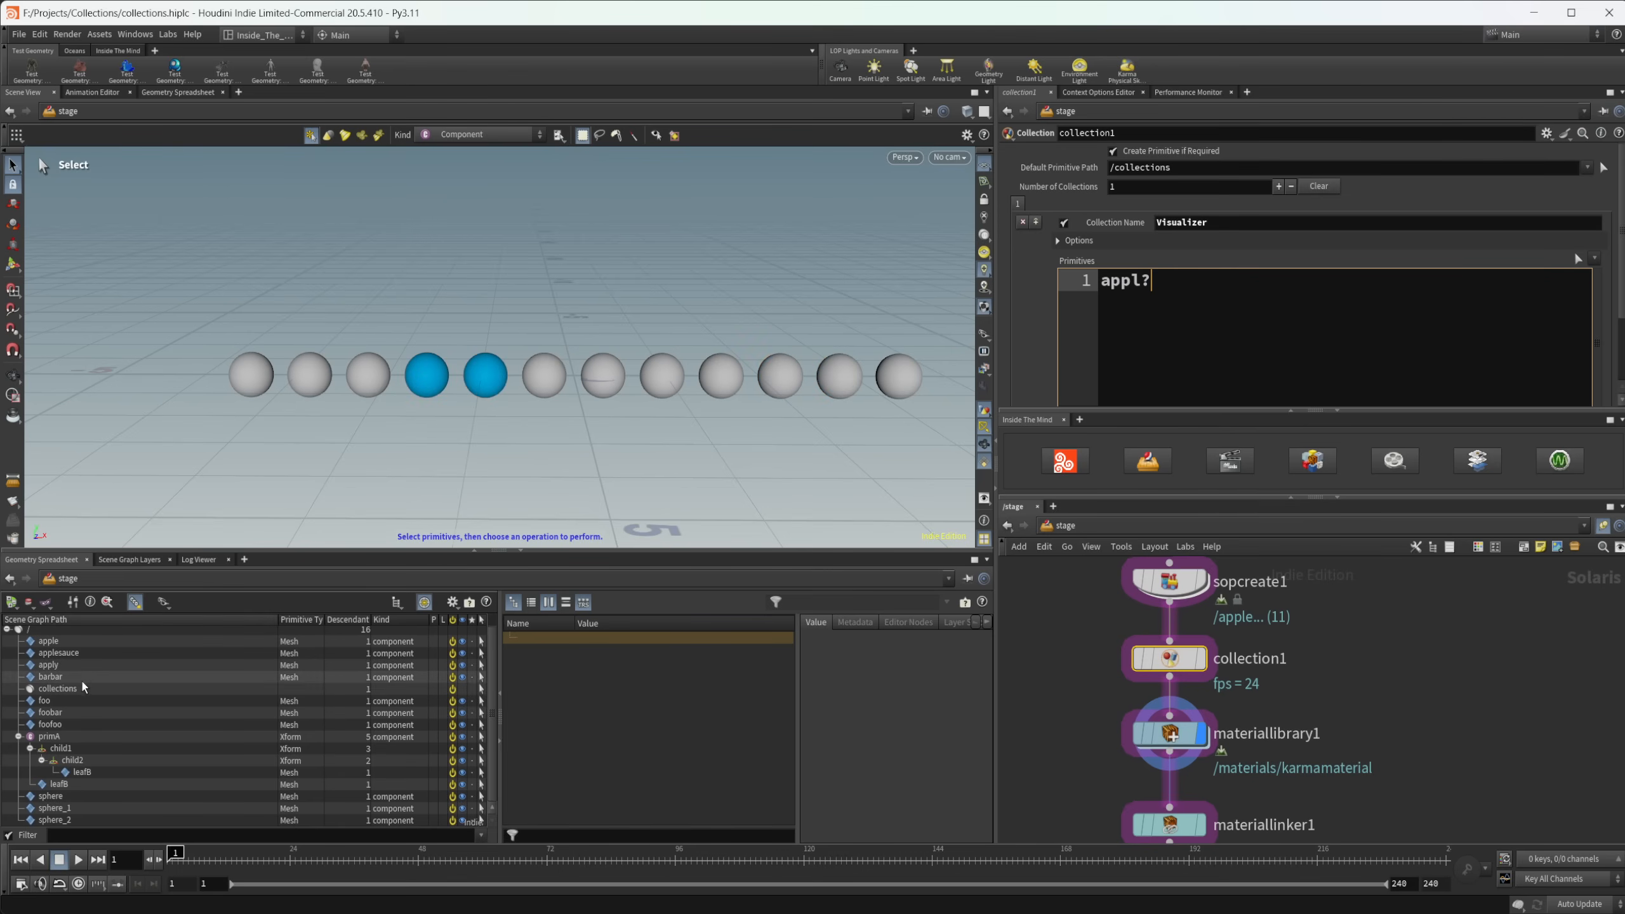
mouse_move(99, 668)
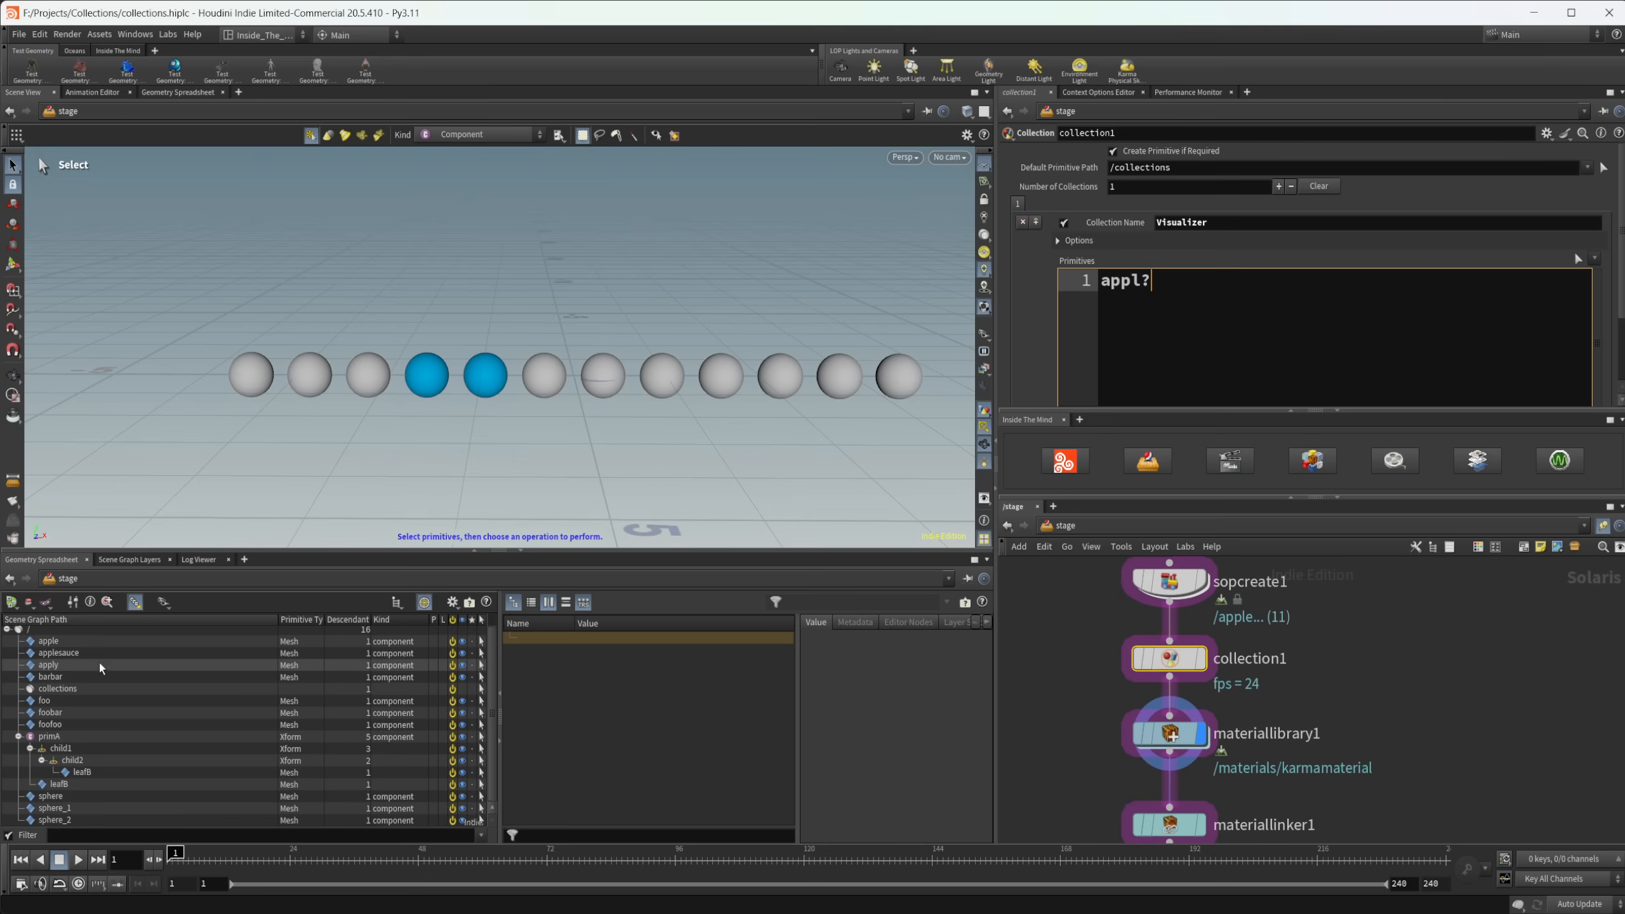
mouse_move(62, 653)
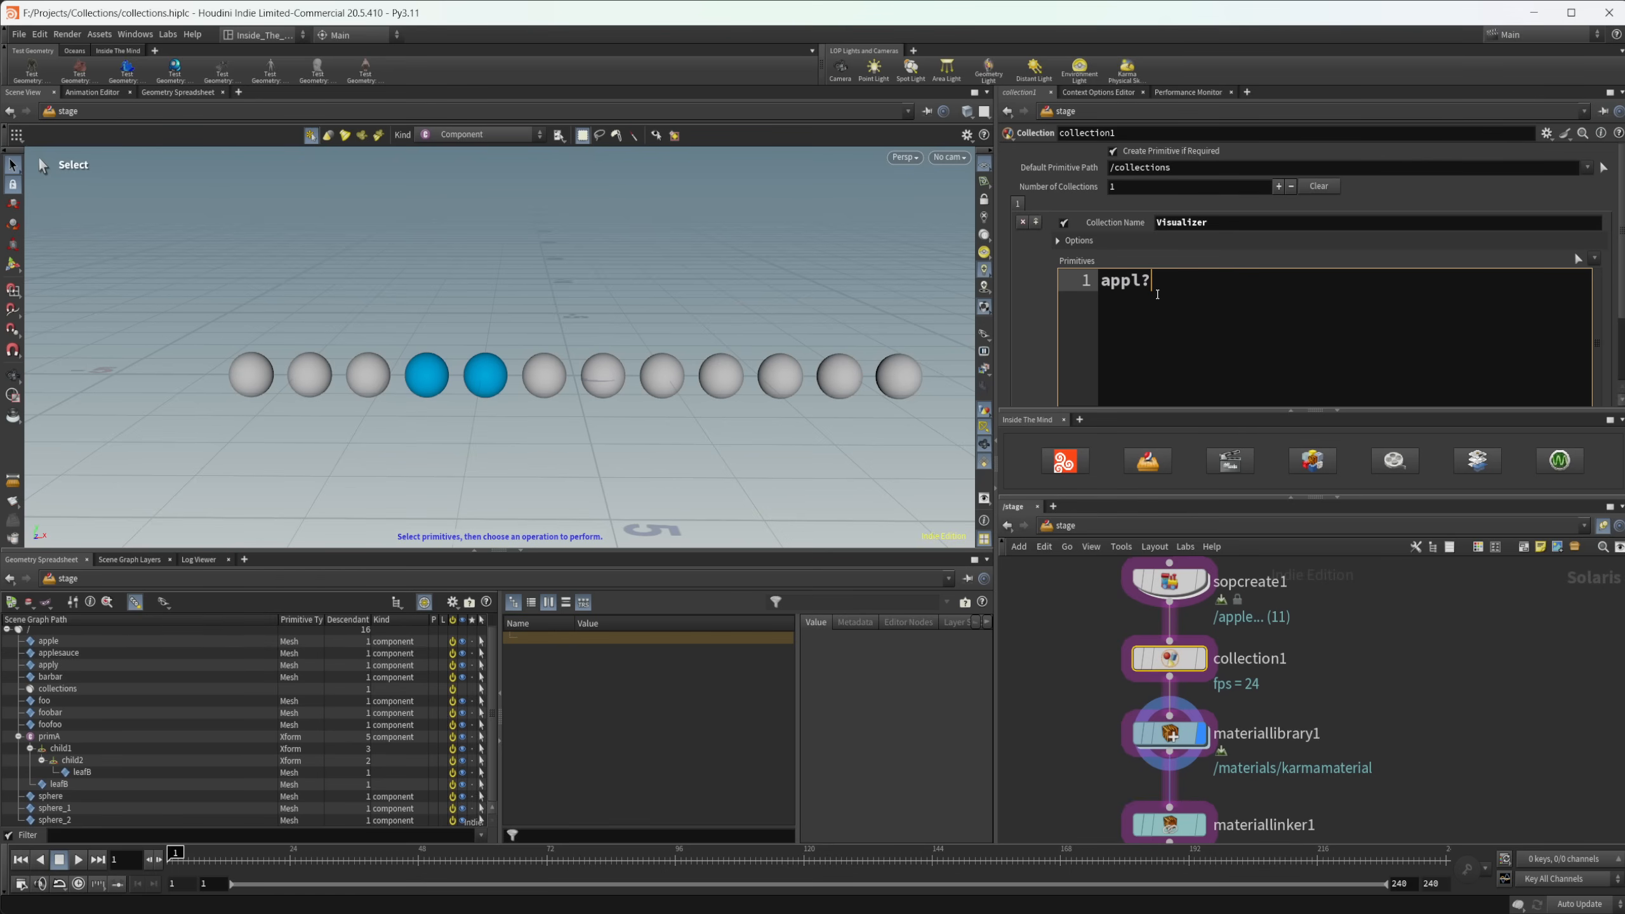
text(*)
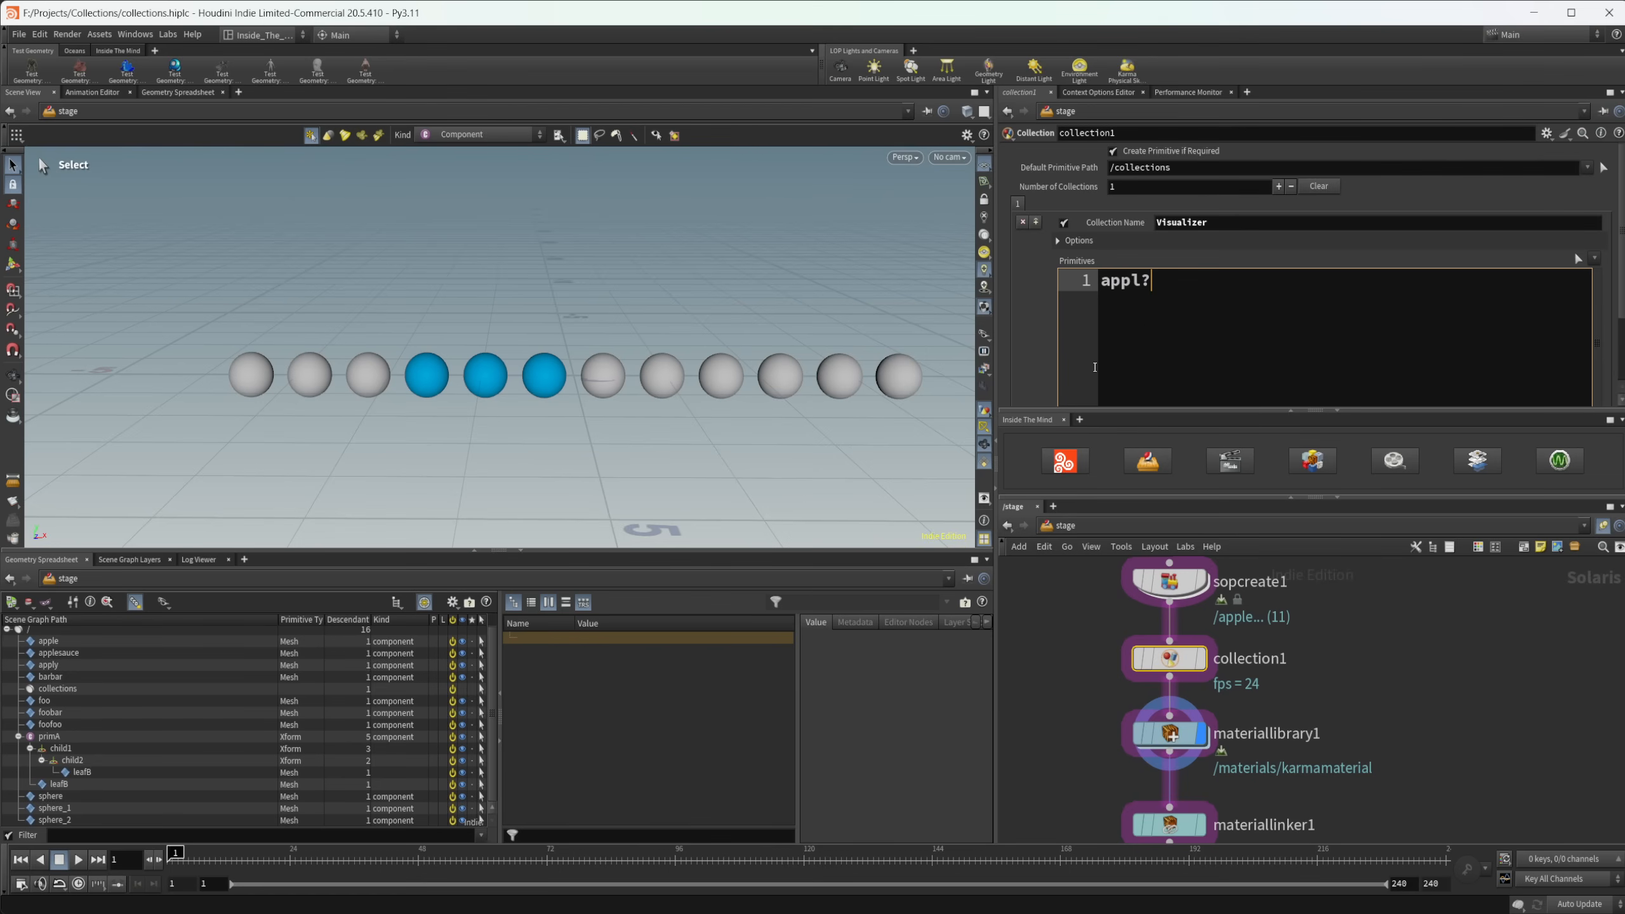
click(543, 375)
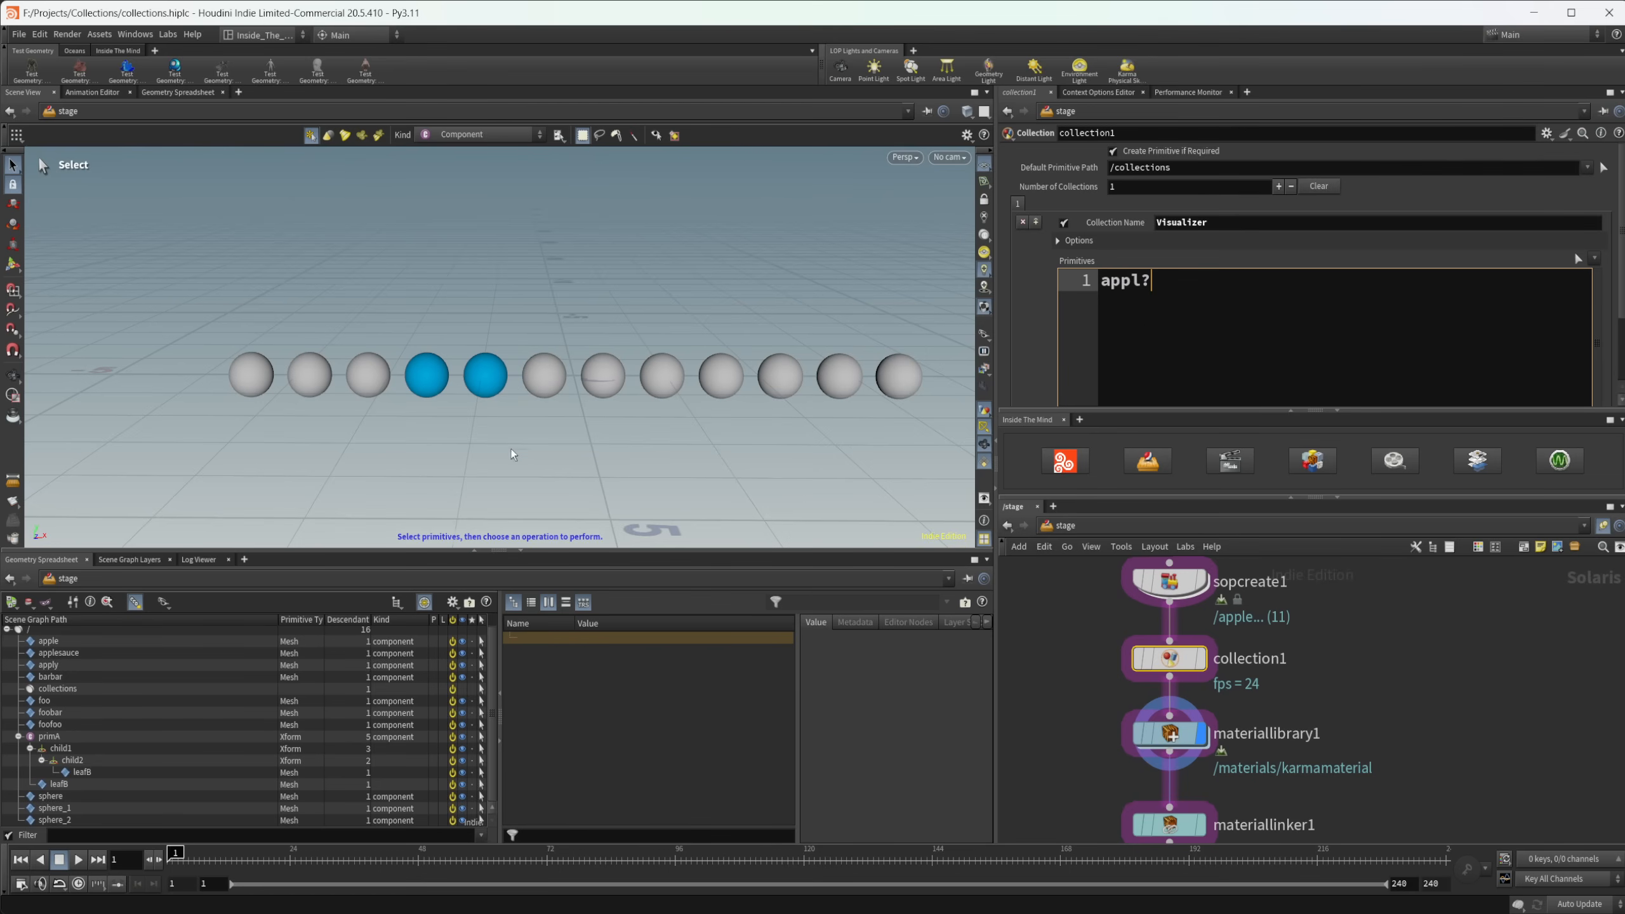
mouse_move(108, 710)
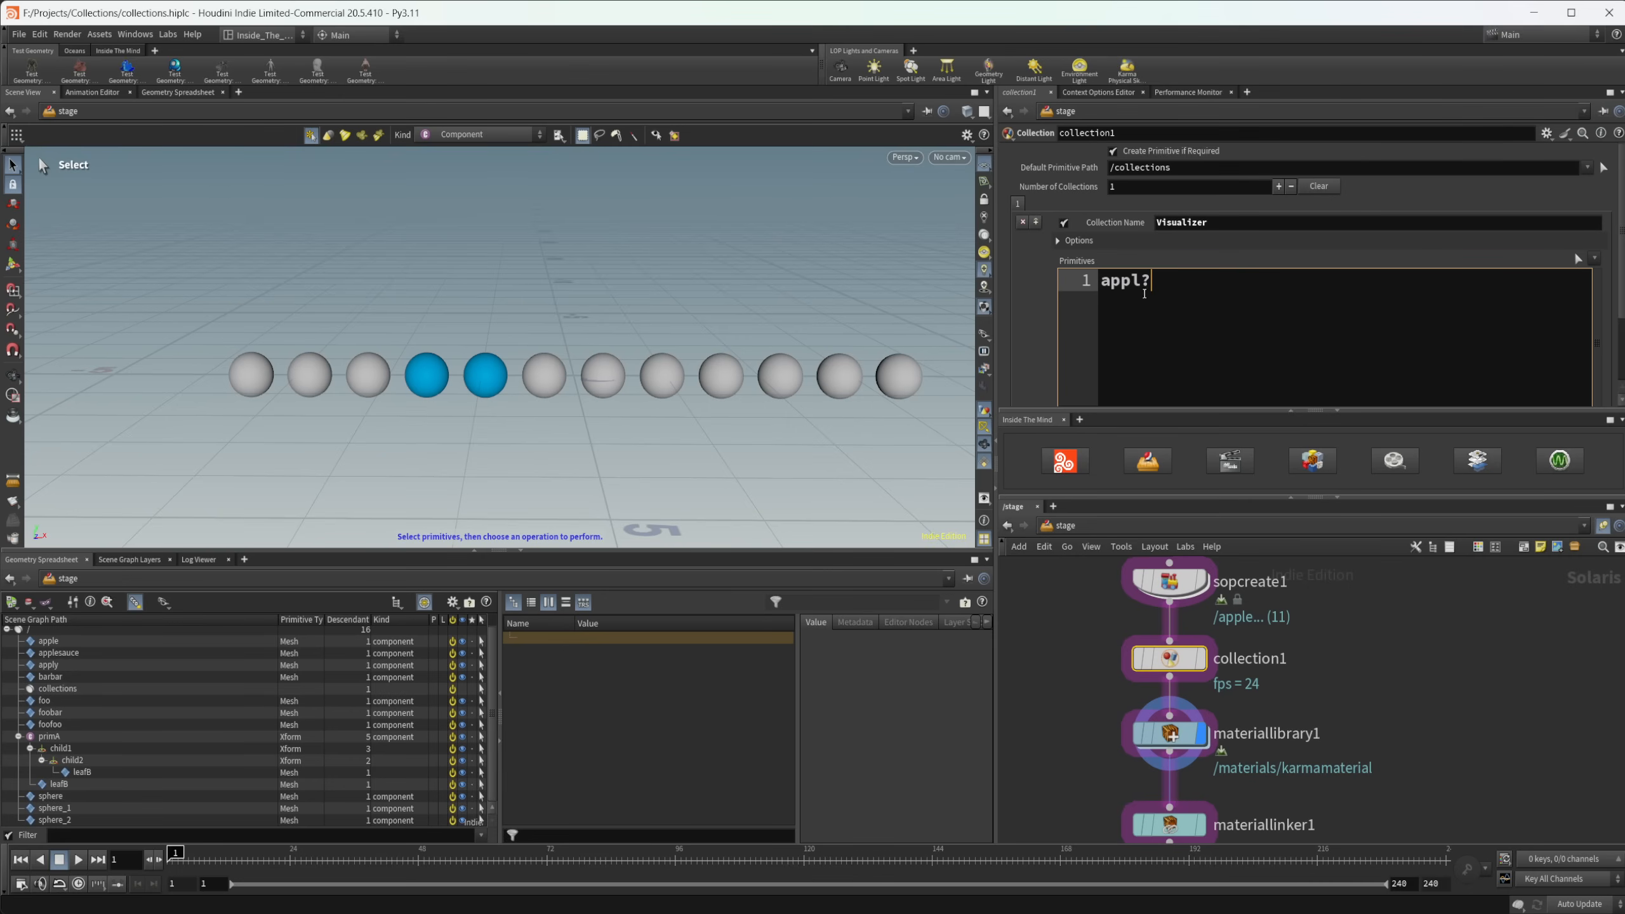
mouse_move(627, 545)
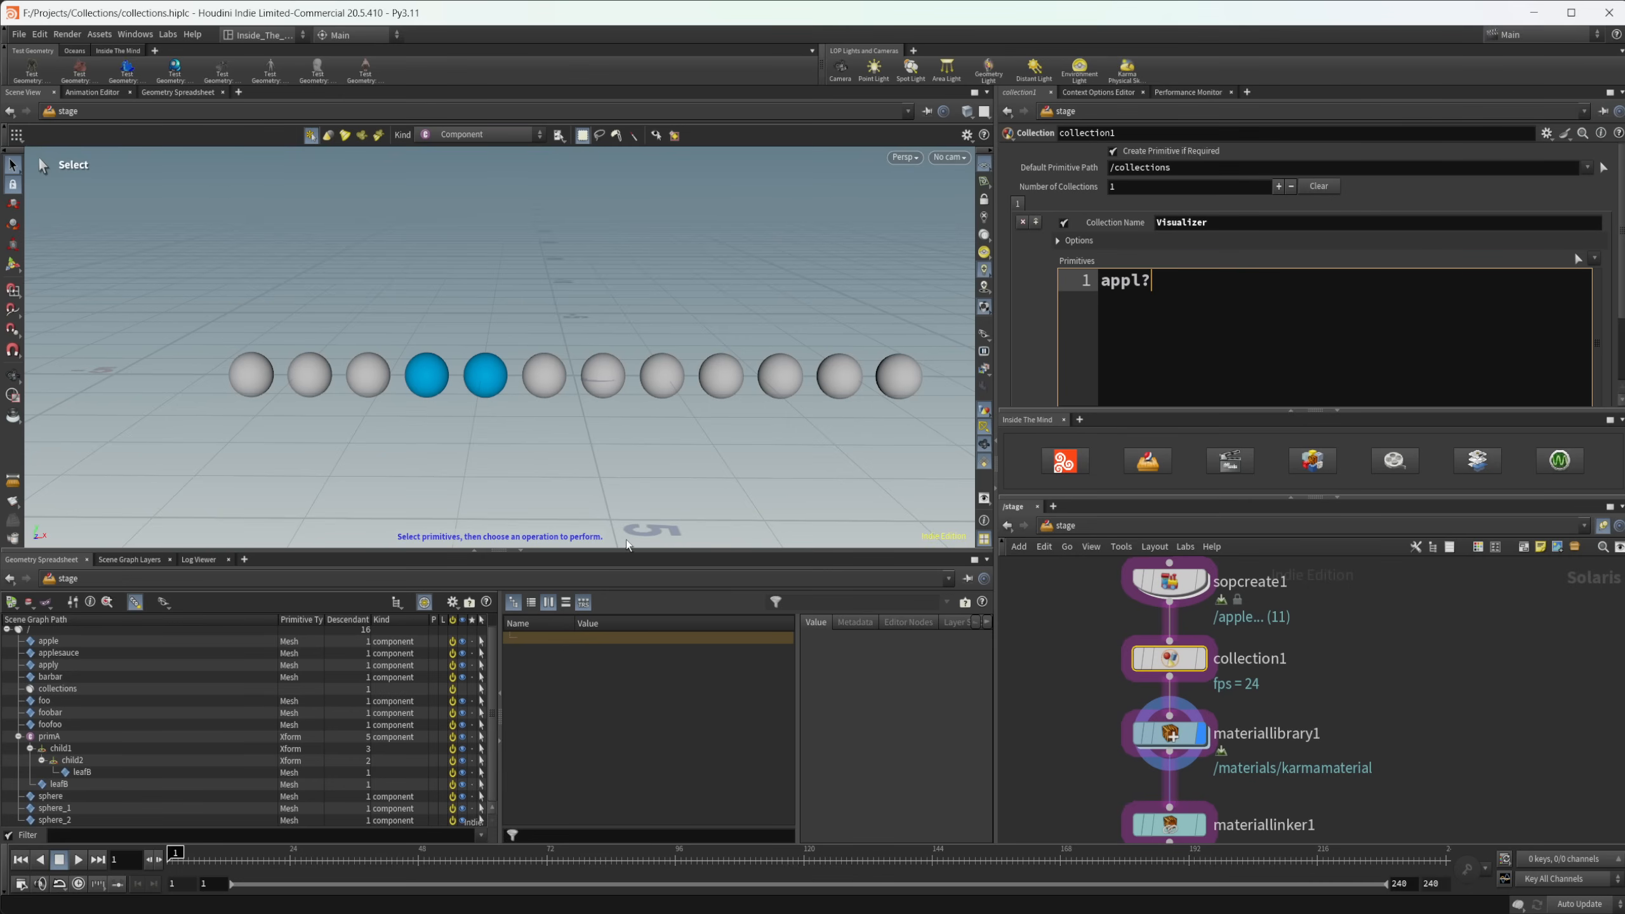
mouse_move(478, 410)
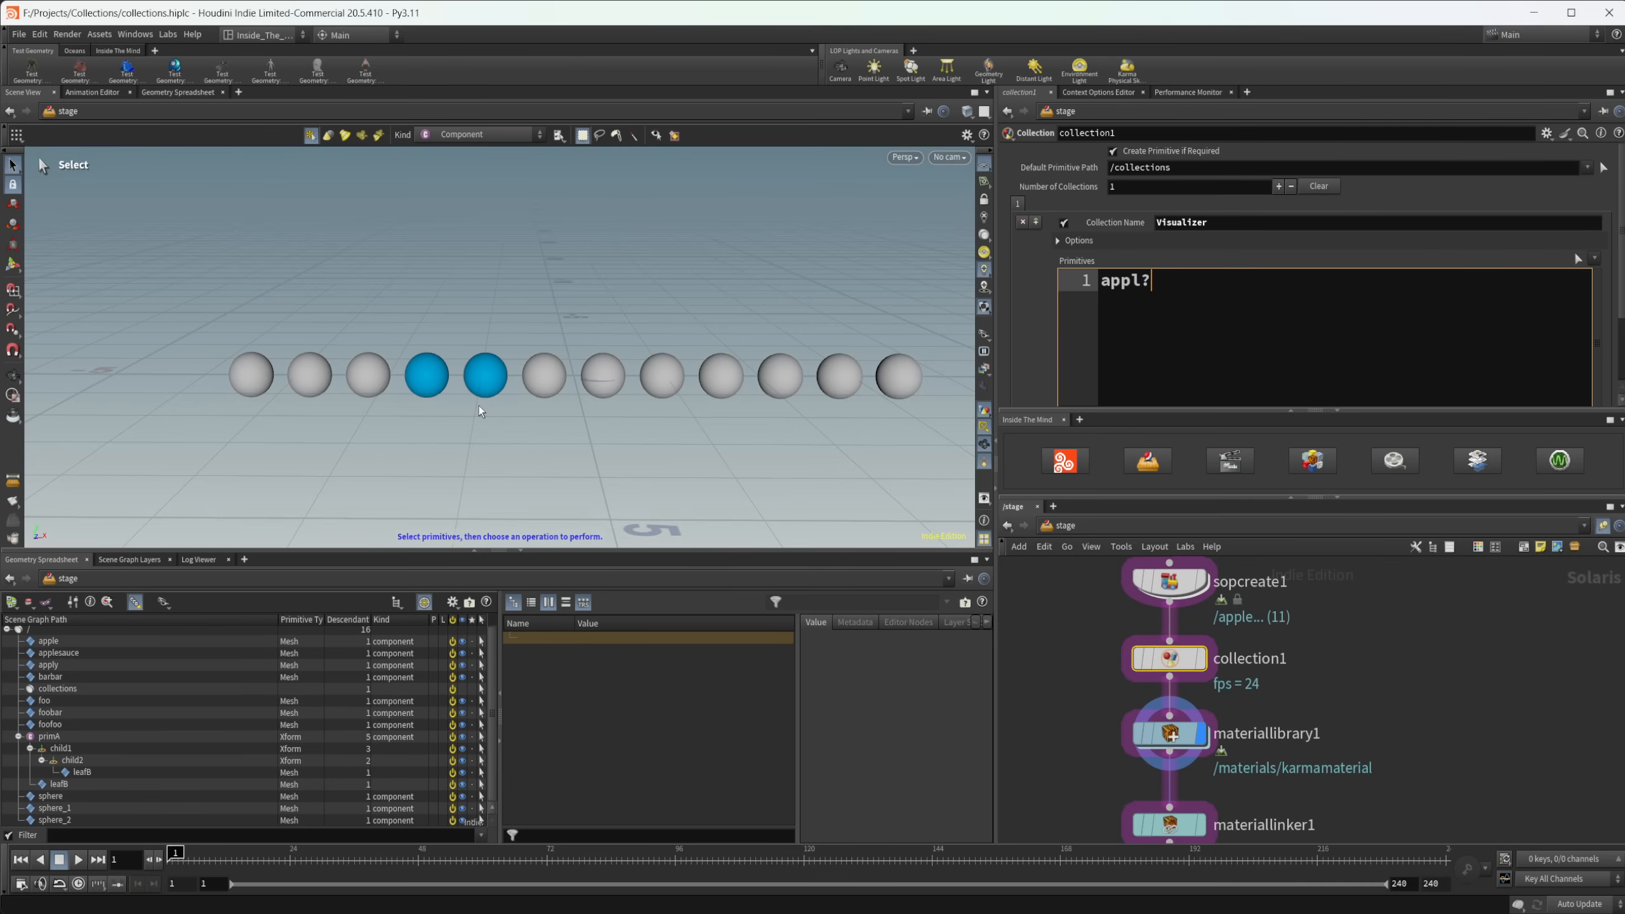
mouse_move(772, 392)
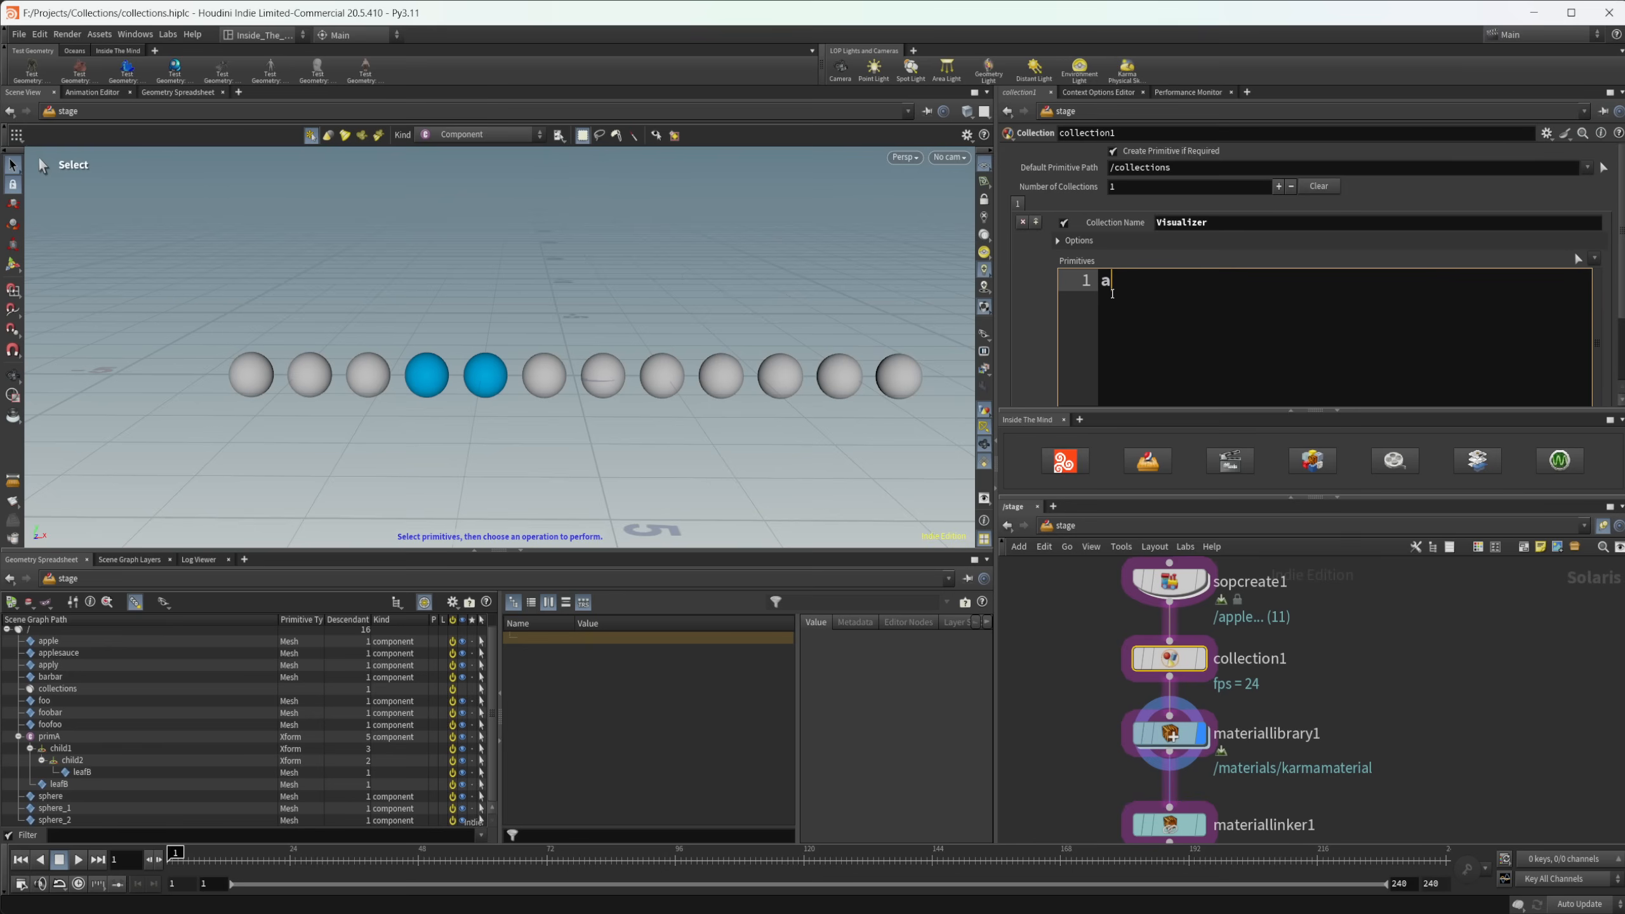
- Erase the Primitives pattern so no spheres are highlighted
key(Backspace)
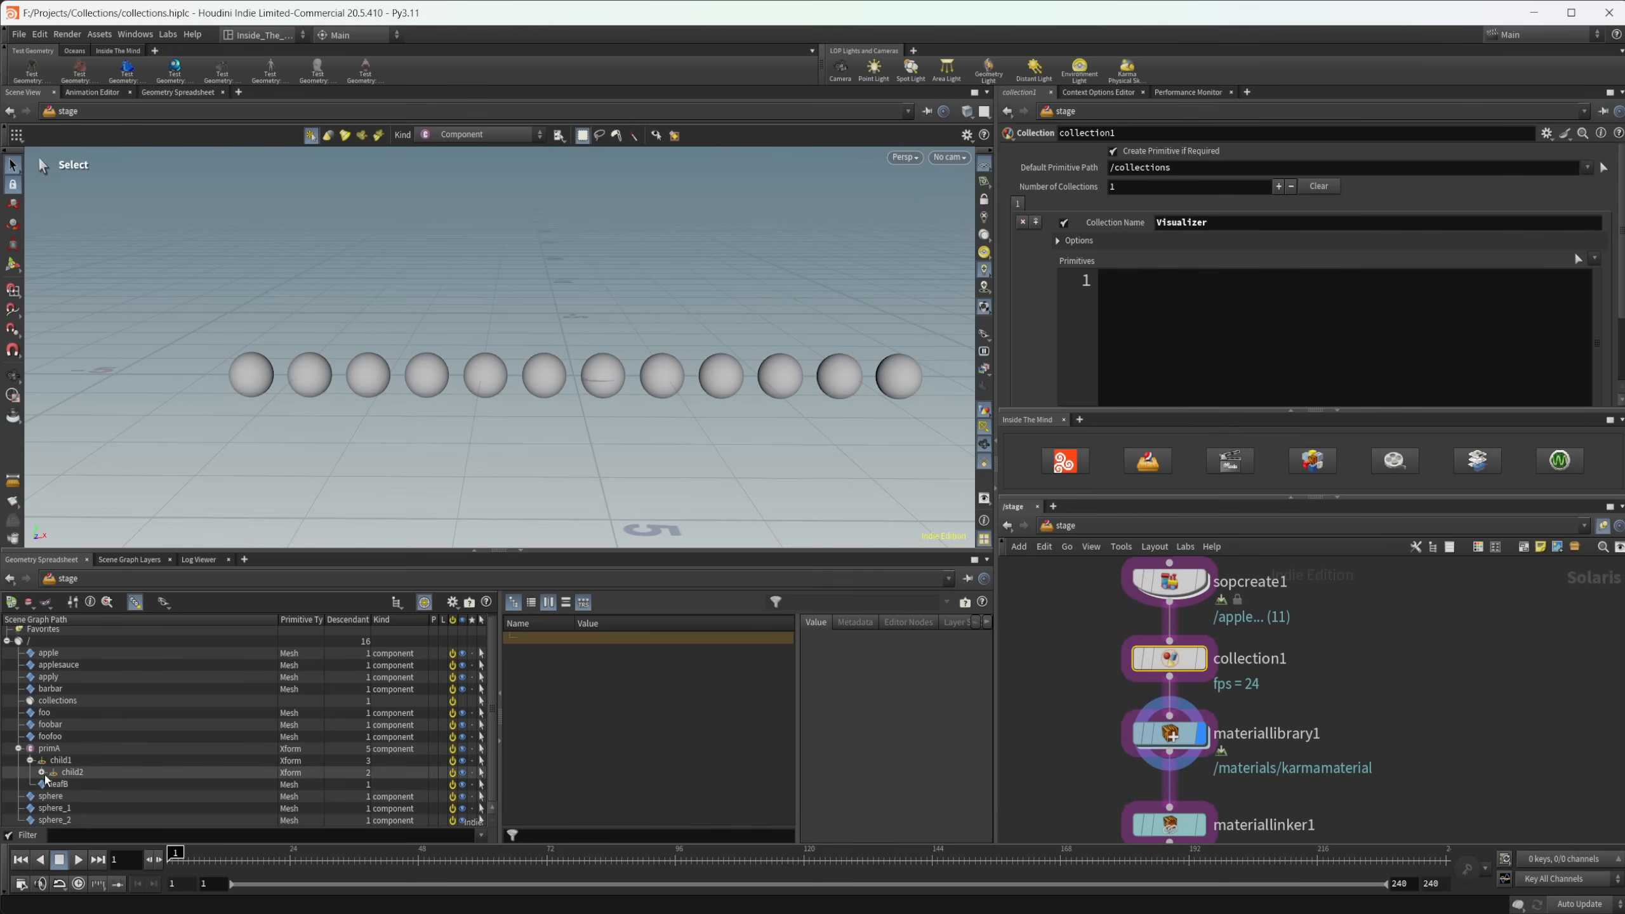
- Inspect the primA hierarchy and try the leafA pattern, then erase it
click(52, 772)
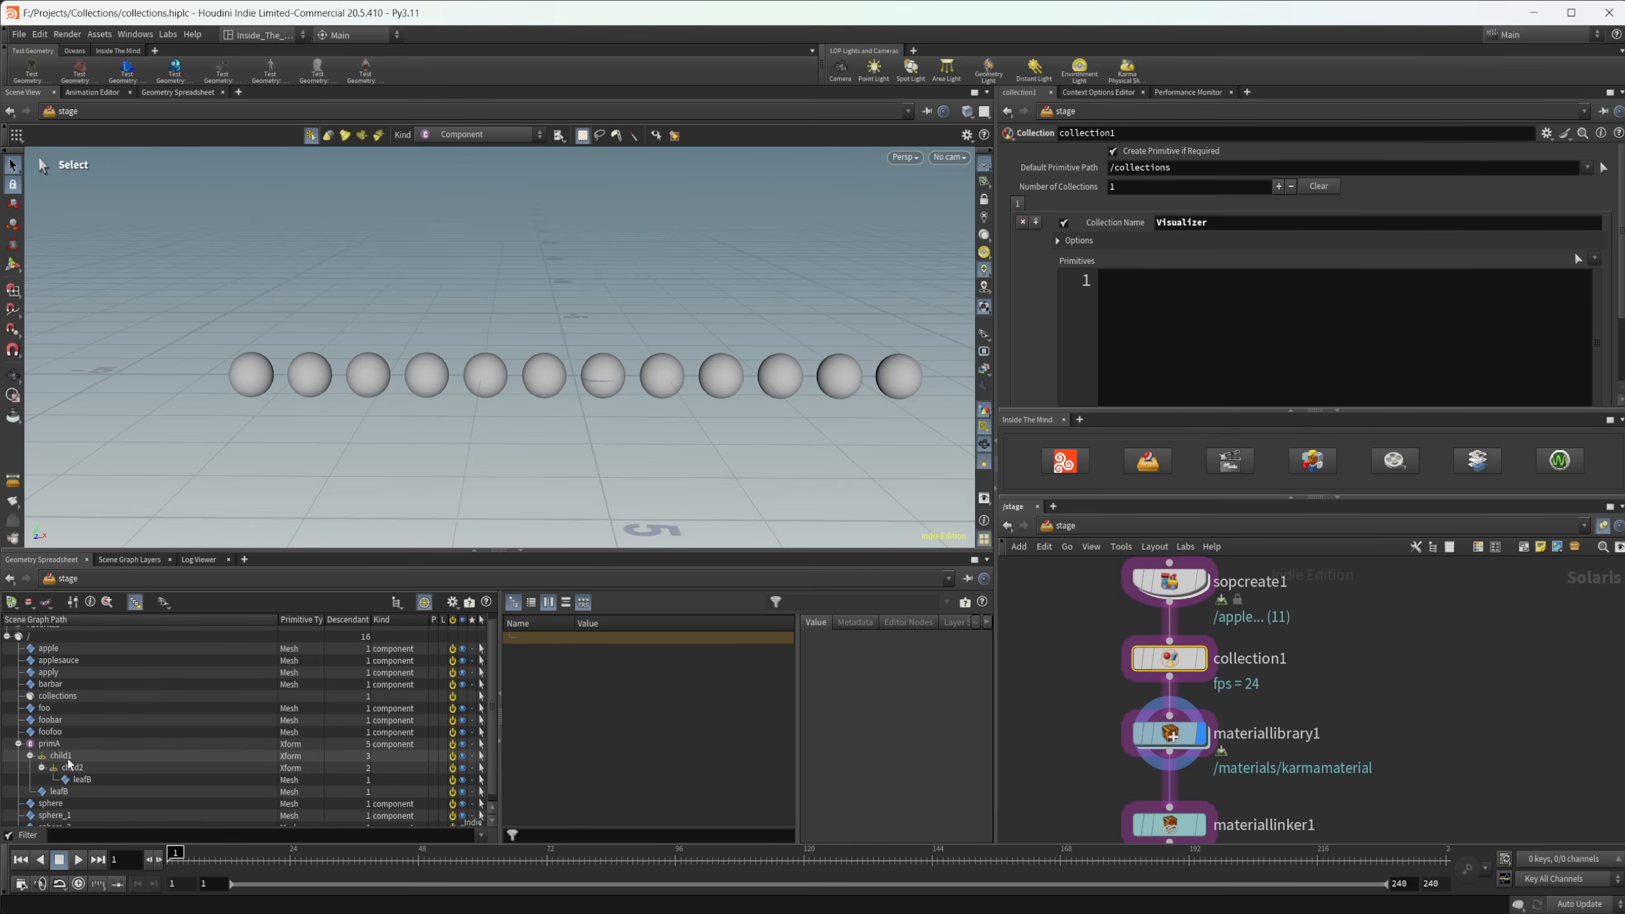
click(30, 755)
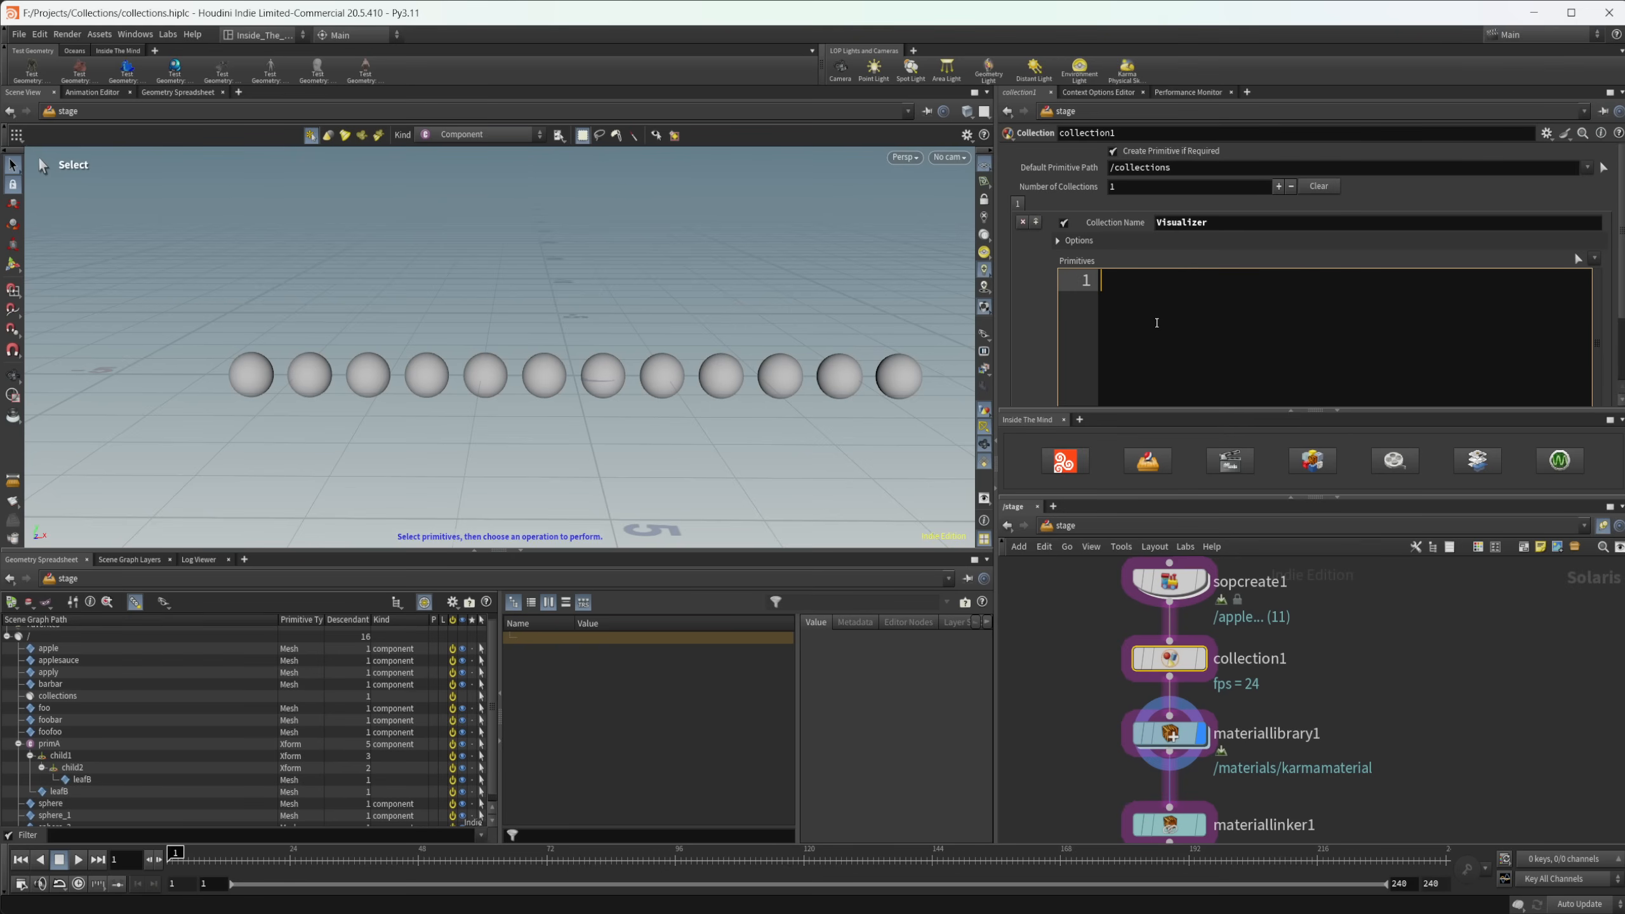
text(leaf)
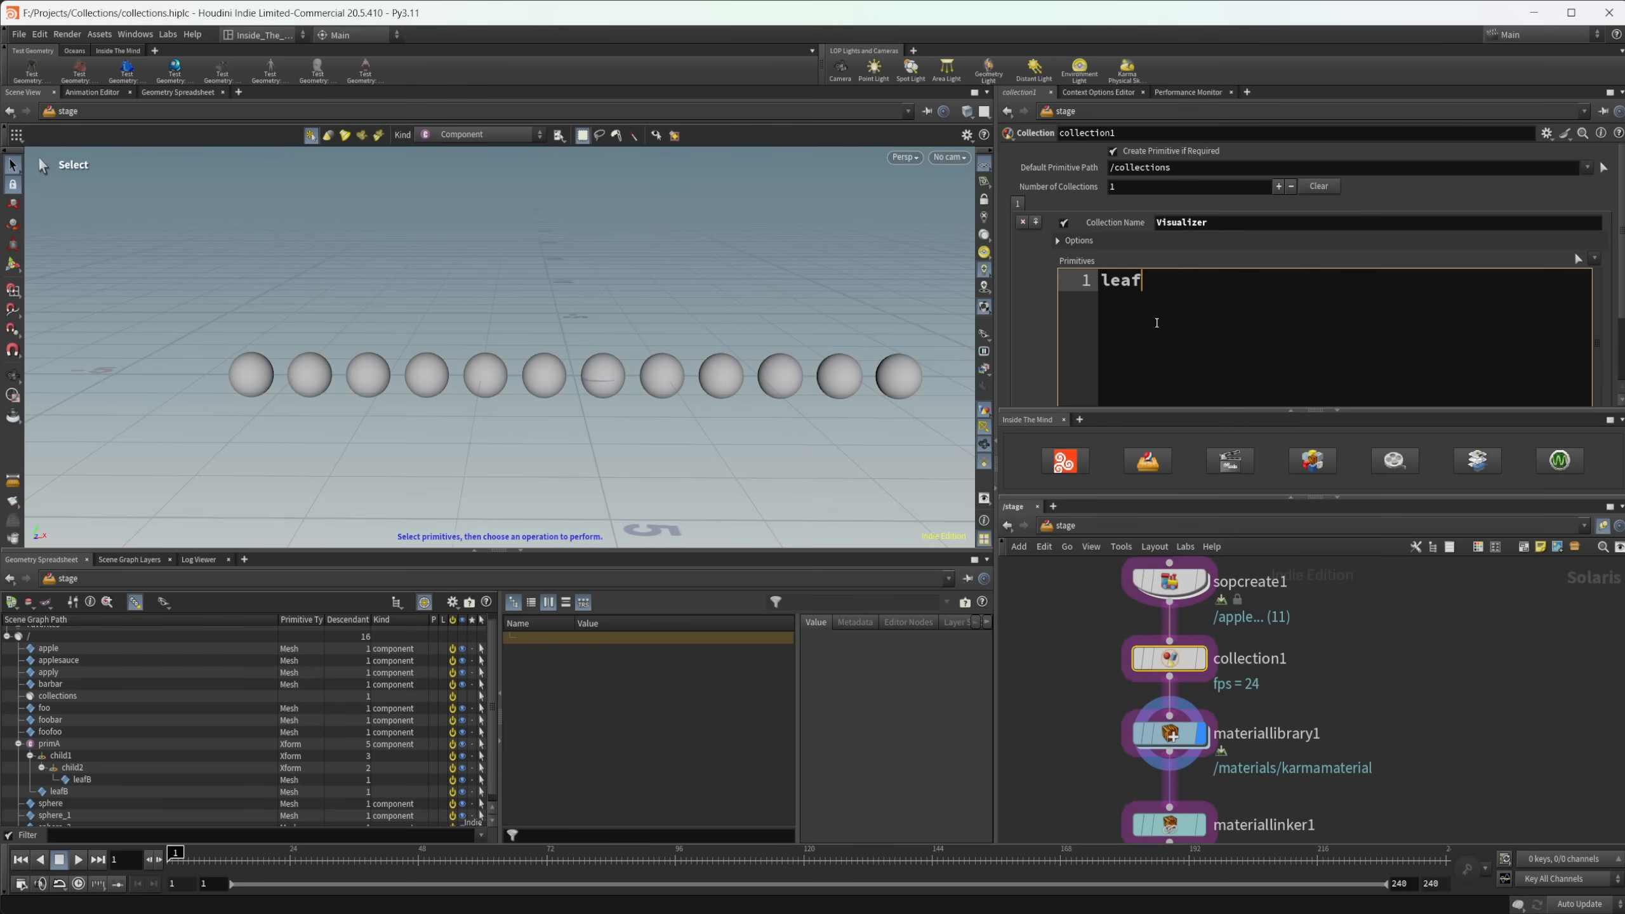
text(A)
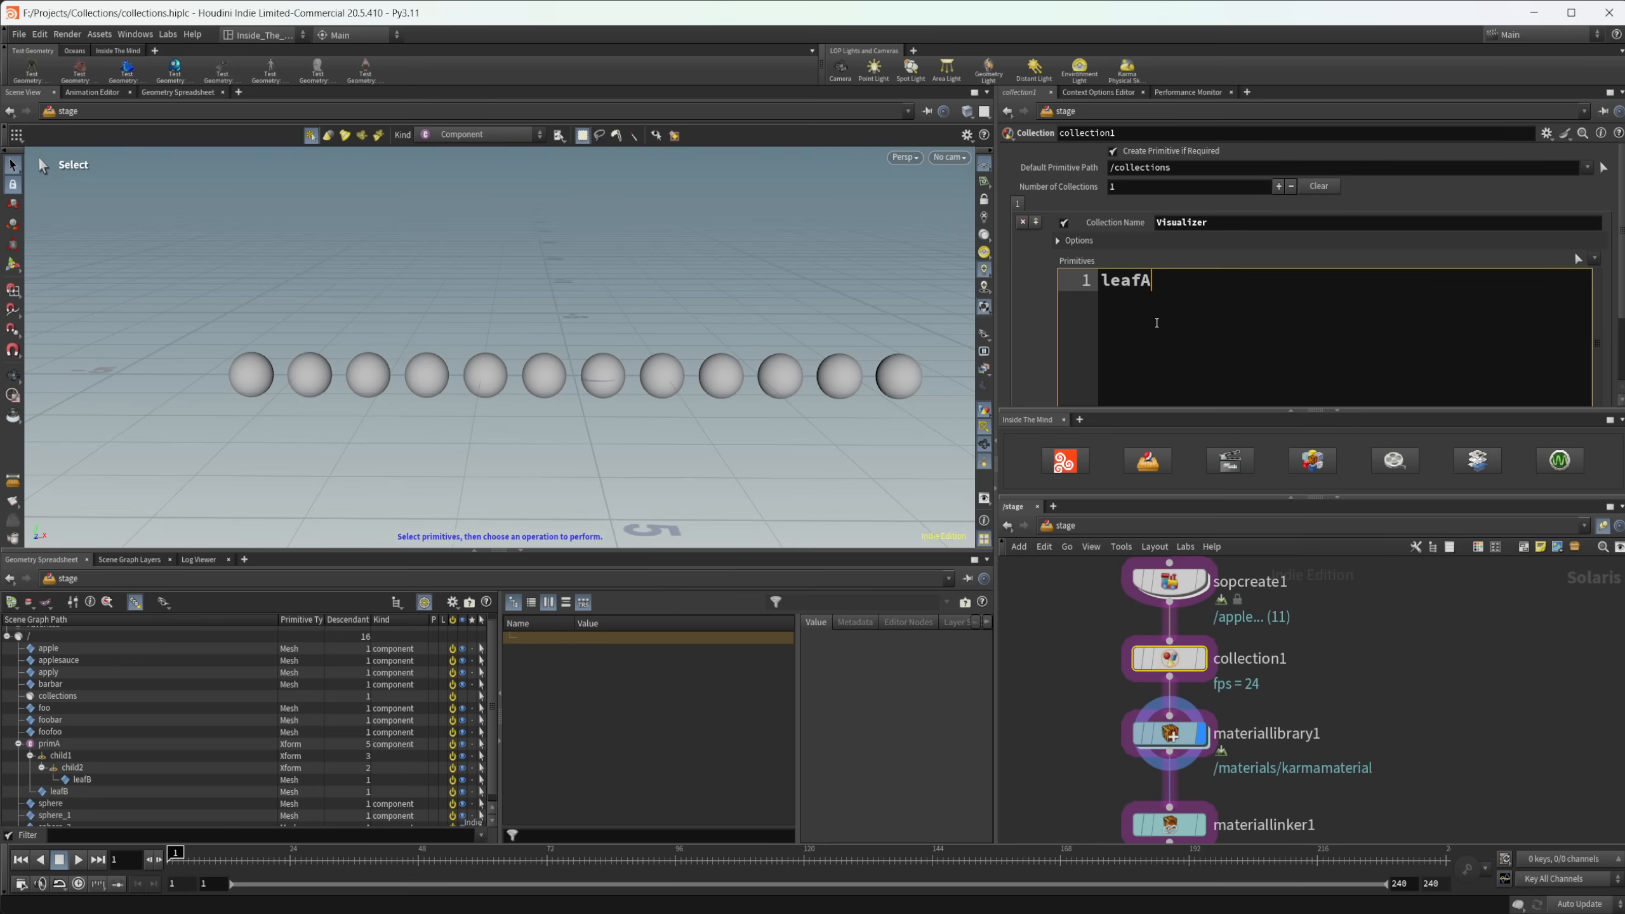
key(ctrl+a)
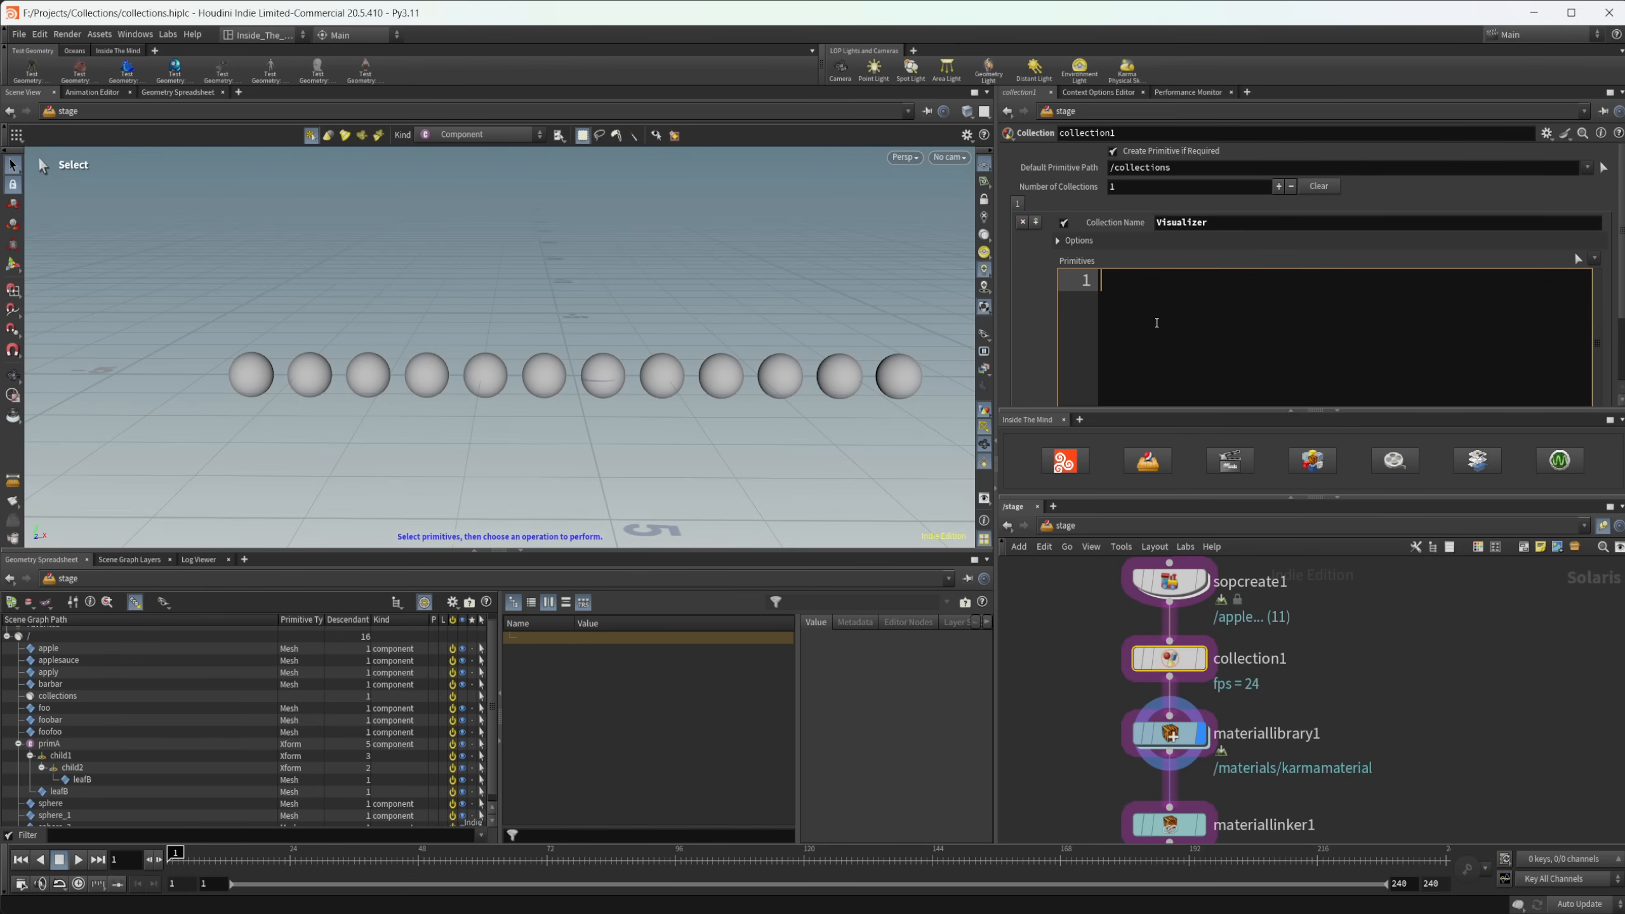
- Enter the primA//leafB pattern so only the leafB sphere under primA highlights
text(primA)
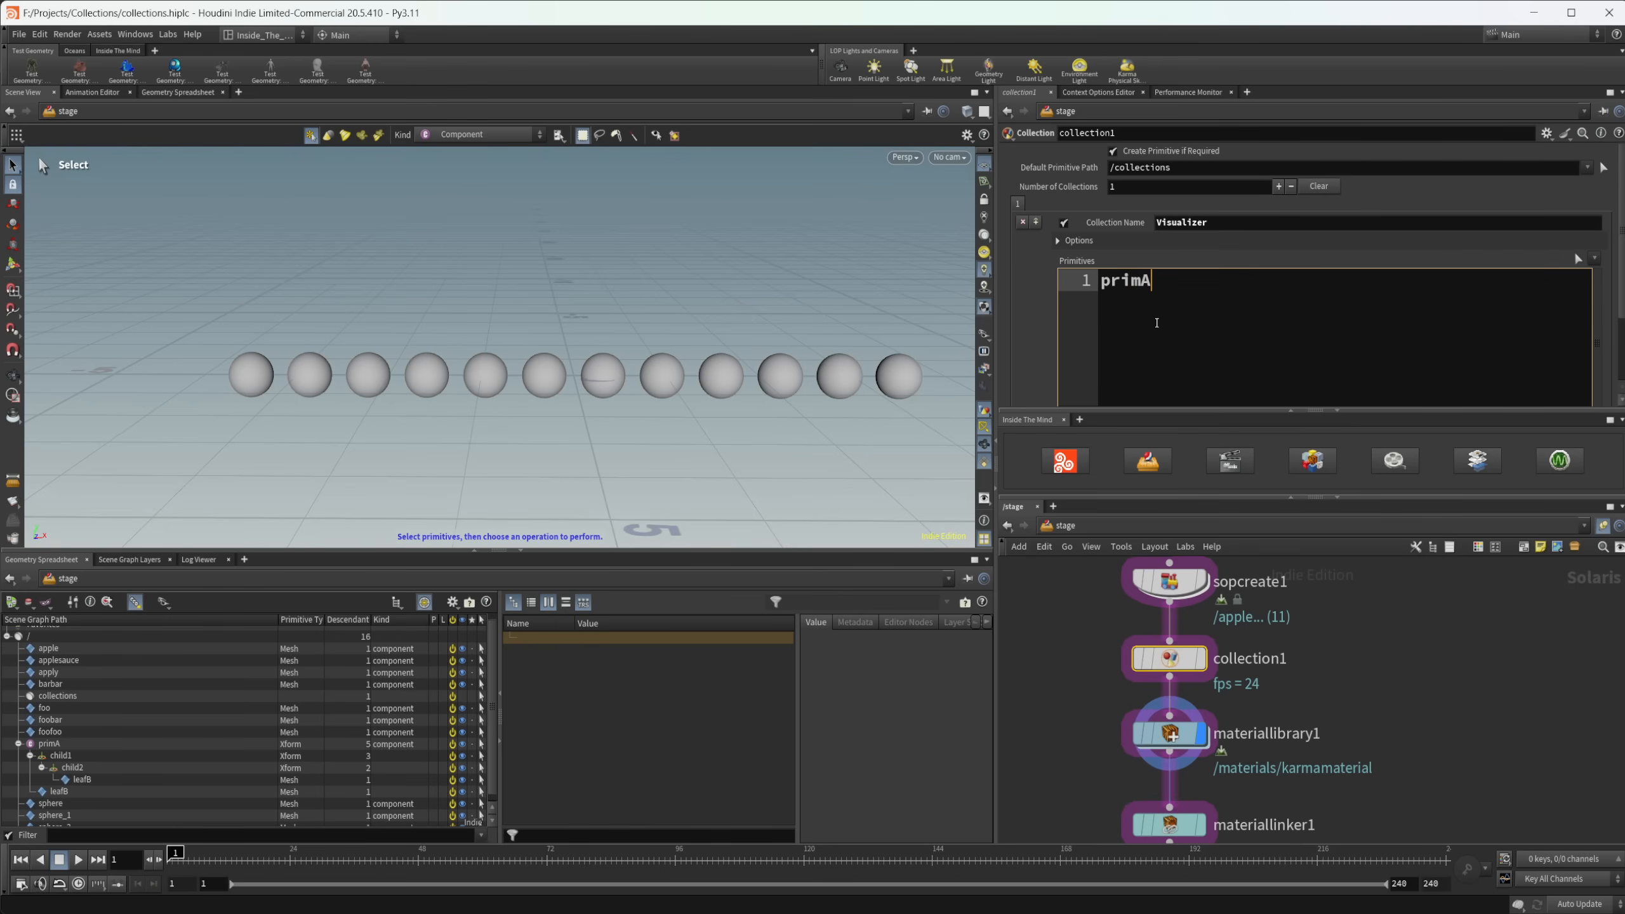
text(//)
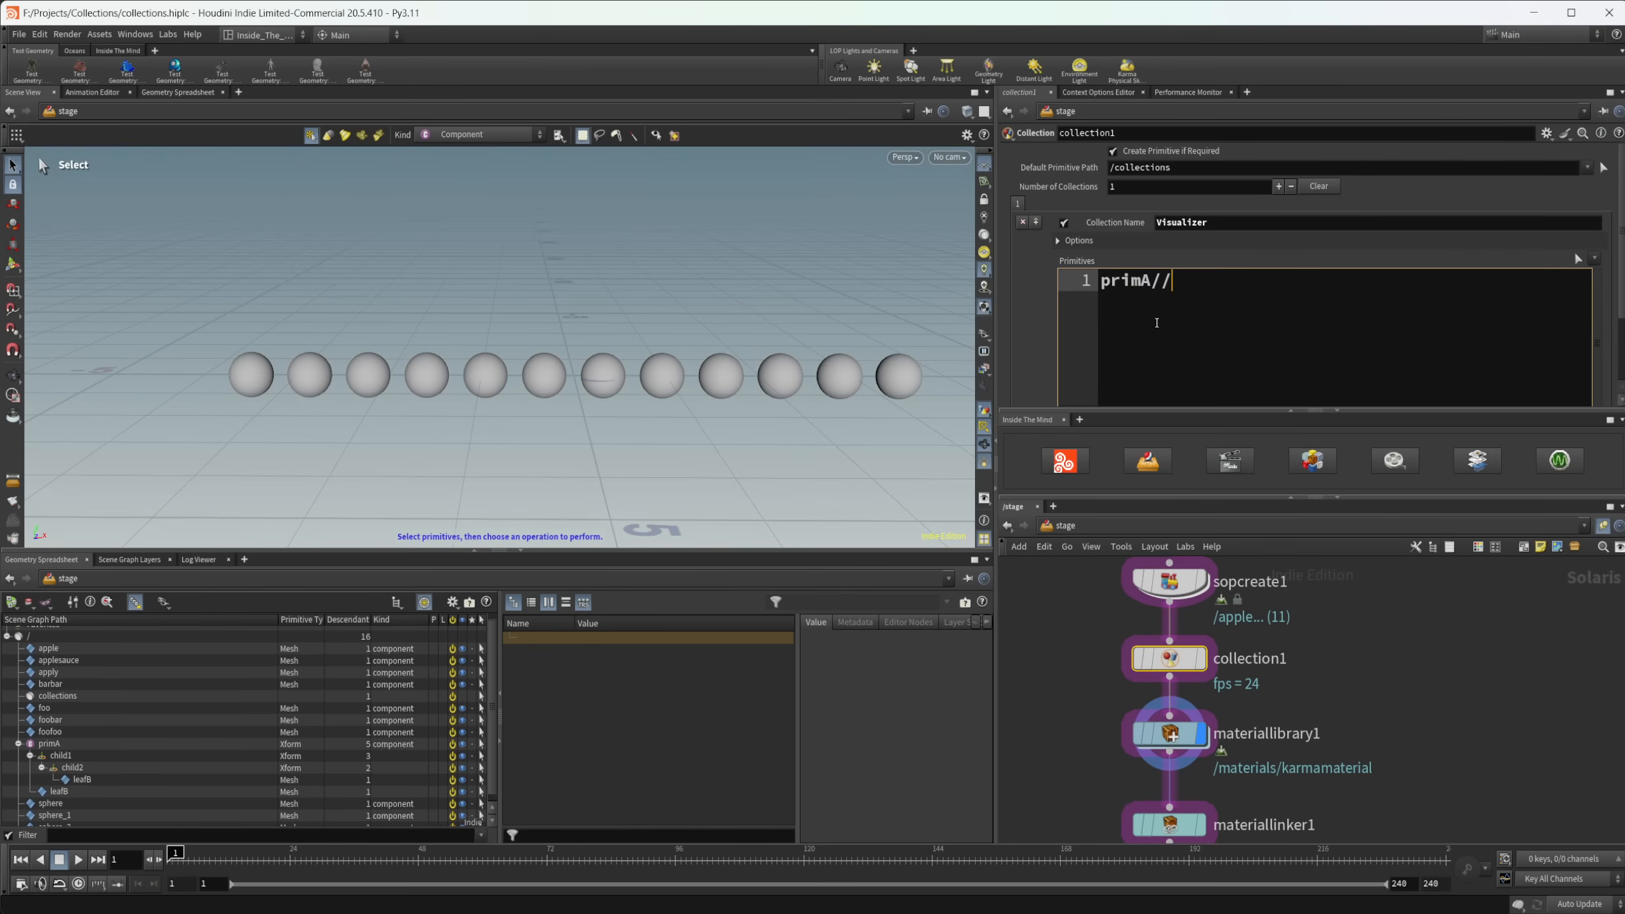
text(leaf)
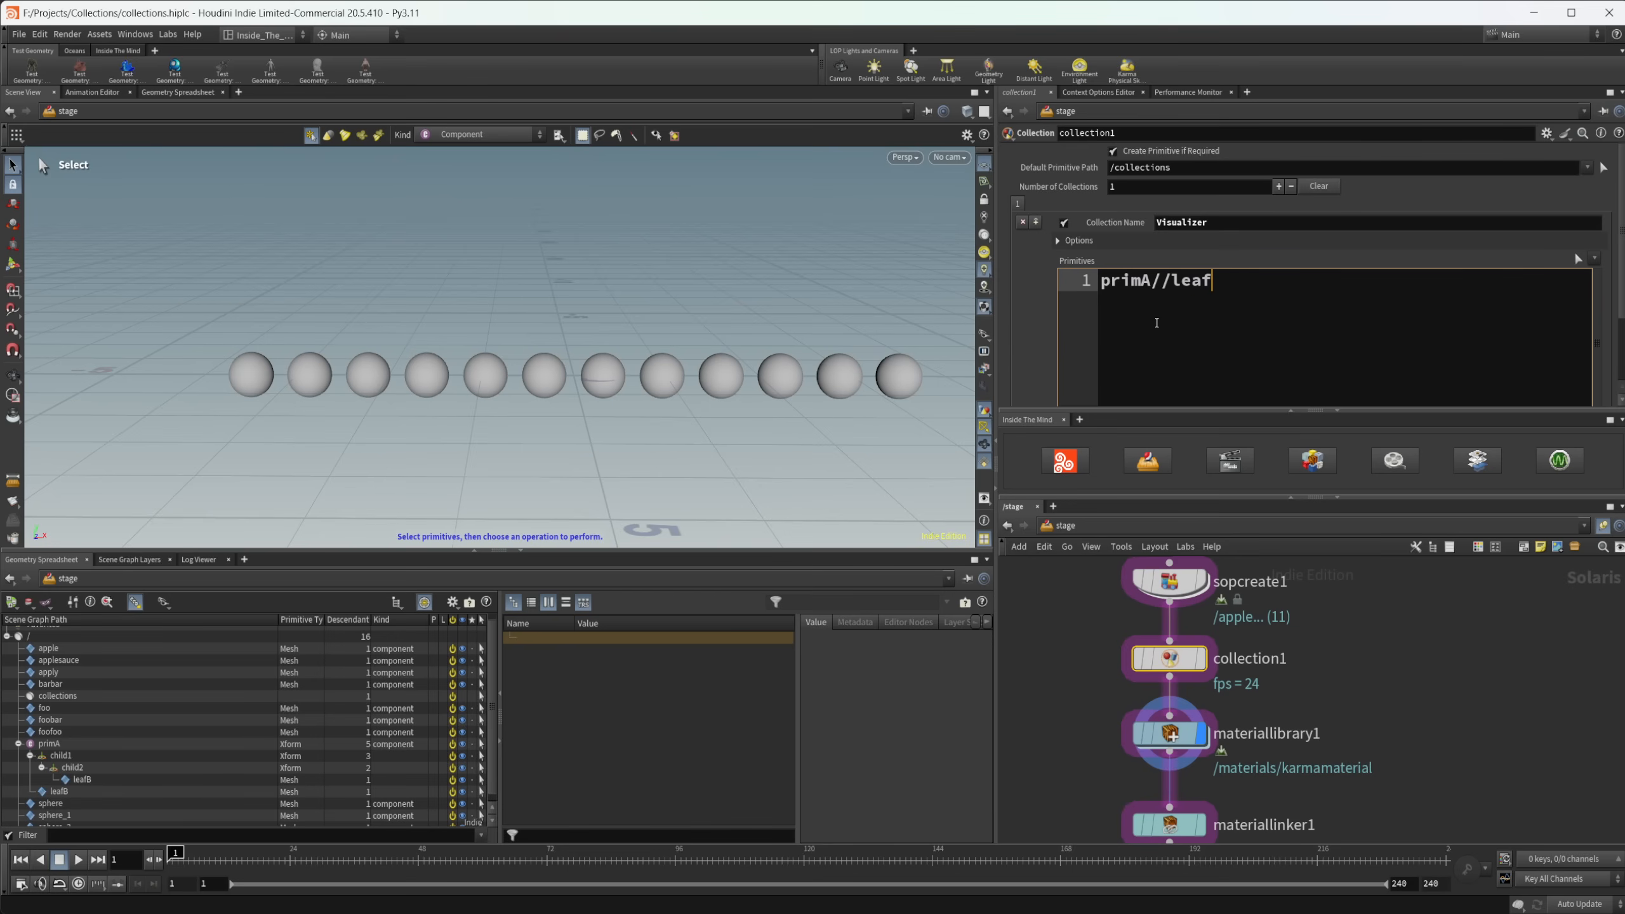
text(B)
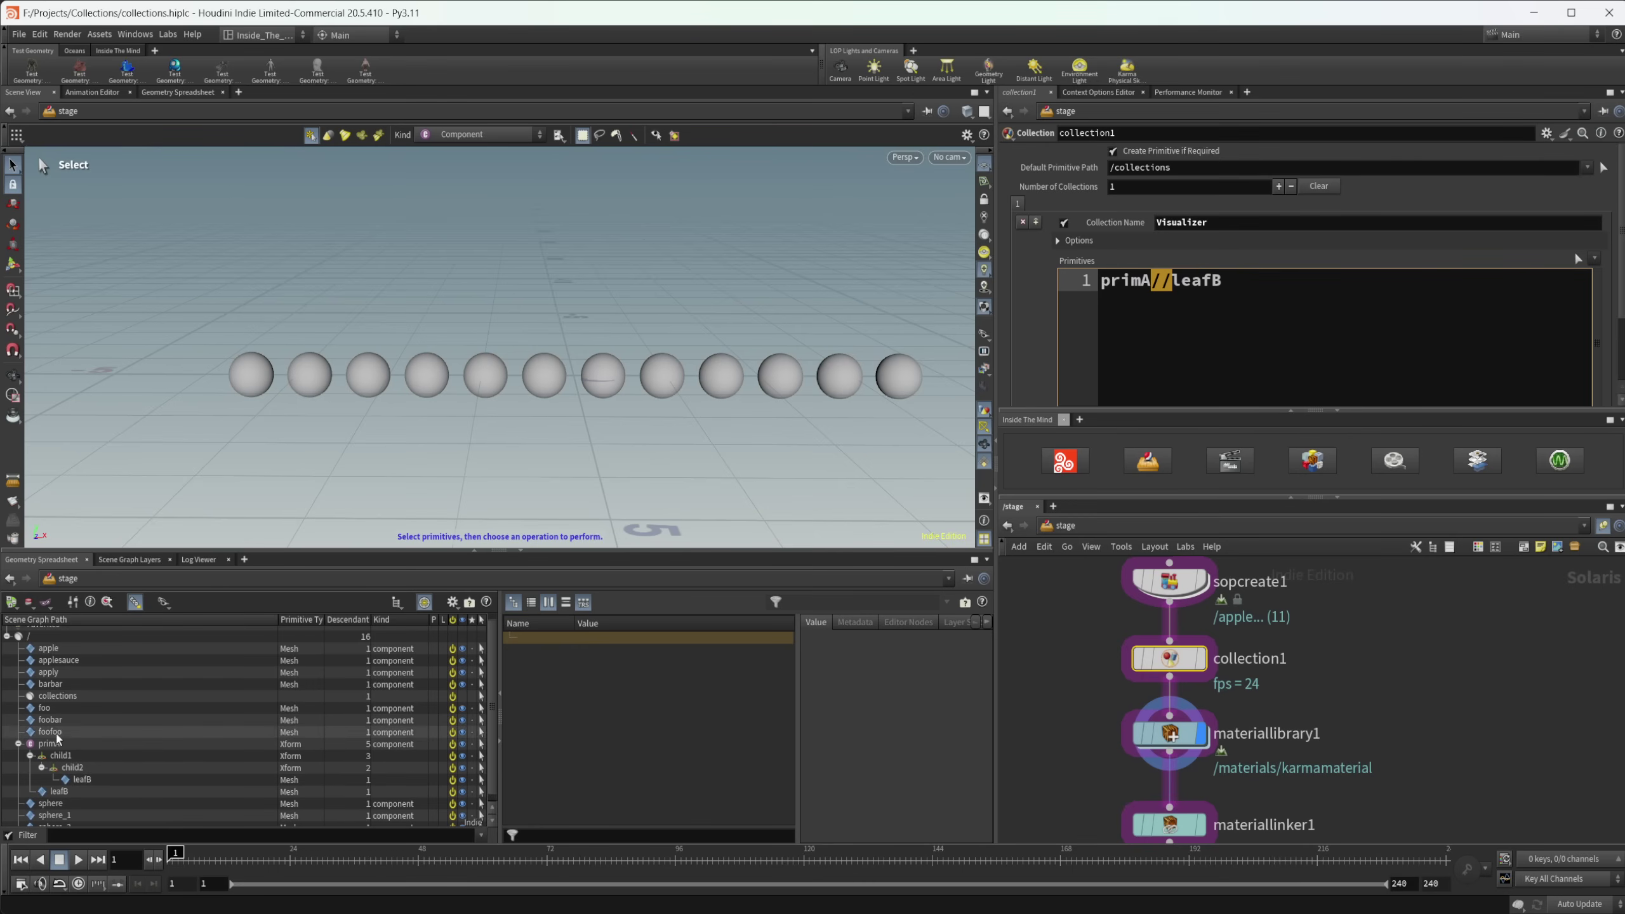
mouse_move(49, 743)
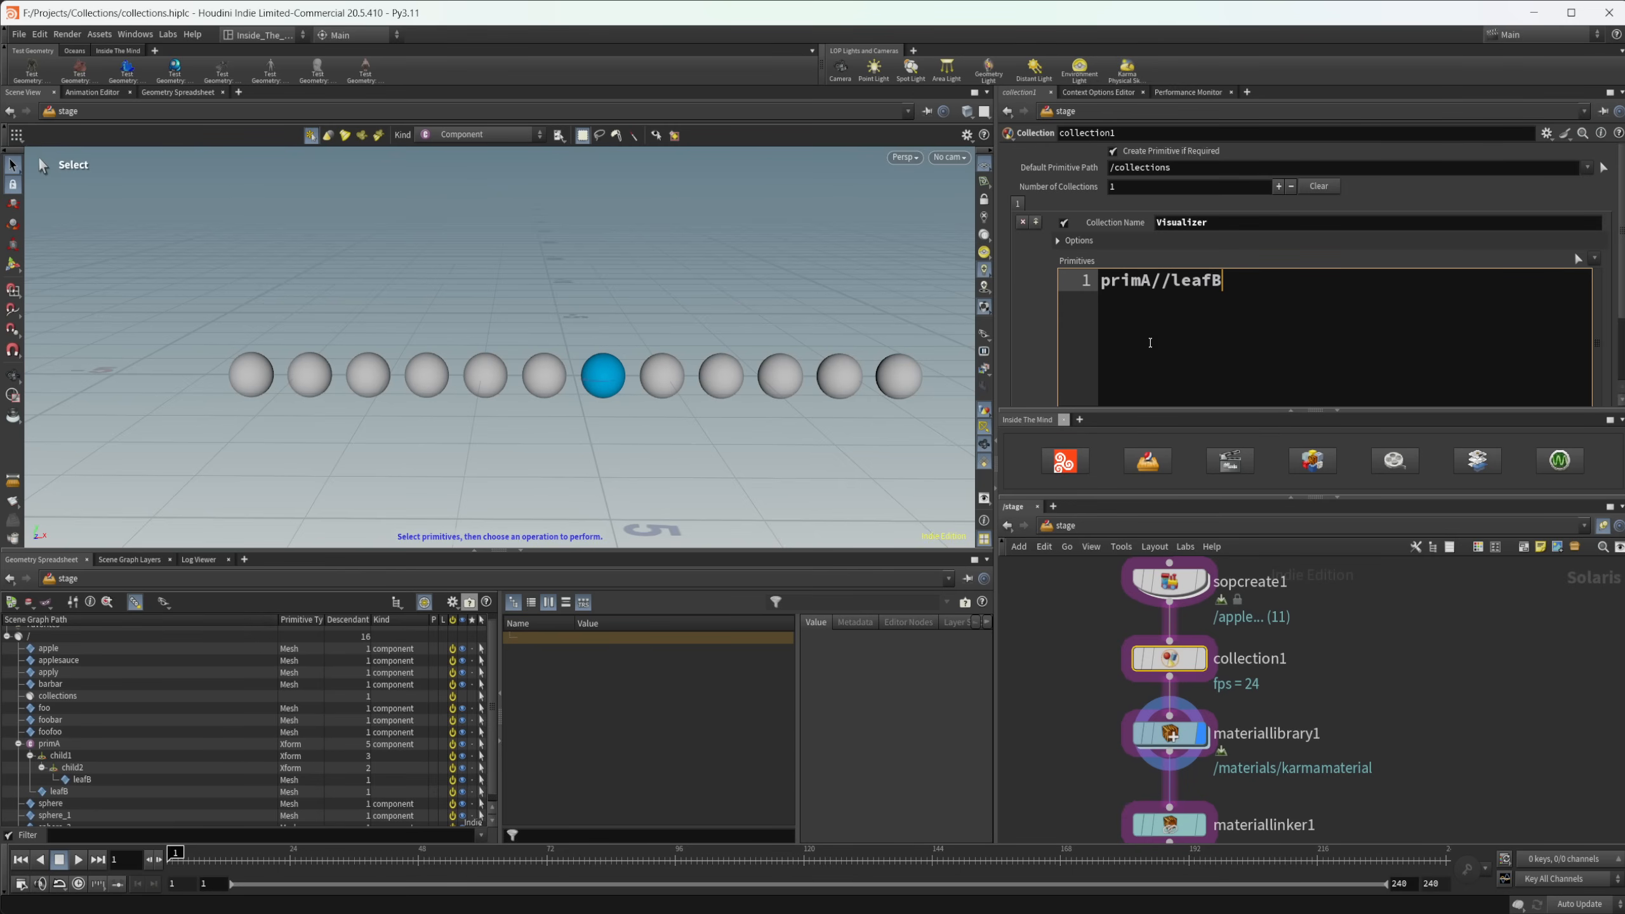
text(/)
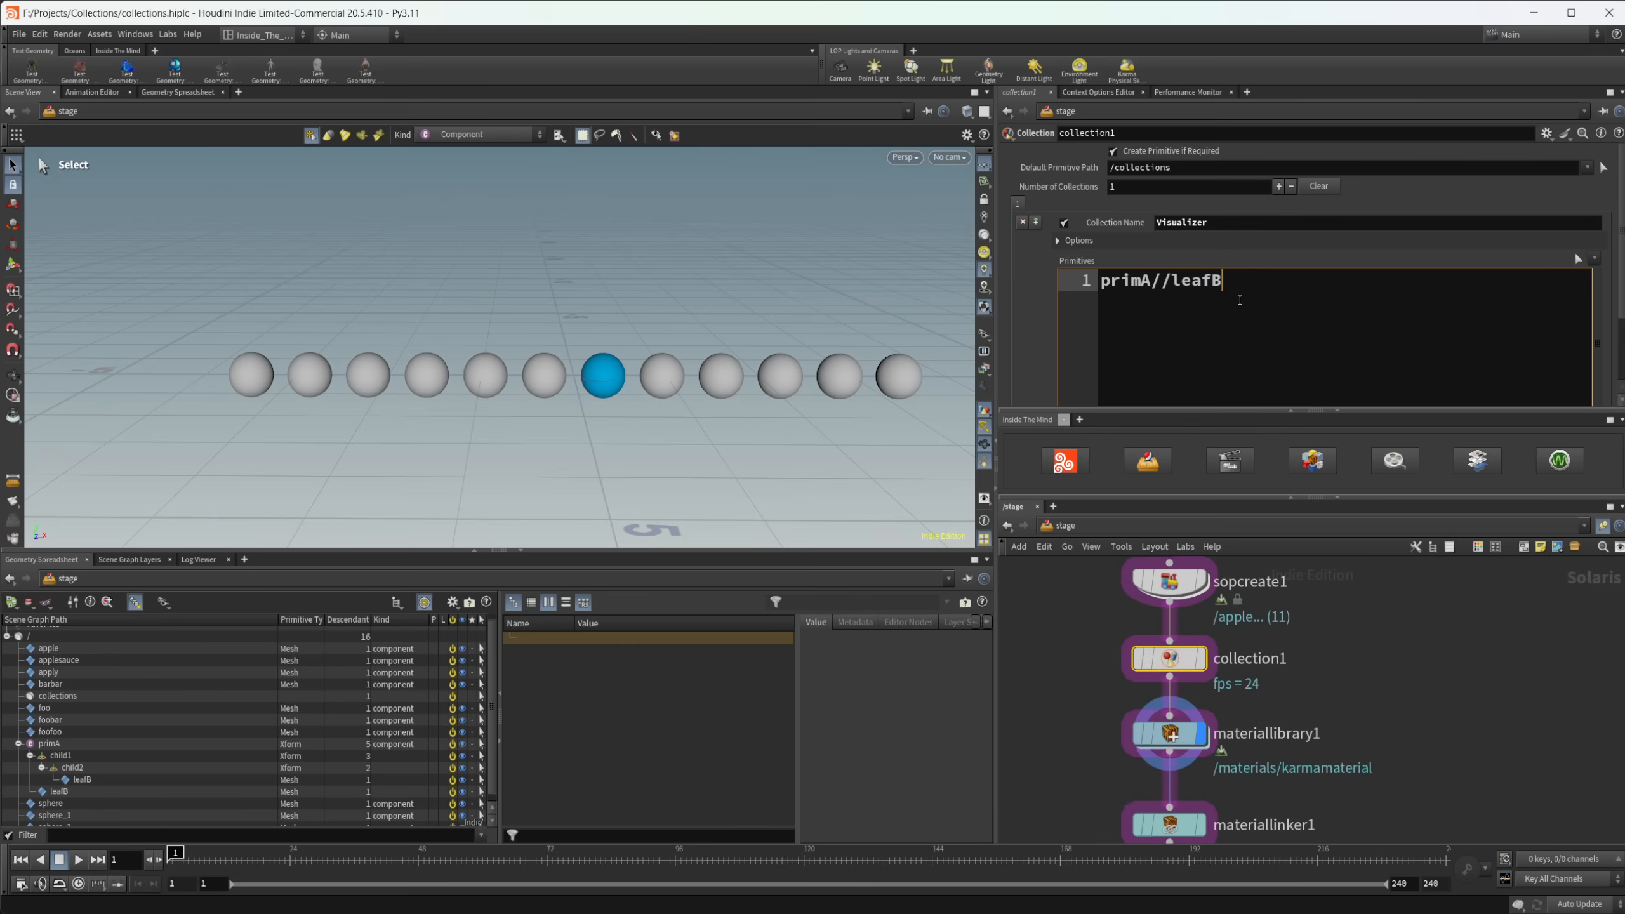
mouse_move(655, 424)
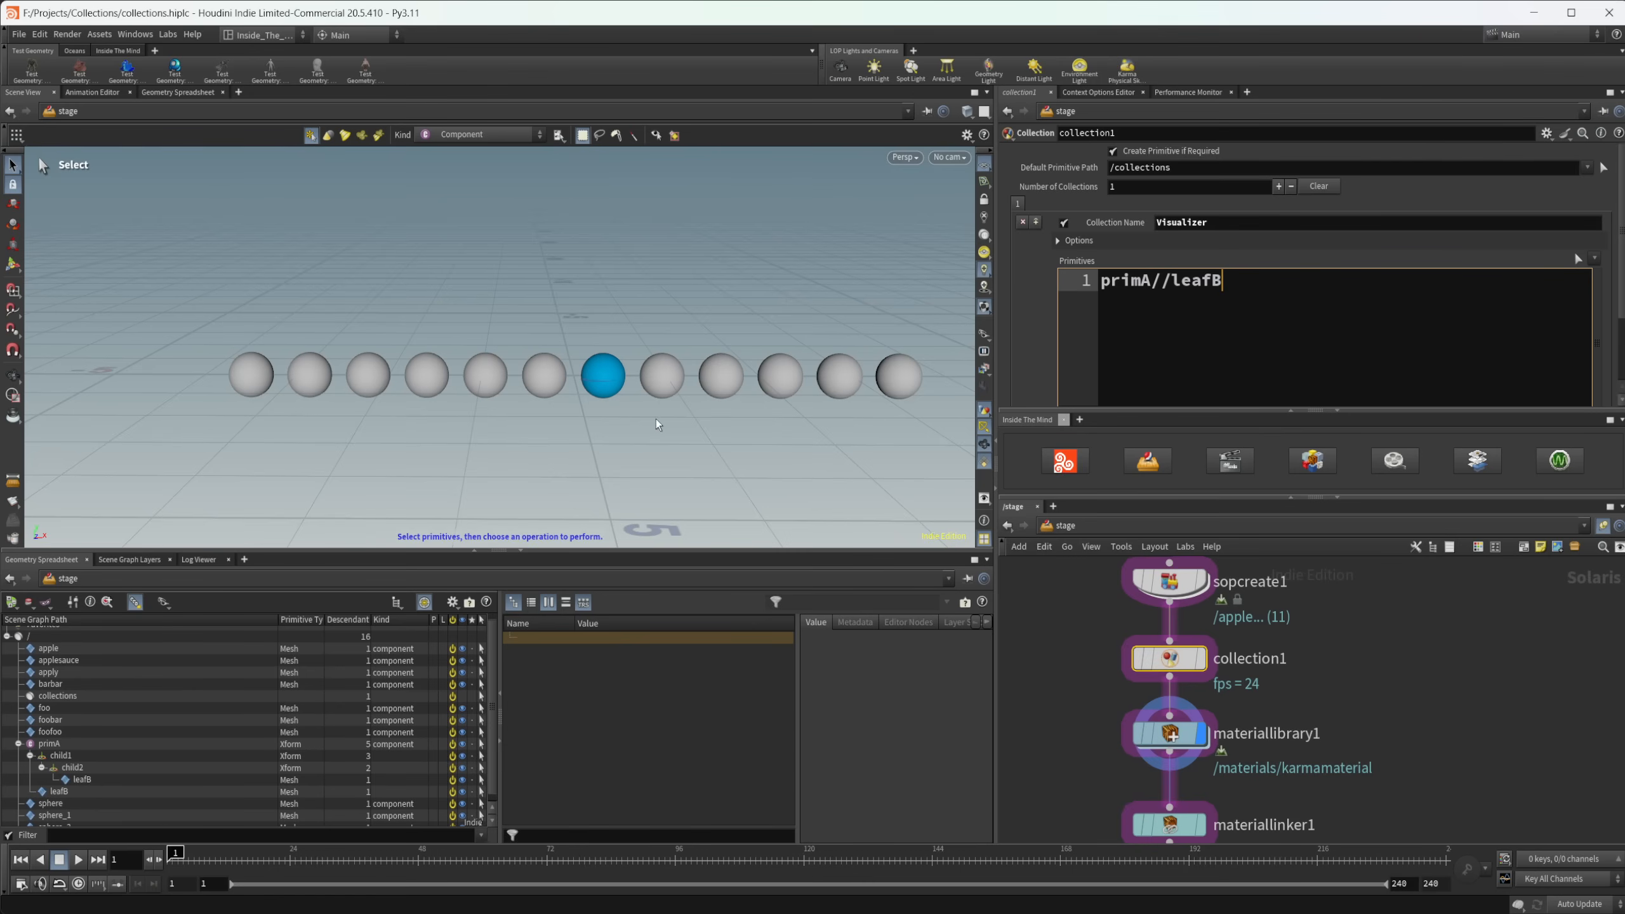
mouse_move(872, 483)
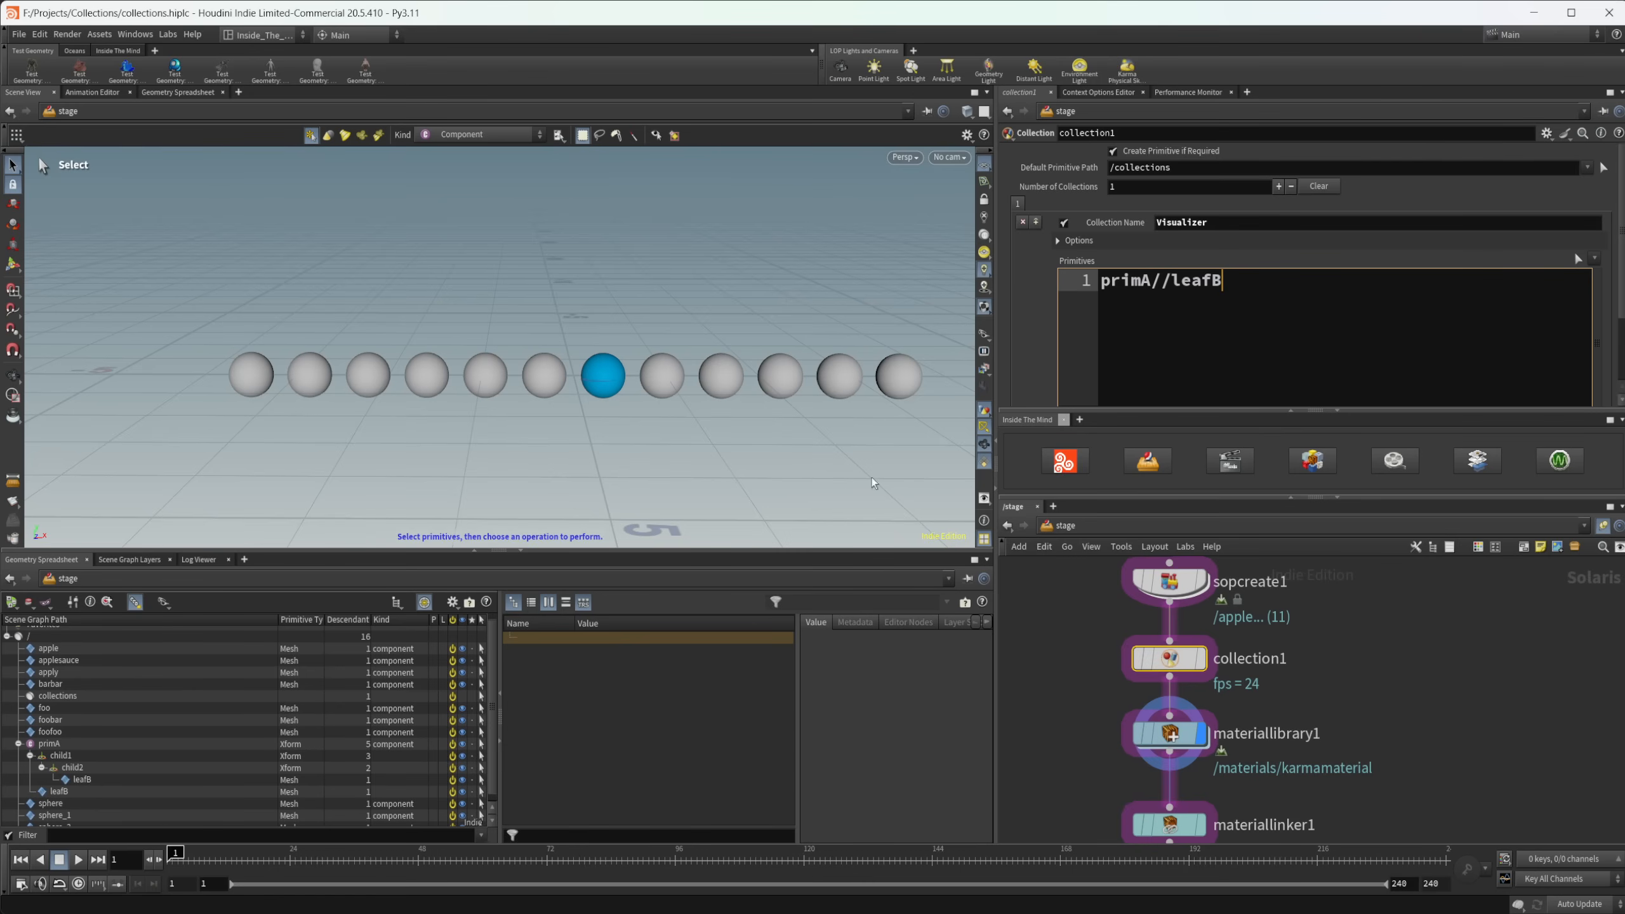
mouse_move(1213, 353)
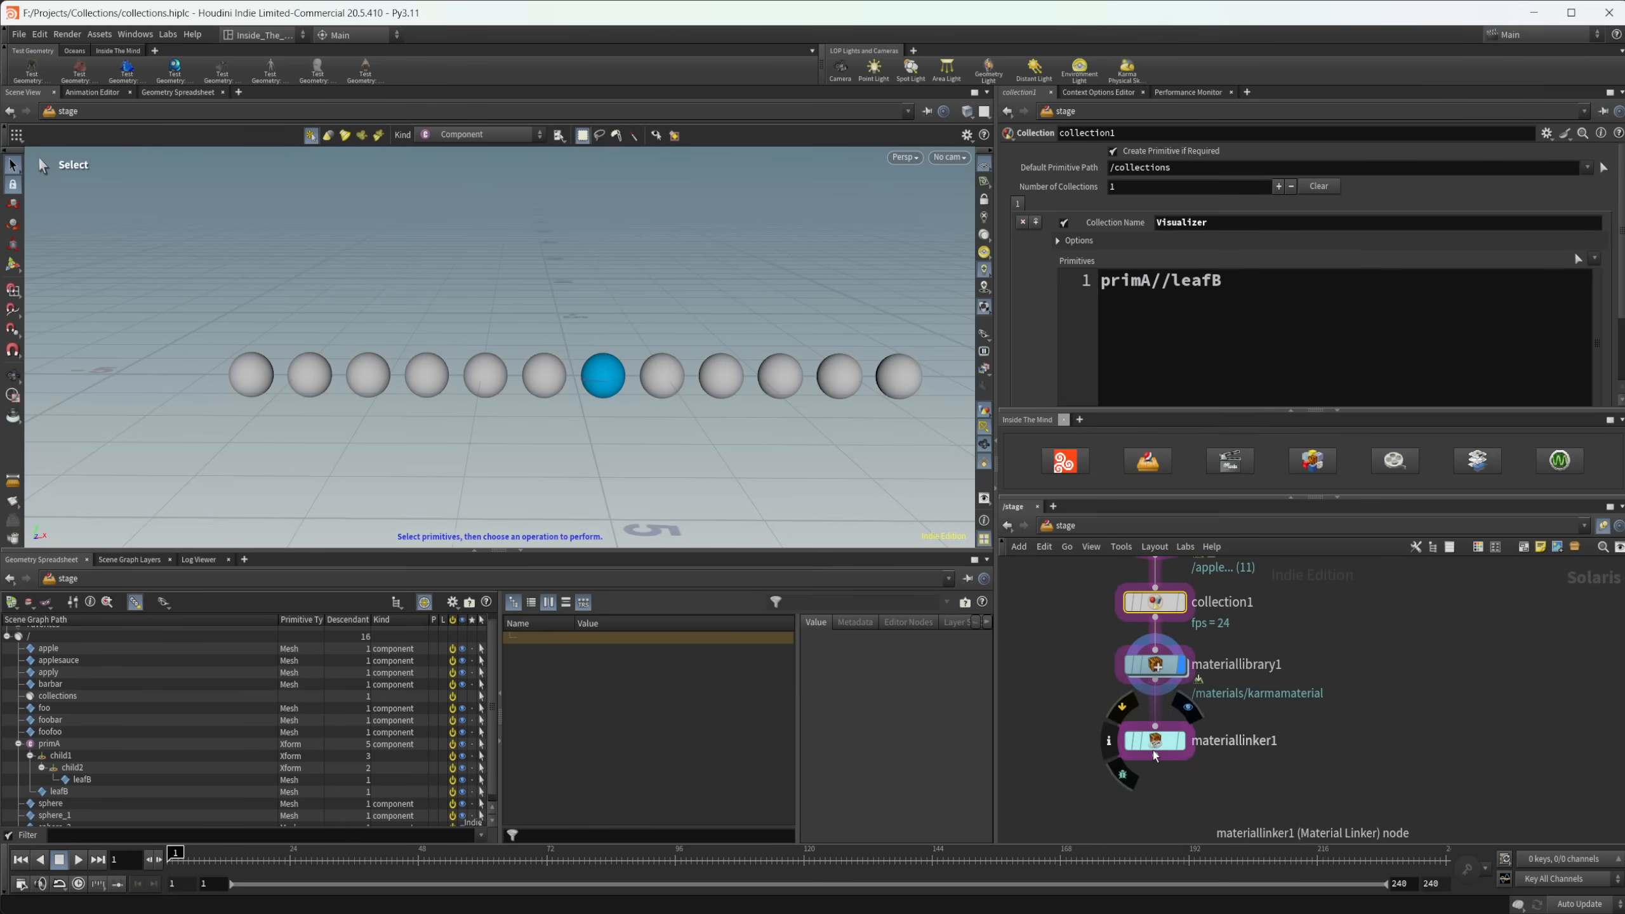
- Select materiallinker1 and bring up the Edit Primitive Pattern dialog for its karmamaterial rule
click(1154, 740)
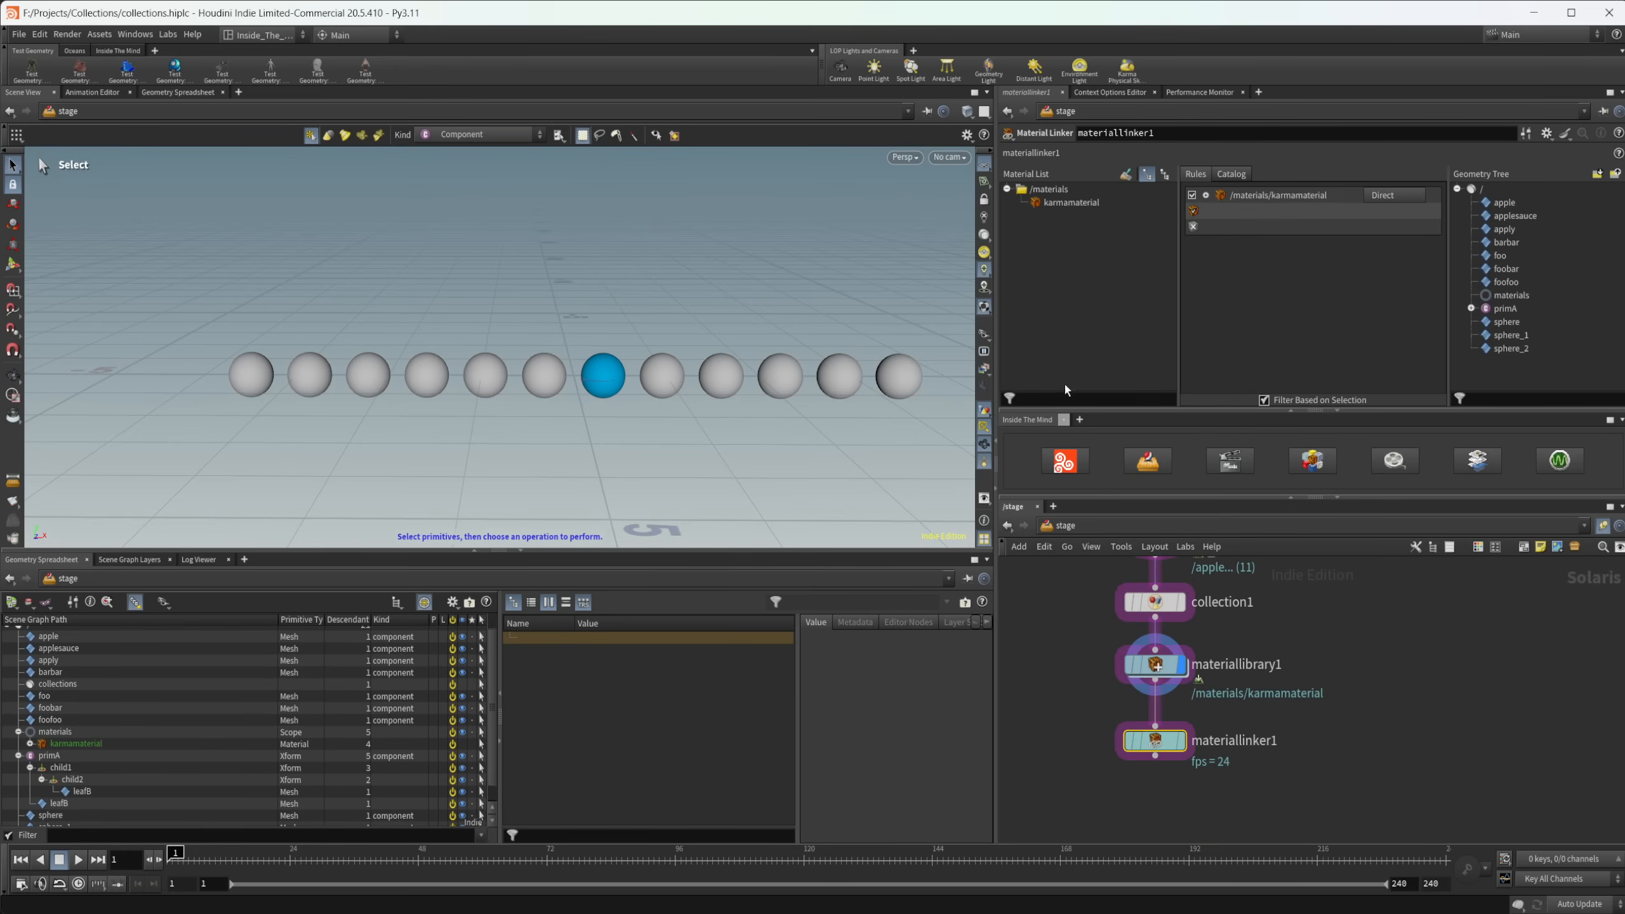
click(1284, 194)
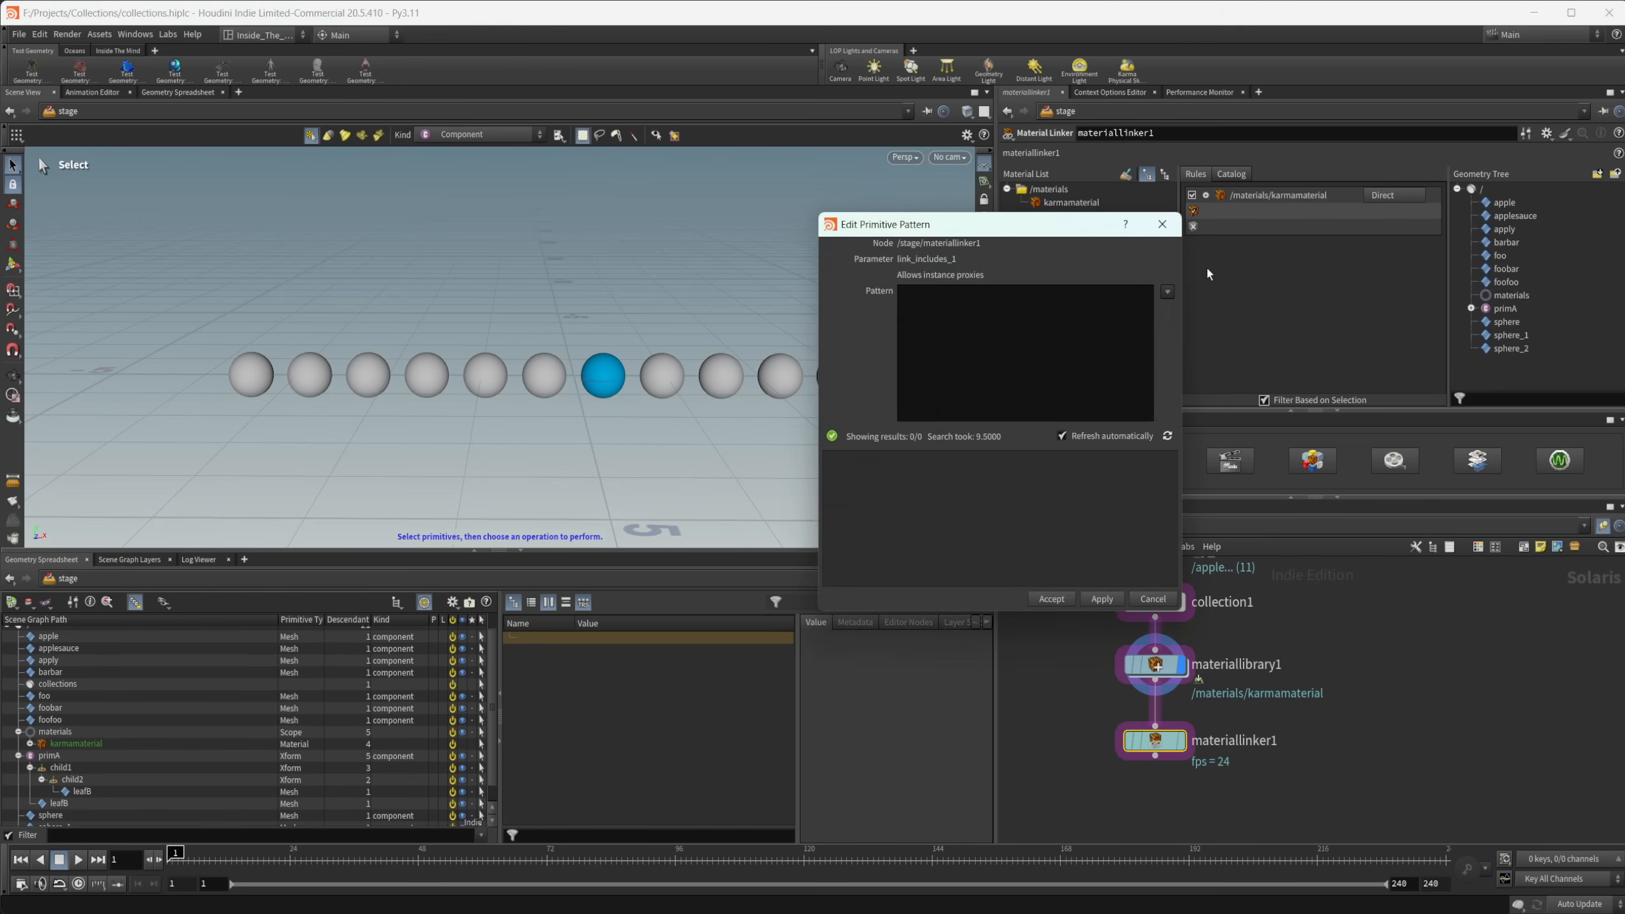
mouse_move(1038, 307)
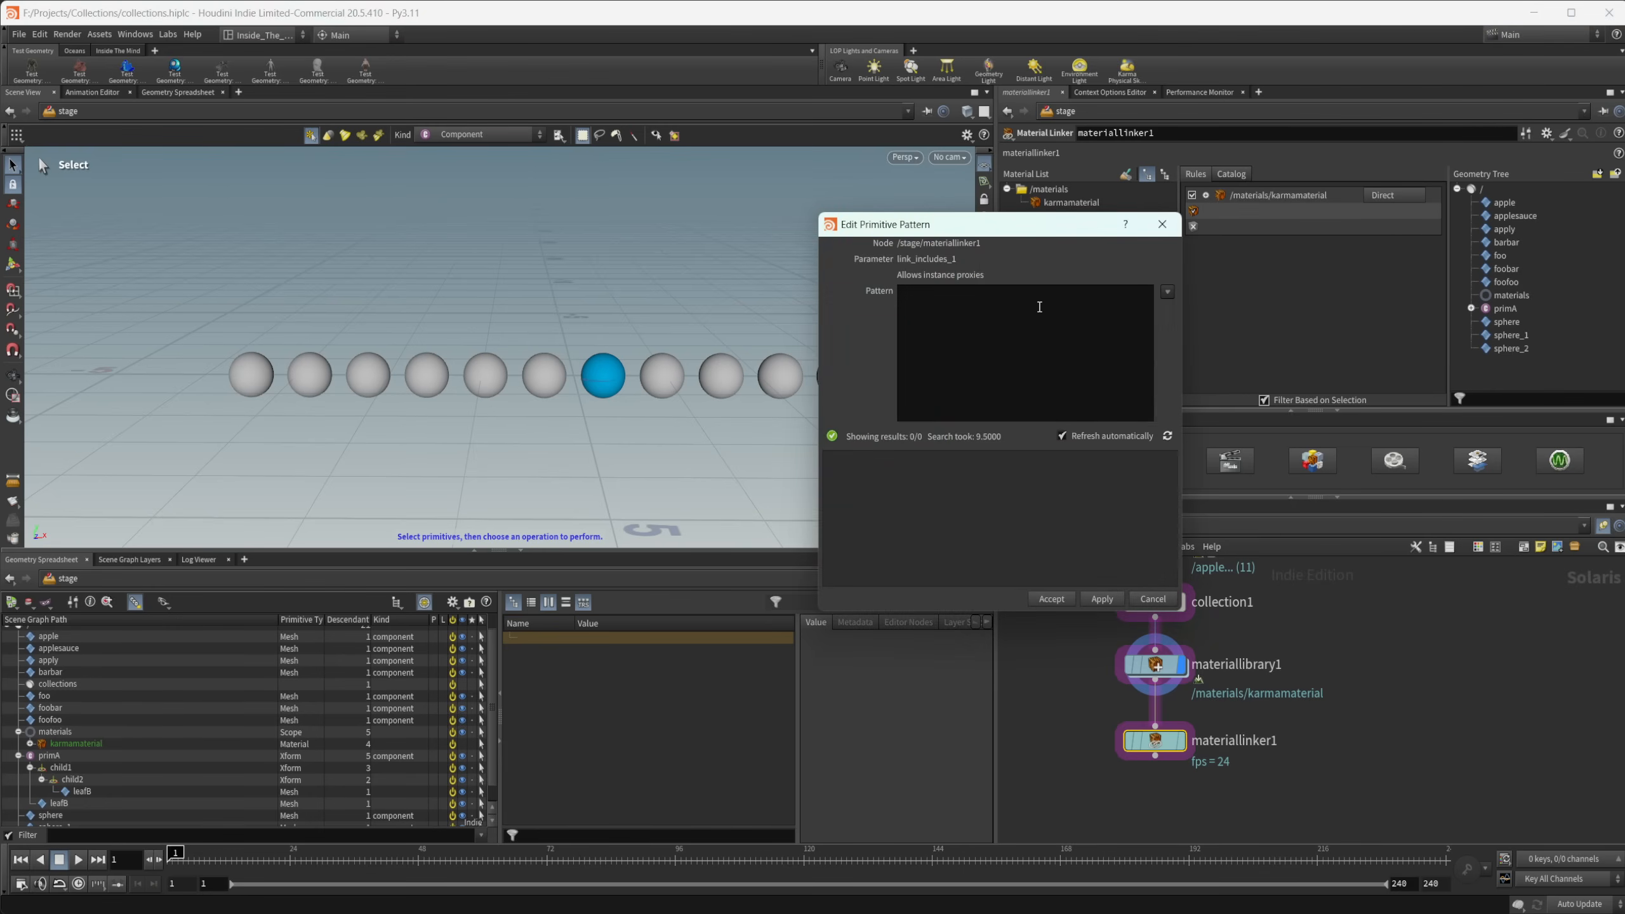
click(986, 292)
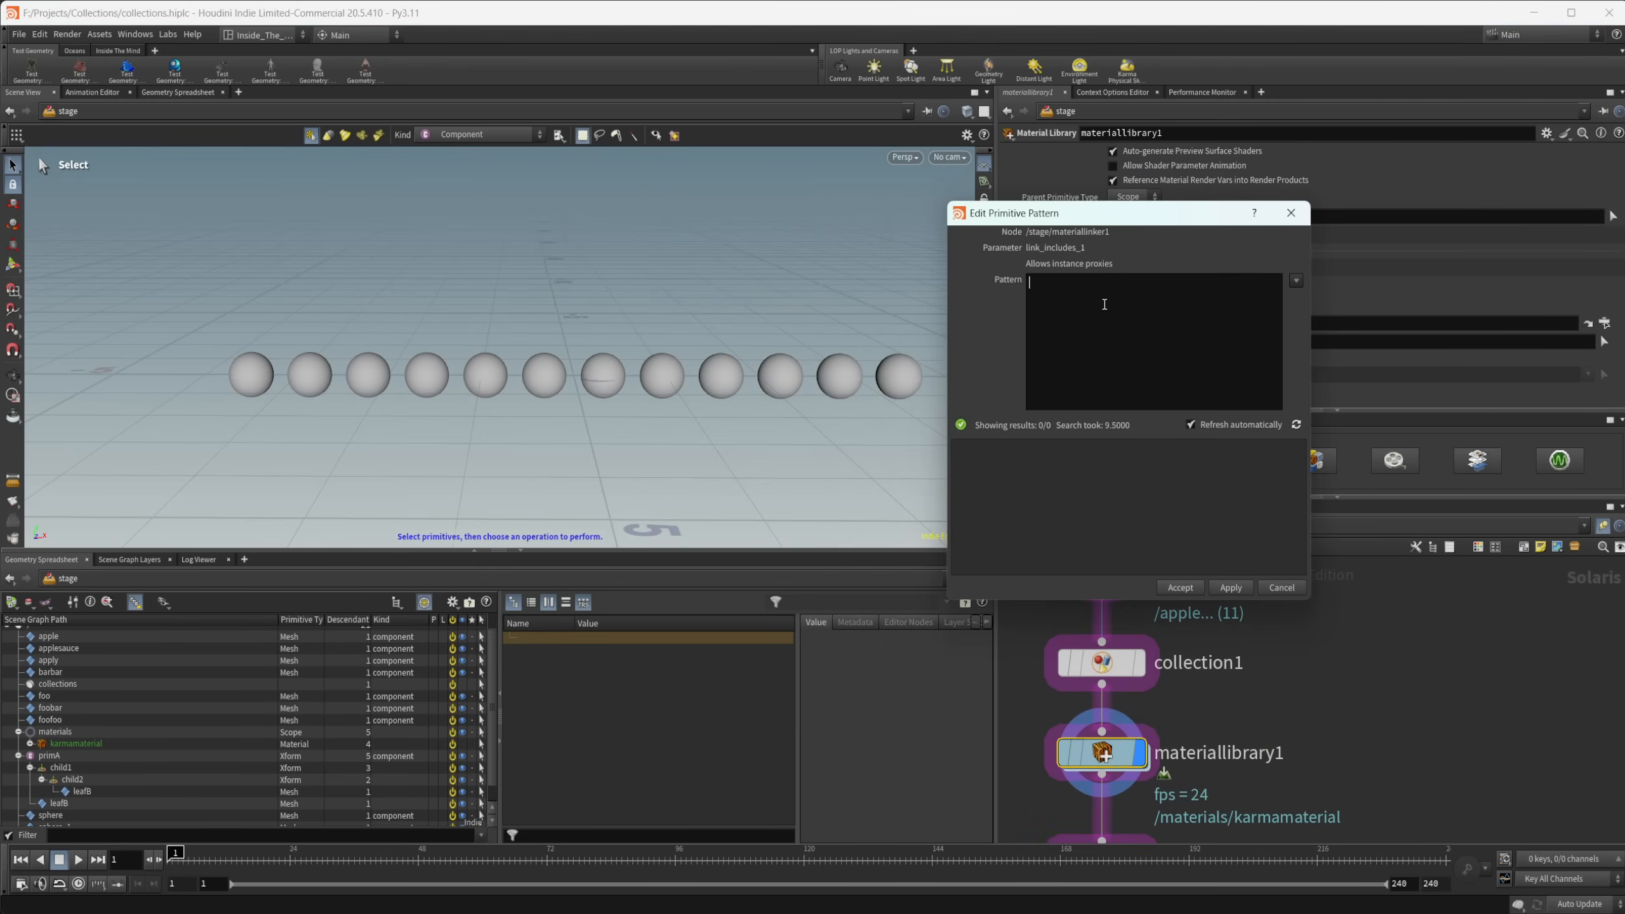
- Try the *, sphere* and *bar patterns in the material linker's pattern editor
text(*)
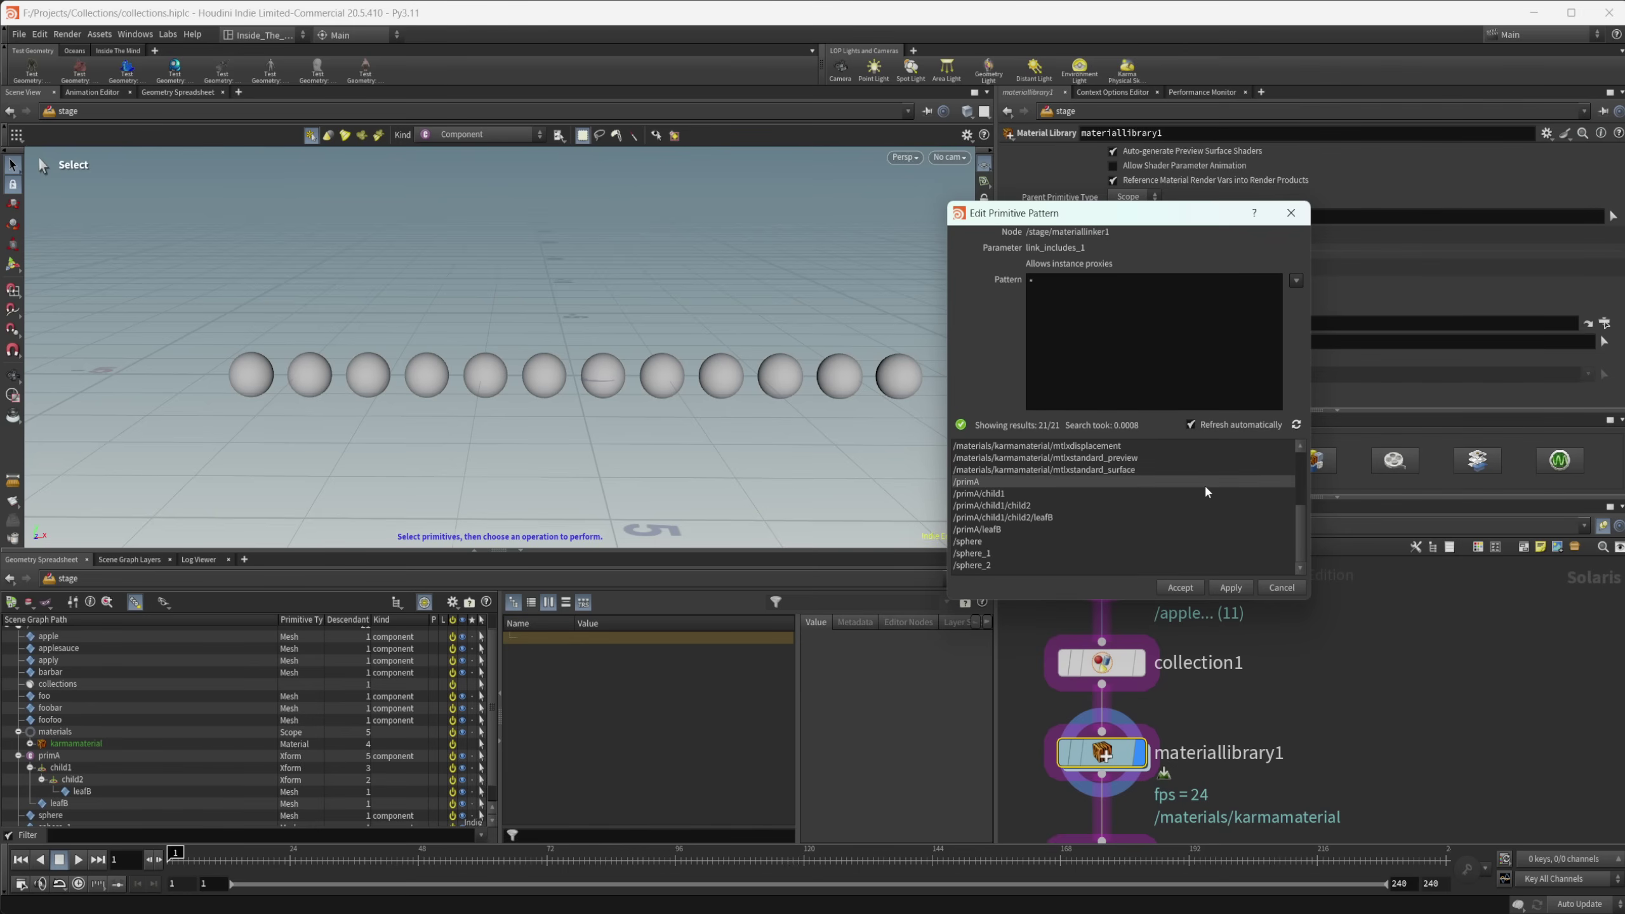
scroll(up, 3)
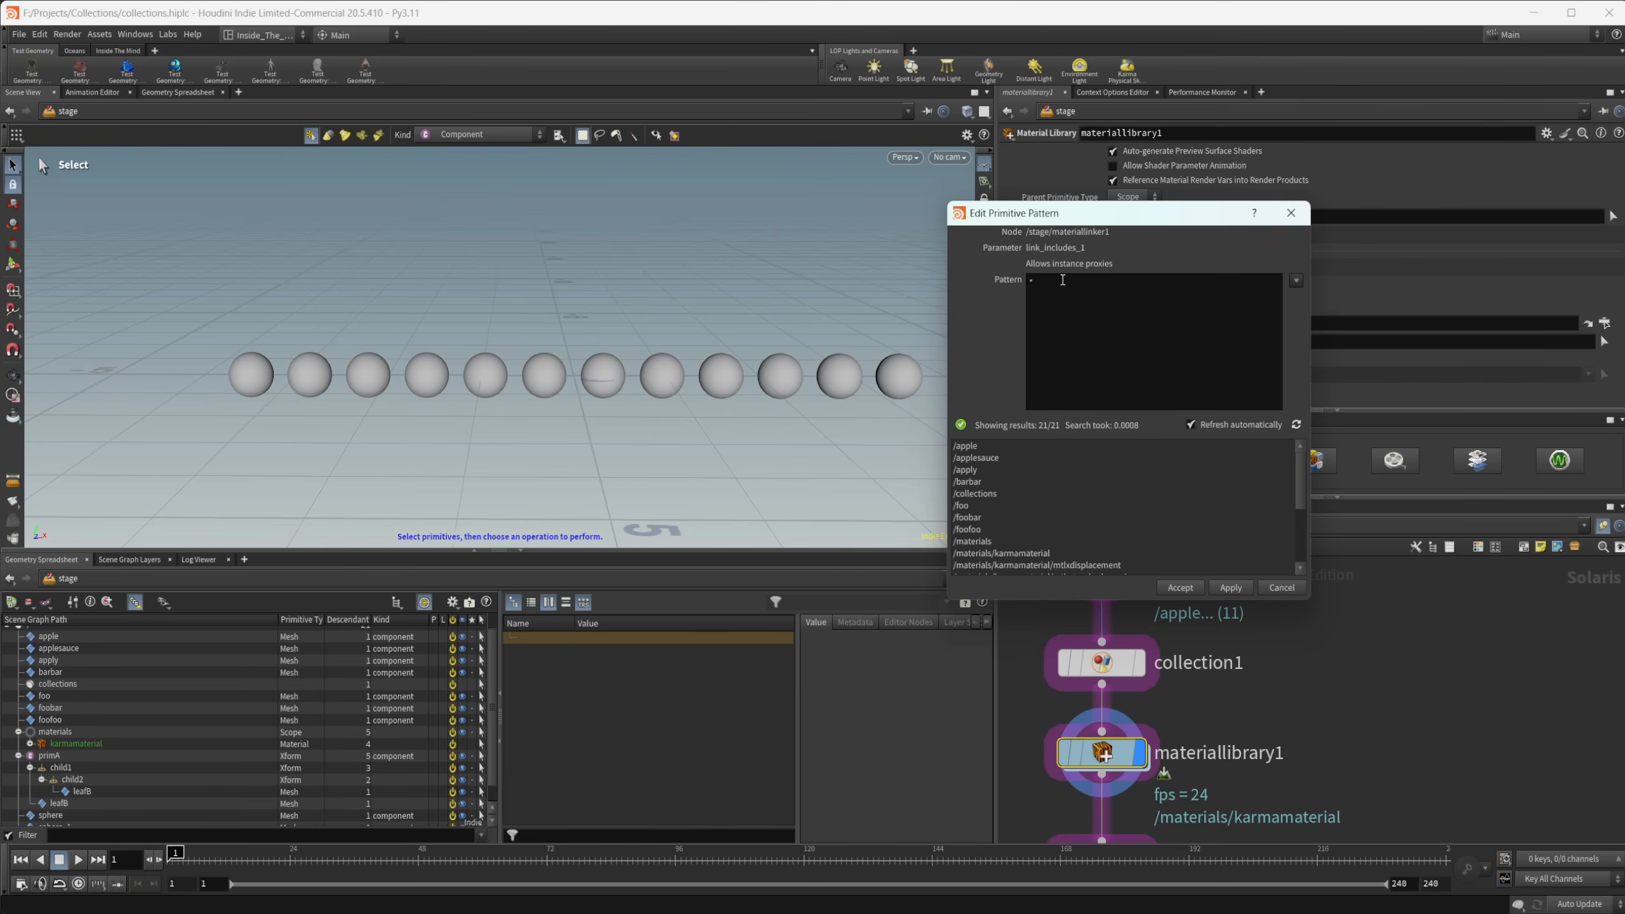
text(sphere)
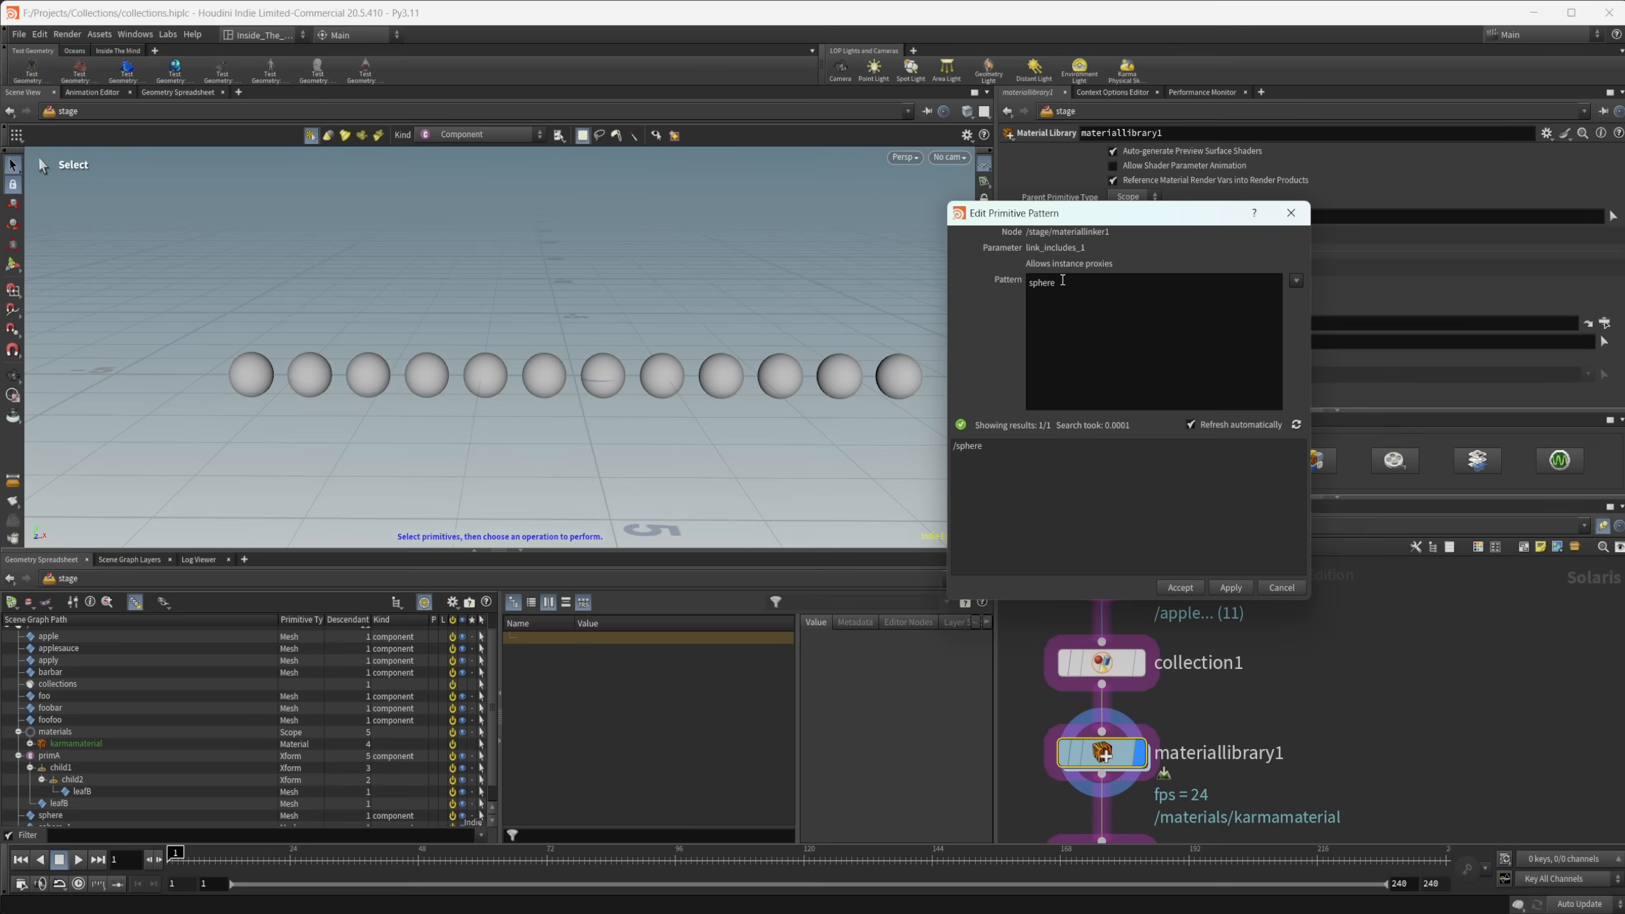
text(*)
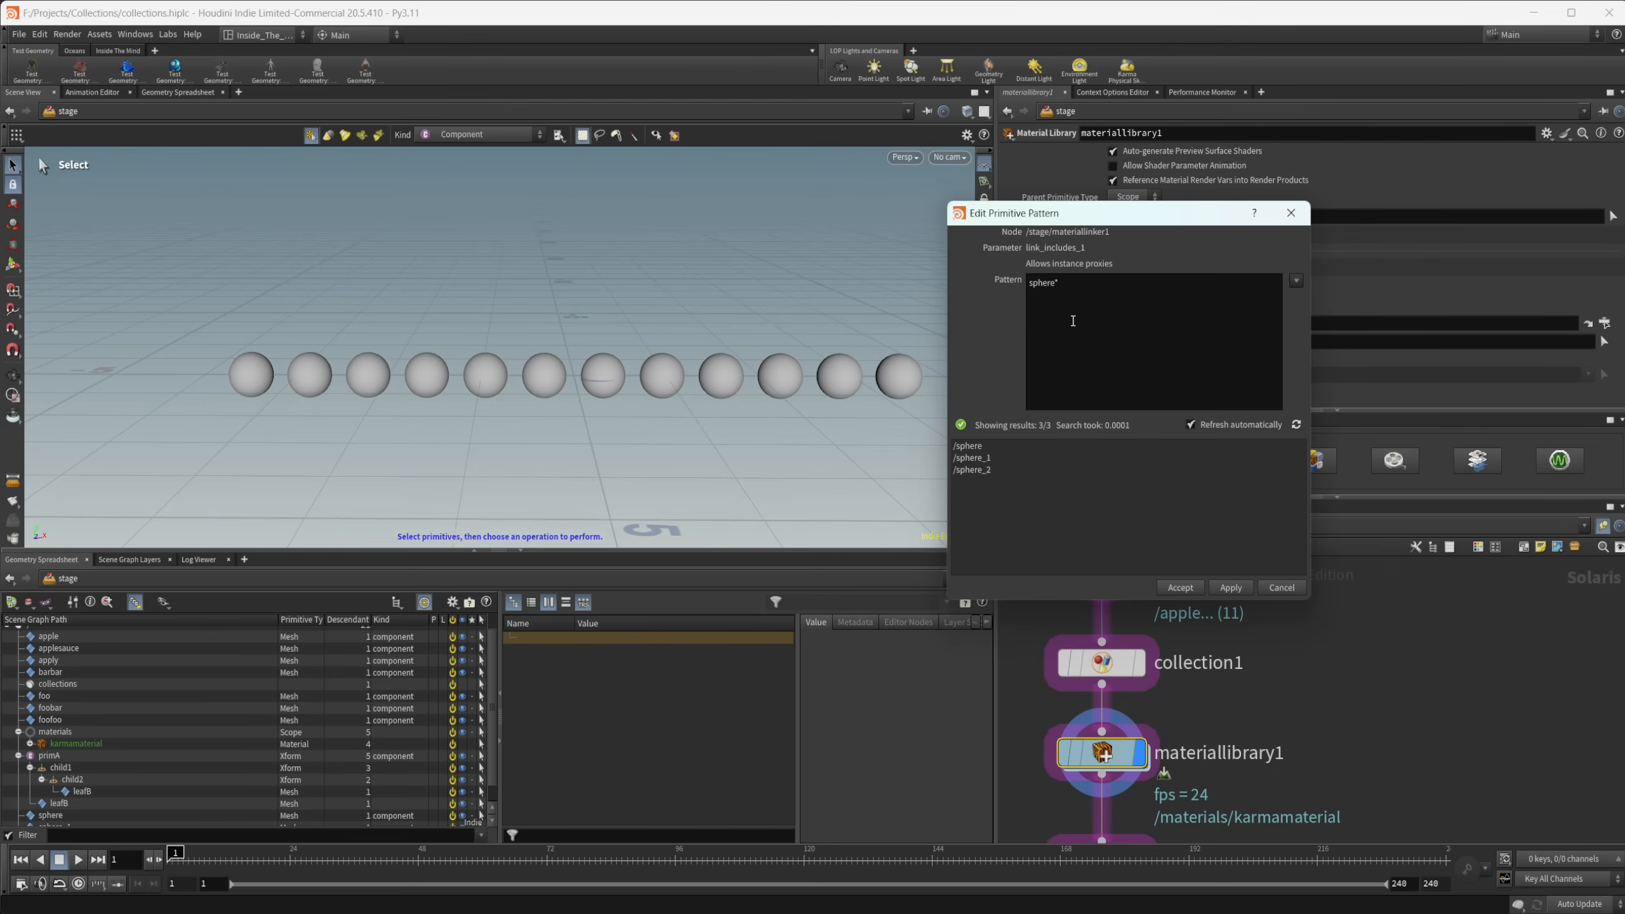
mouse_move(1133, 354)
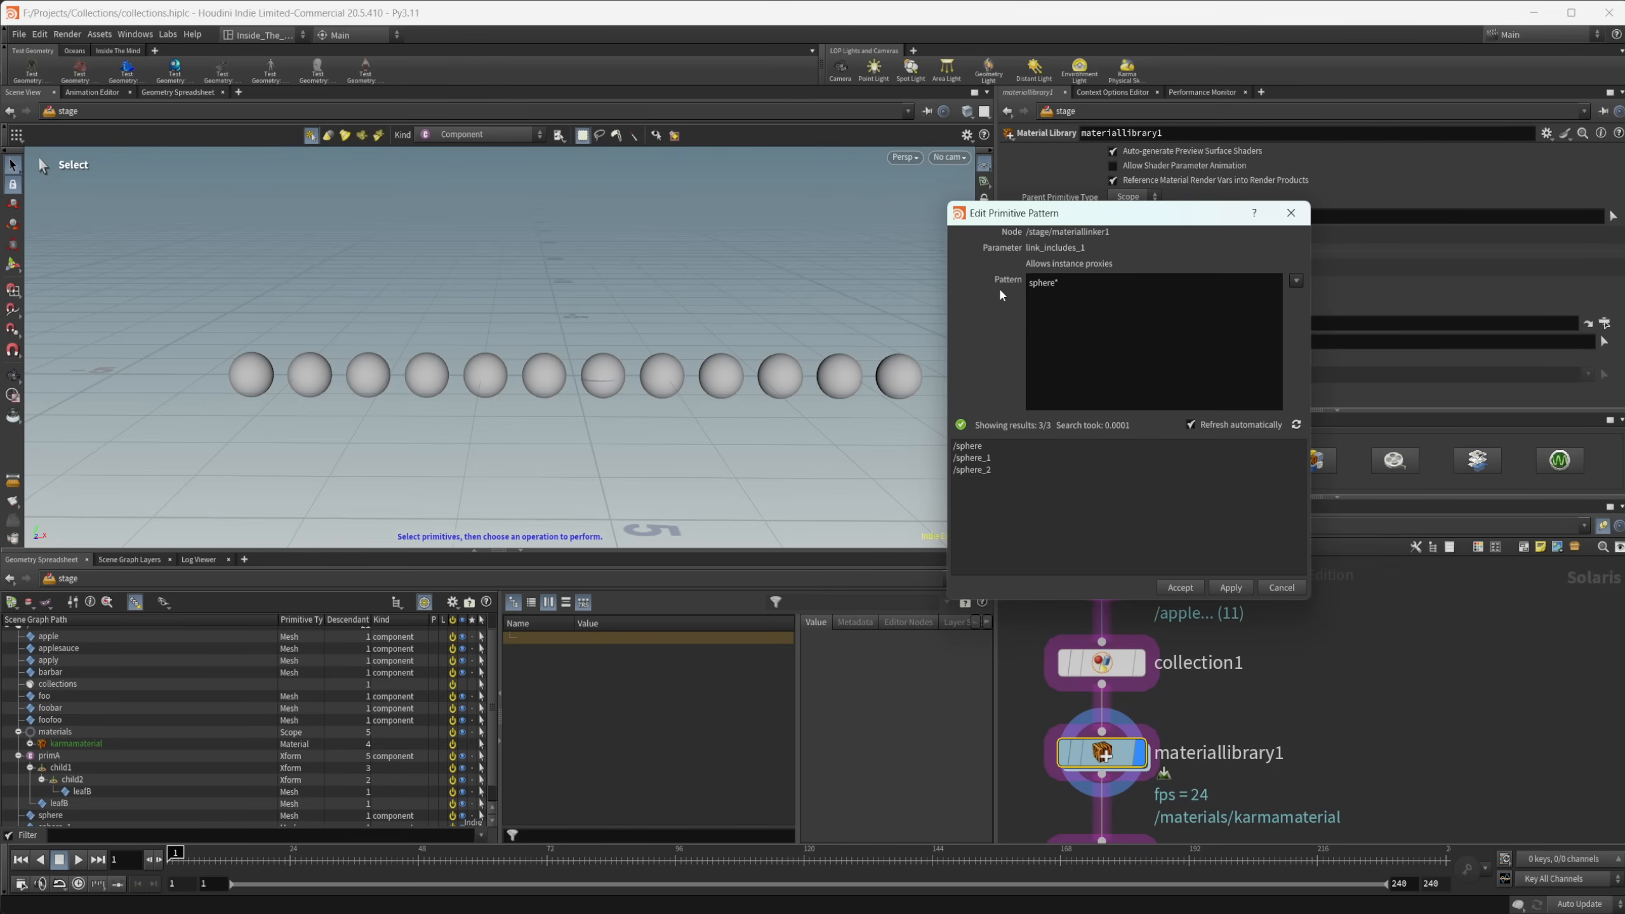
text(bar)
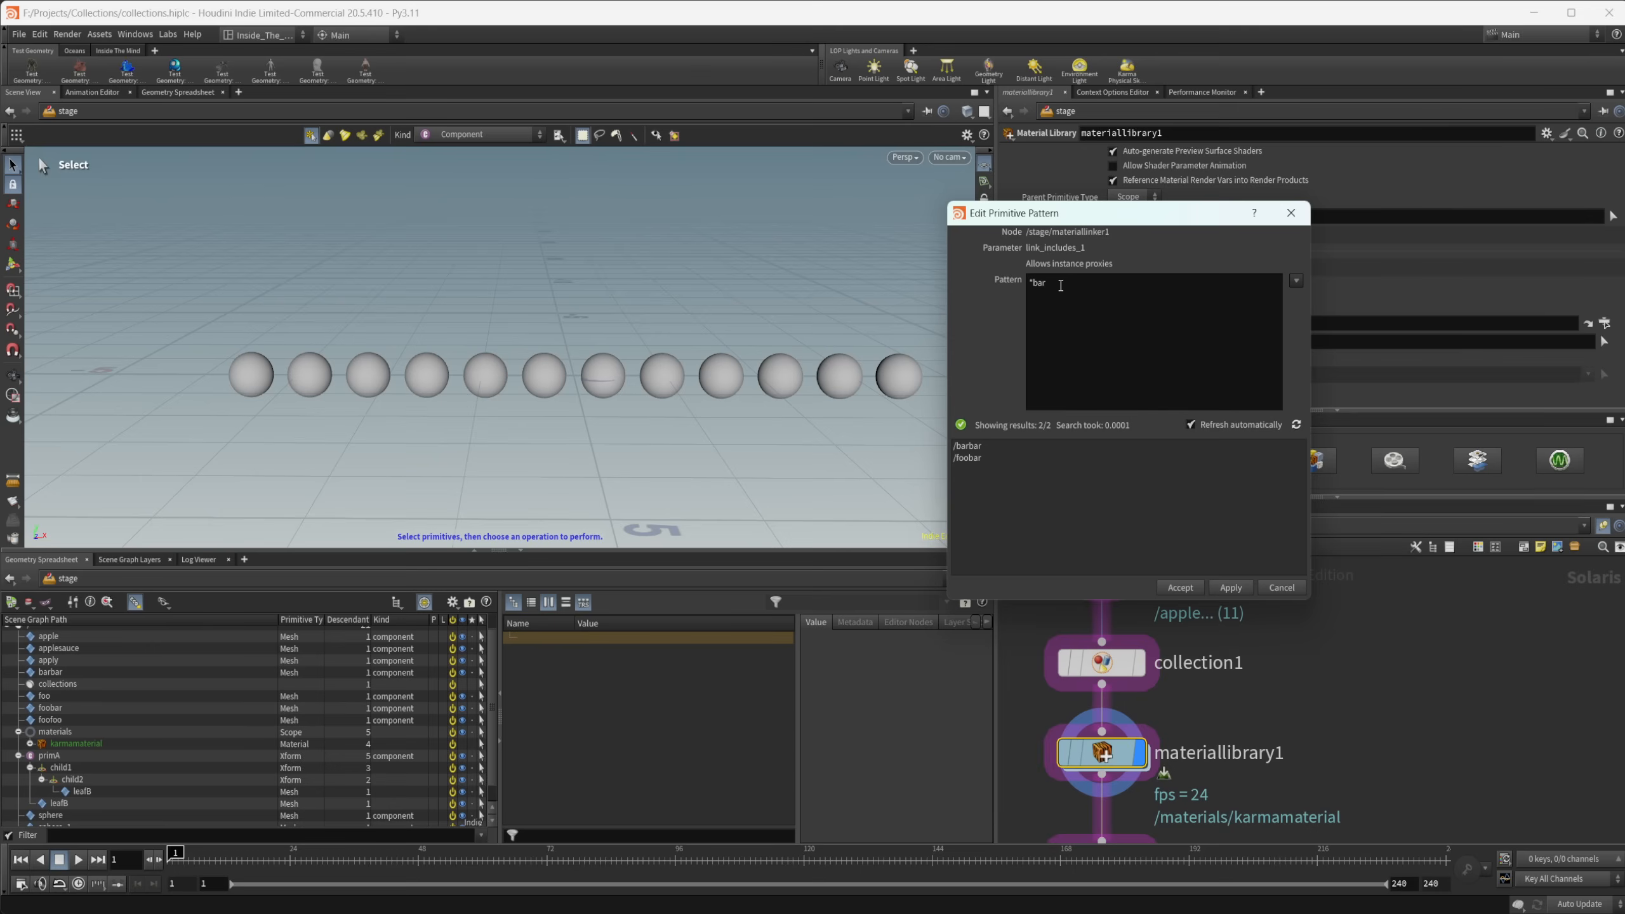
mouse_move(1056, 276)
text(appl?)
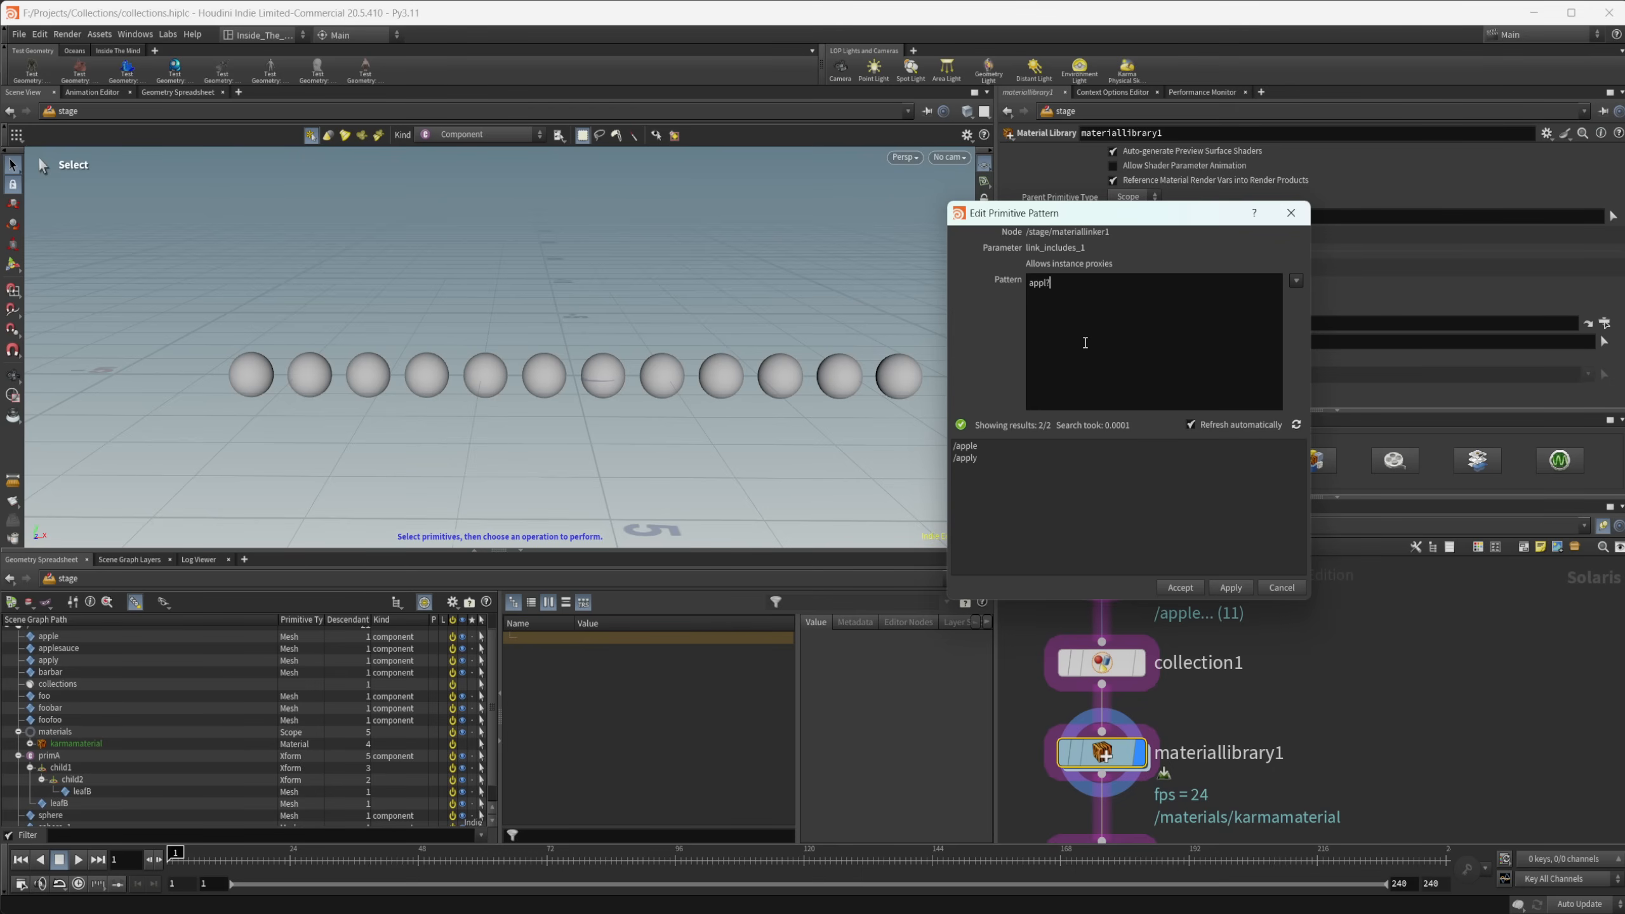
- Try appl? and appl*, then settle on primA//leafB and accept the pattern
key(Backspace)
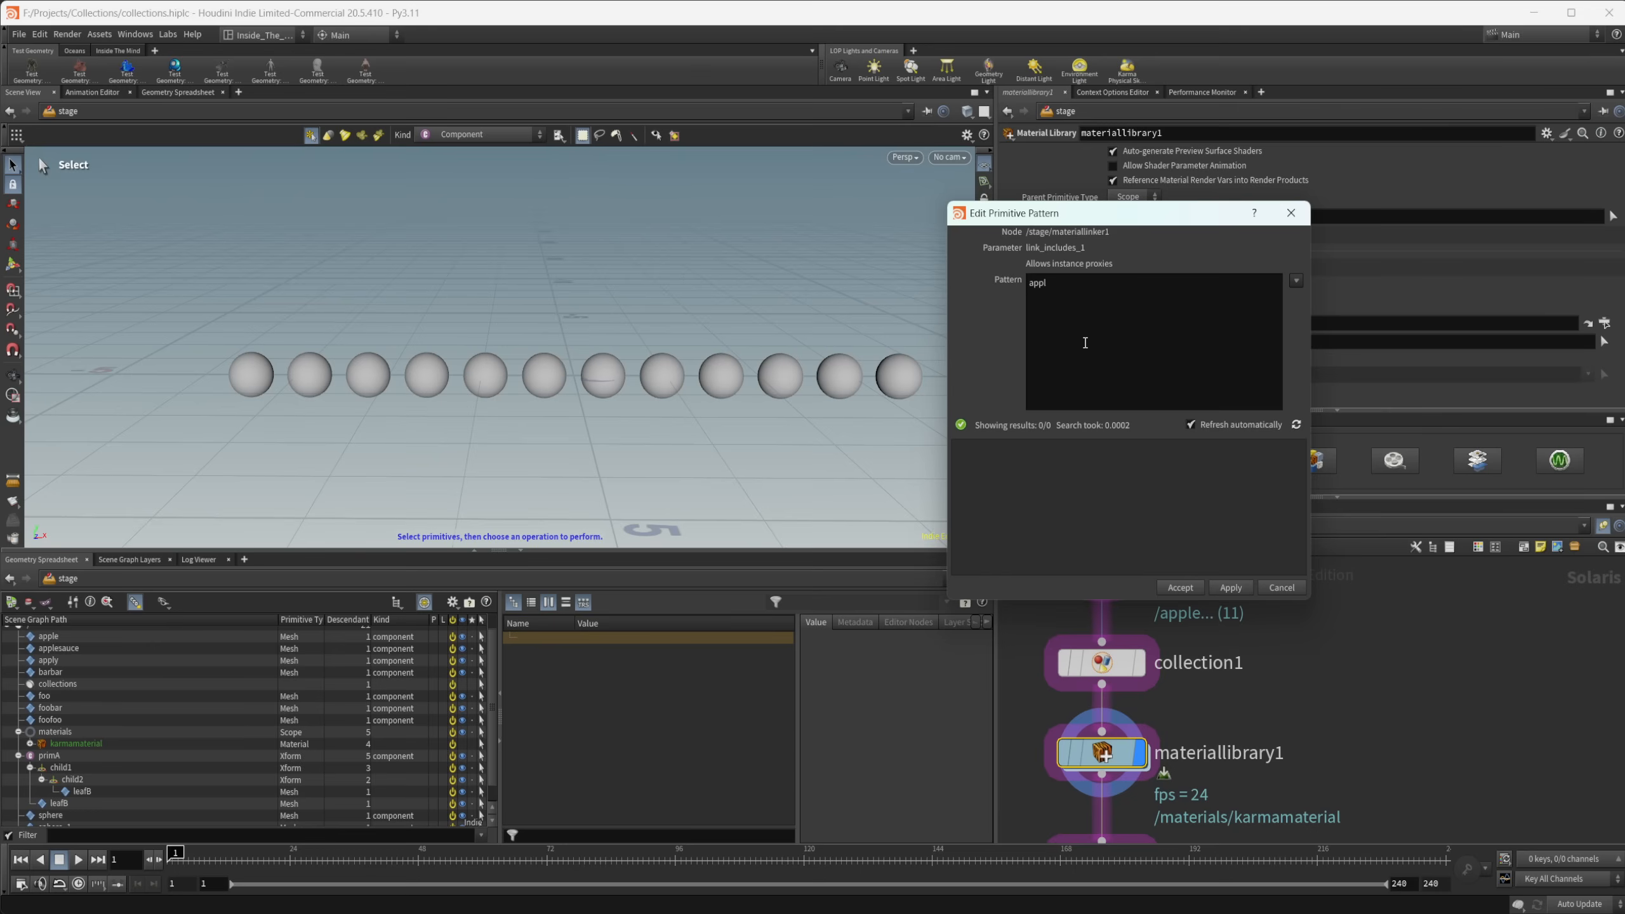
text(*)
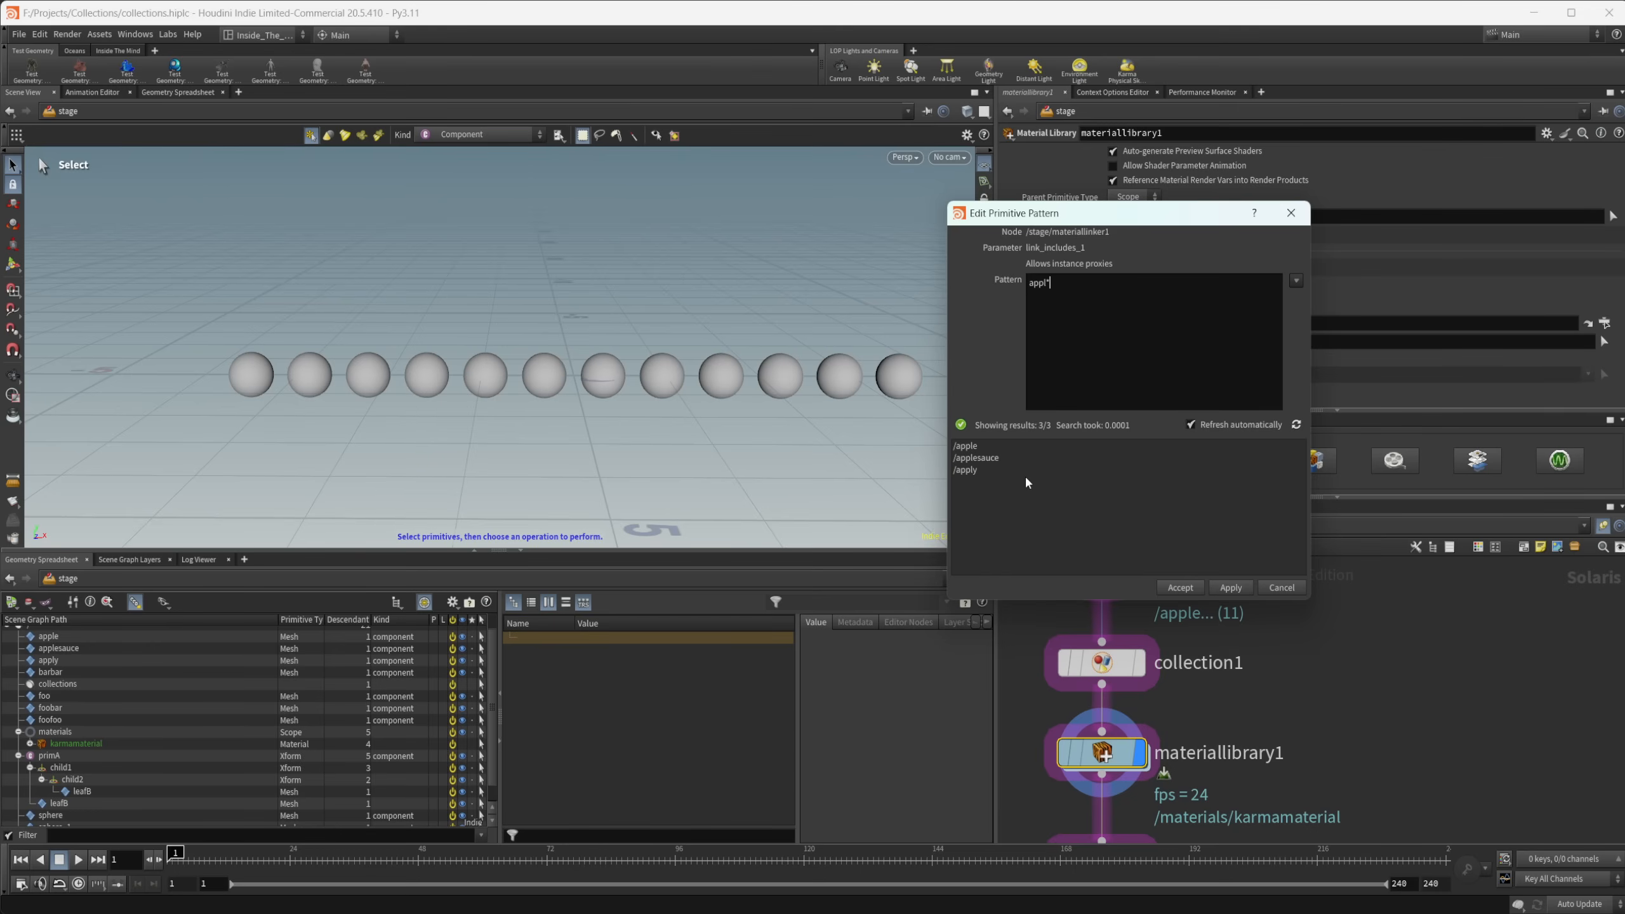
key(backspace)
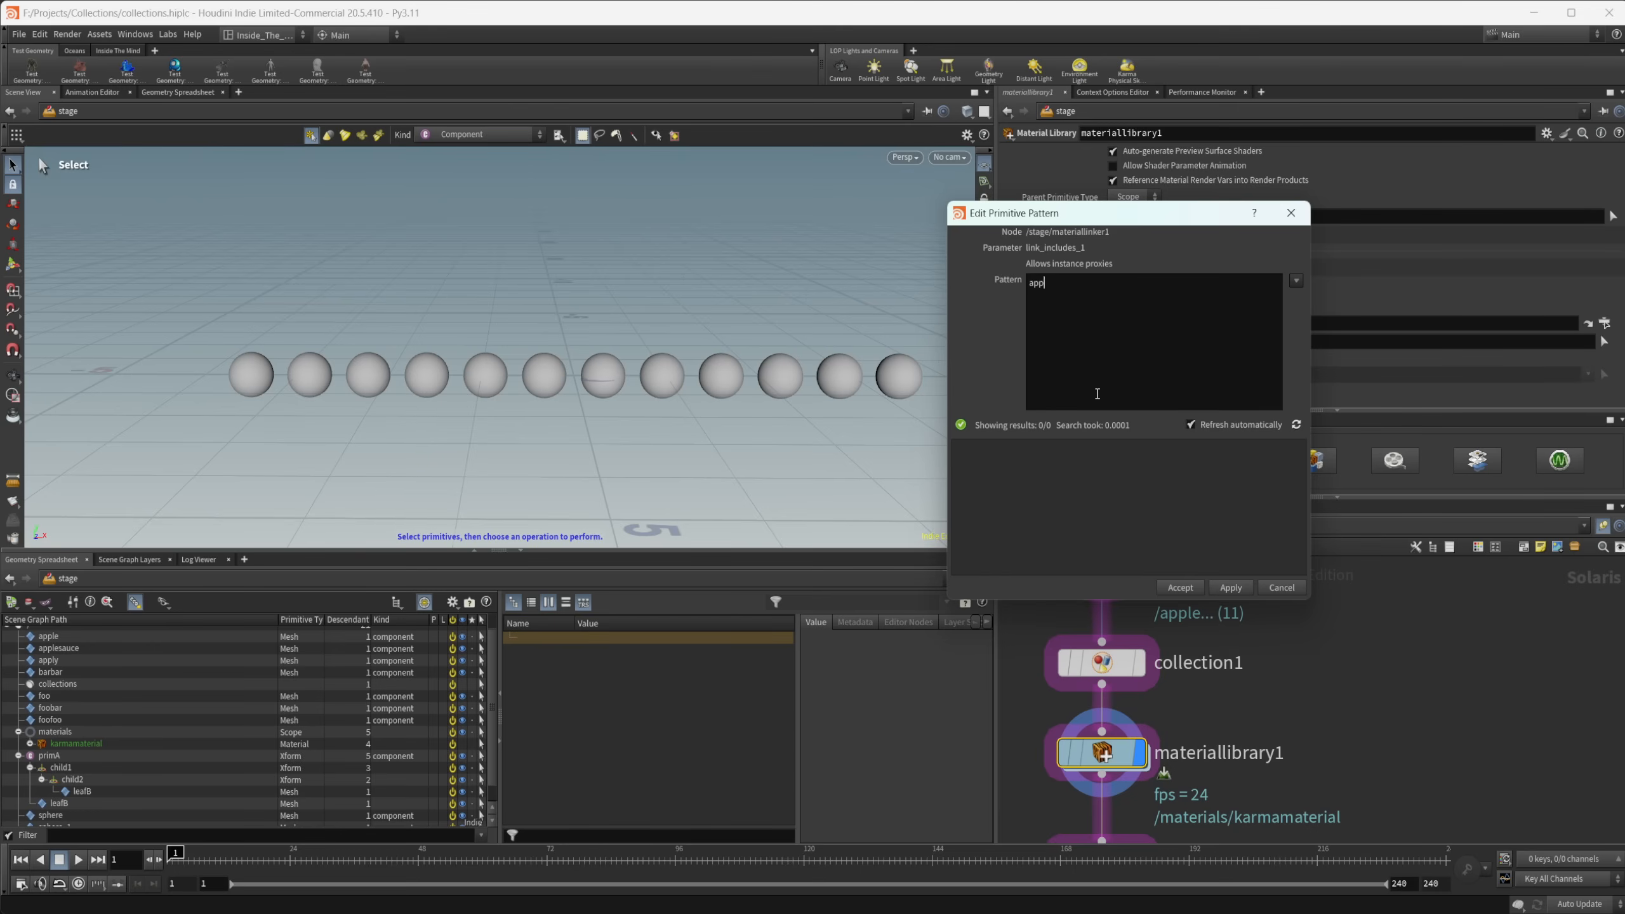
text(primA)
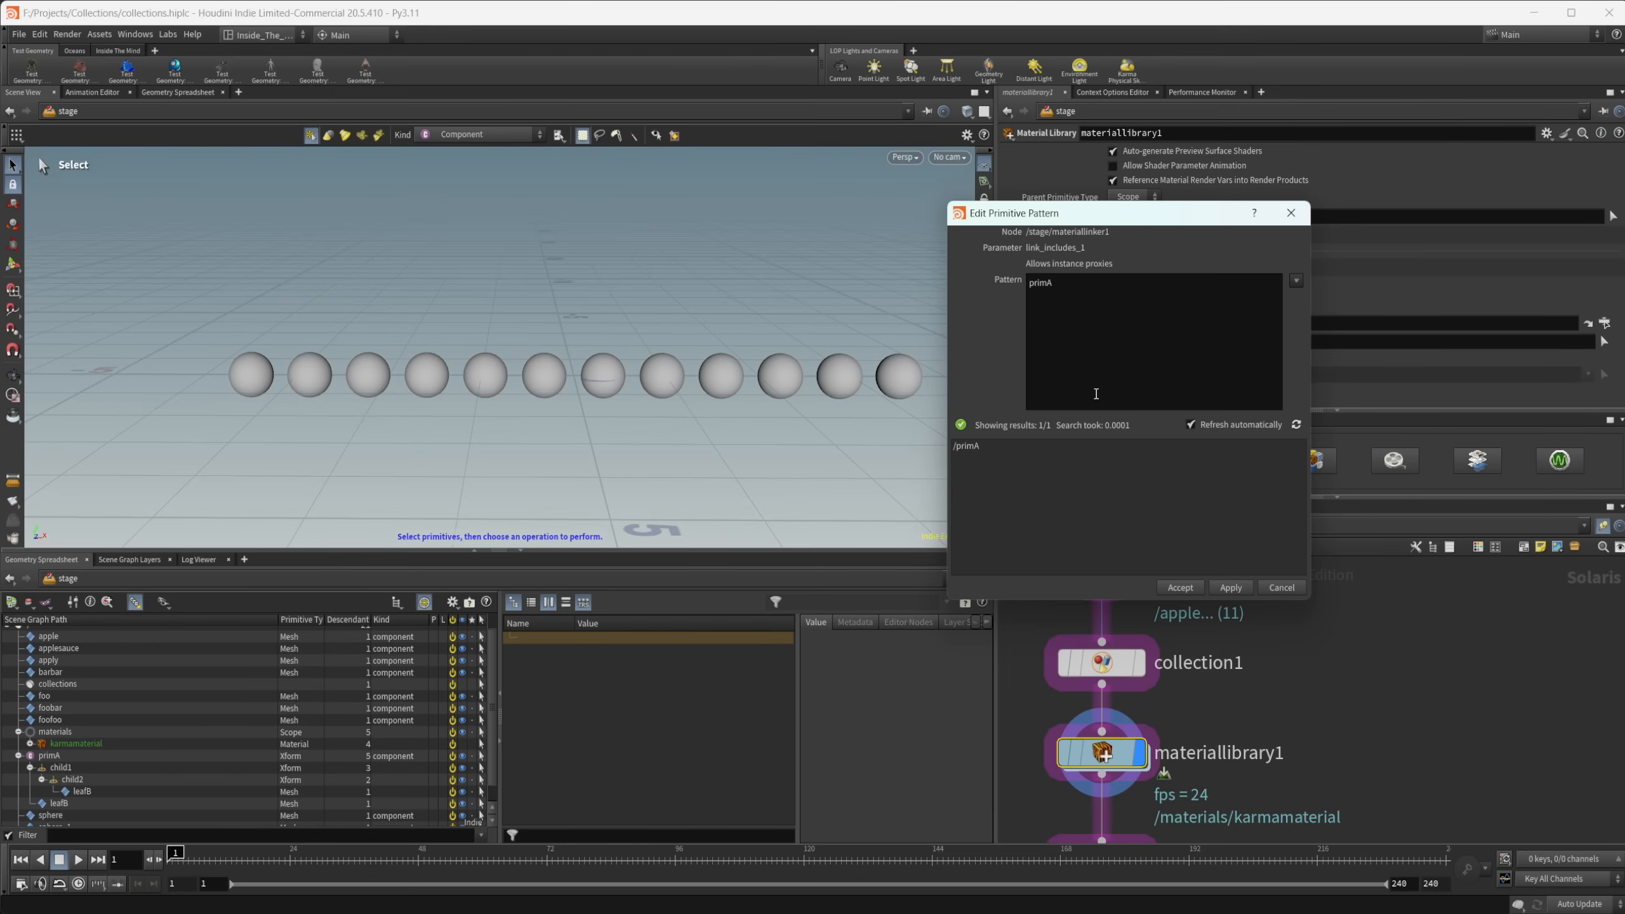
text(//leafB)
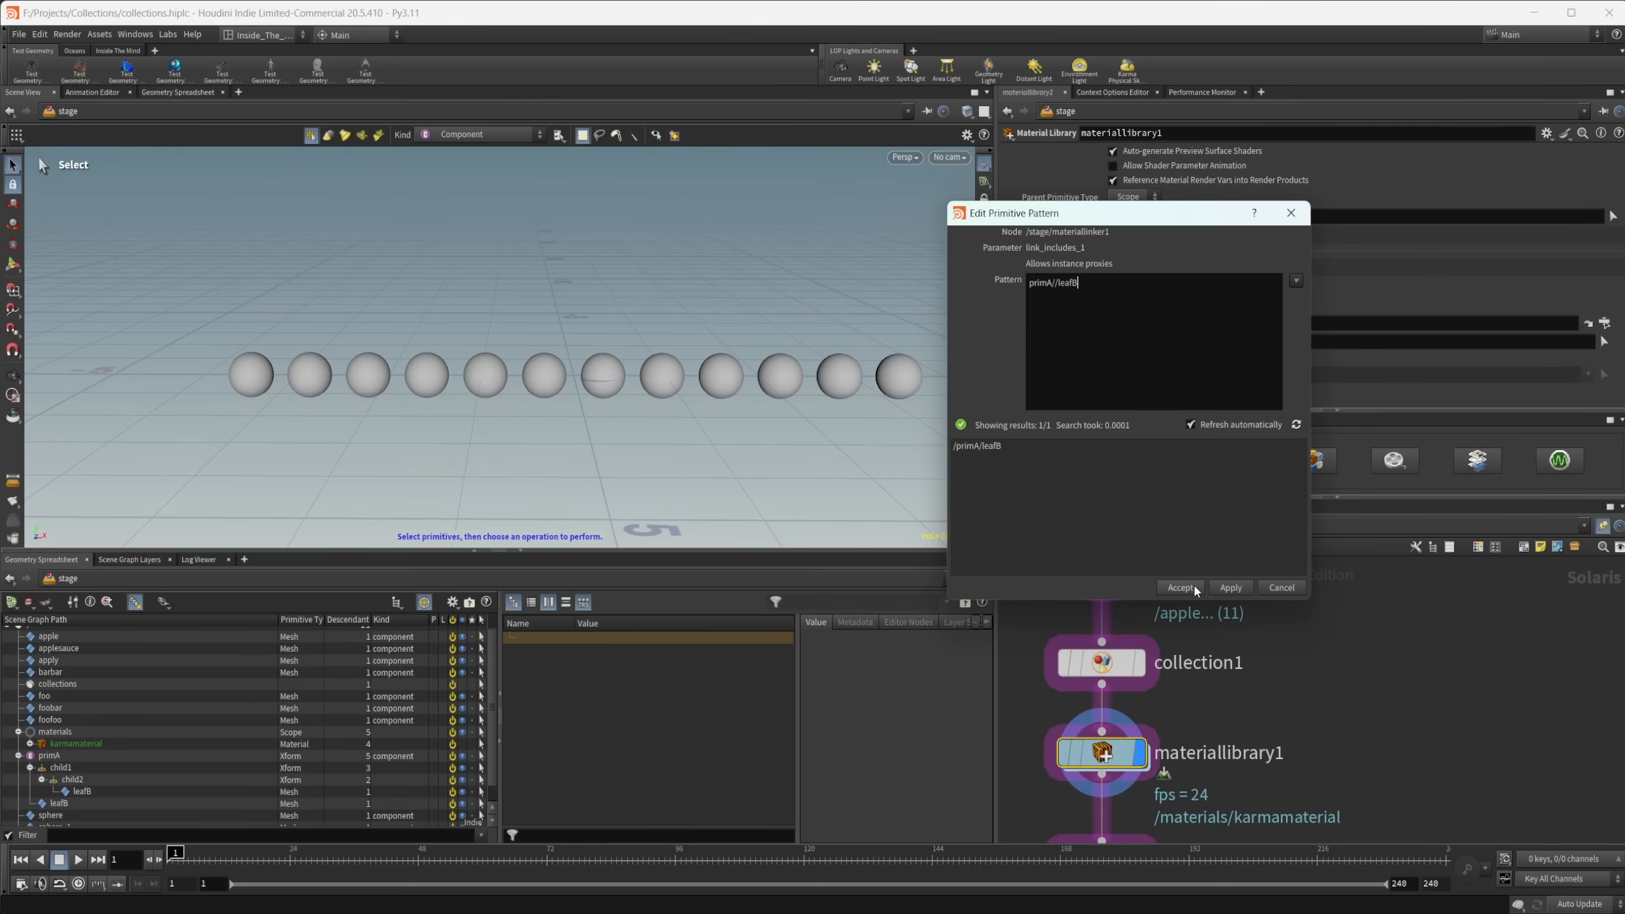
click(1182, 588)
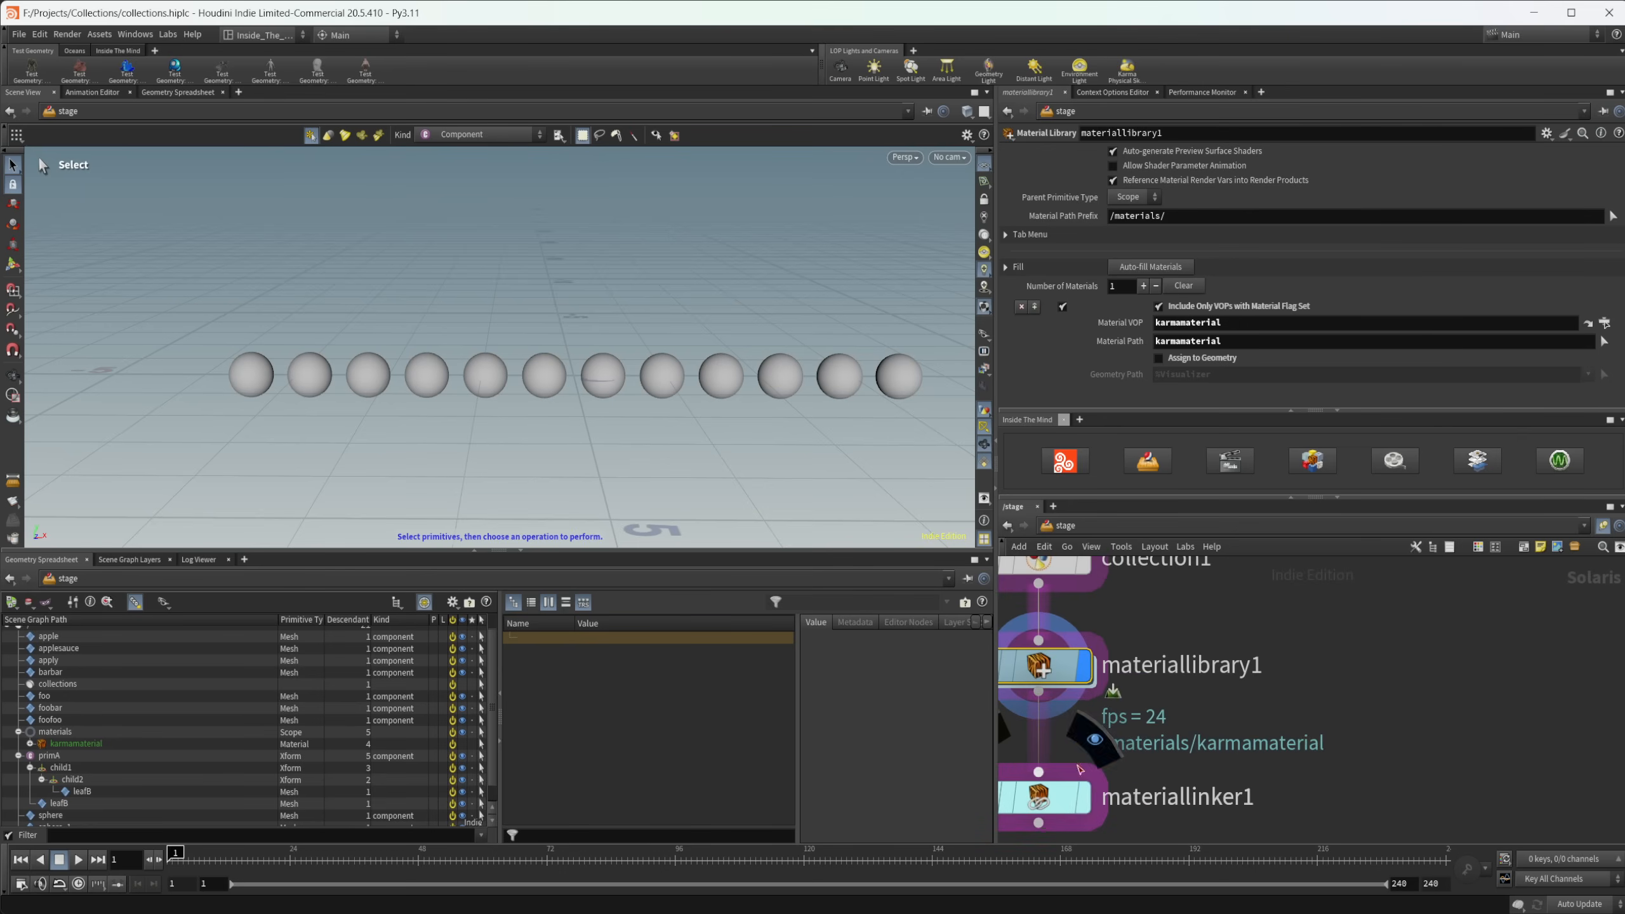
- Enable Assign to Geometry on materiallibrary1 with path %Visualizer, then bring up collection1's parameters
click(602, 375)
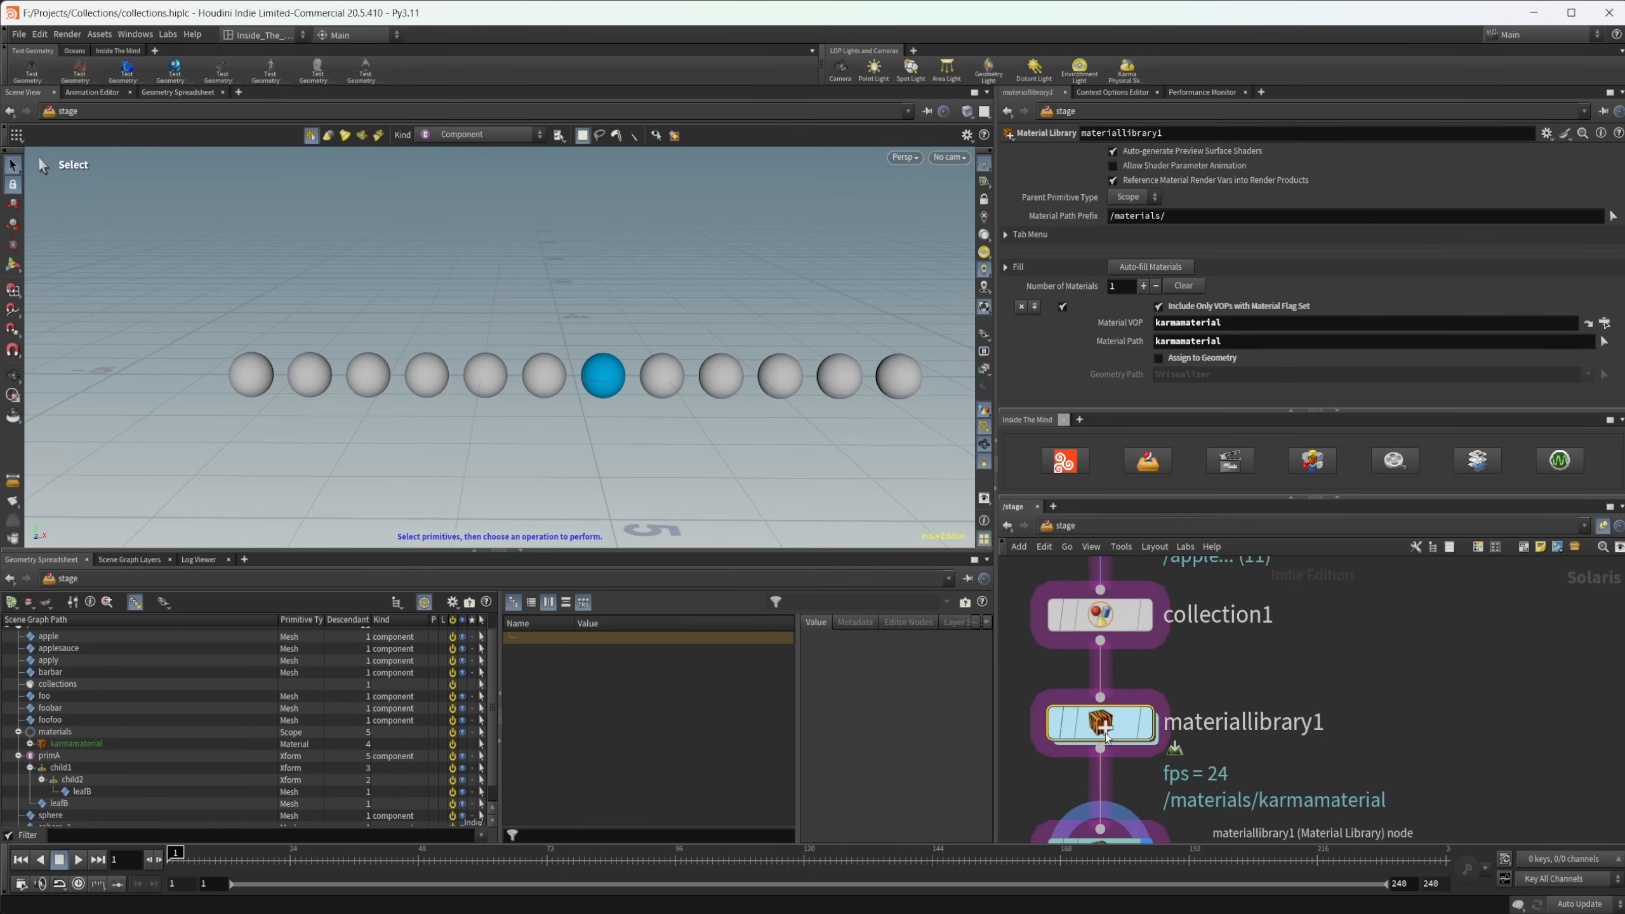
click(1161, 358)
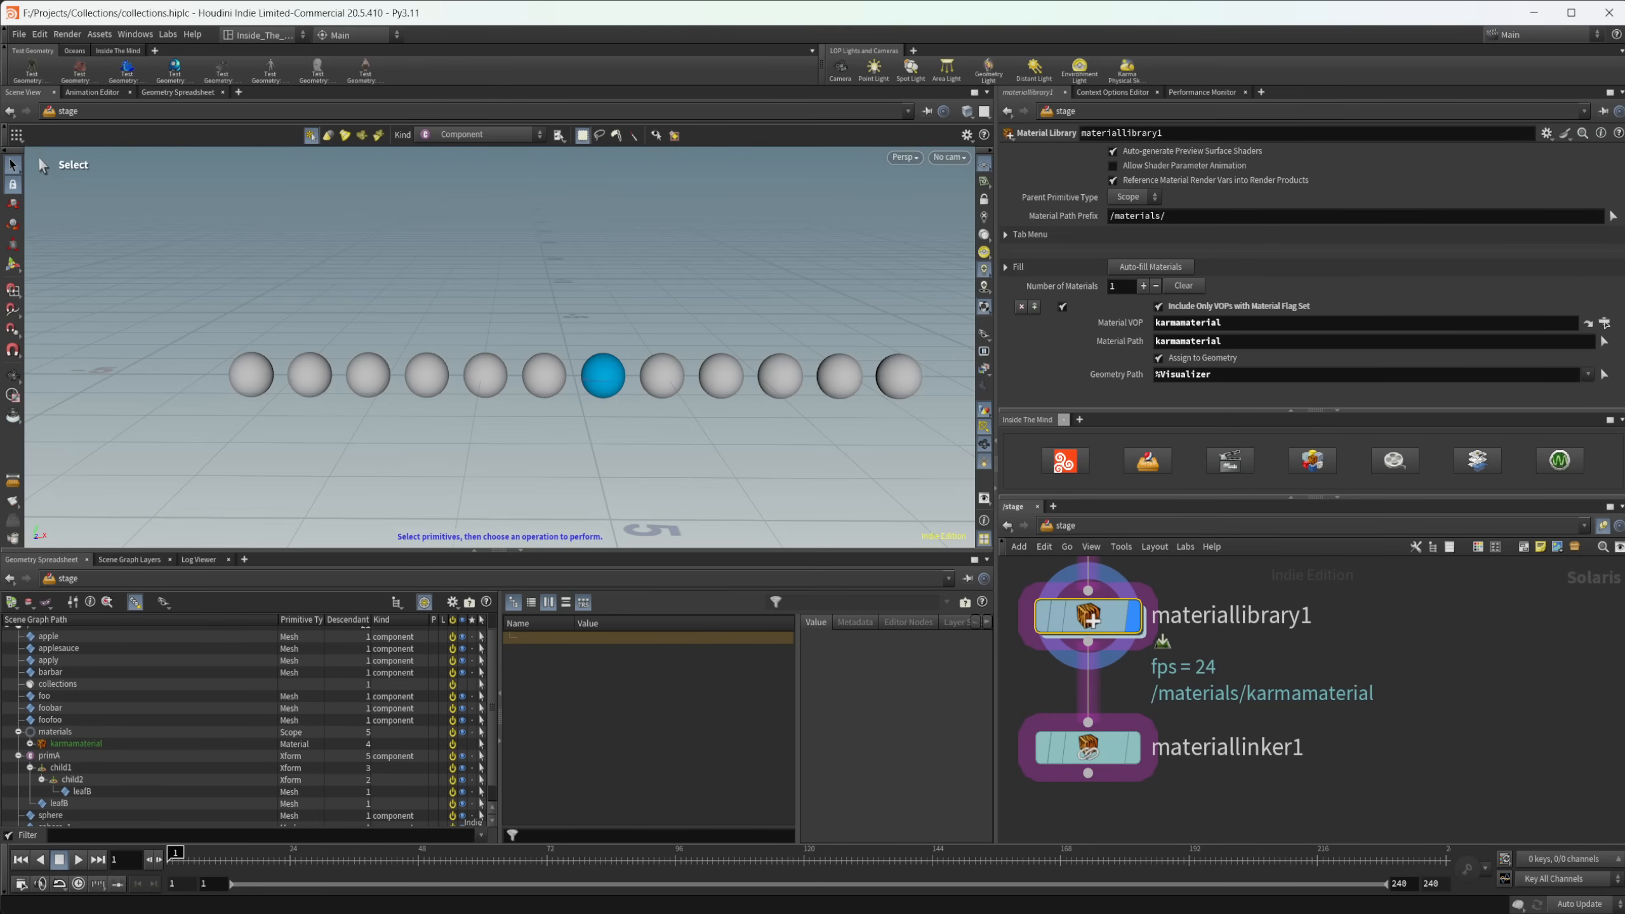
mouse_move(1302, 690)
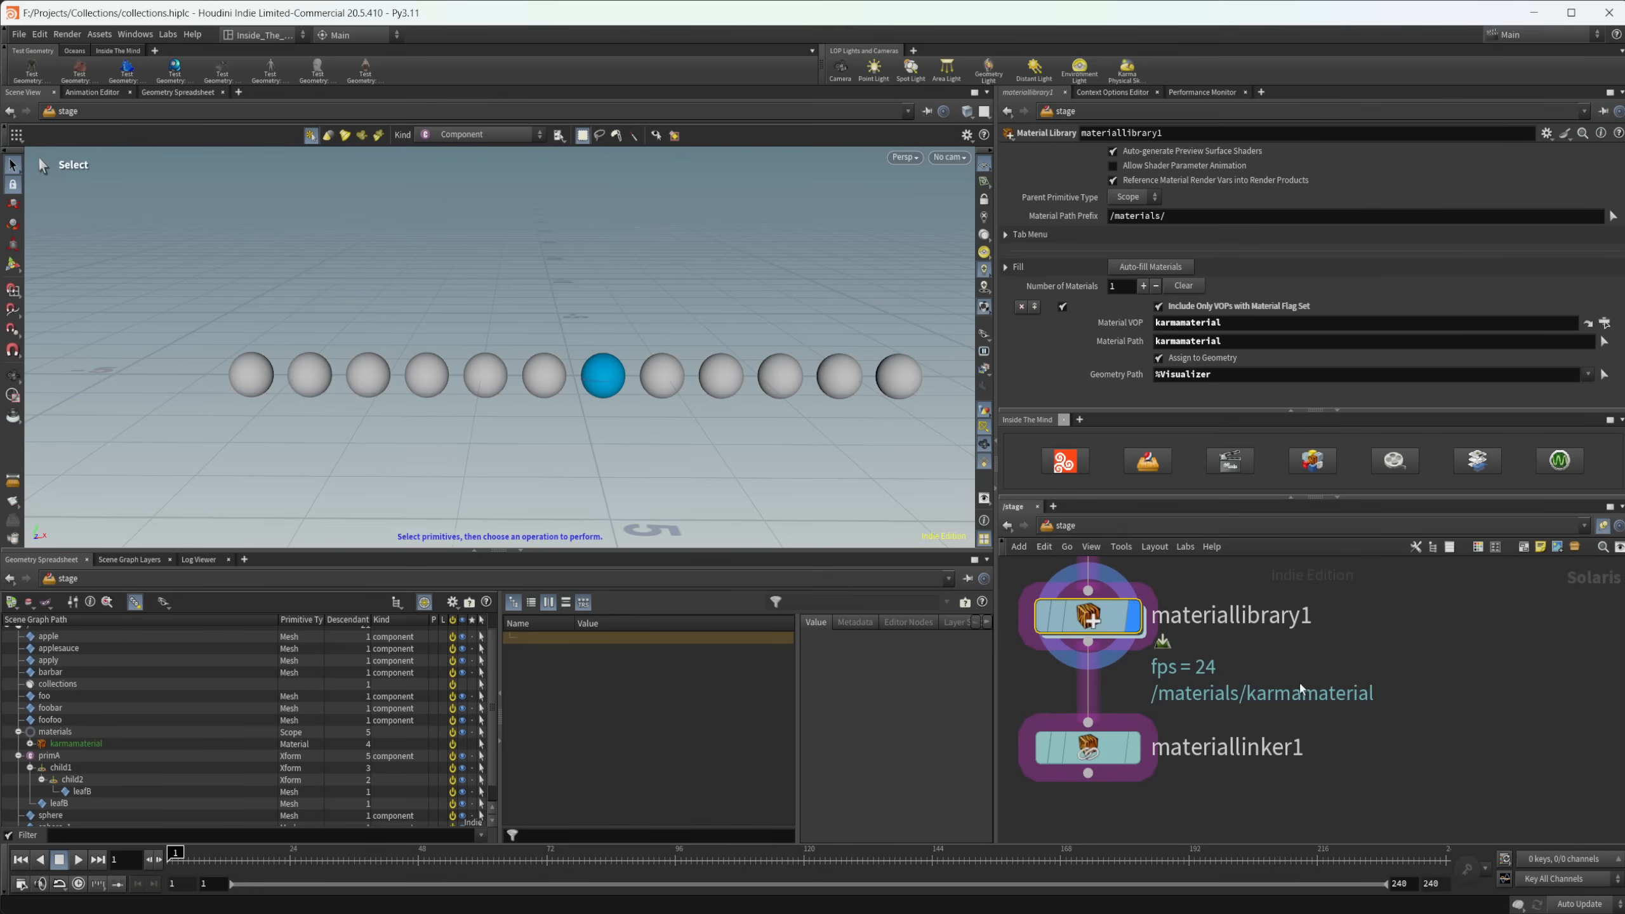
double_click(1087, 614)
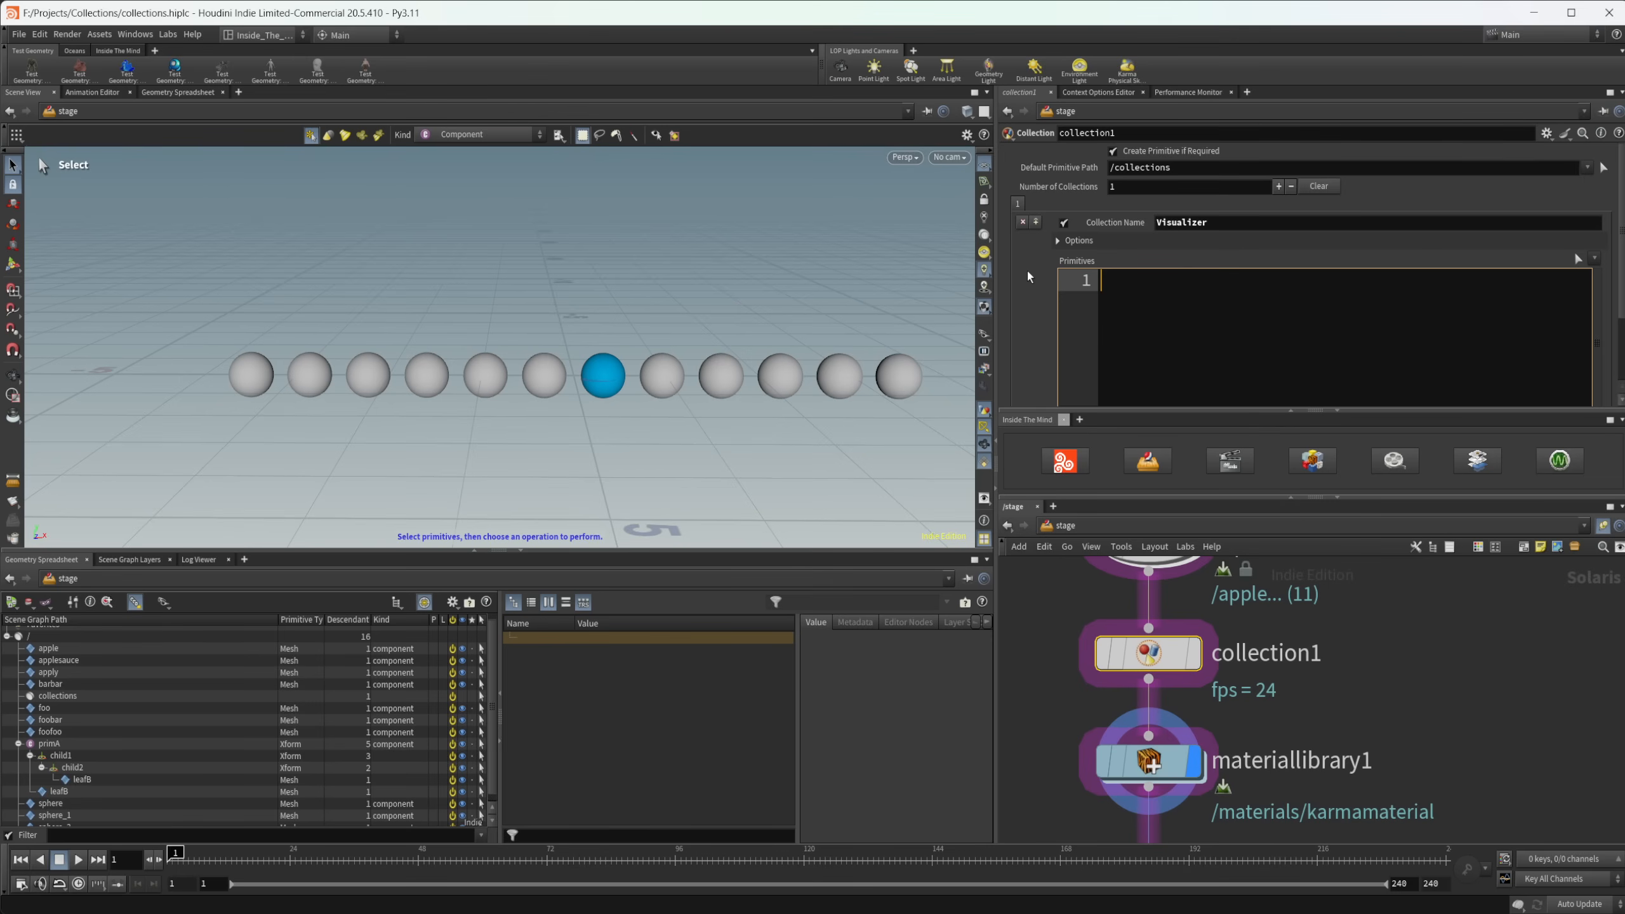
- Enter the union pattern /foo* + /*bar in collection1's Primitives field
text(/fo)
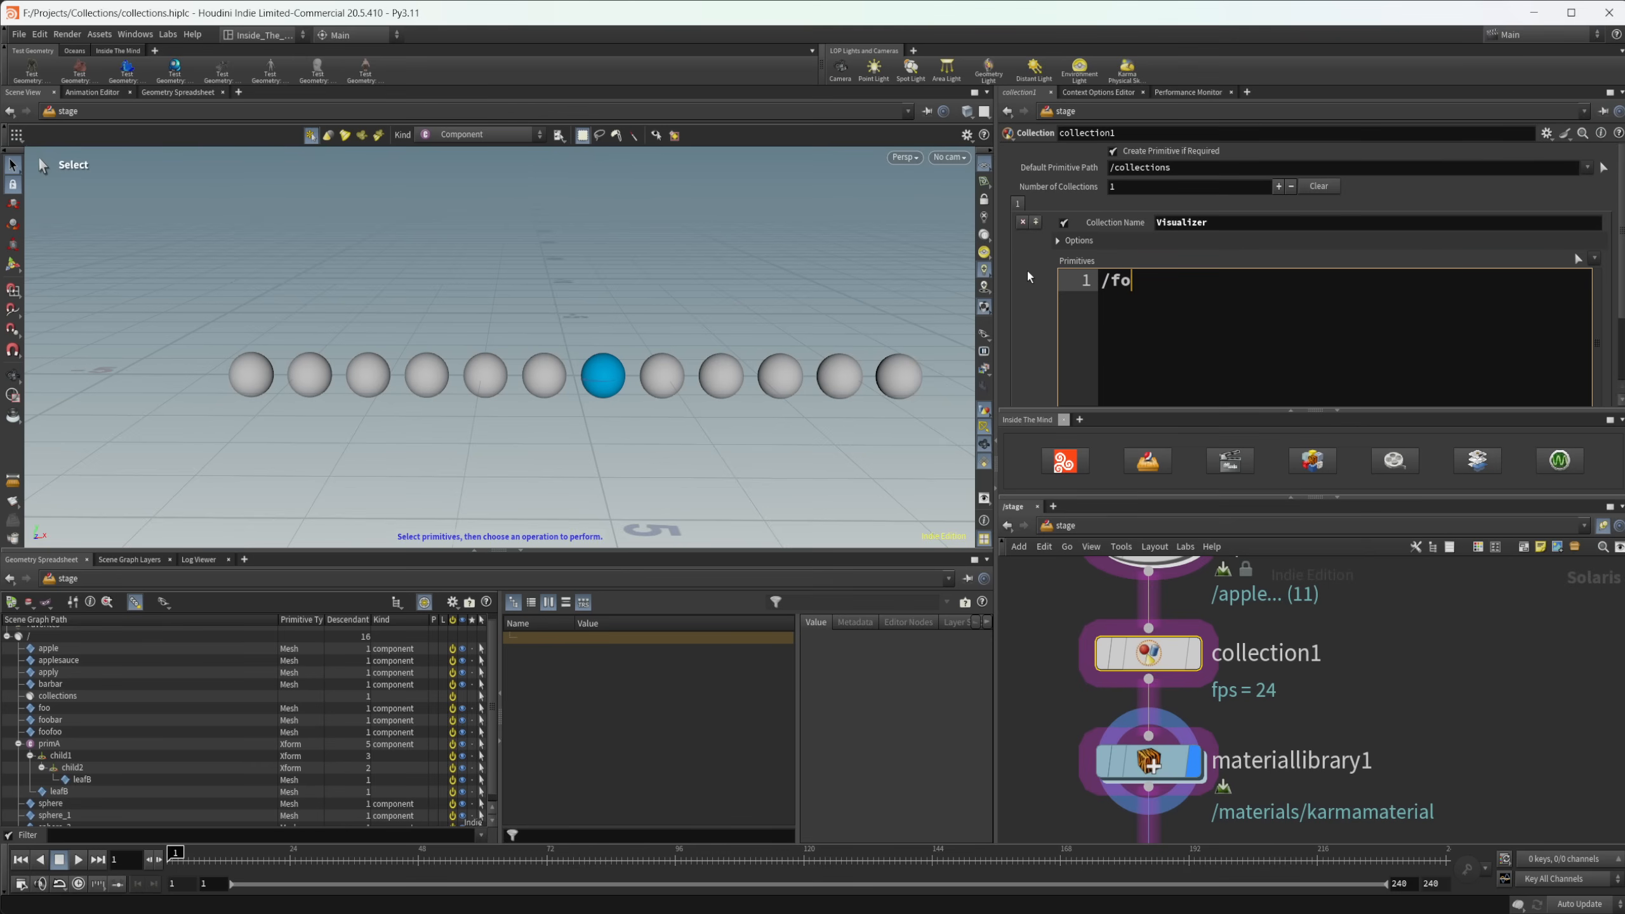
text(o*)
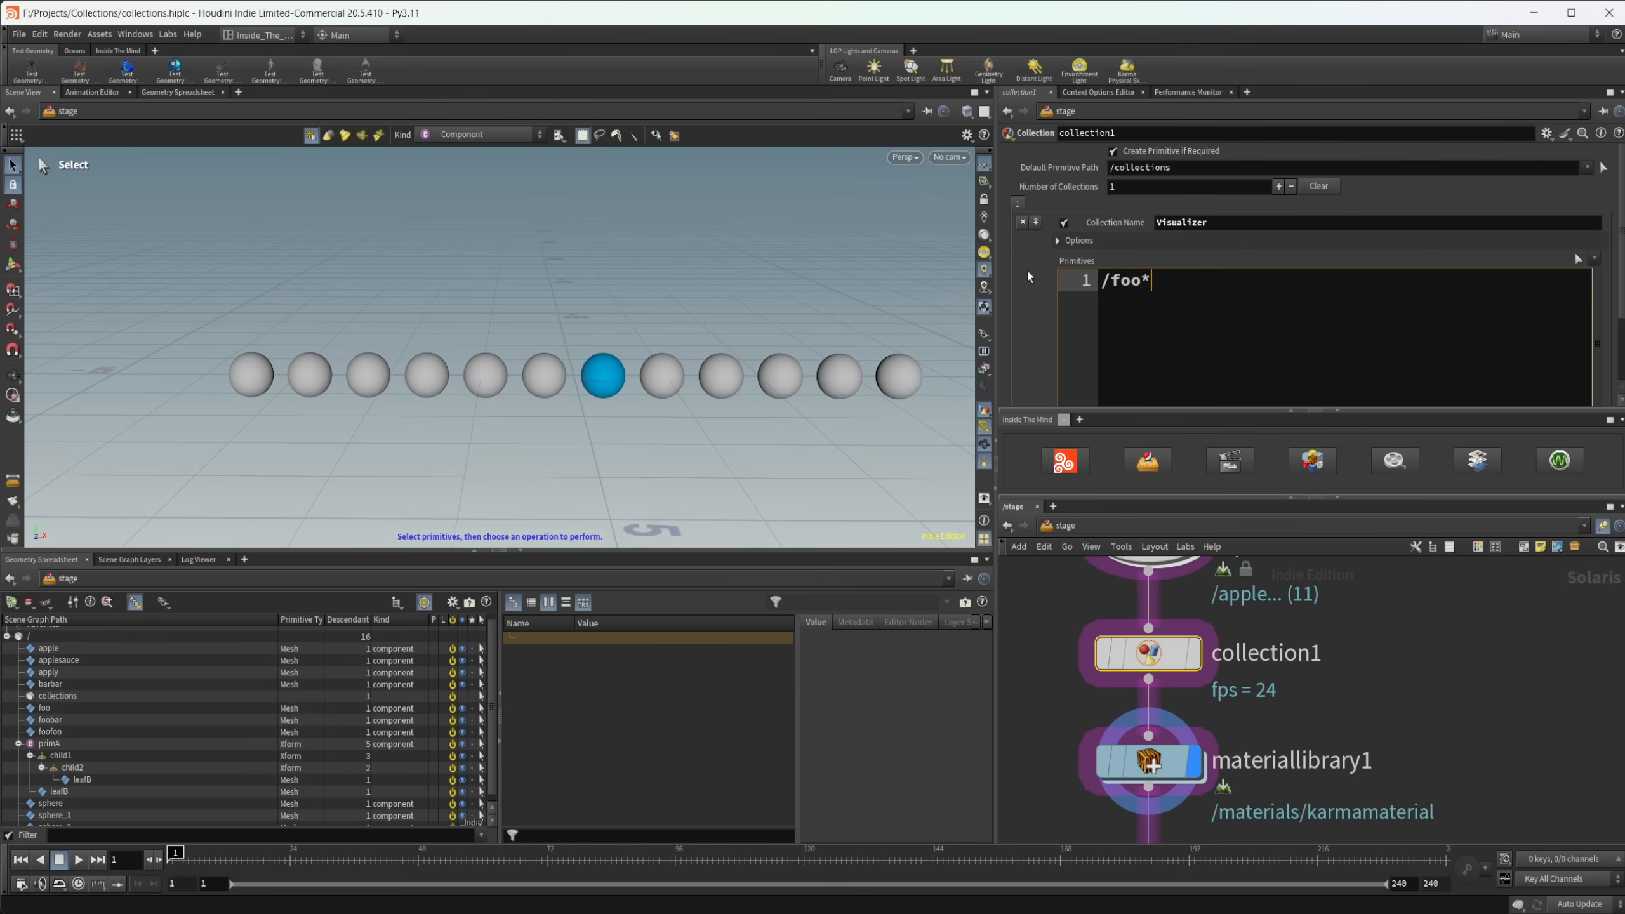
text(+)
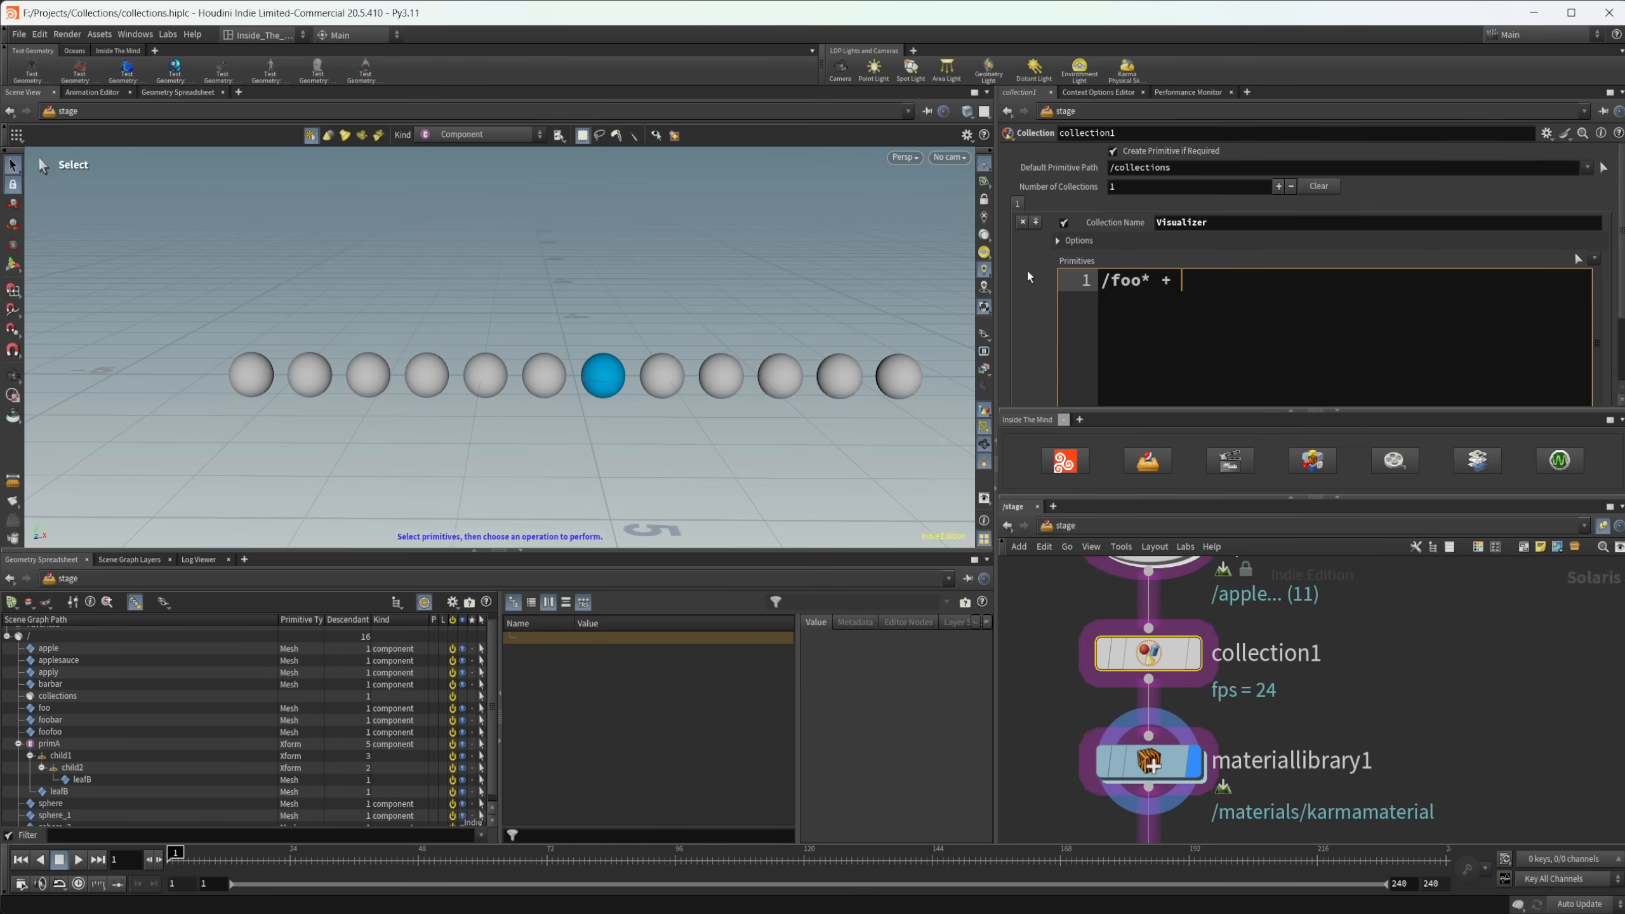
text(/)
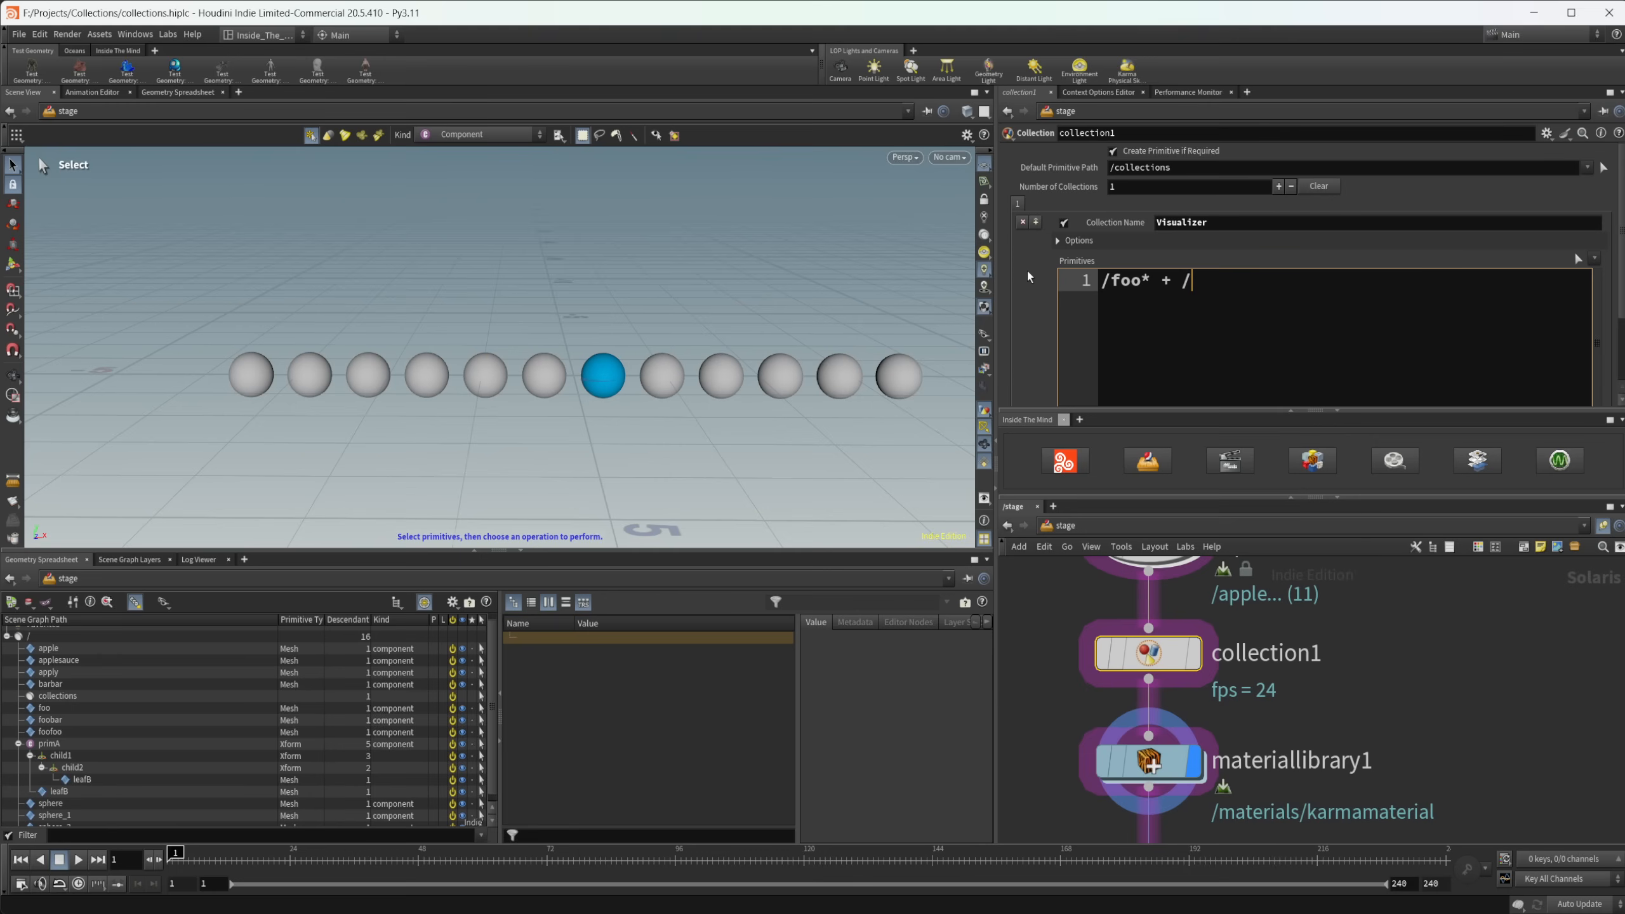
text(*)
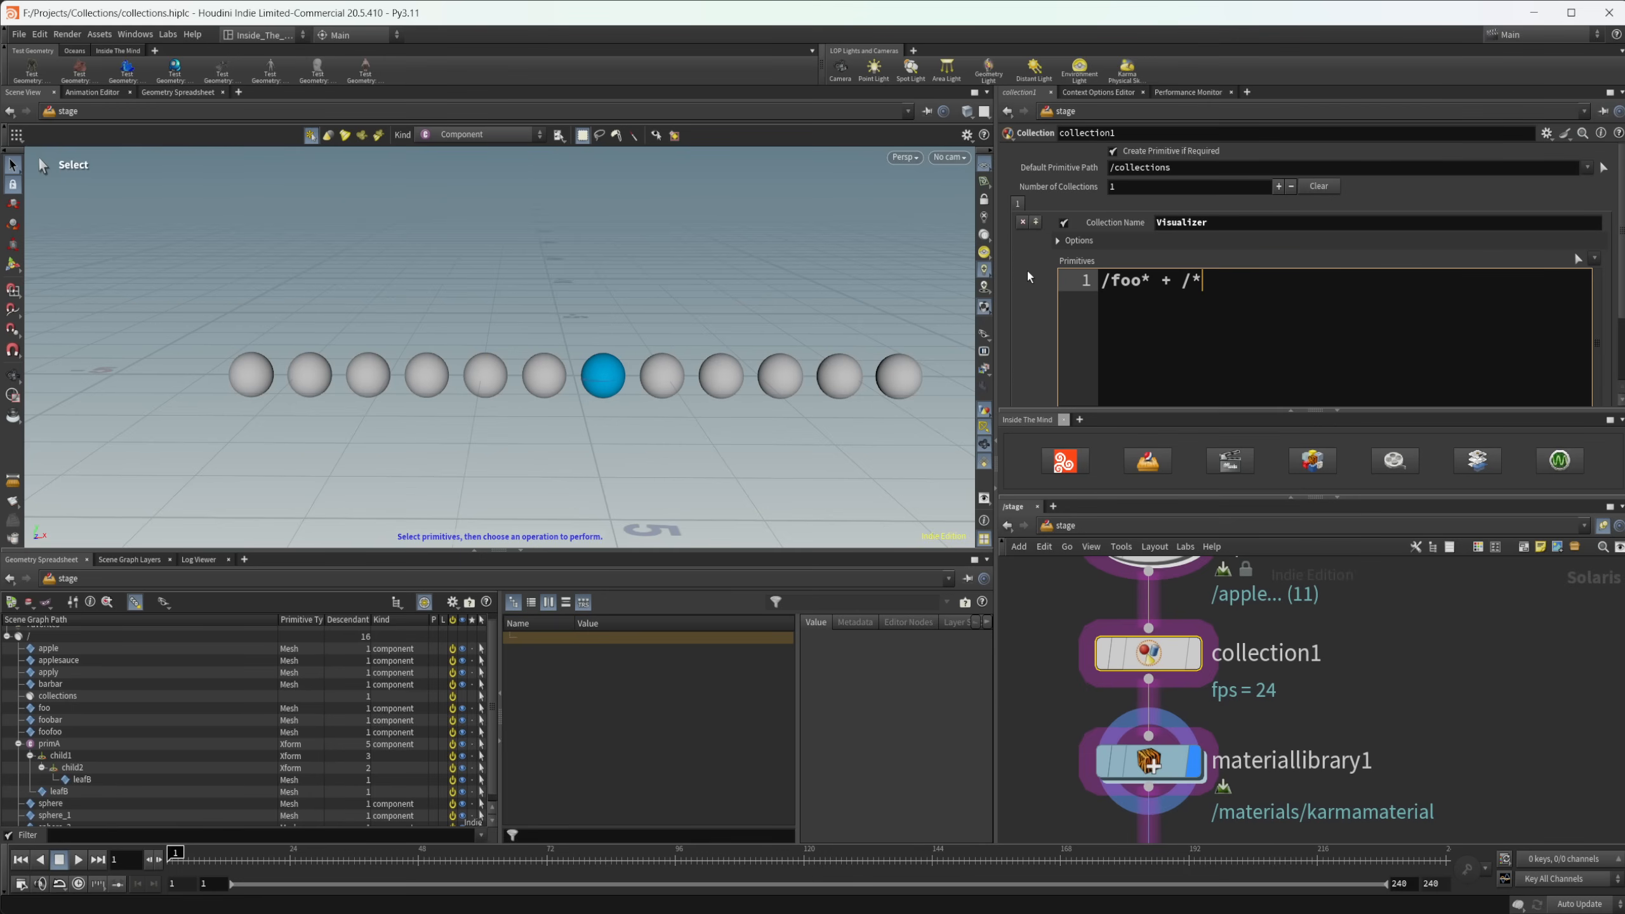
text(bar)
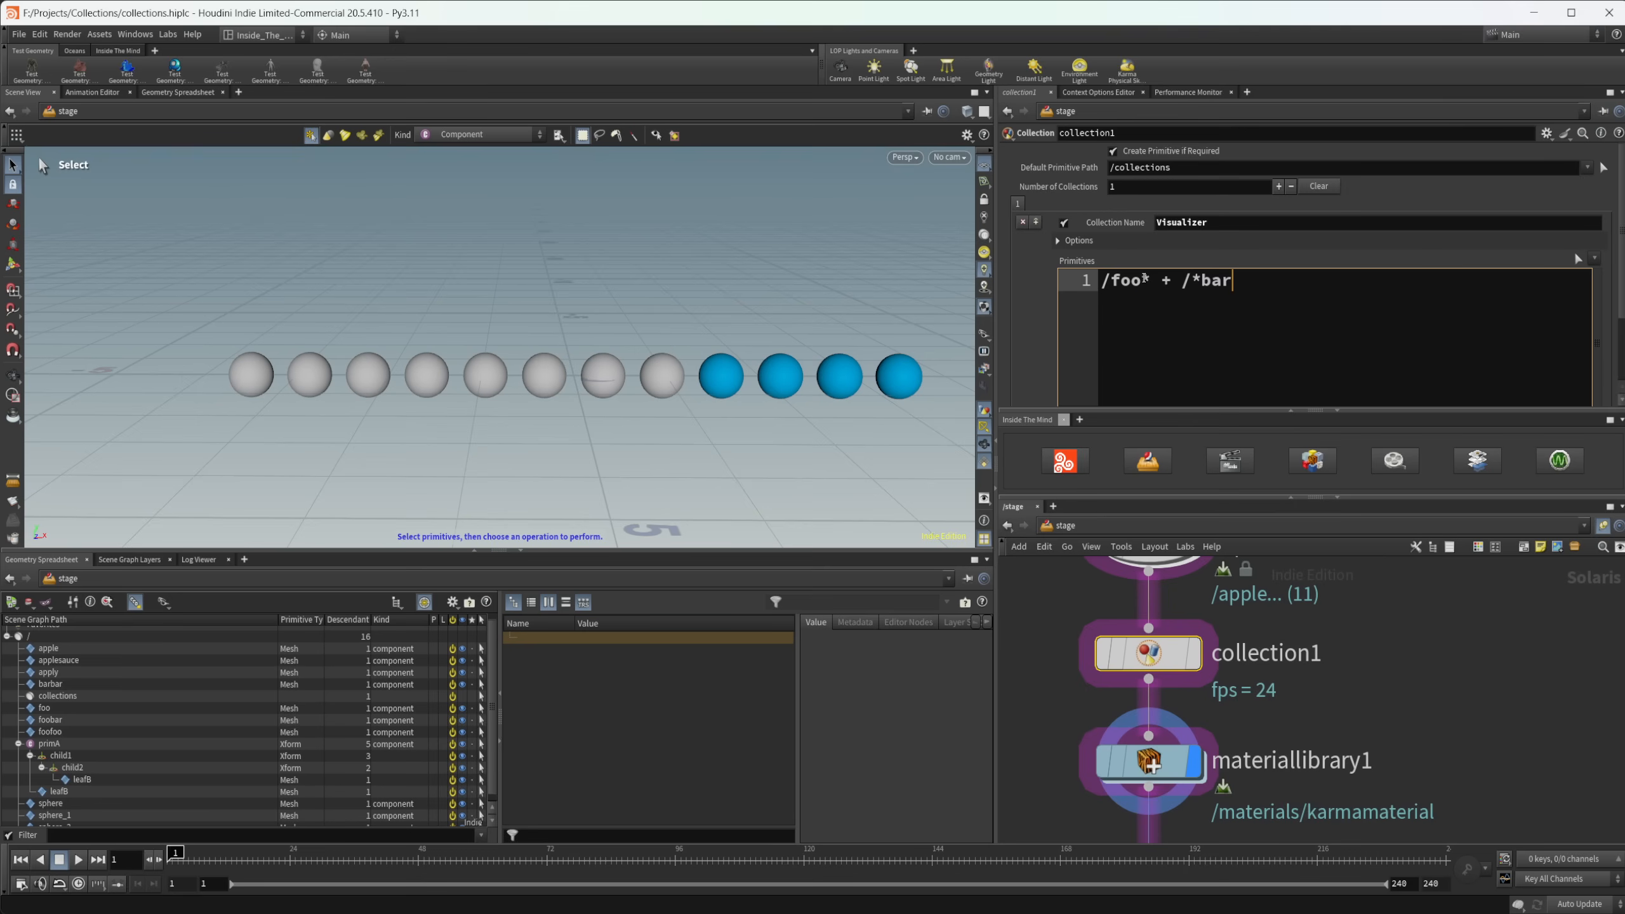
- Retype the pattern and drop the plus so it reads /foo* /*bar, still lighting four spheres
text(/foo)
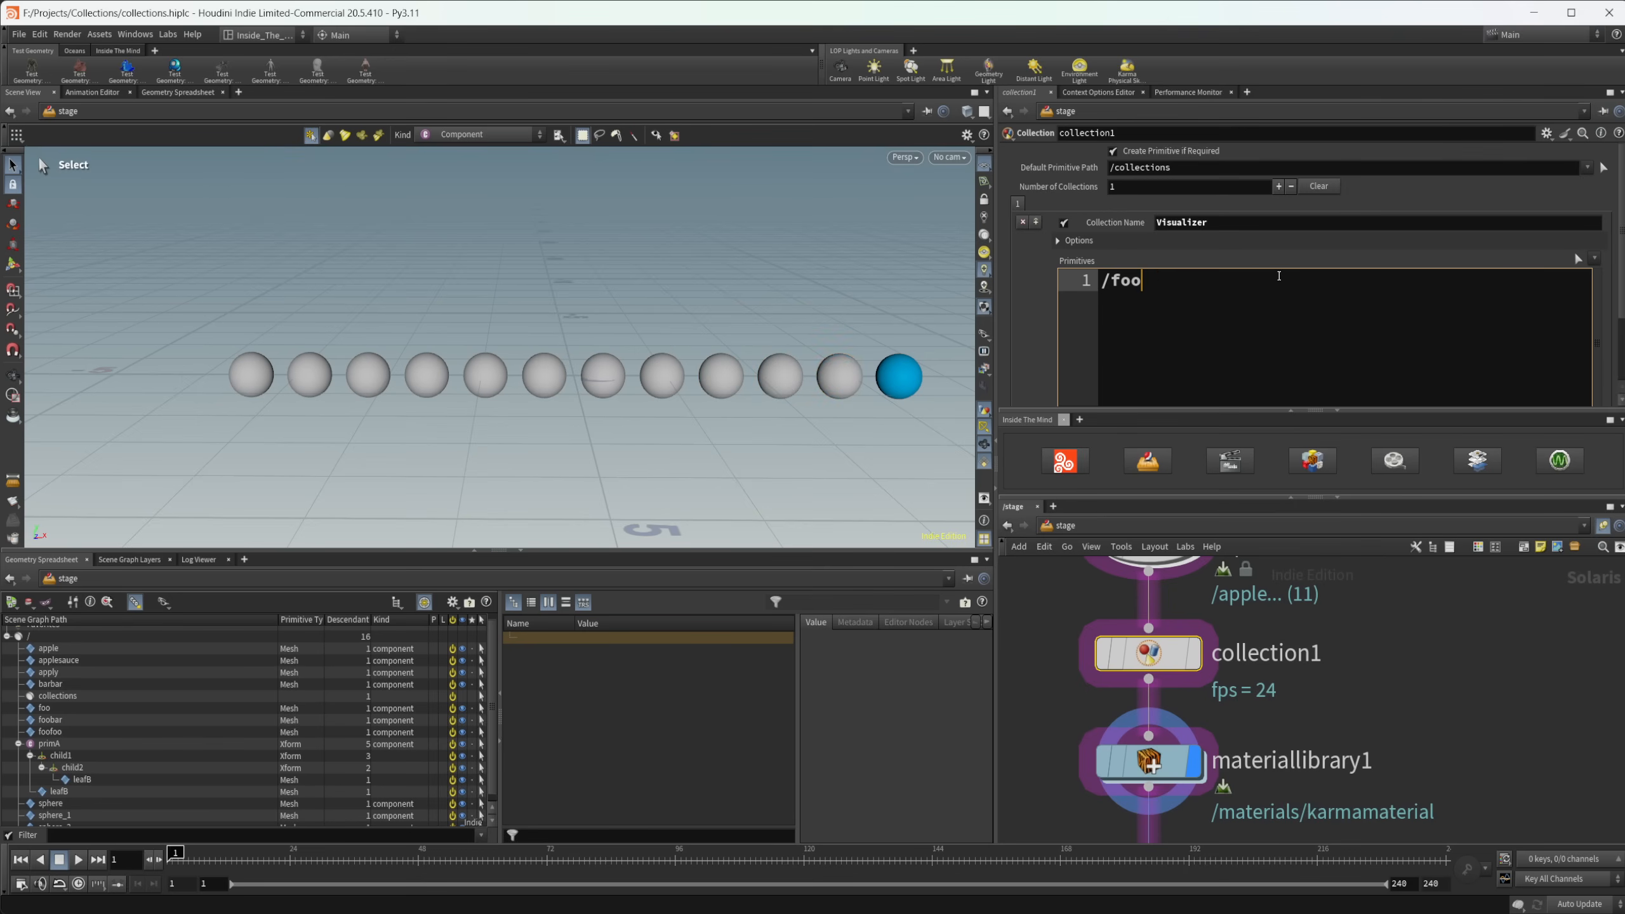
text(* + /*bar)
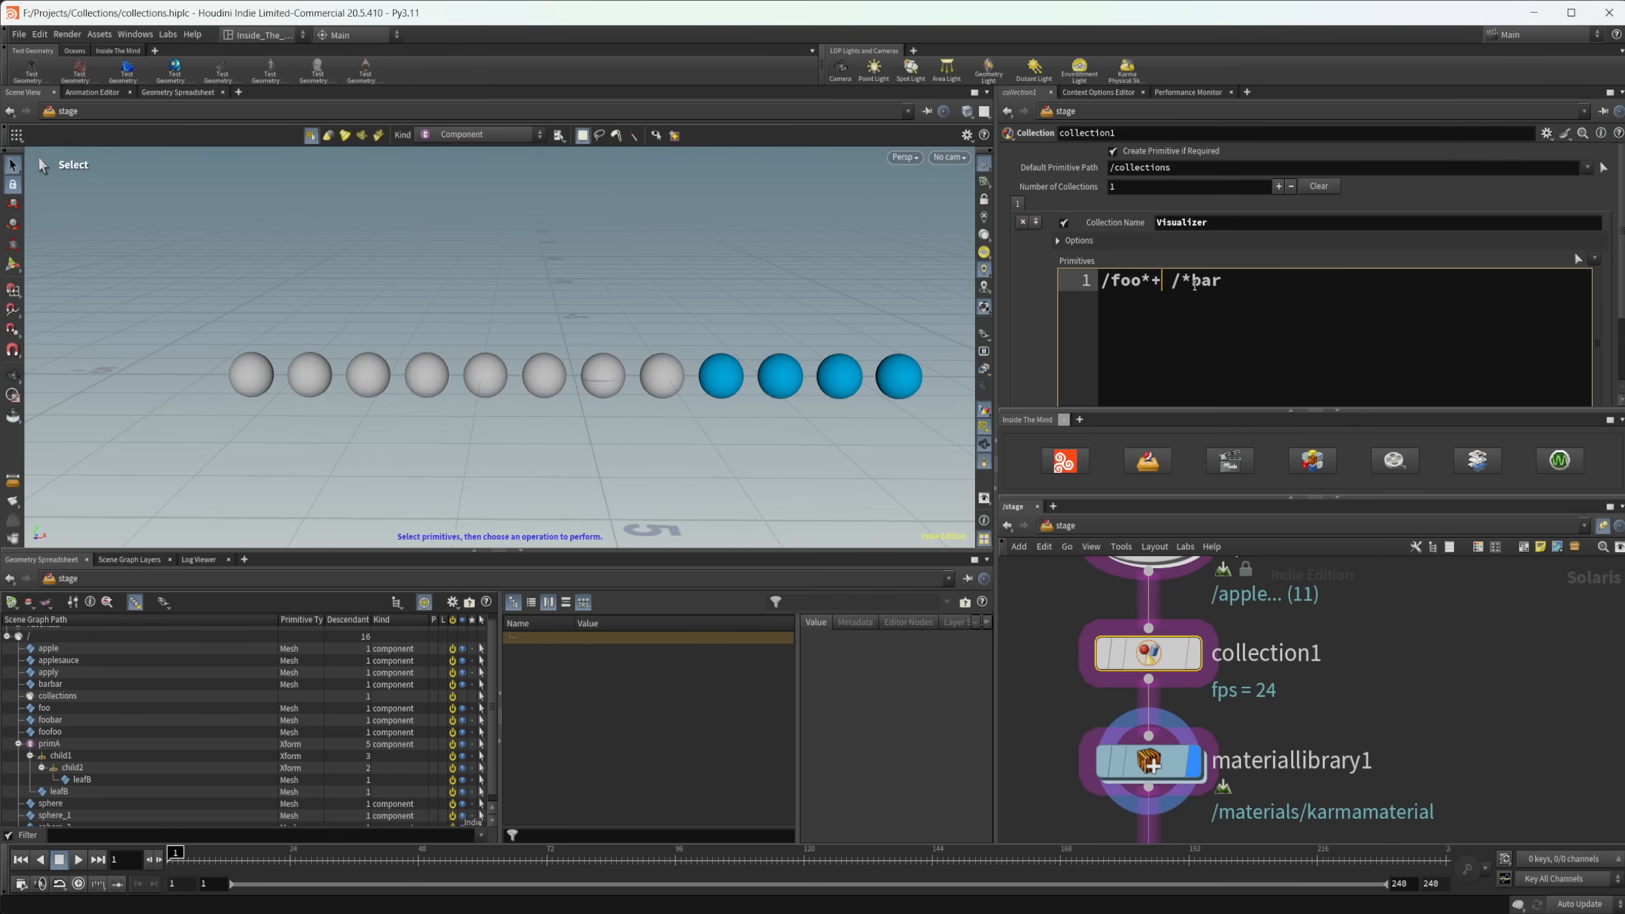
key(Backspace)
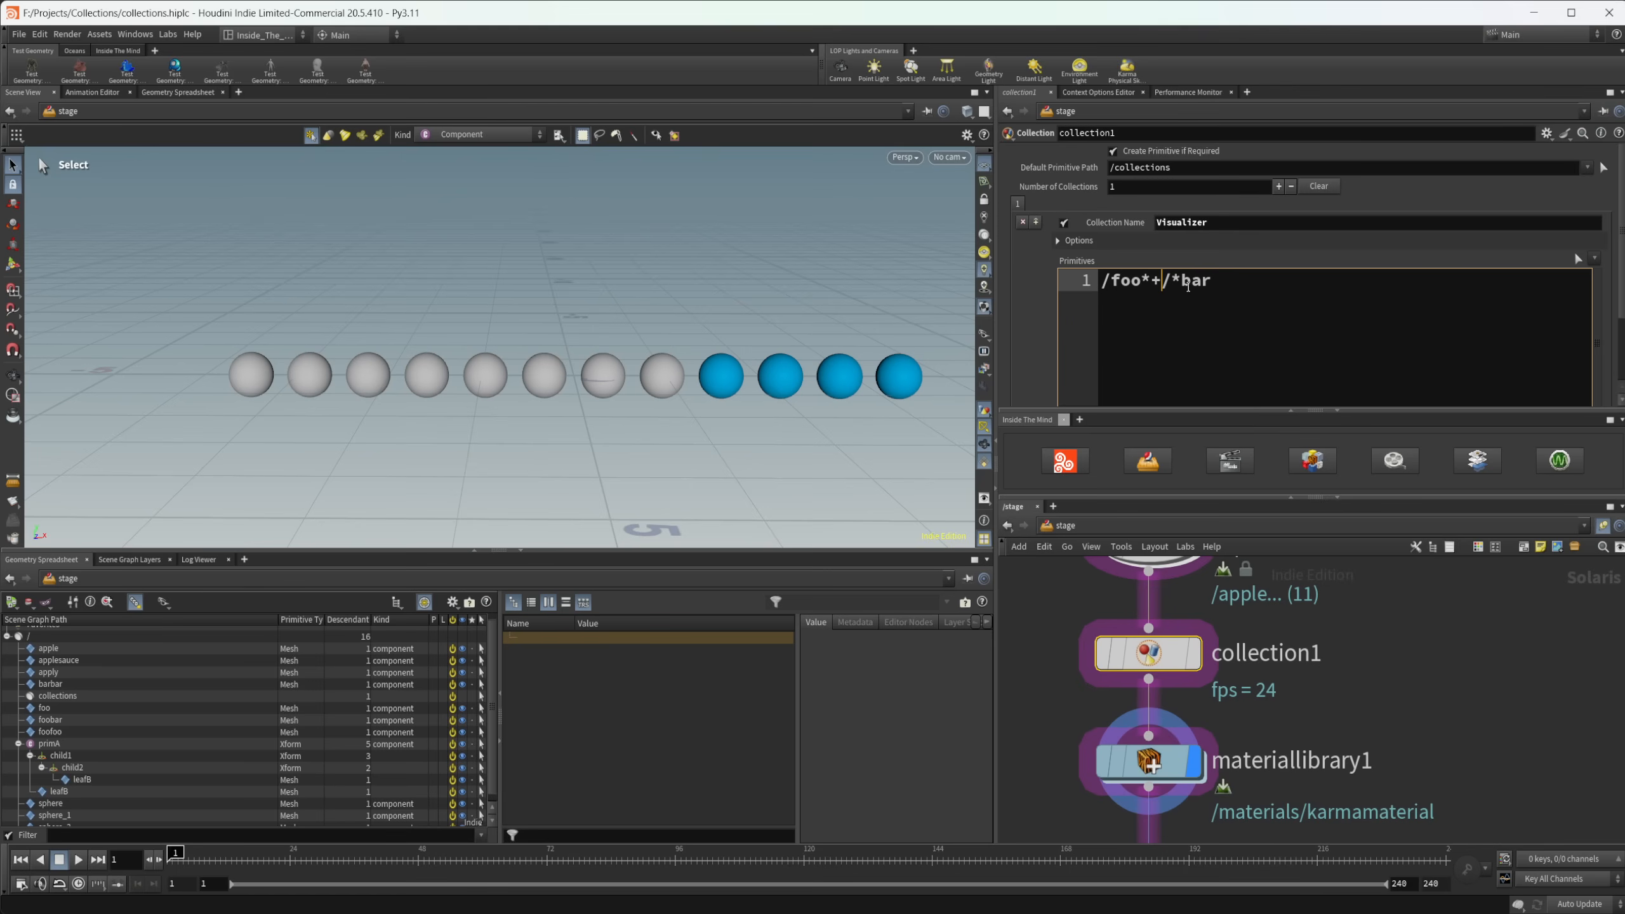
key(Backspace)
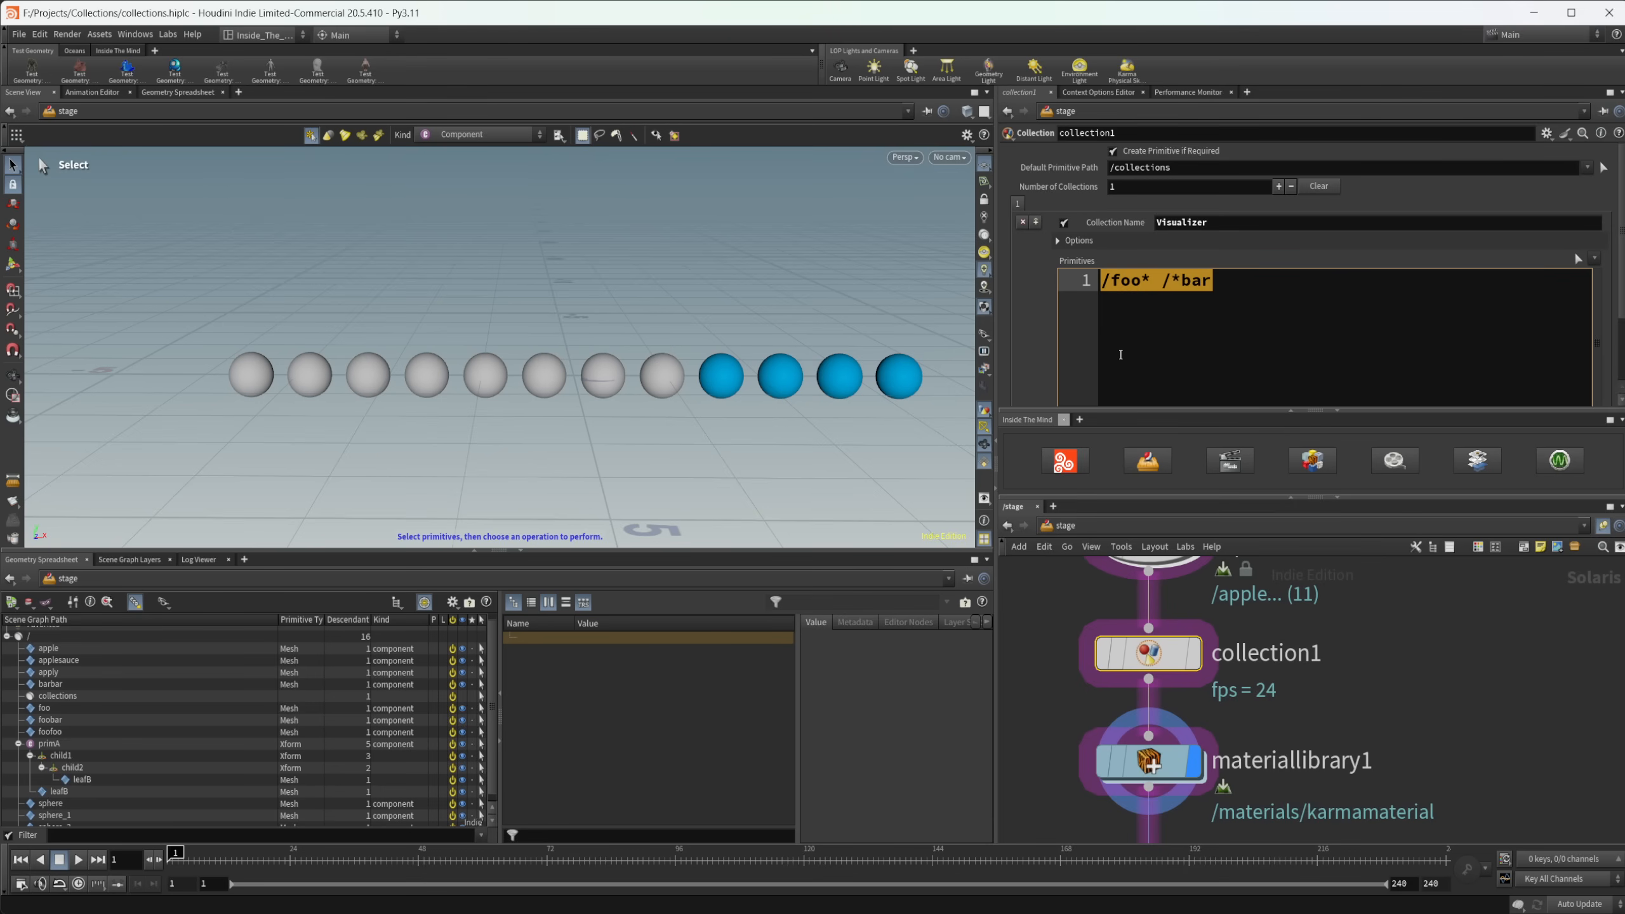
- Make the pattern /foo* & /*bar so only the foobar sphere is highlighted
click(1155, 279)
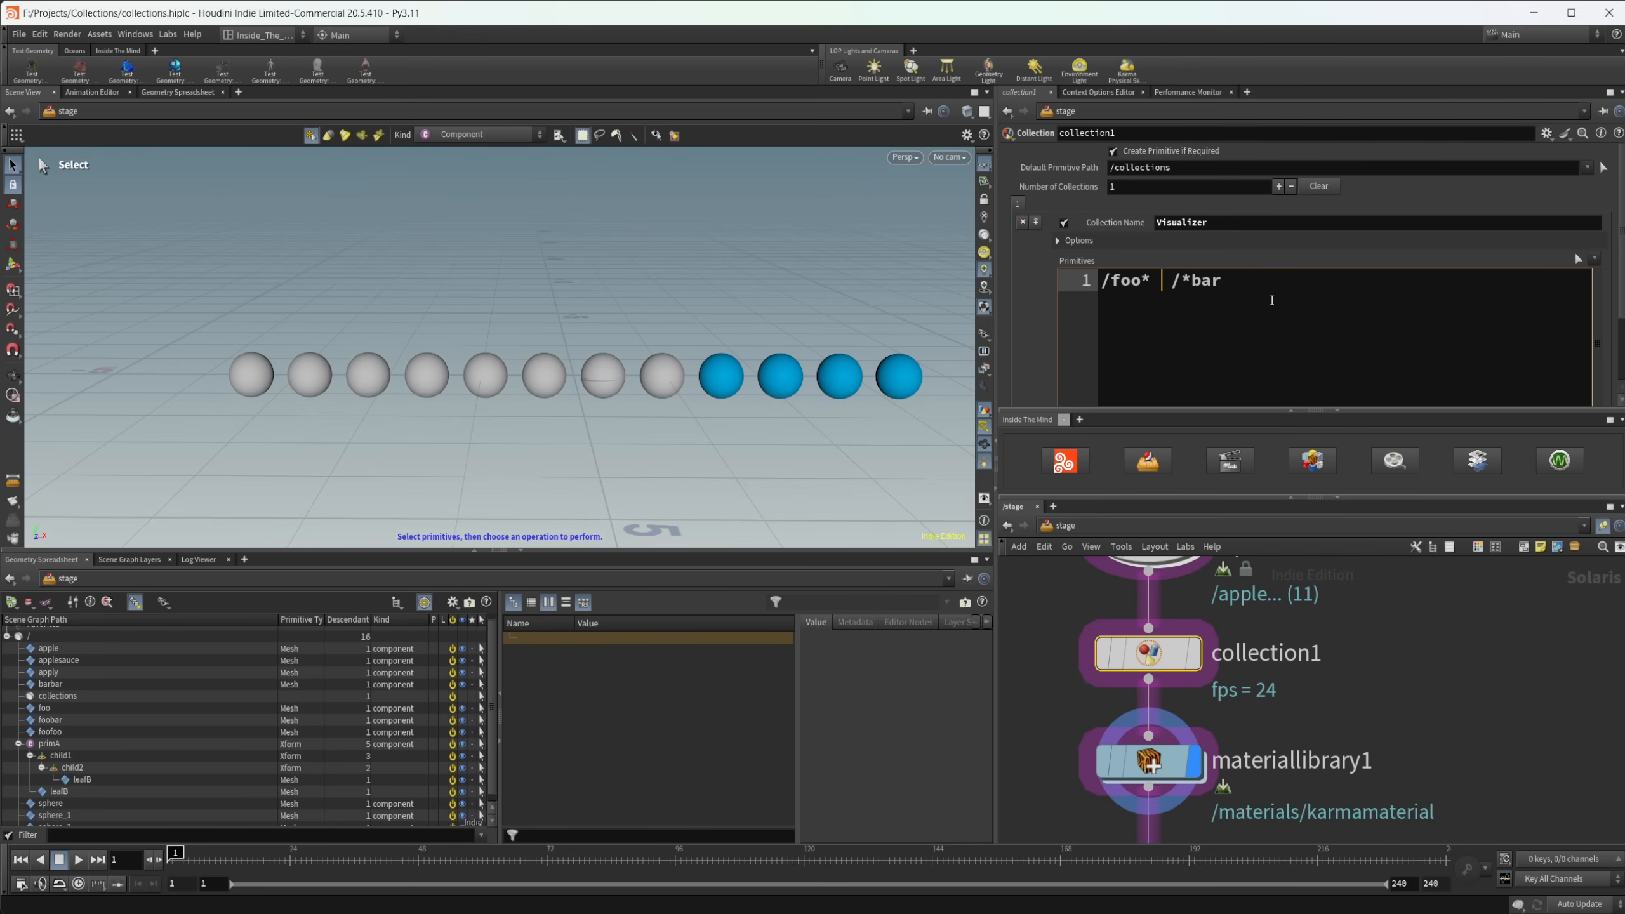
text(&)
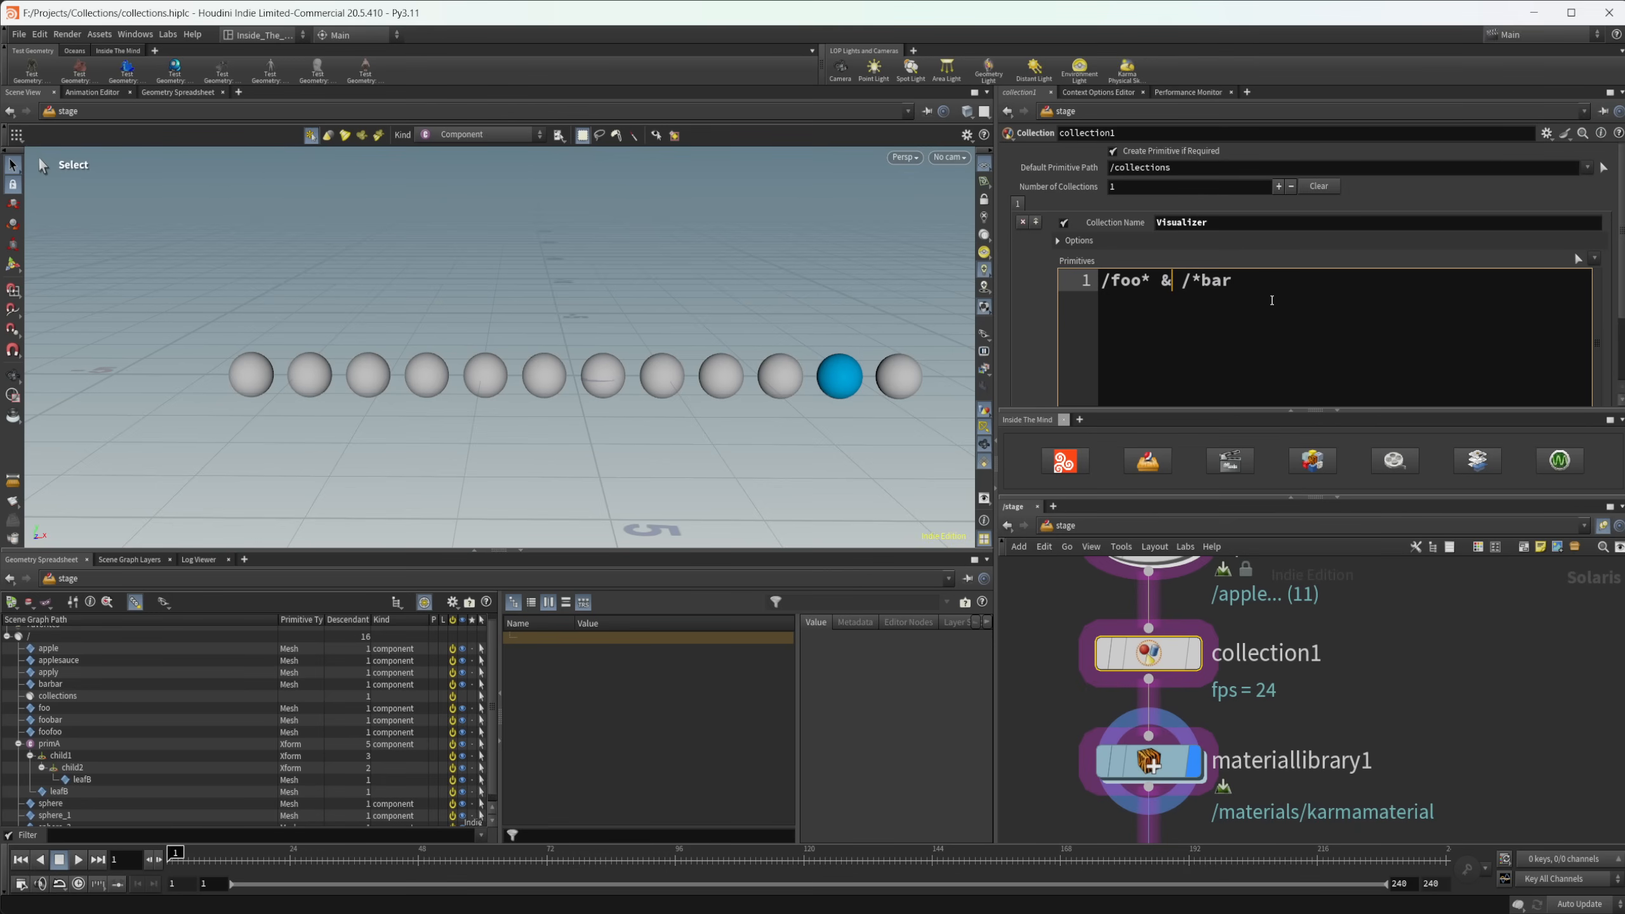
mouse_move(1100, 425)
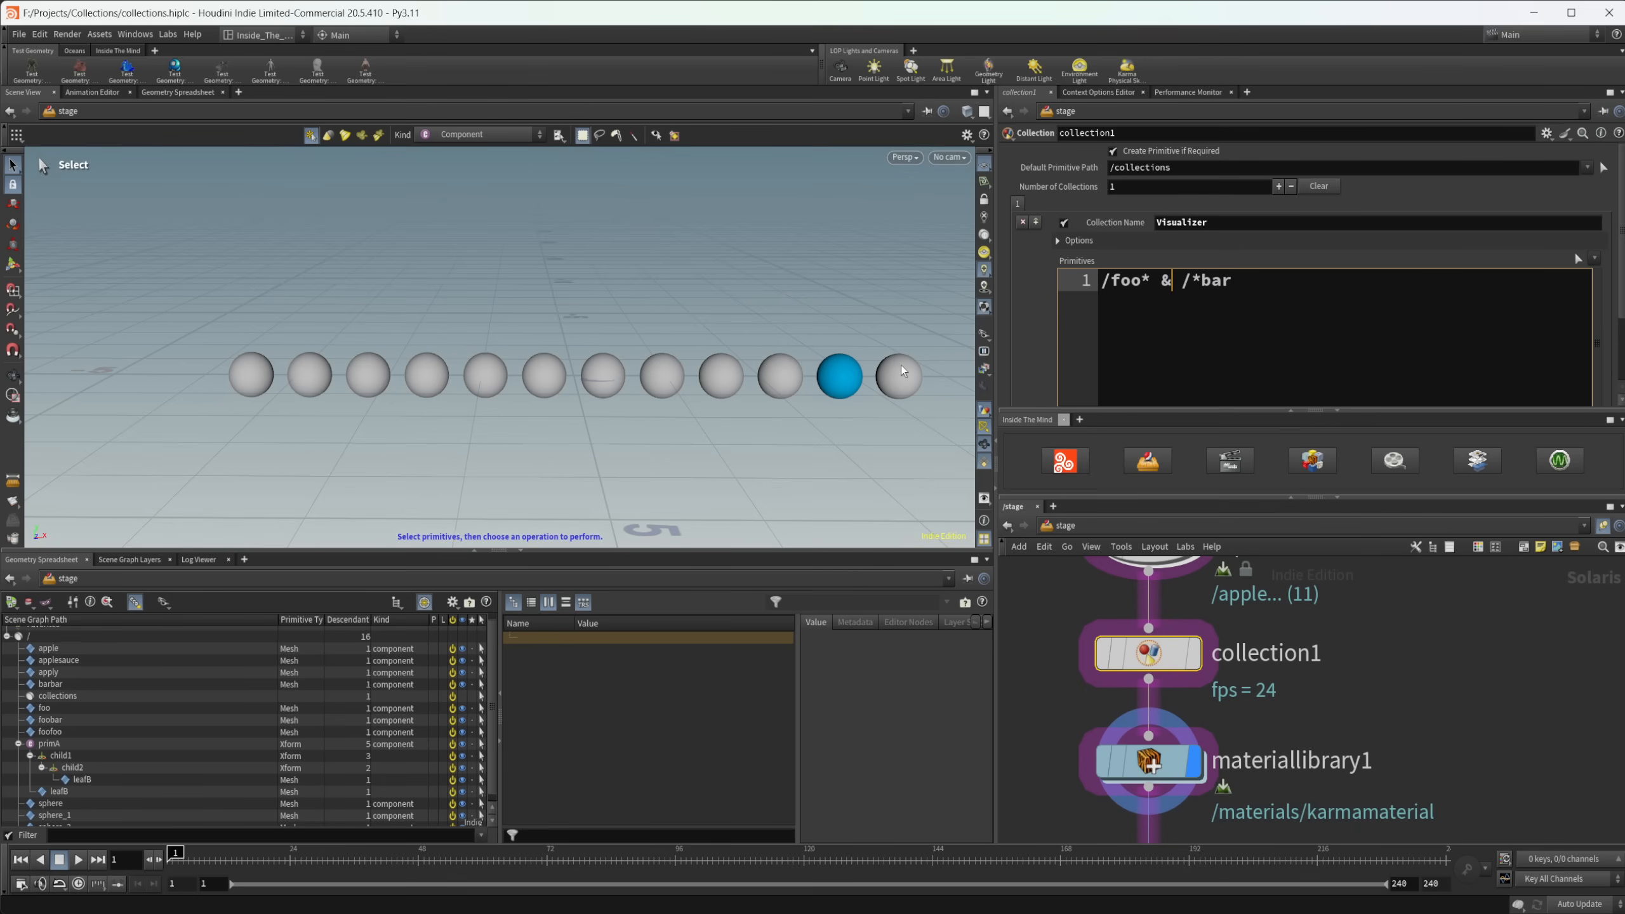
mouse_move(961, 418)
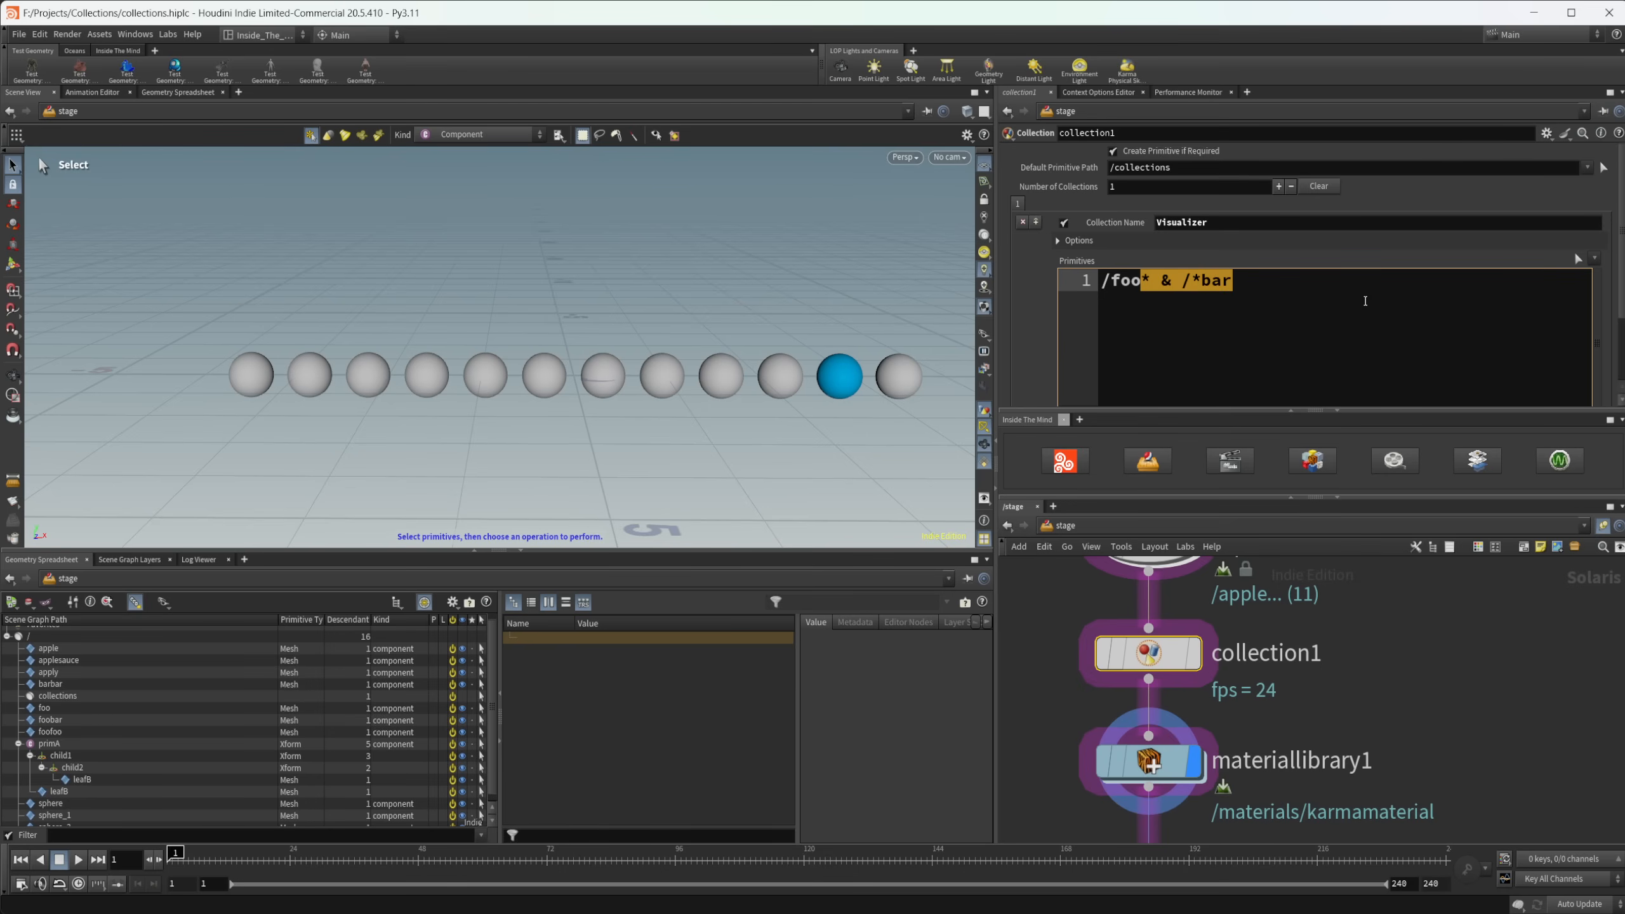
text(/foobar)
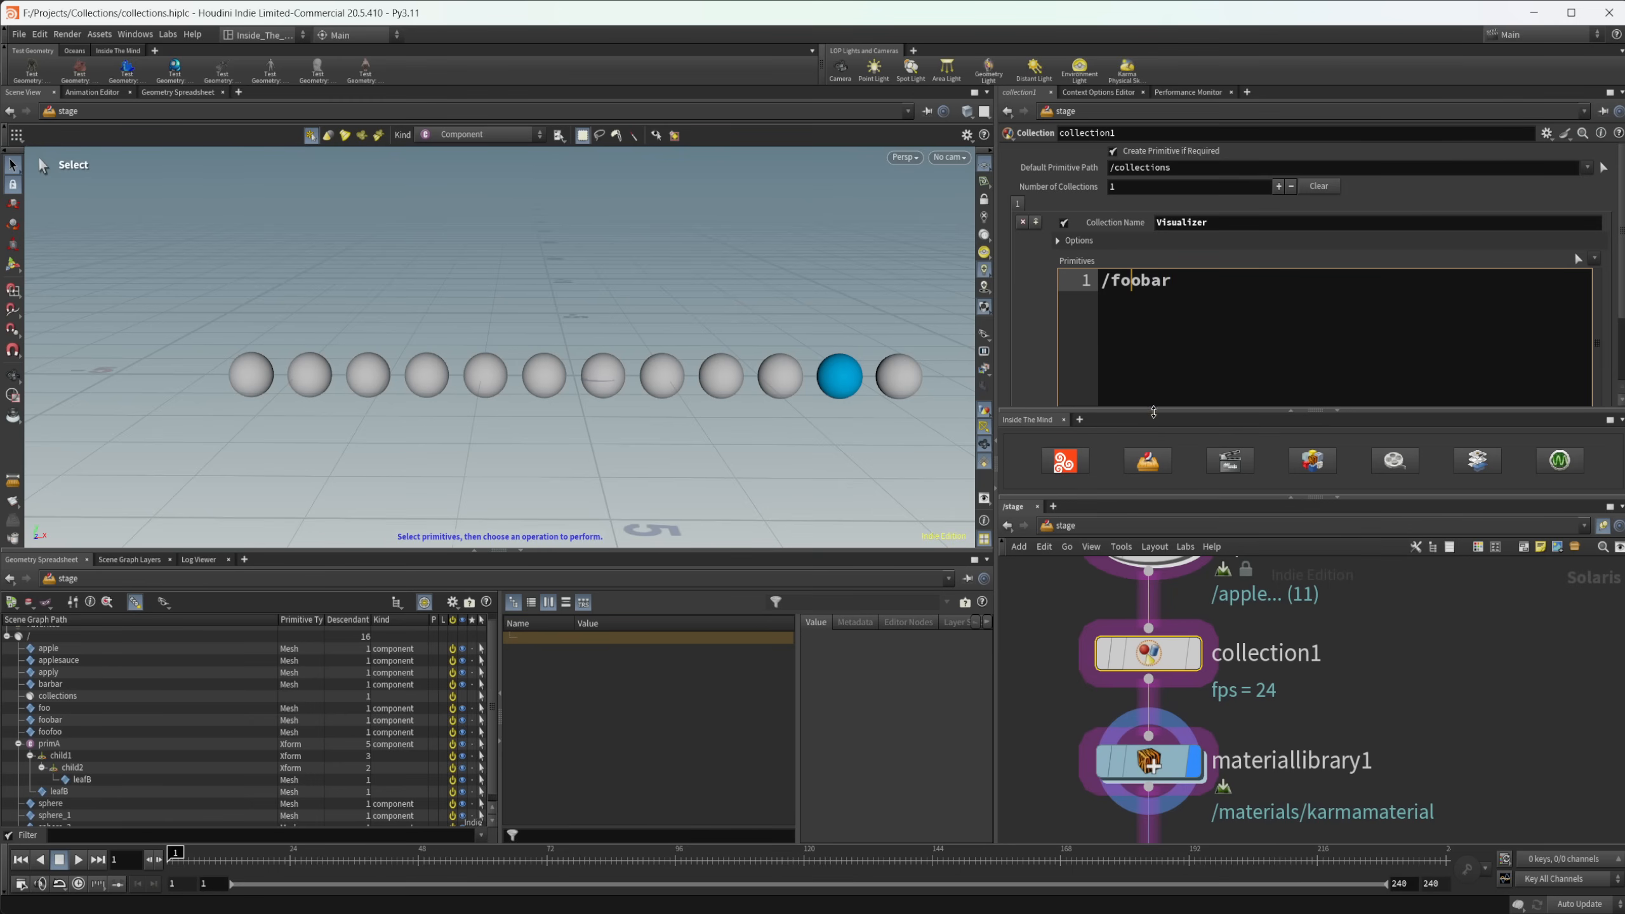
text(/foo* & /*bar)
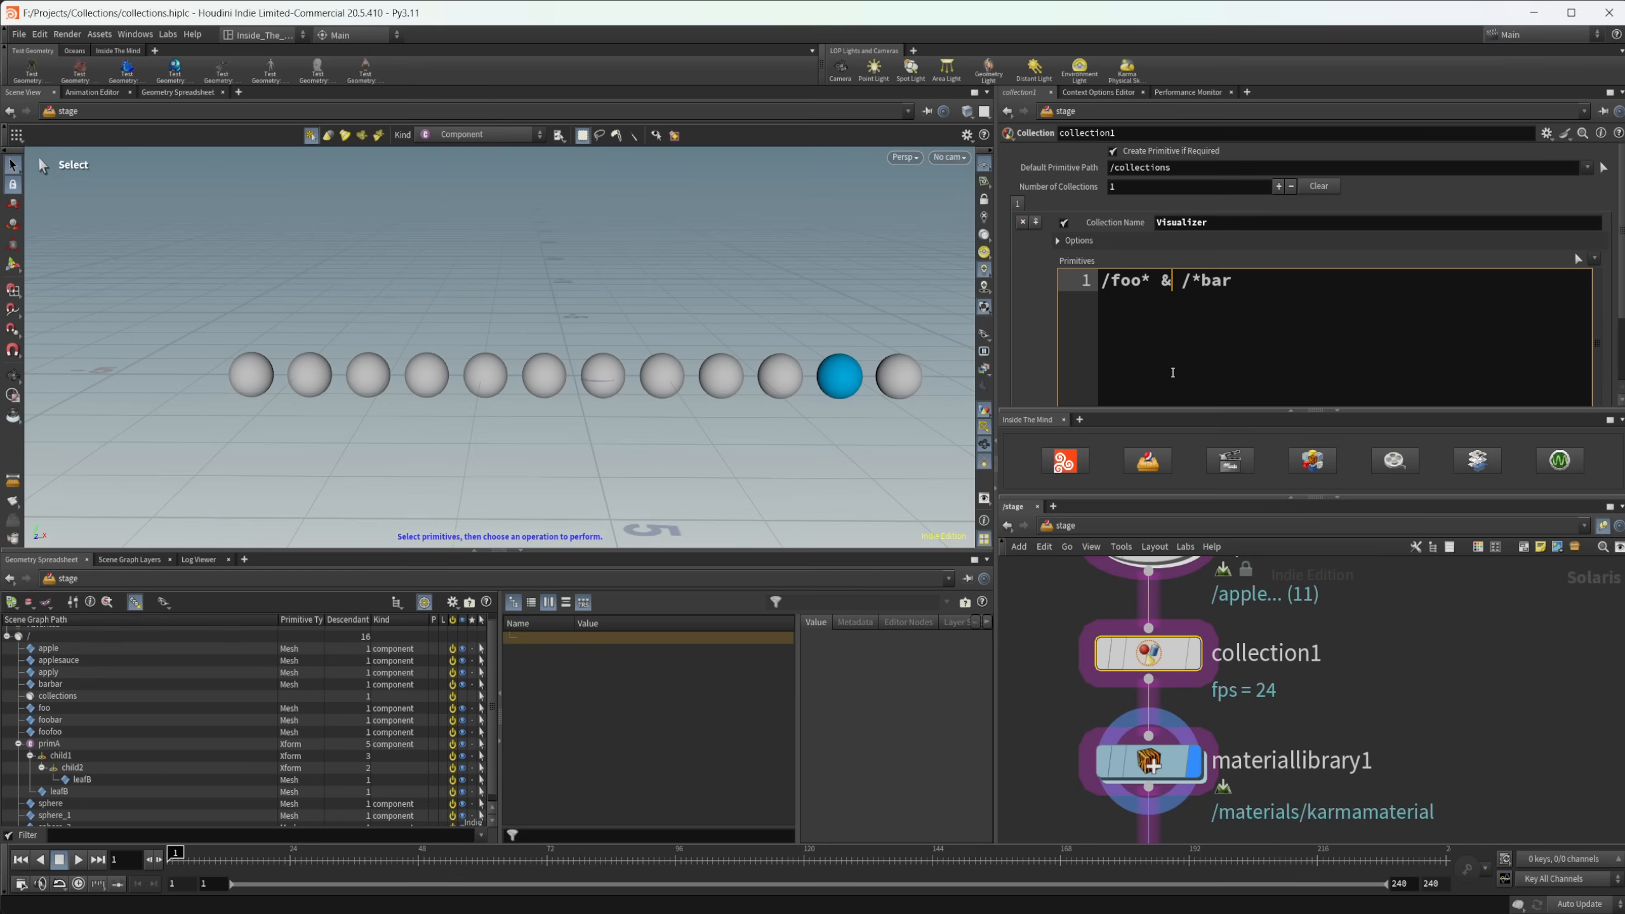
- Try /foofoo, then set the pattern to /foo* - /*bar, excluding foobar and lighting two spheres
text(-)
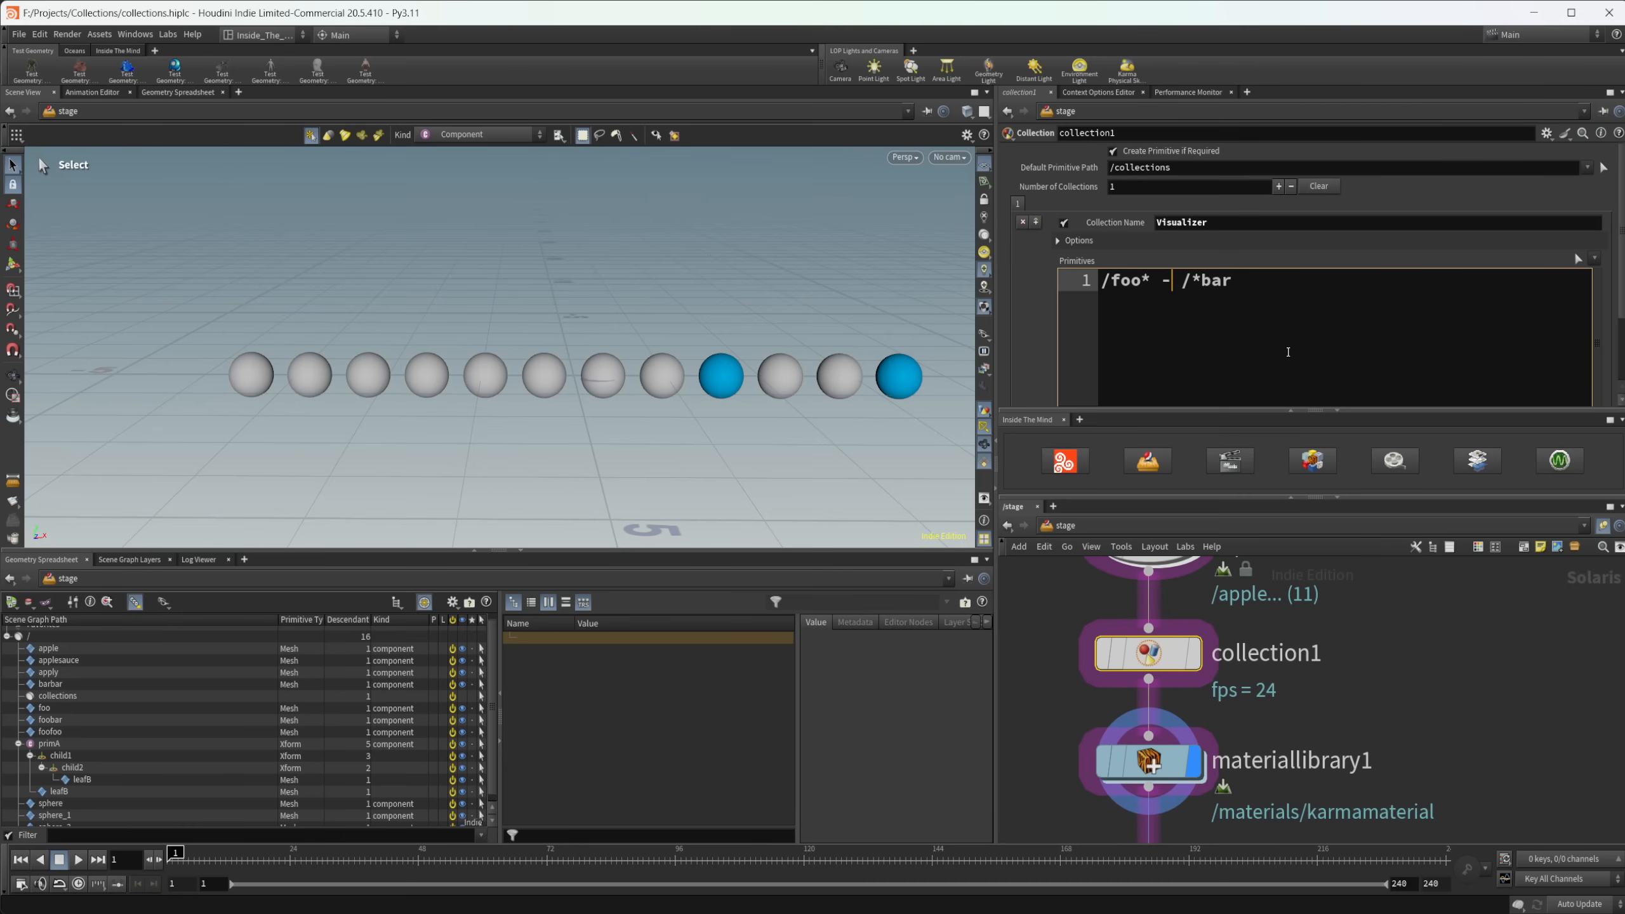
mouse_move(1136, 352)
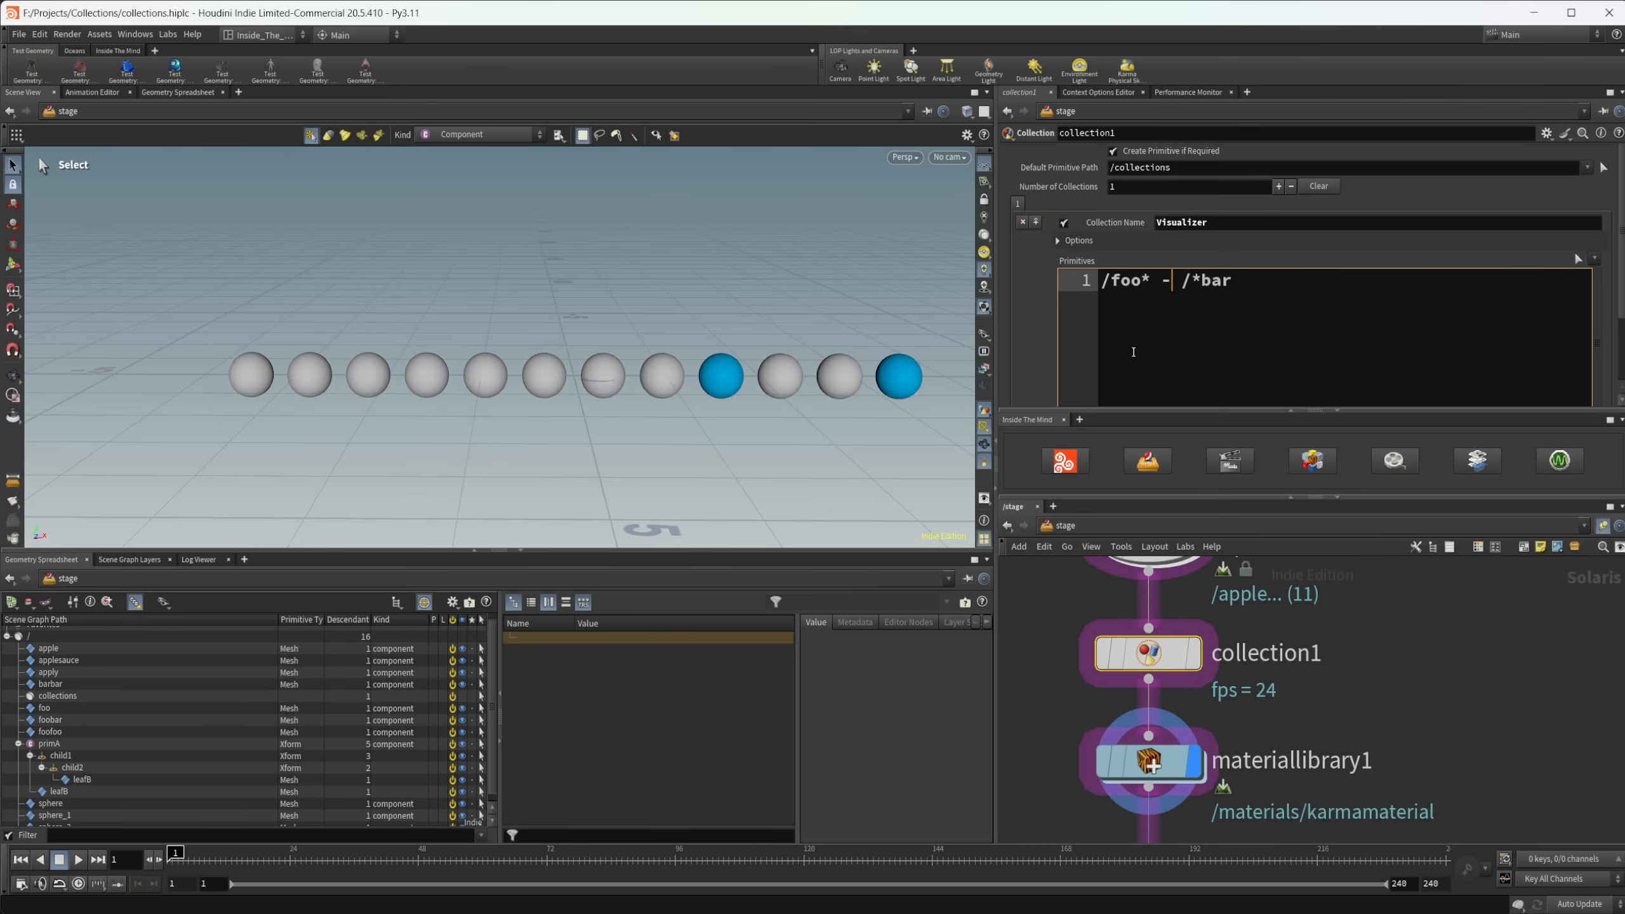
mouse_move(934, 339)
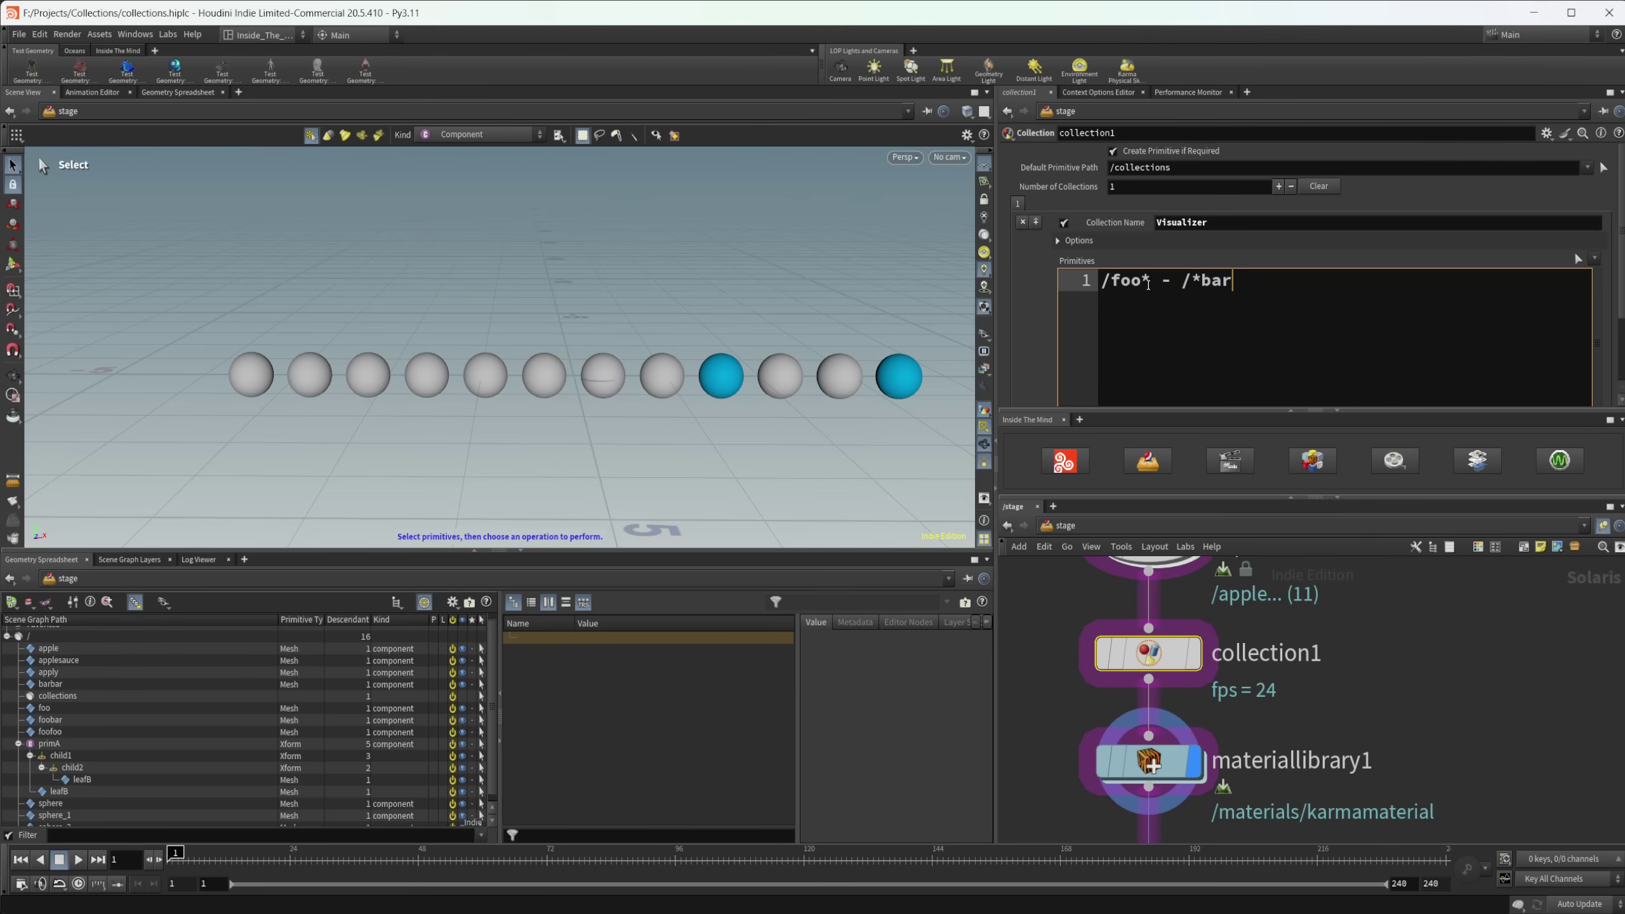
text(/foofoo)
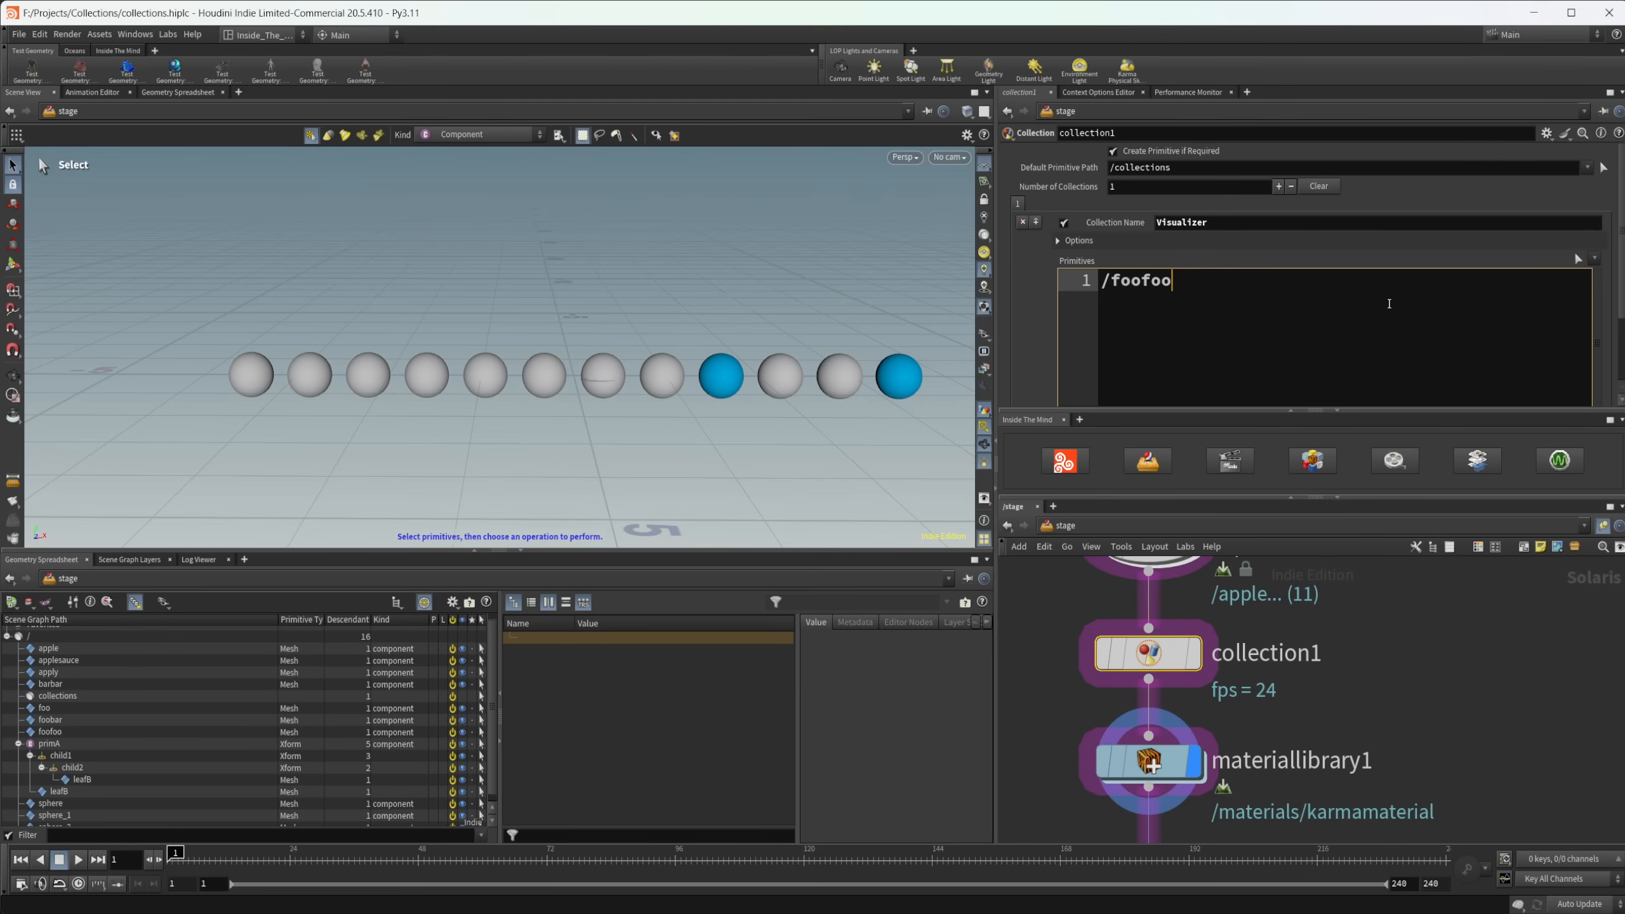
click(898, 376)
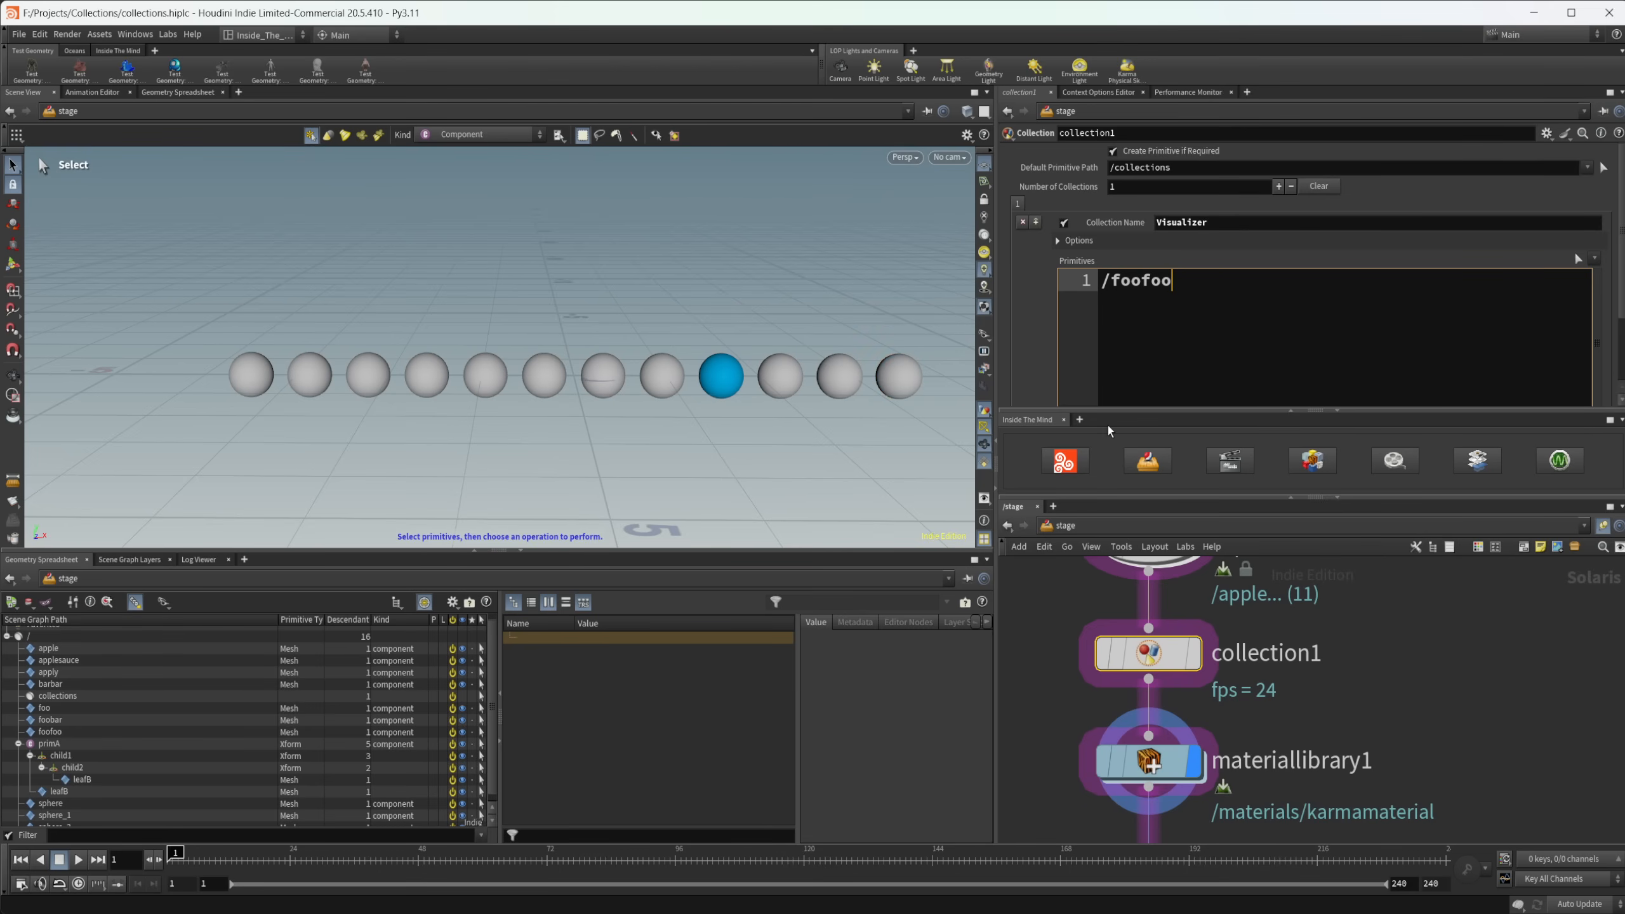
text(/foo* - /*bar)
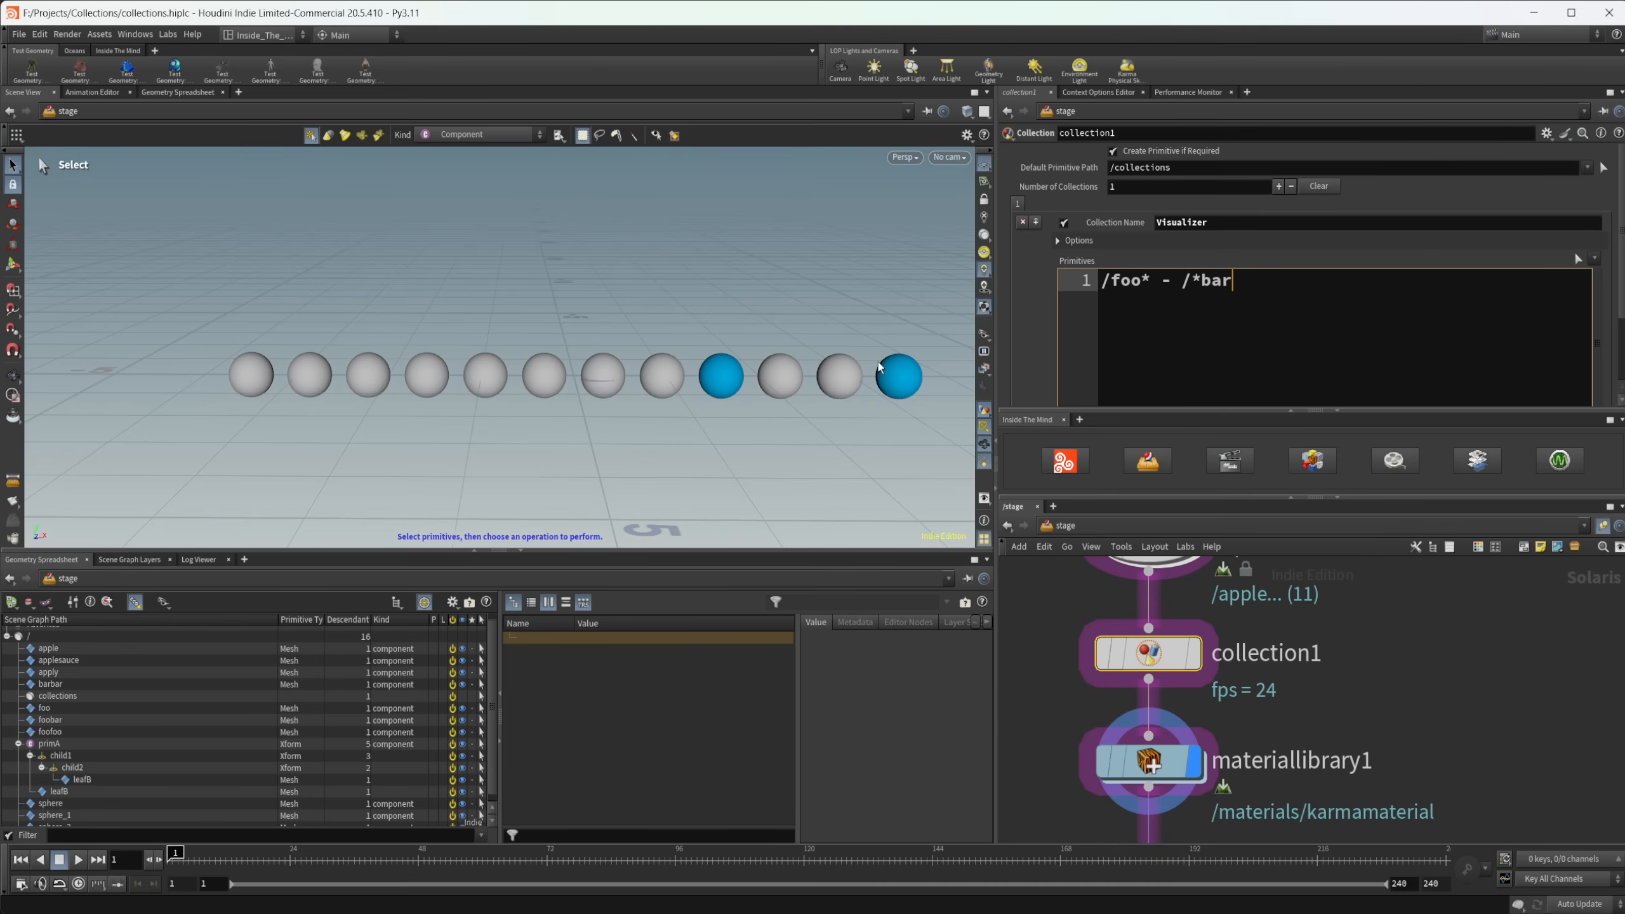
mouse_move(935, 346)
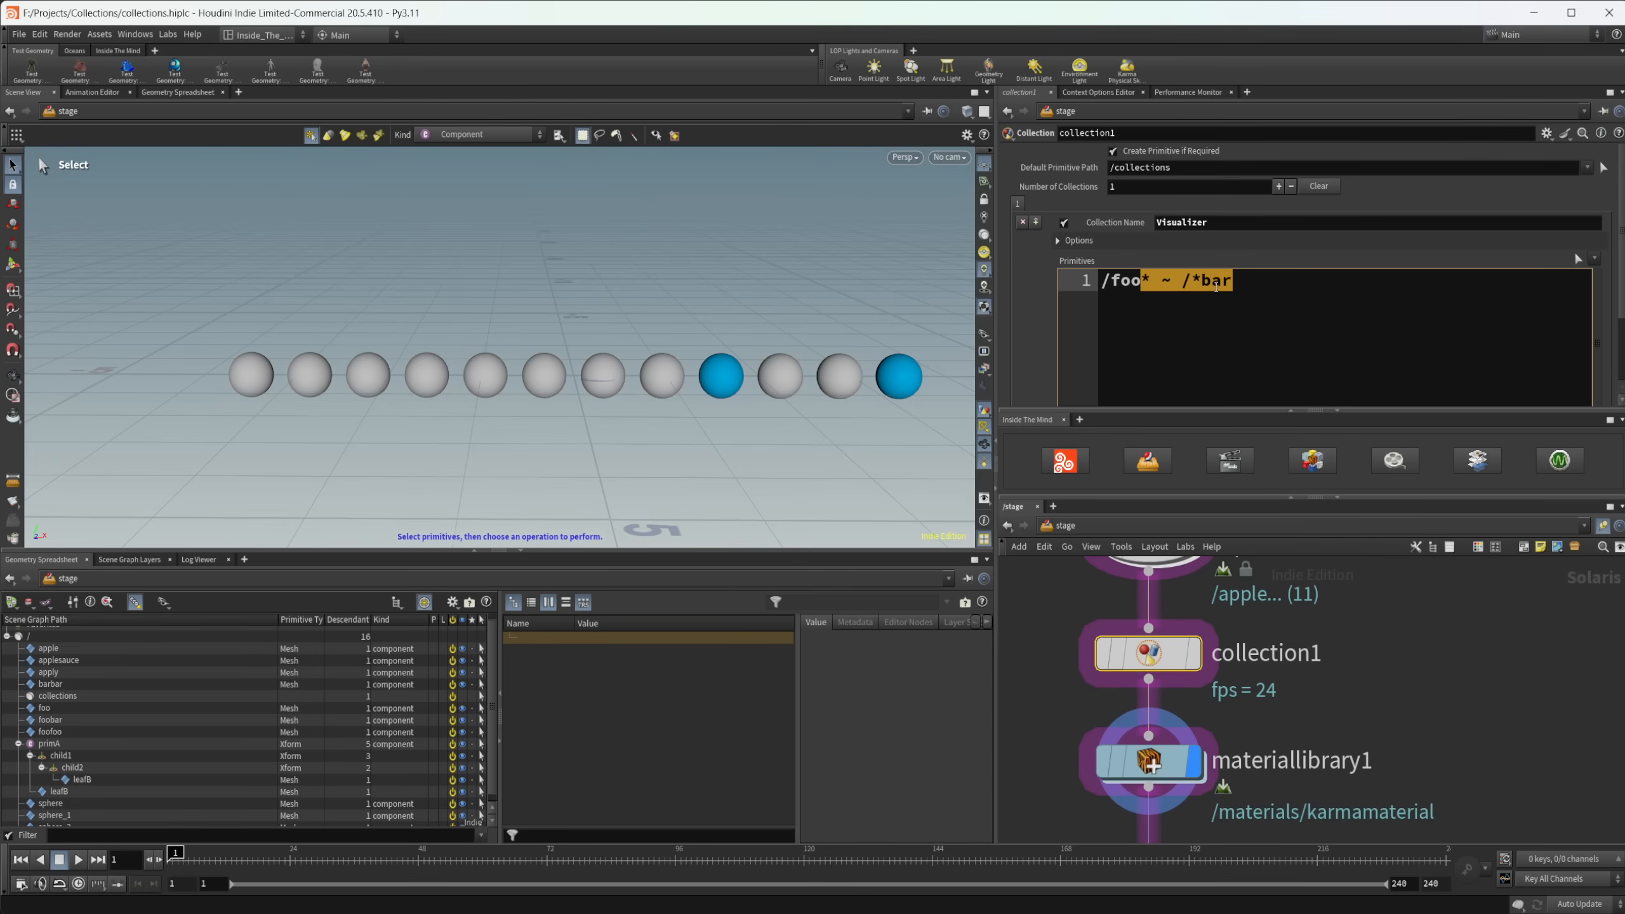
- Replace the whole pattern with ~foo so no spheres are highlighted
key(ctrl+a)
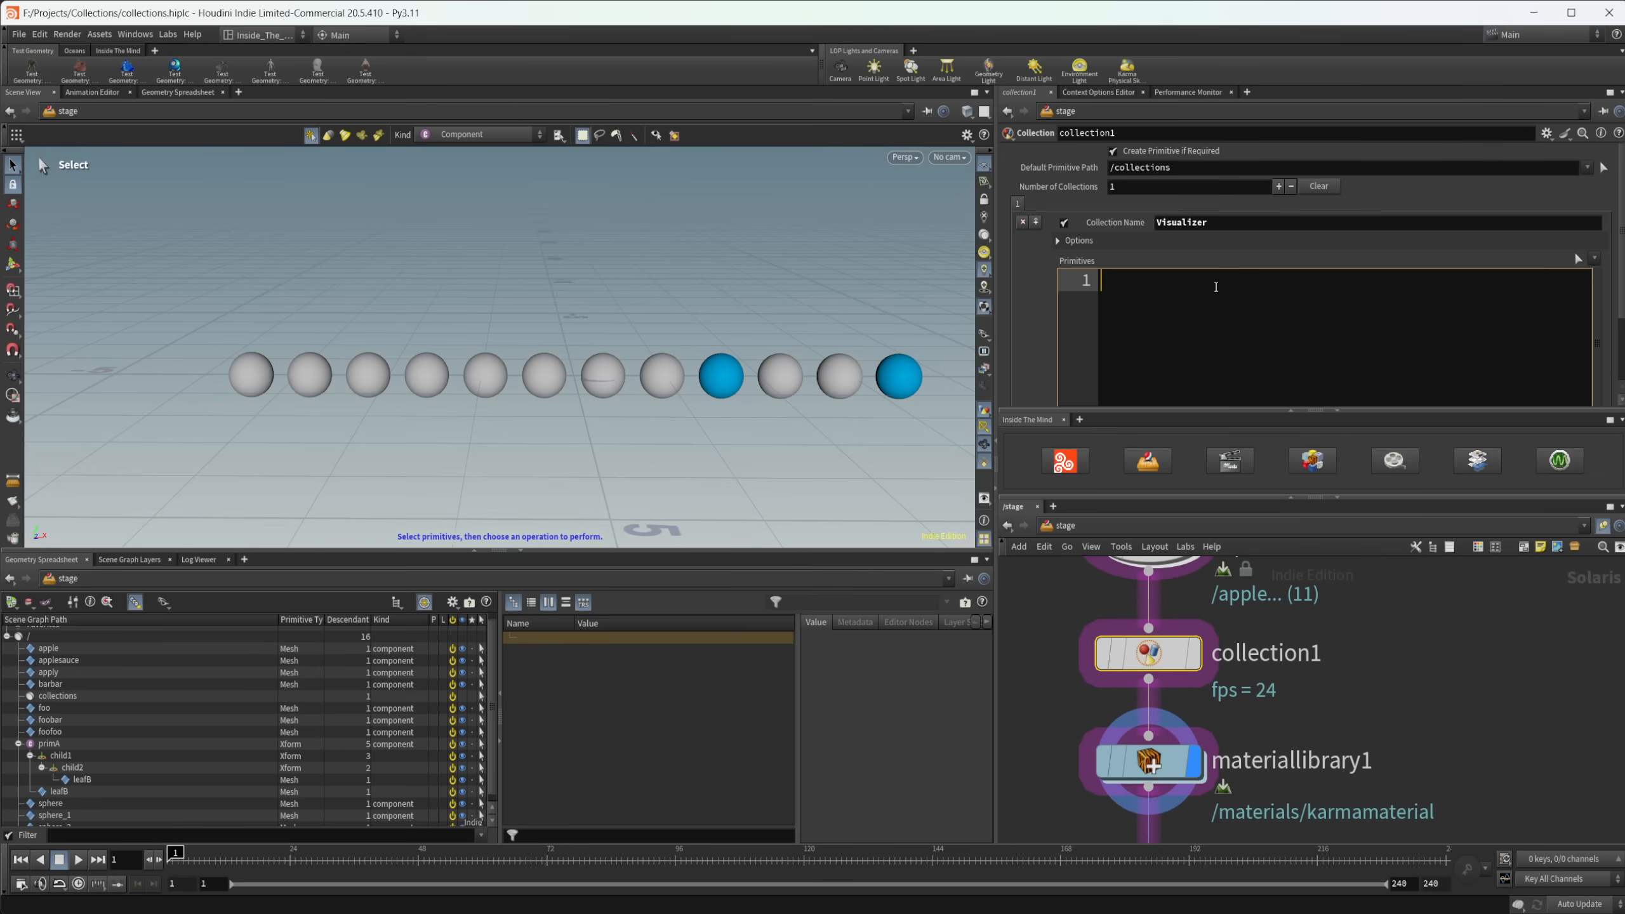
text(~)
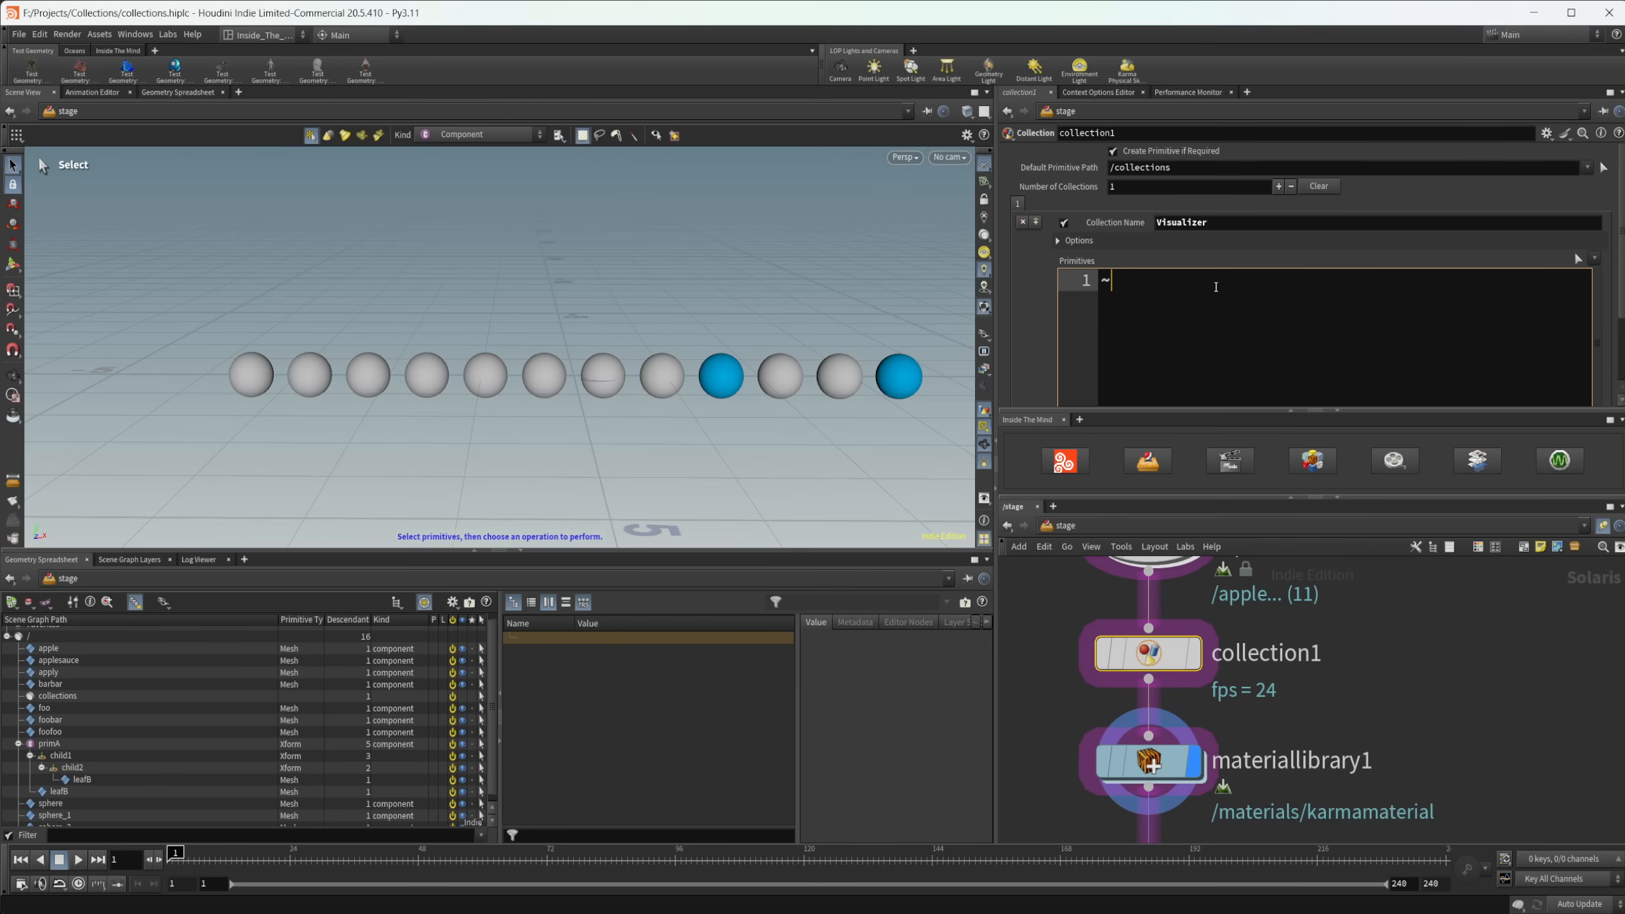
text(/foo)
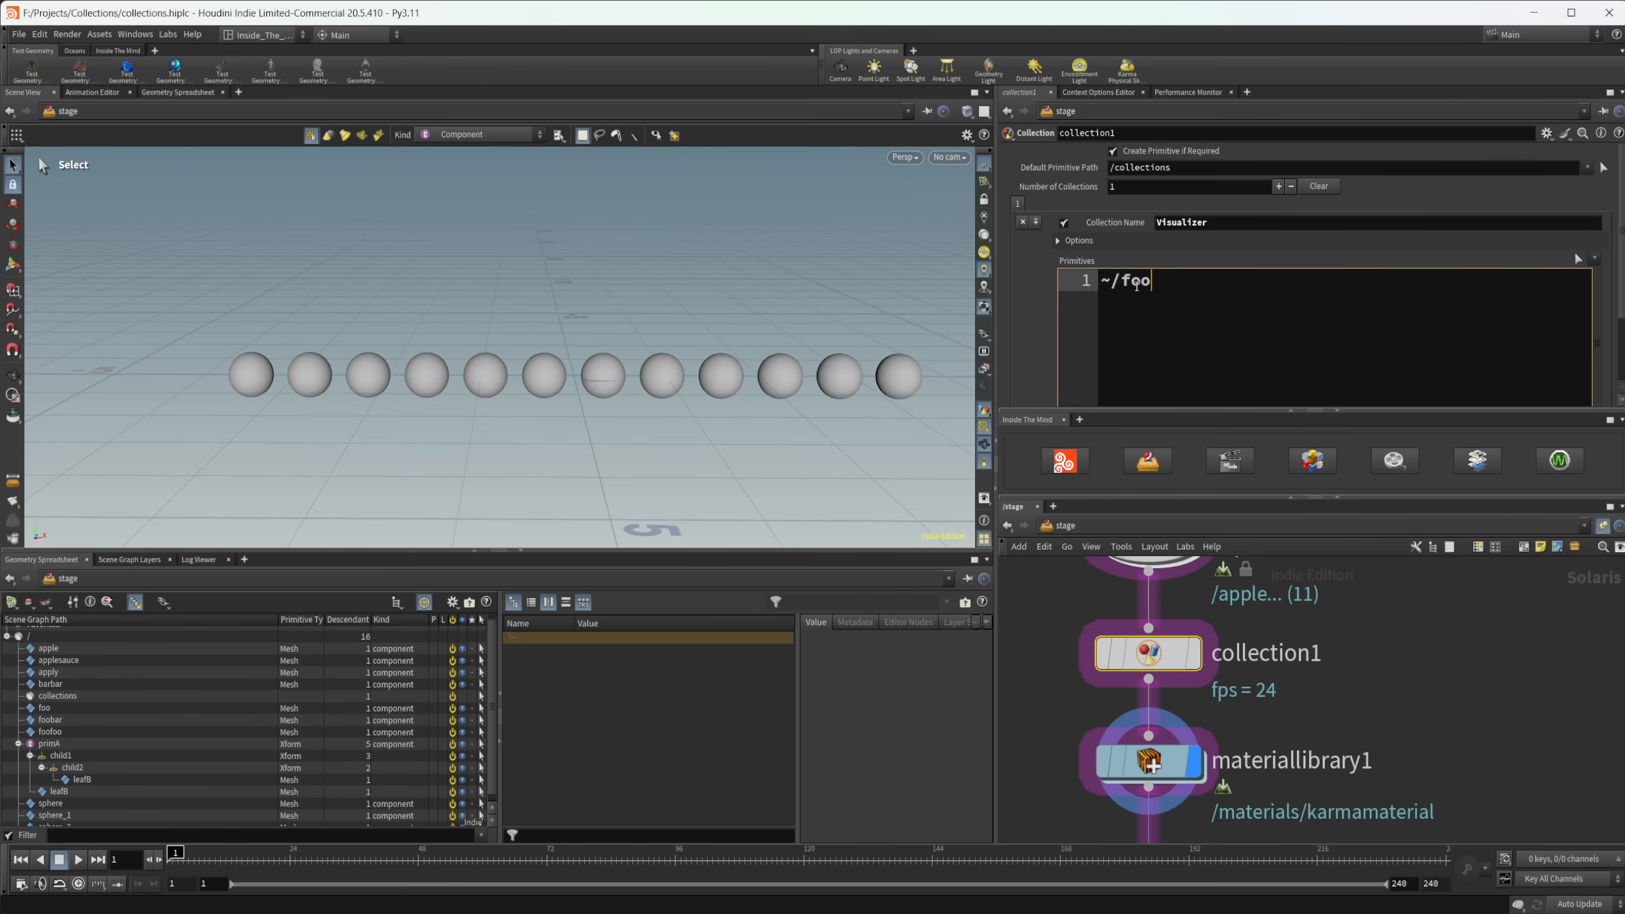
key(BackSpace)
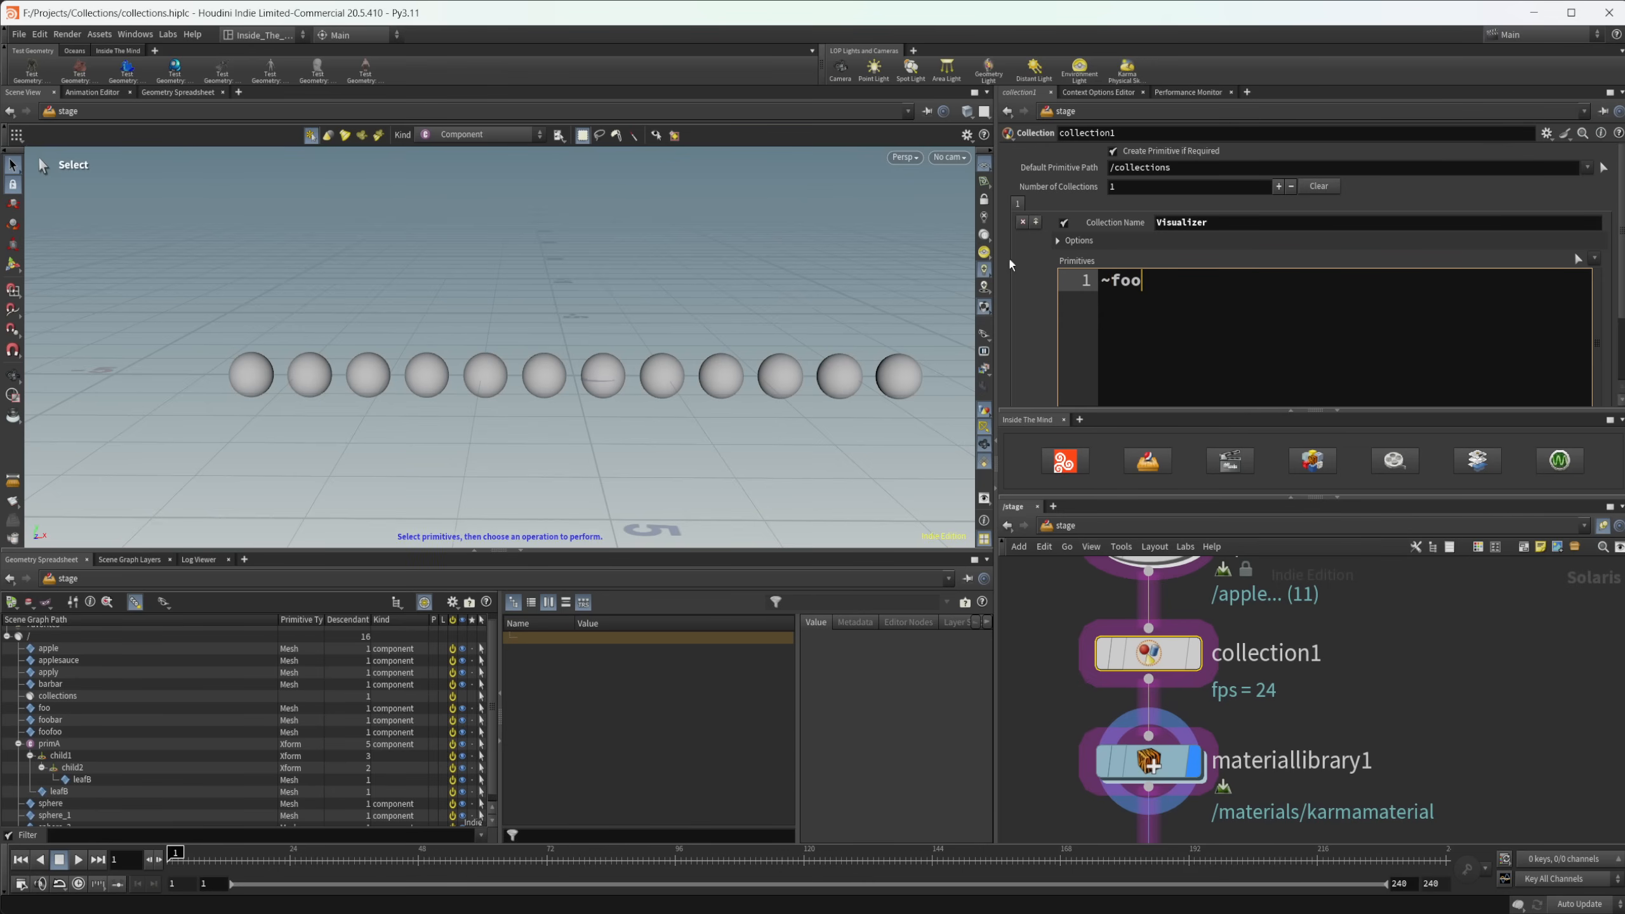
mouse_move(997, 402)
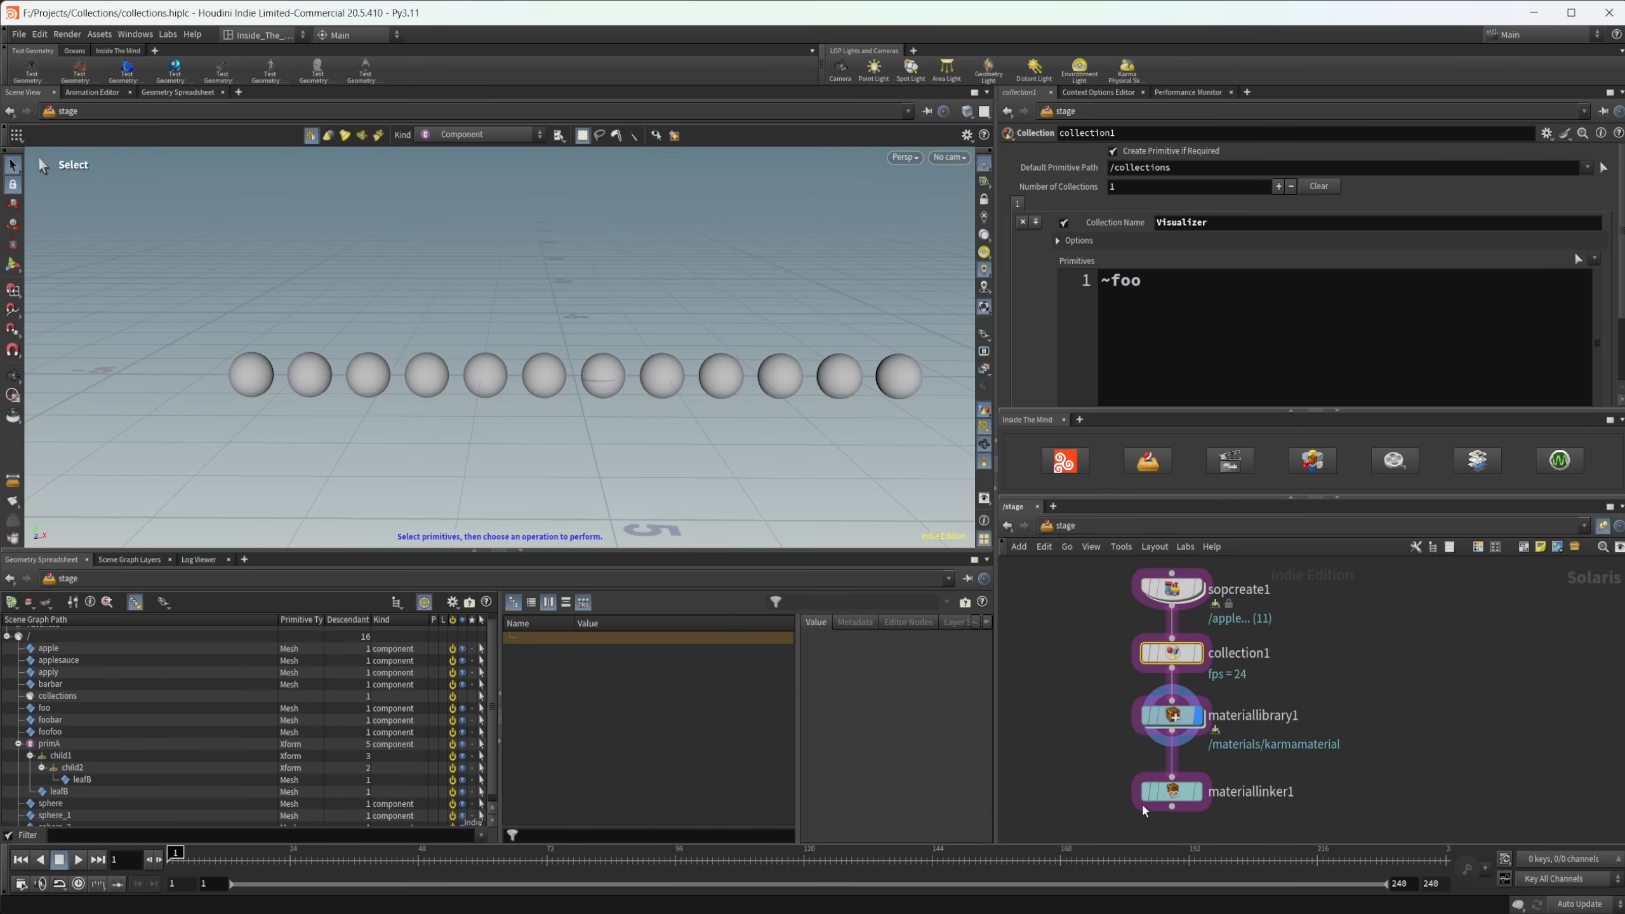
- Accept primA/leafB as materiallinker1's target, then return to collection1's settings
click(1170, 790)
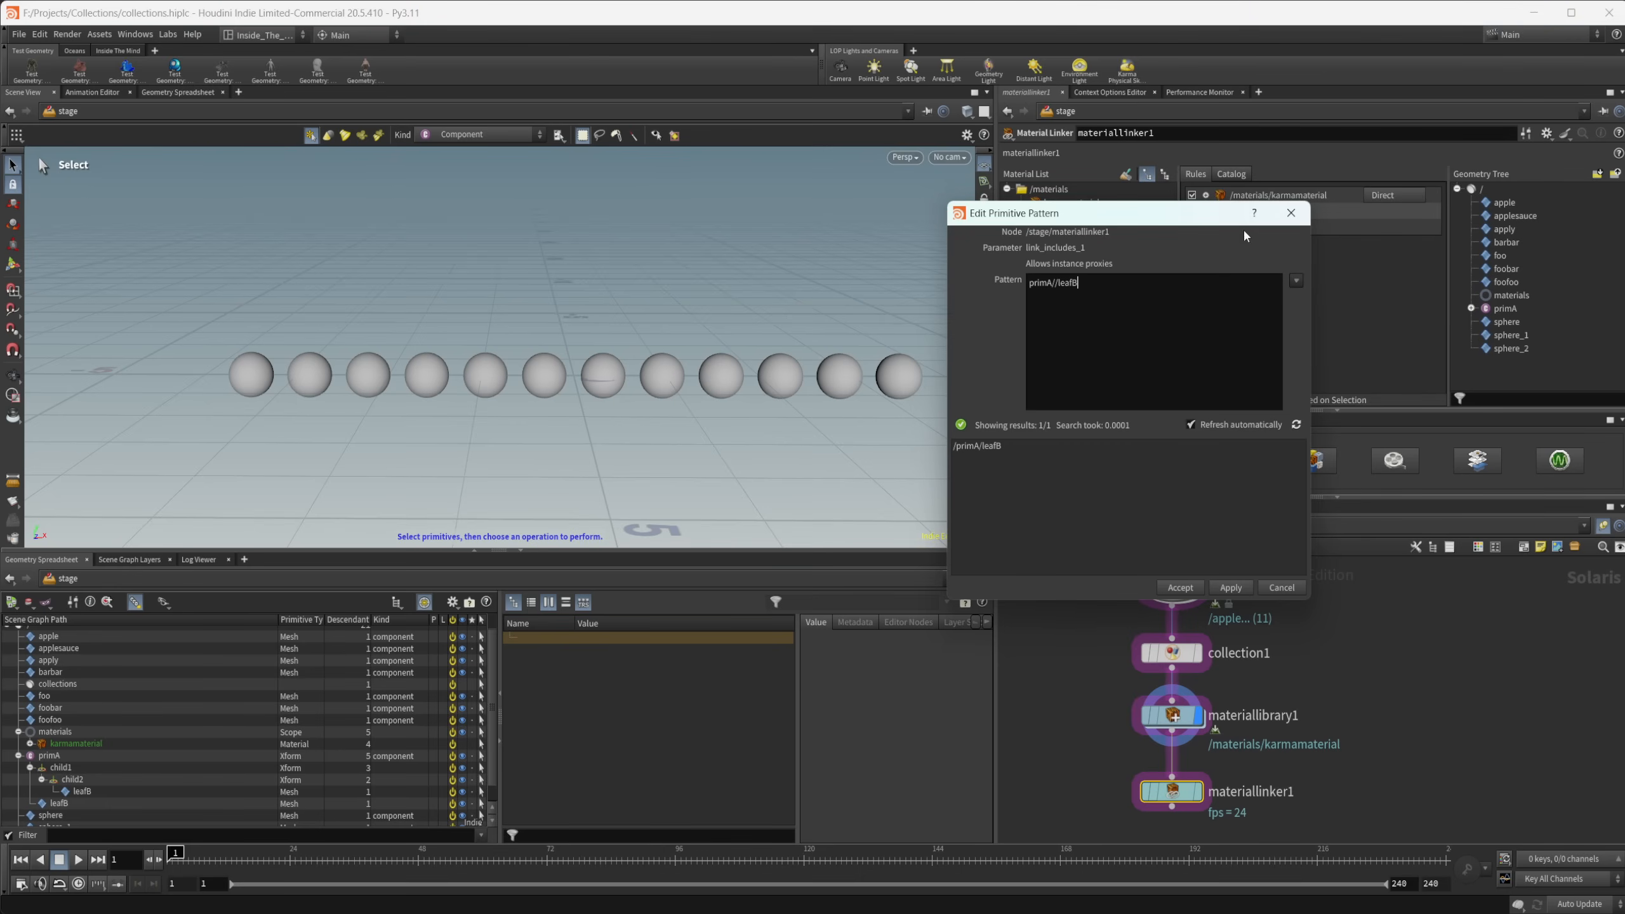
click(1178, 588)
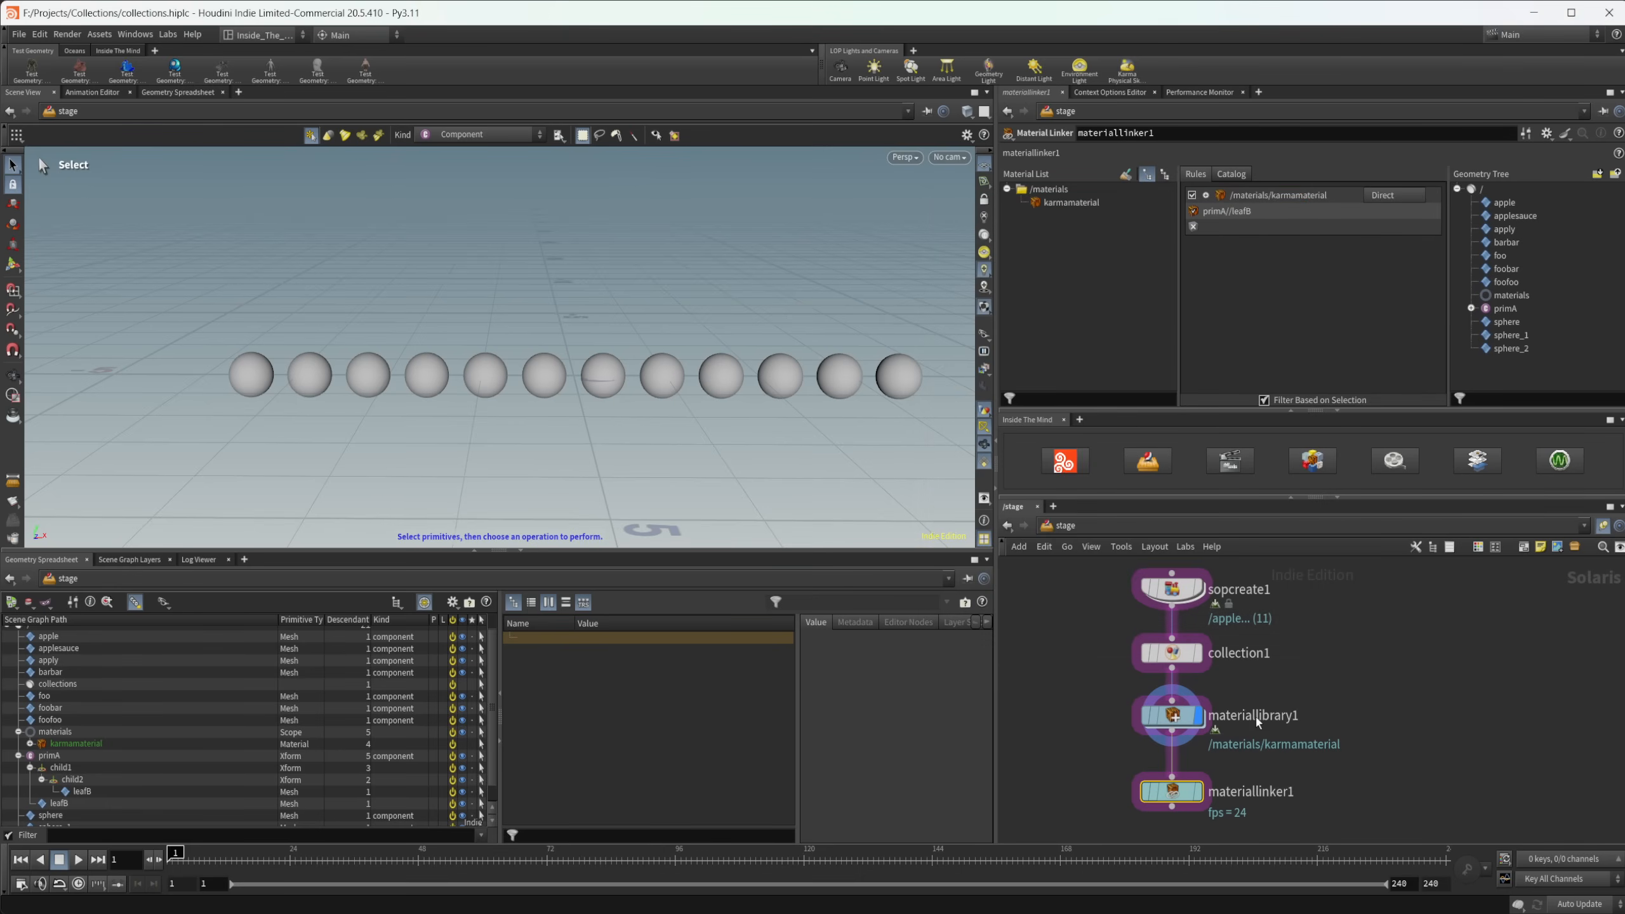
click(1169, 653)
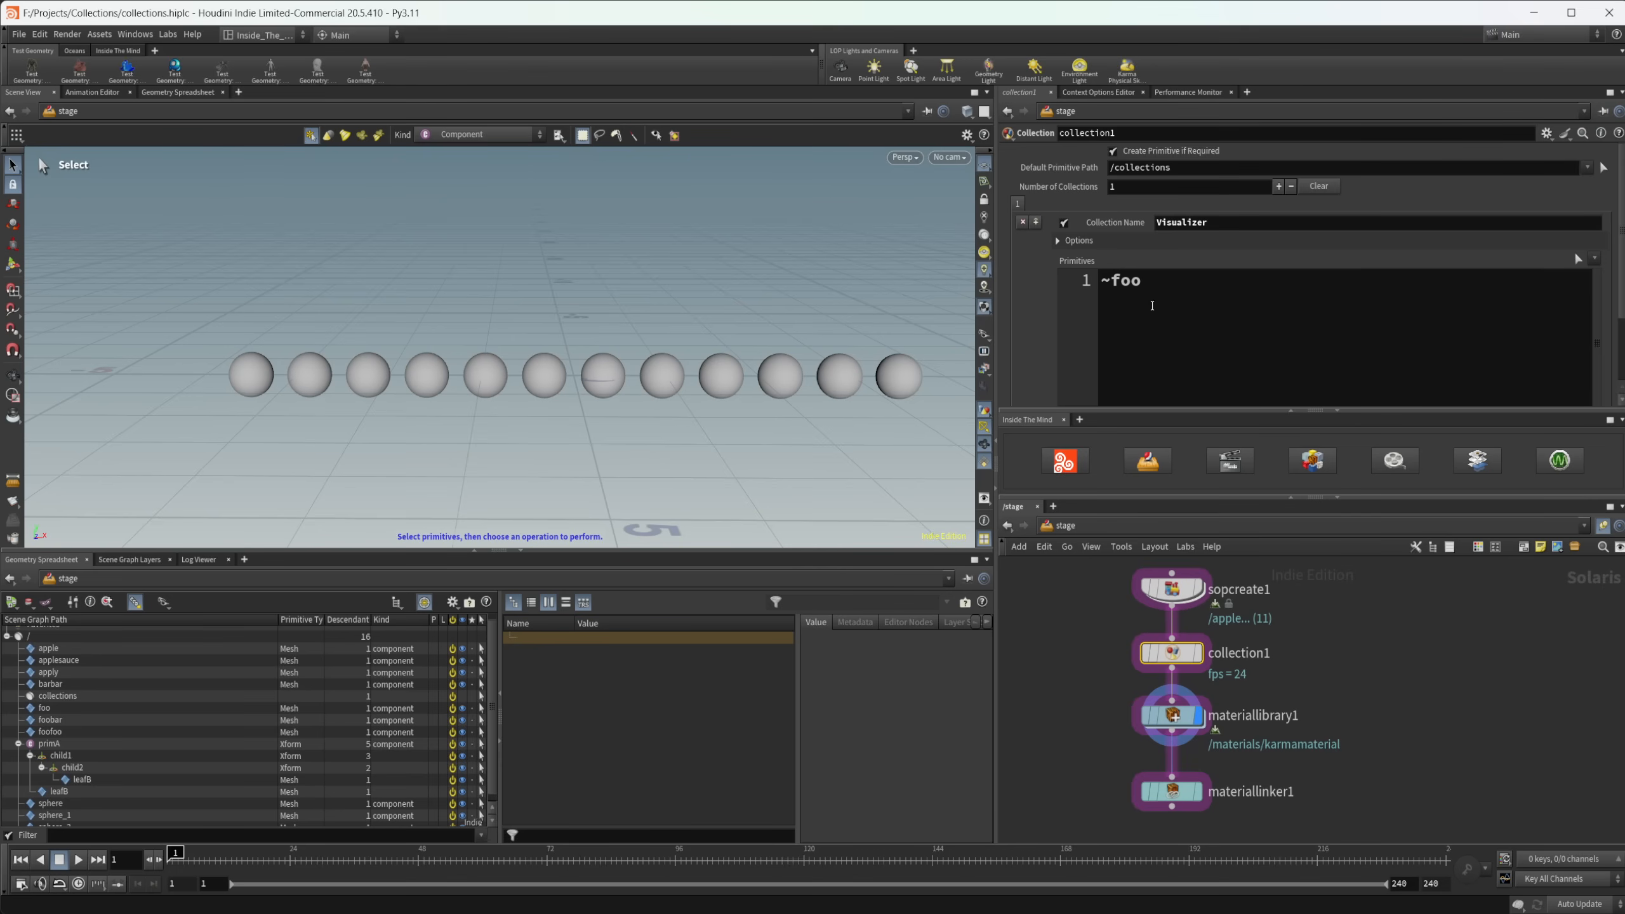
mouse_move(992, 464)
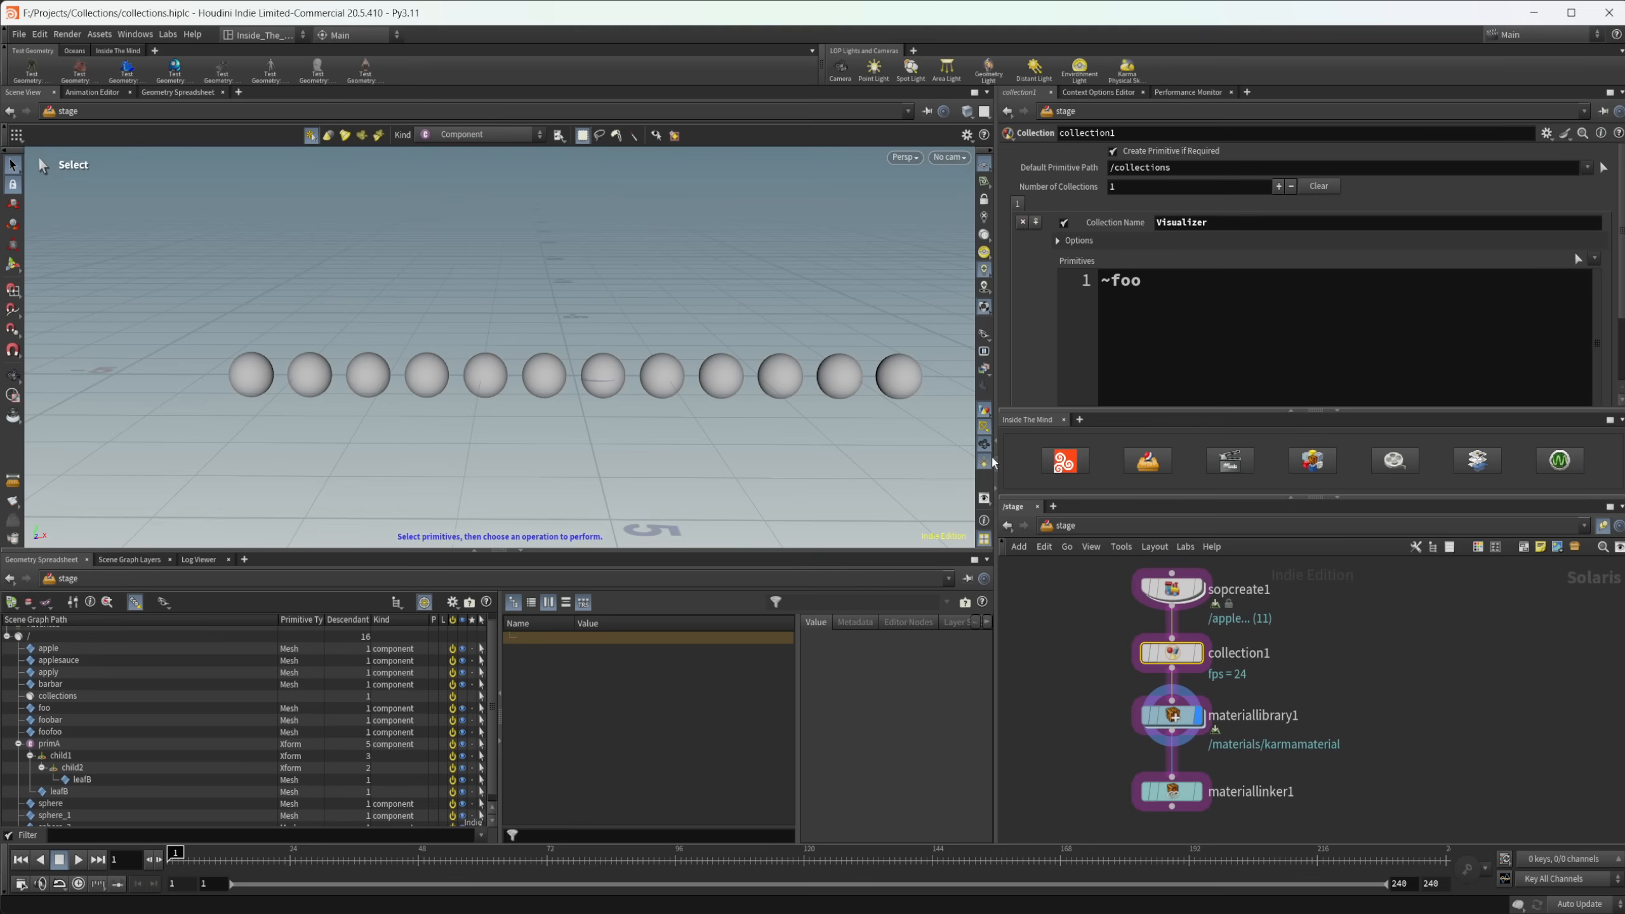
mouse_move(1323, 646)
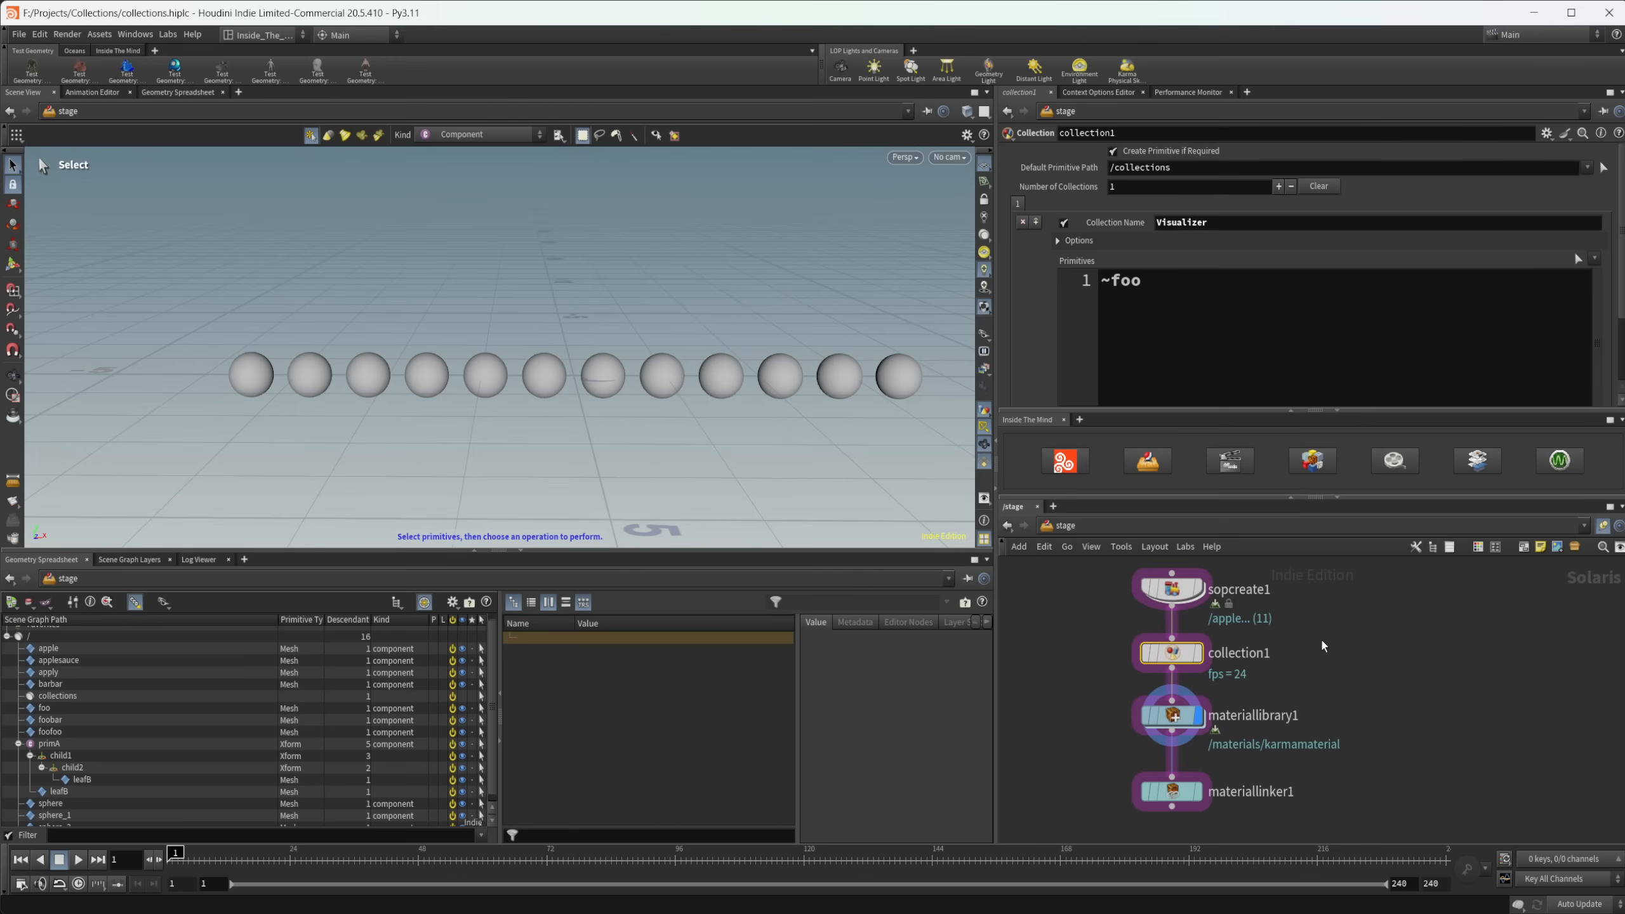
mouse_move(1335, 674)
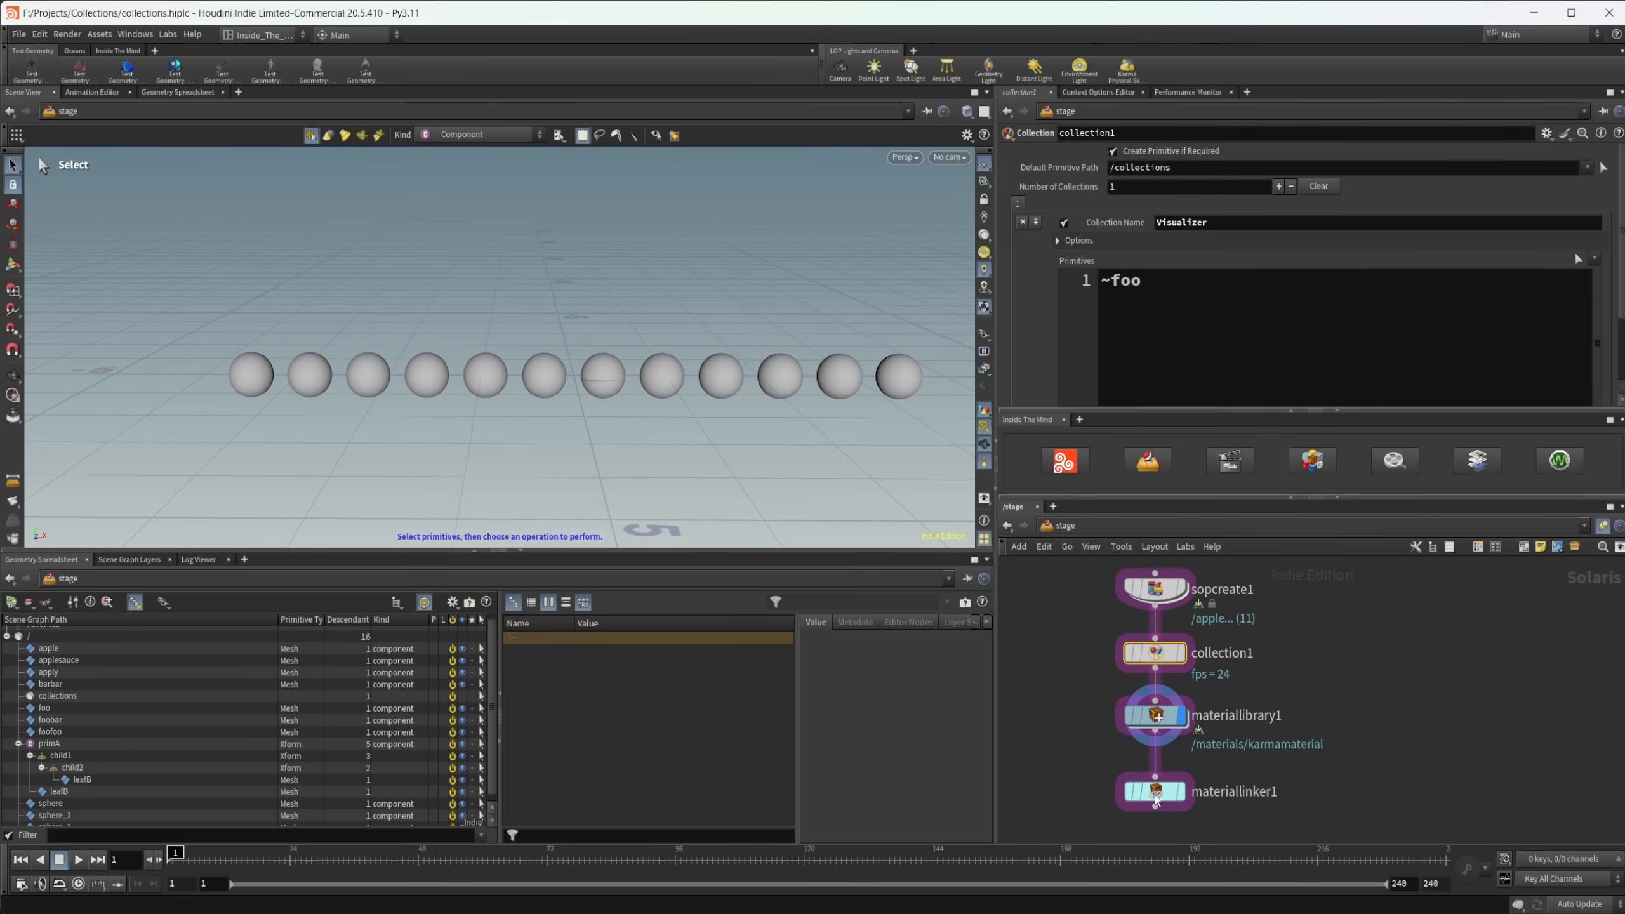
- Show materiallinker1's parameters with its karma material linked to primA/leafB
click(1154, 791)
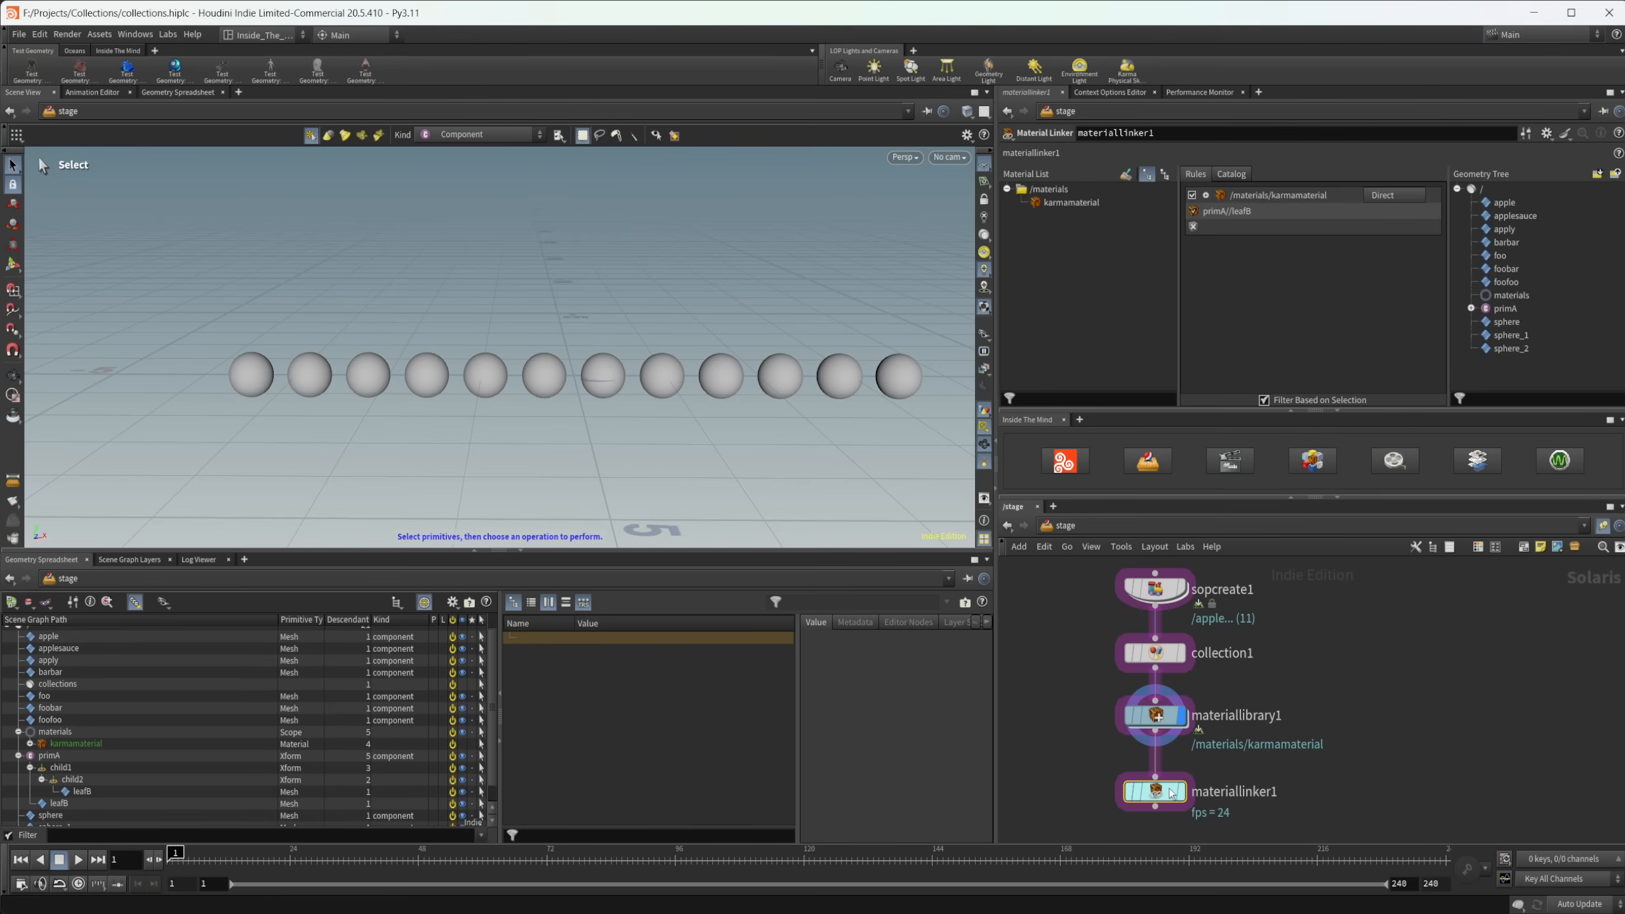
mouse_move(1169, 791)
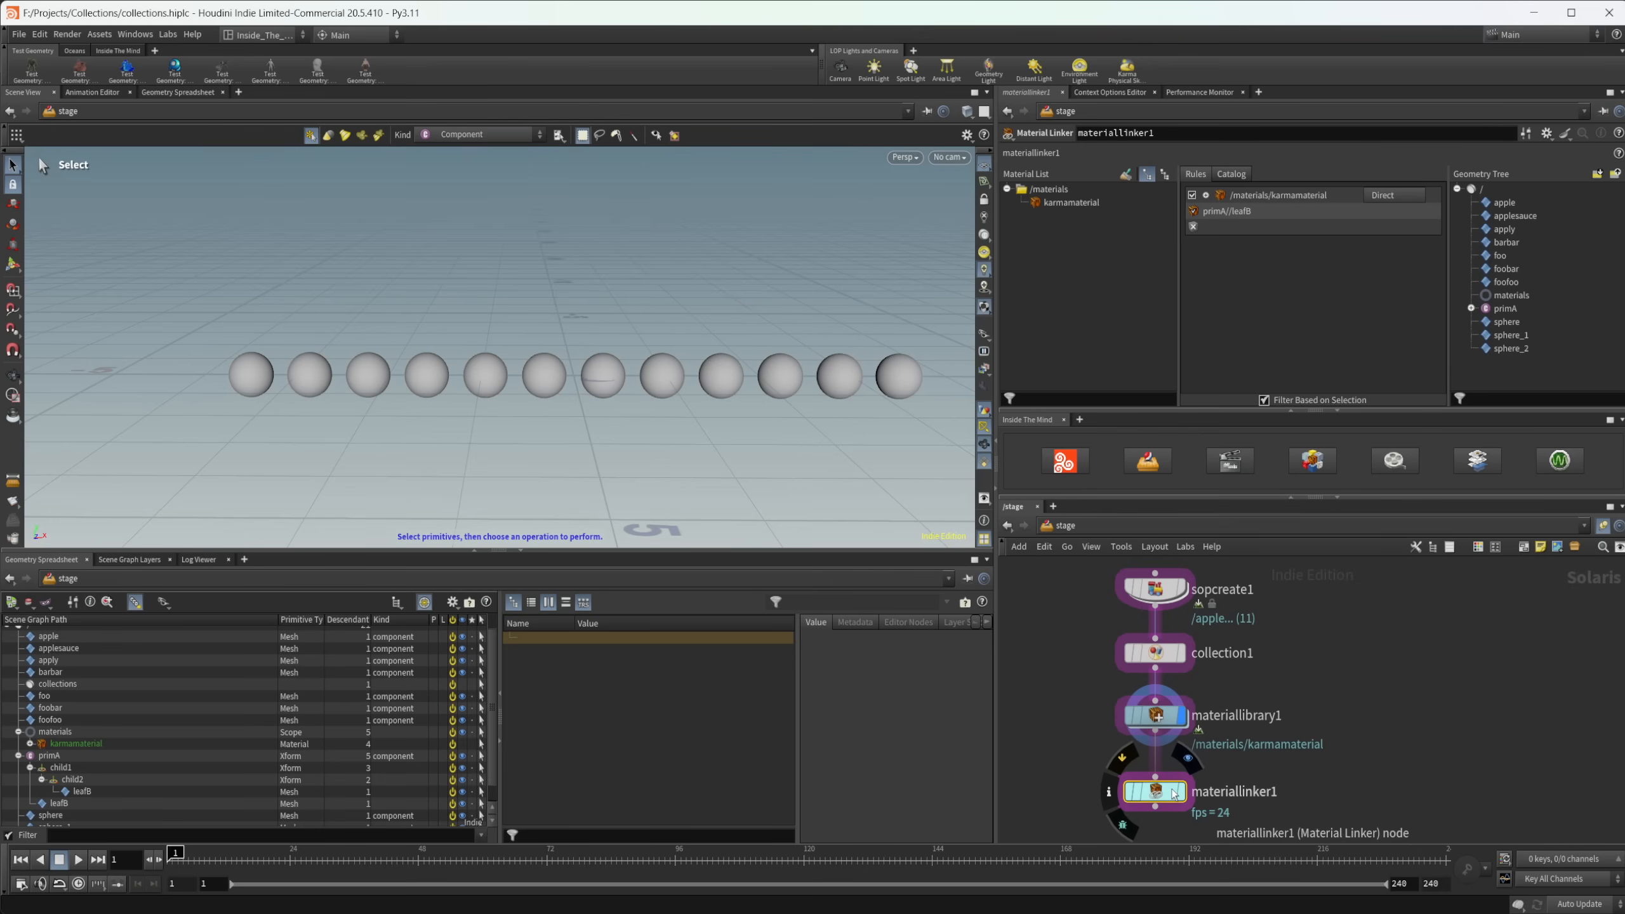
mouse_move(1198, 720)
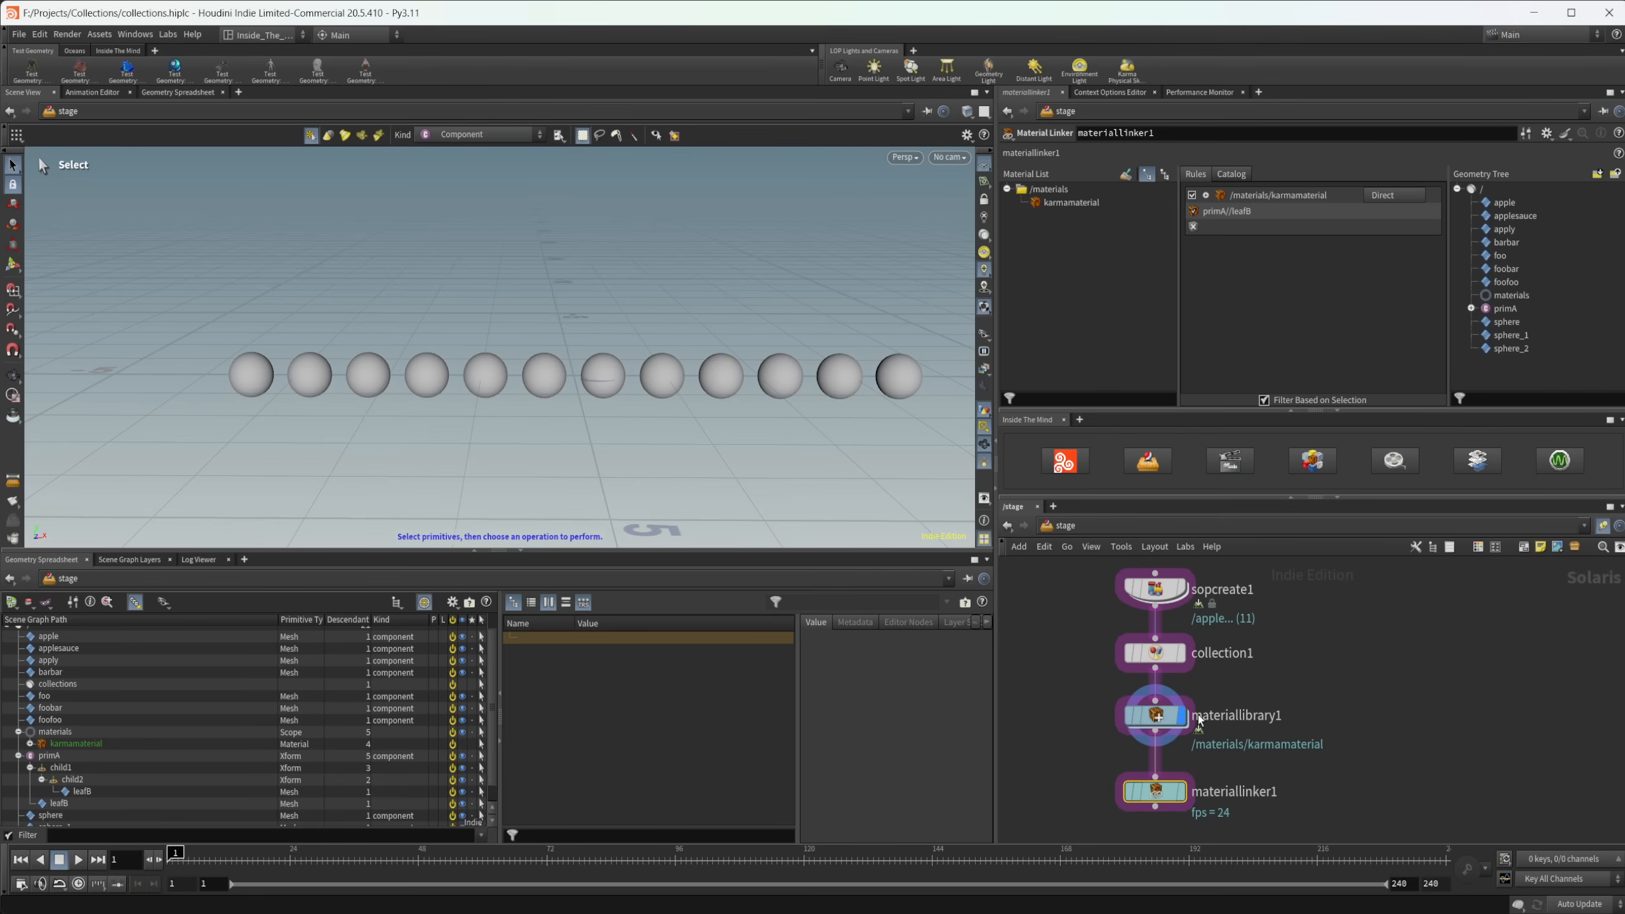
mouse_move(1279, 810)
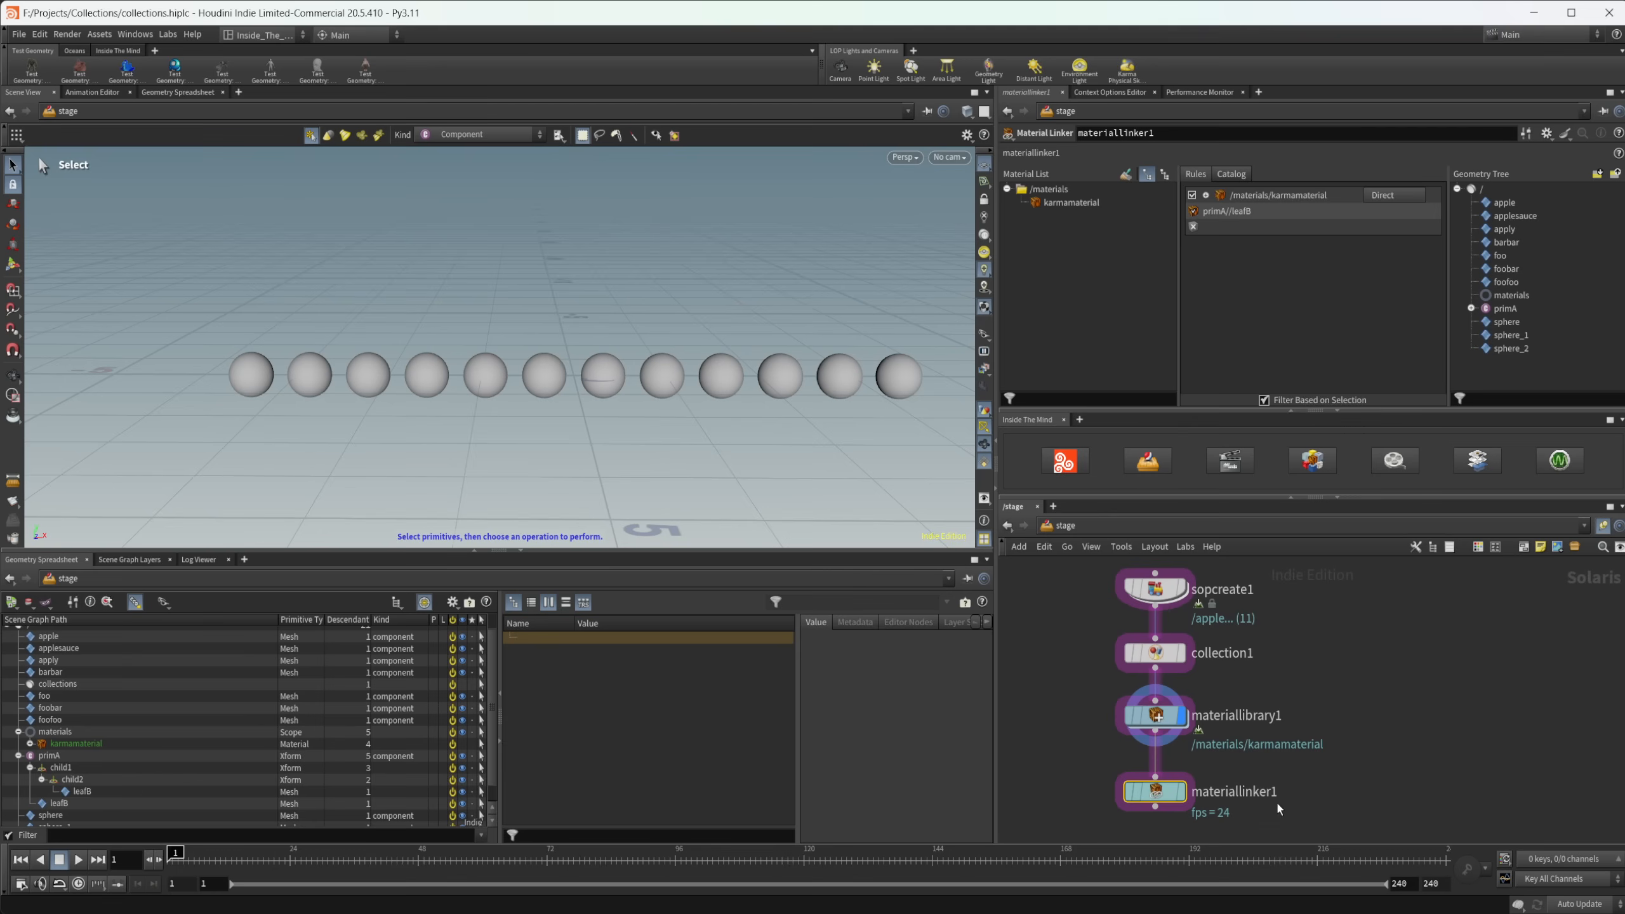
mouse_move(1350, 756)
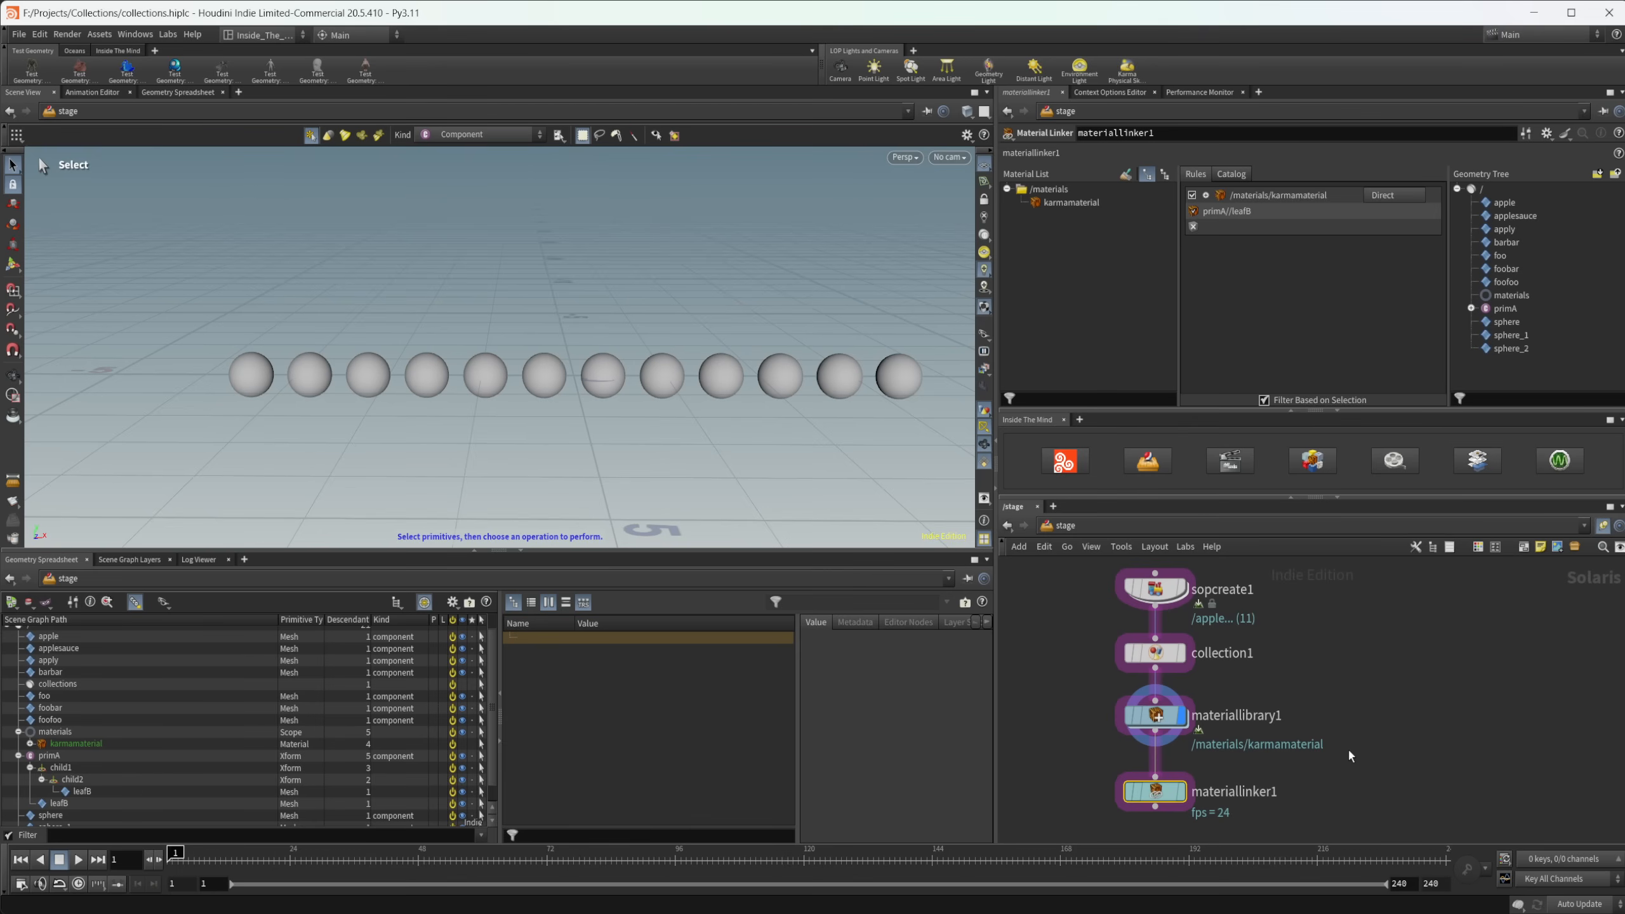
mouse_move(1354, 733)
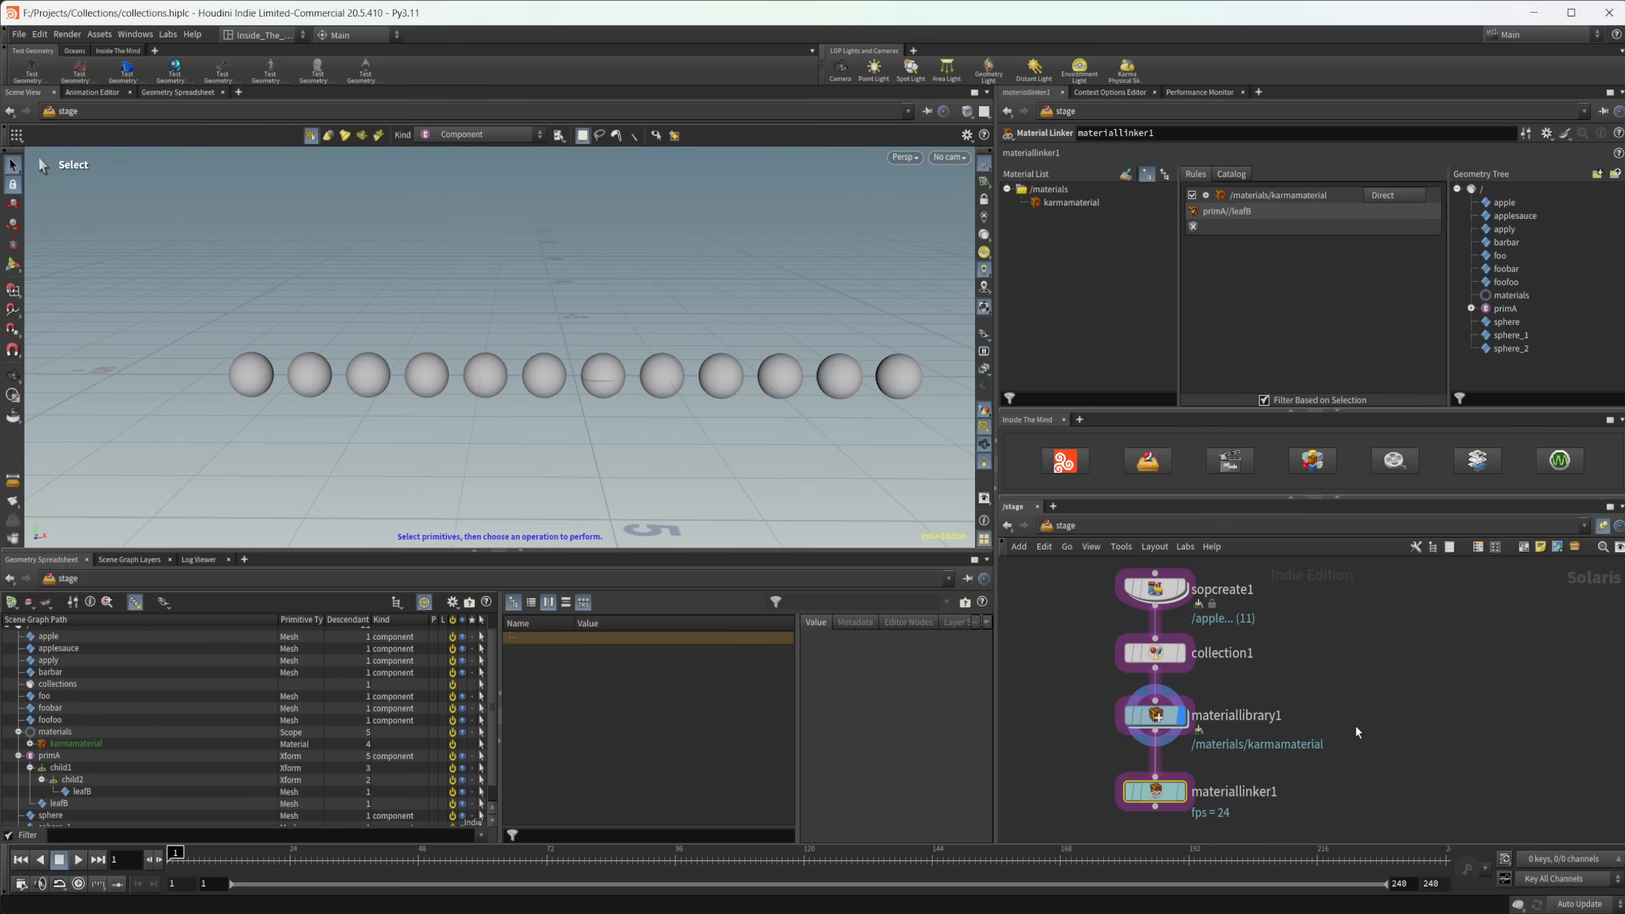
mouse_move(1385, 722)
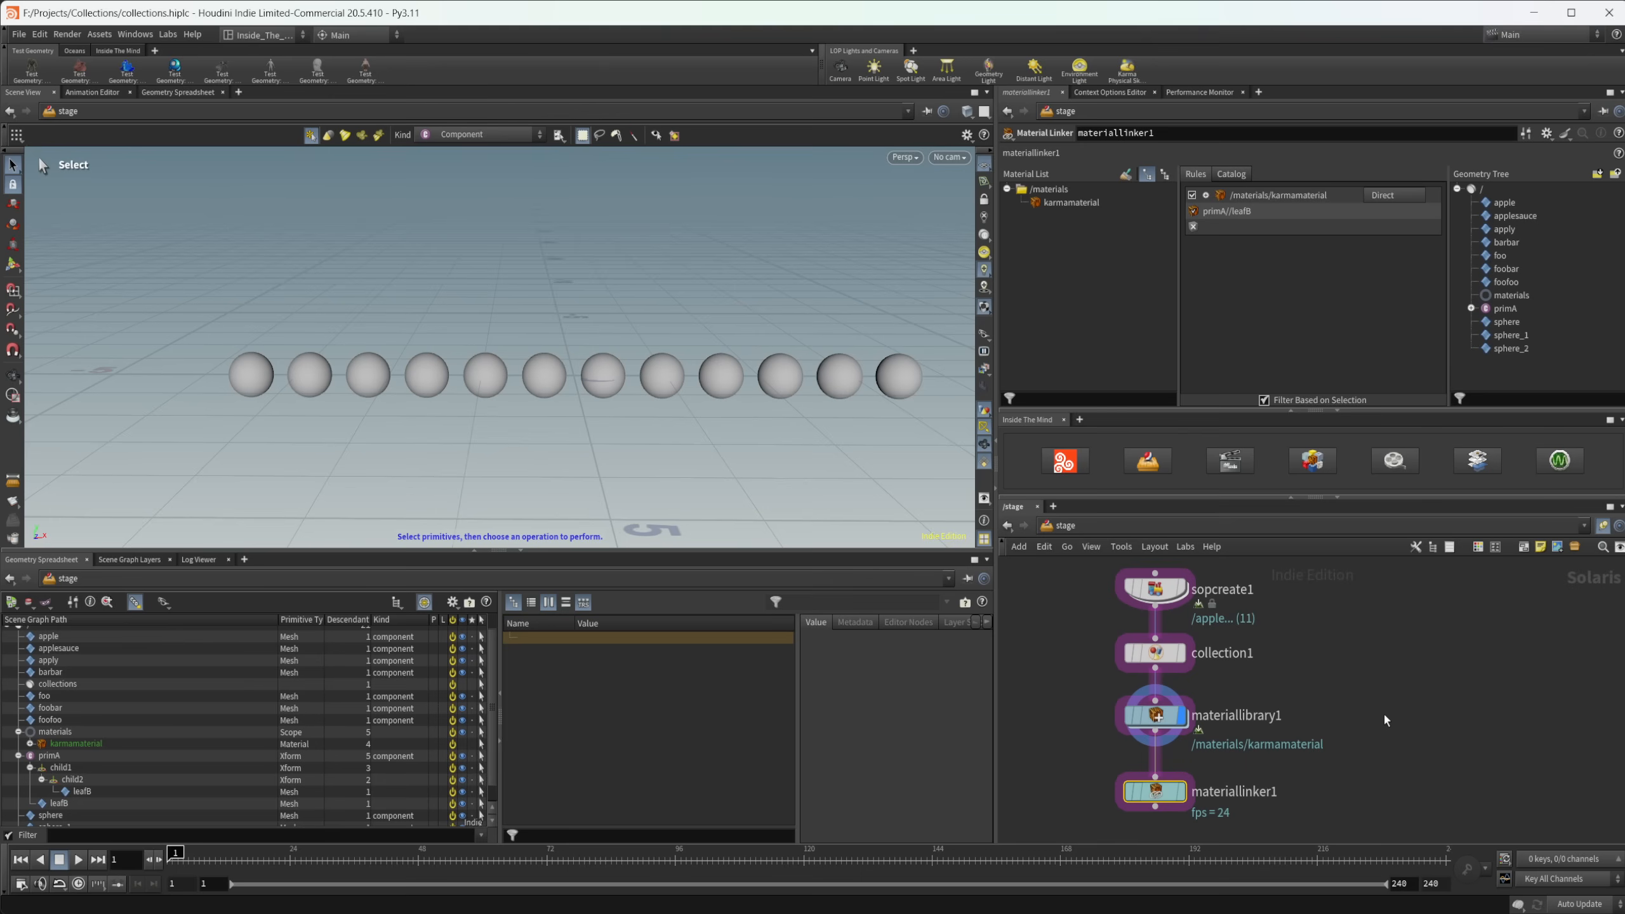
mouse_move(1386, 720)
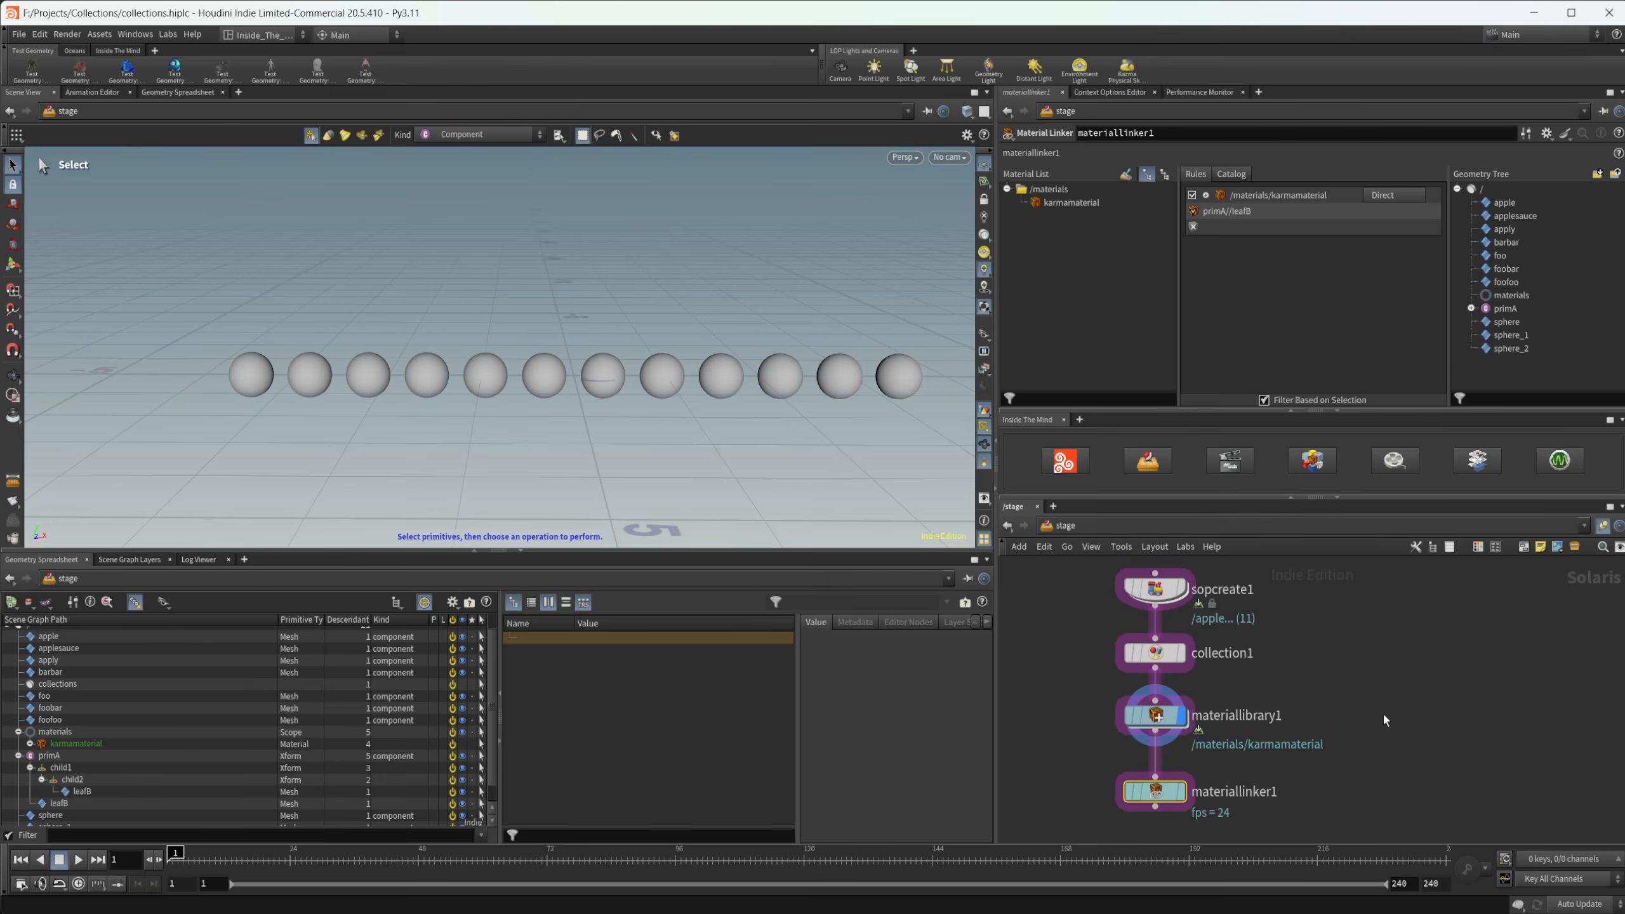
mouse_move(1089, 612)
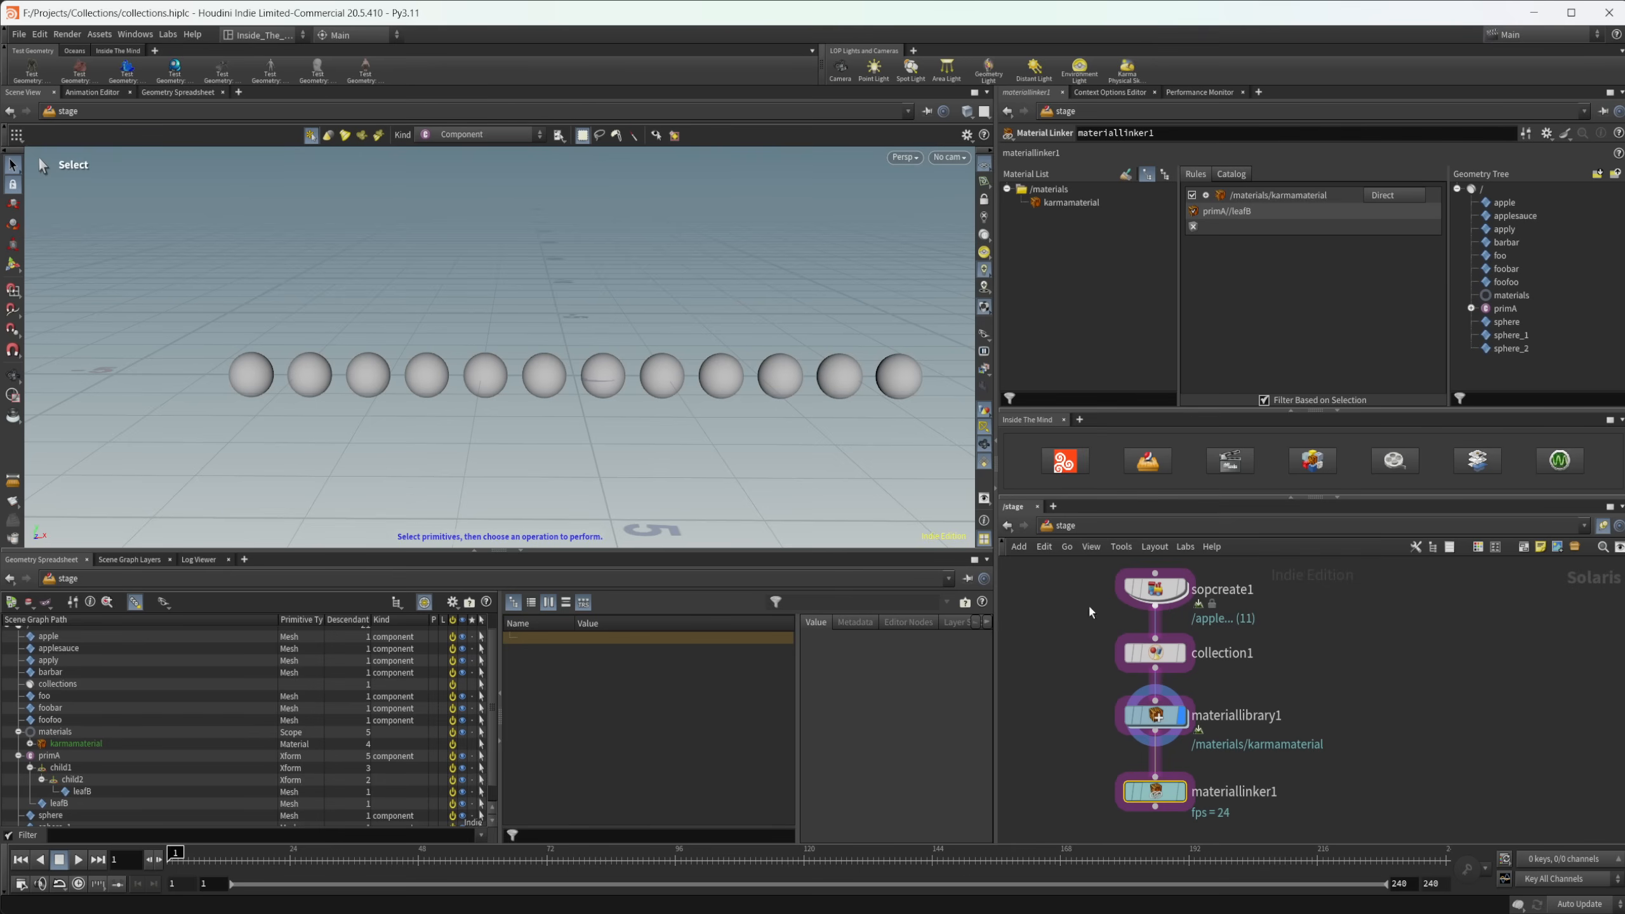
mouse_move(1204, 696)
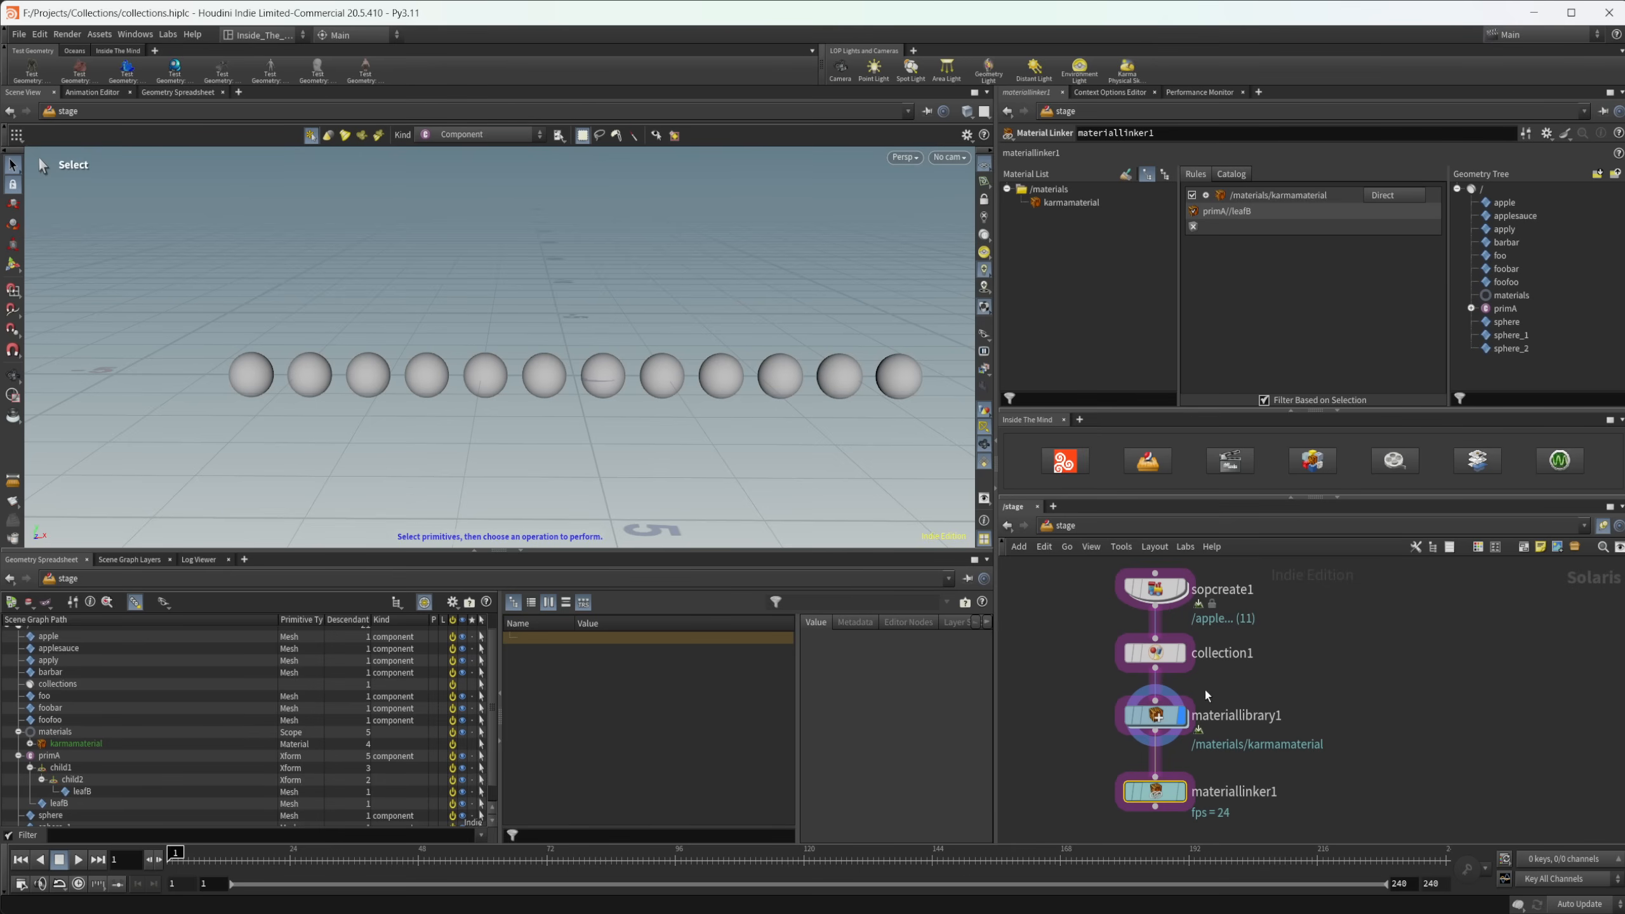
mouse_move(1273, 701)
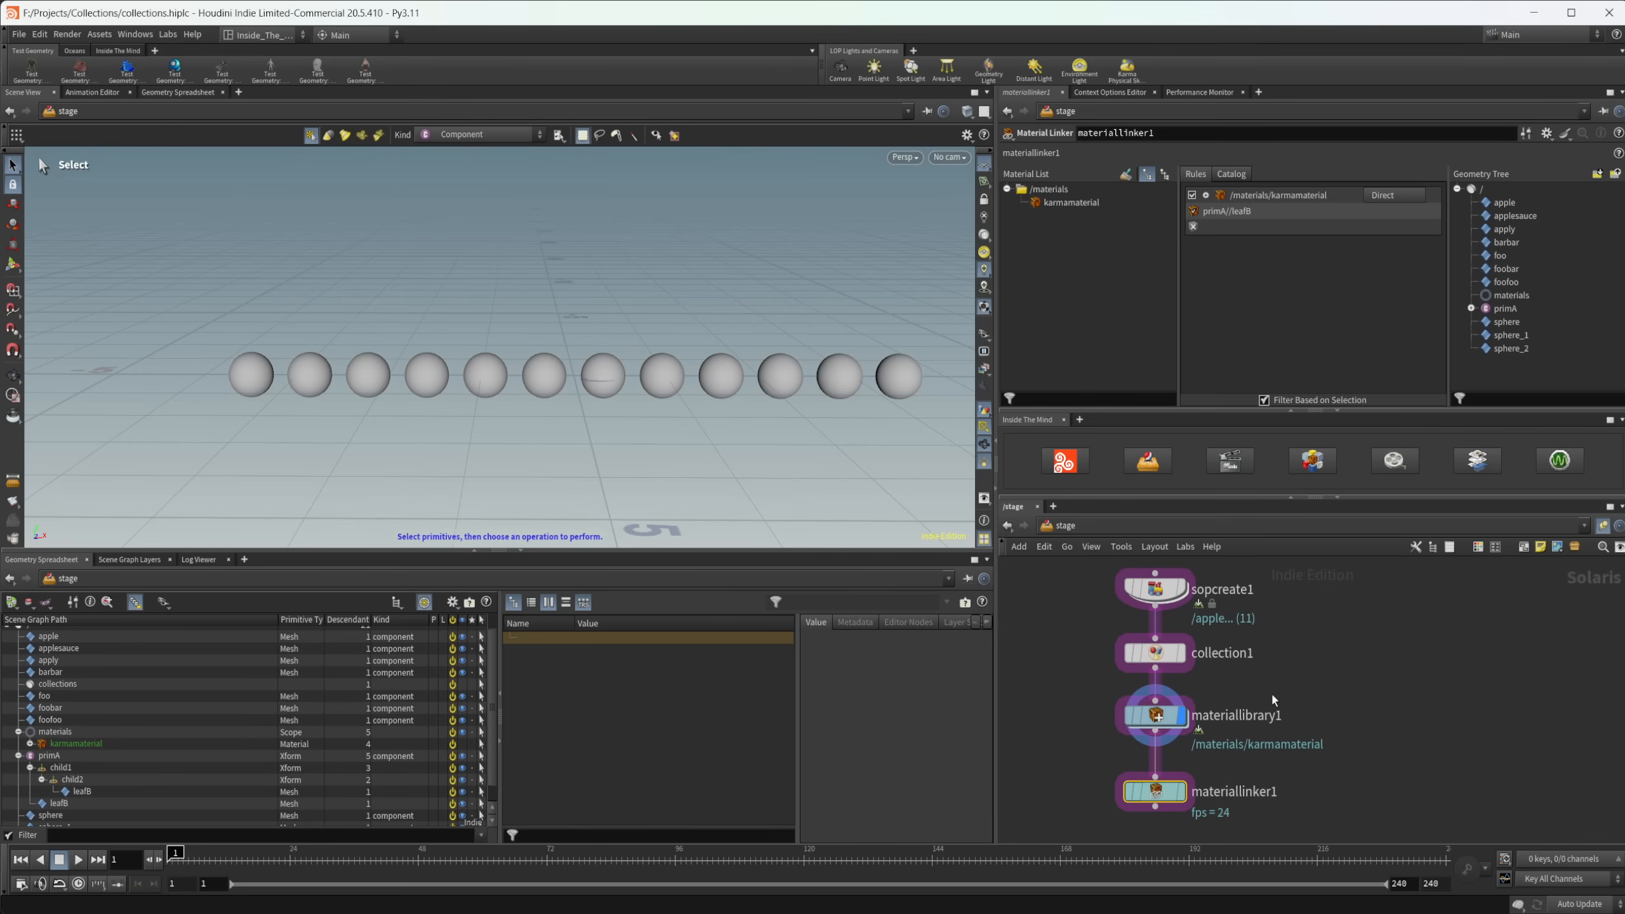